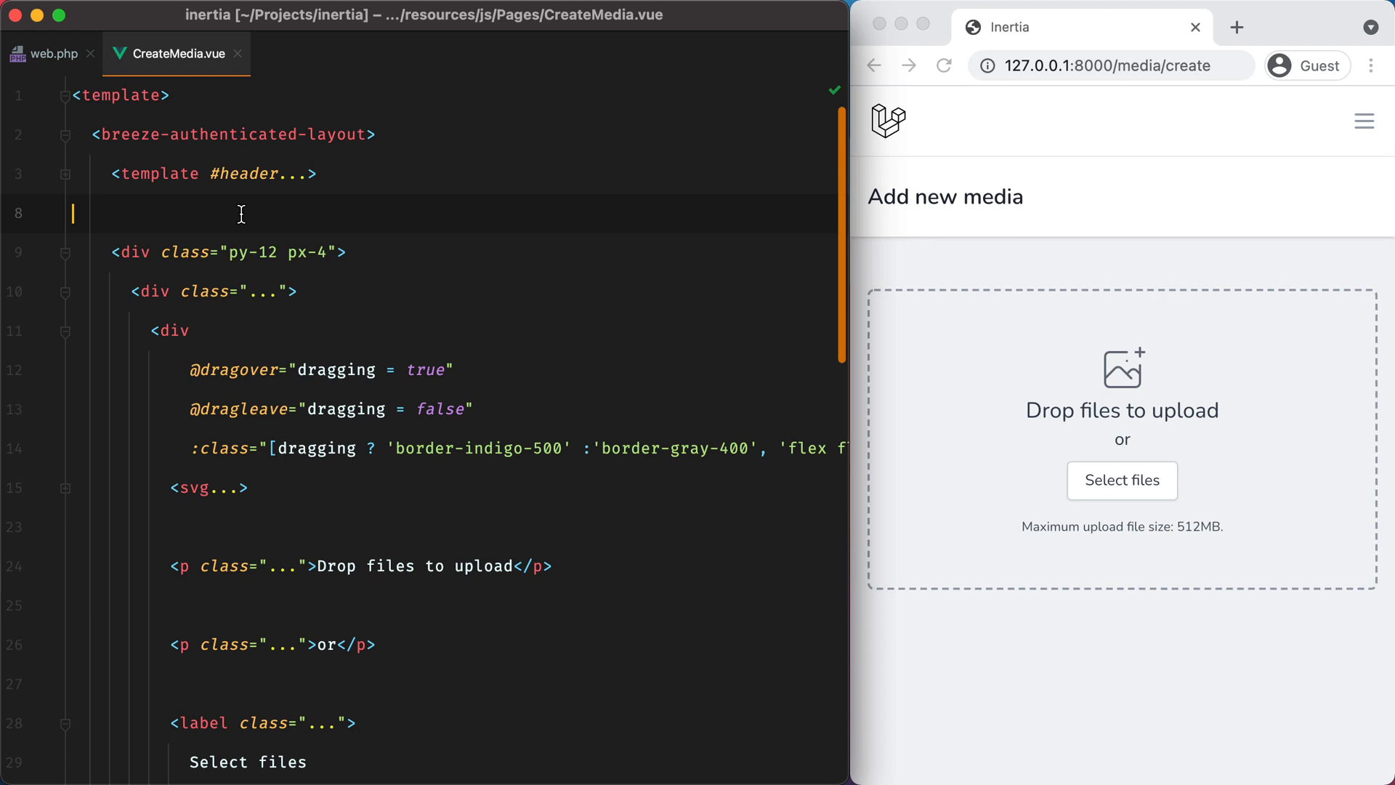
mouse_move(199, 369)
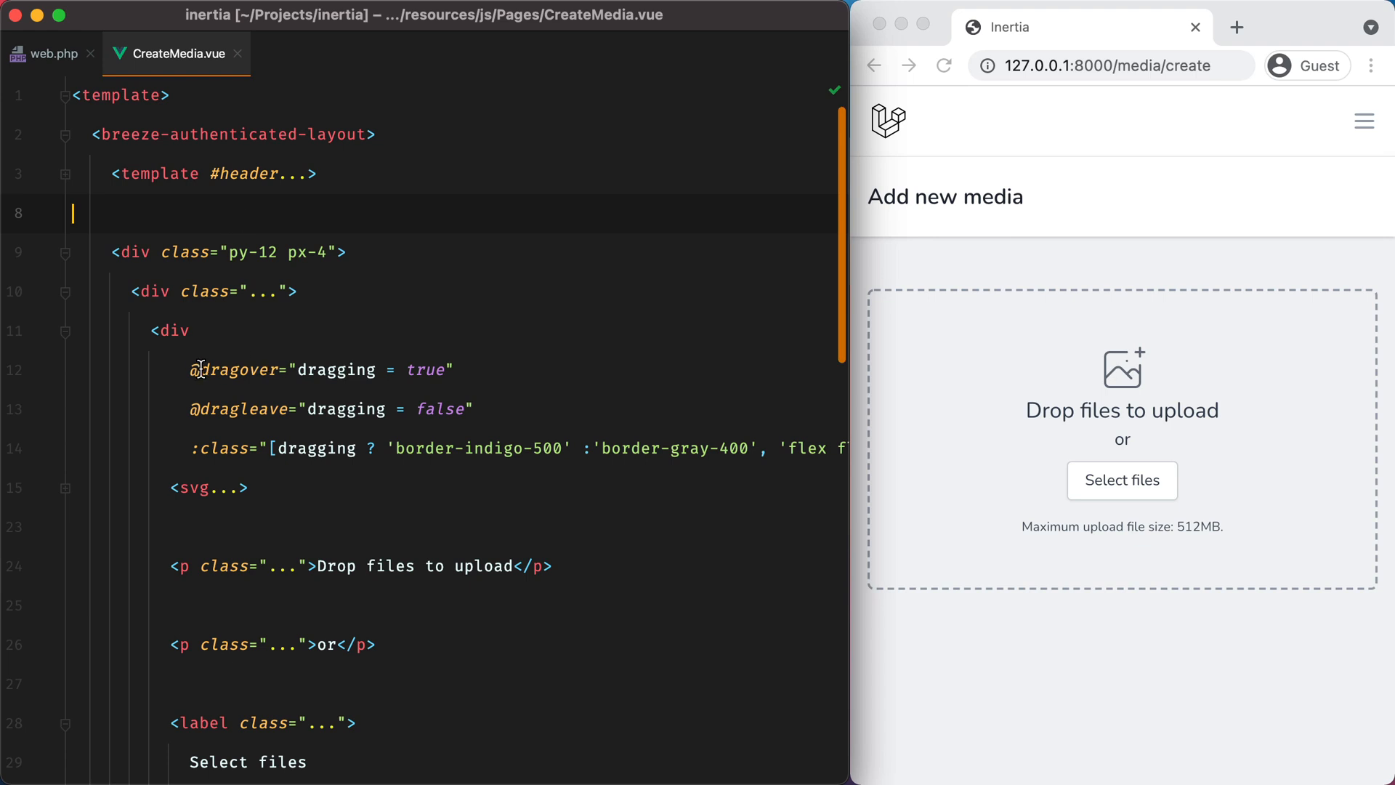
double_click(244, 409)
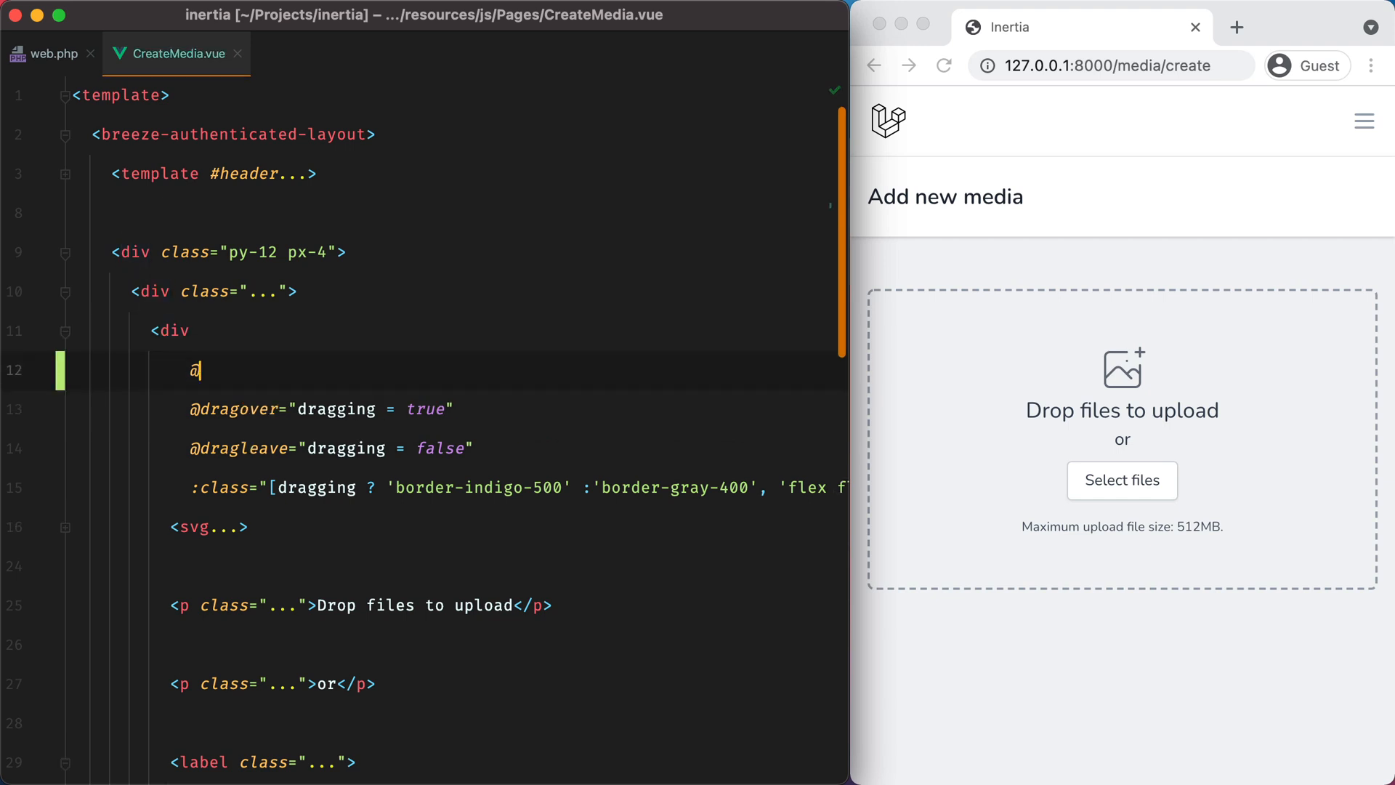
type("drop=\"onD")
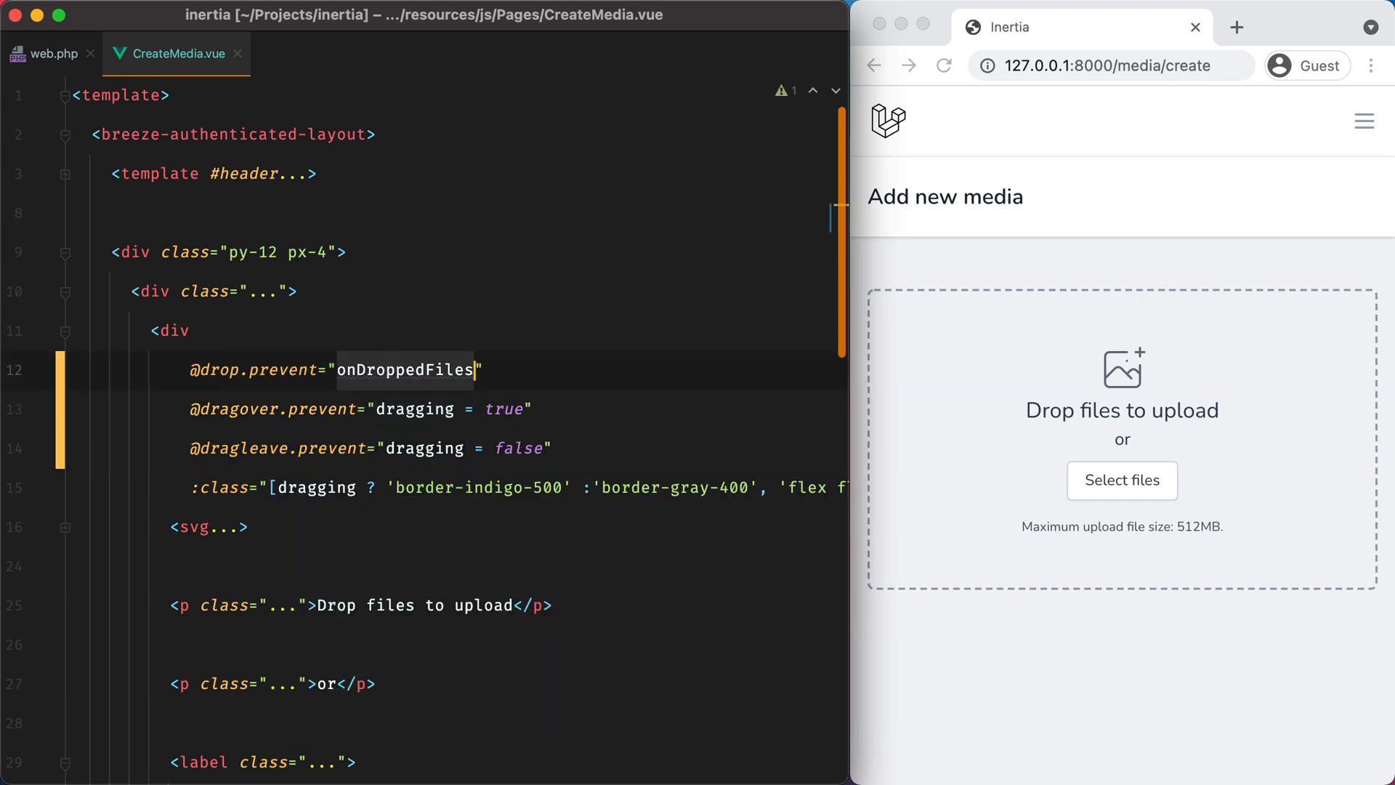
scroll("down", 3)
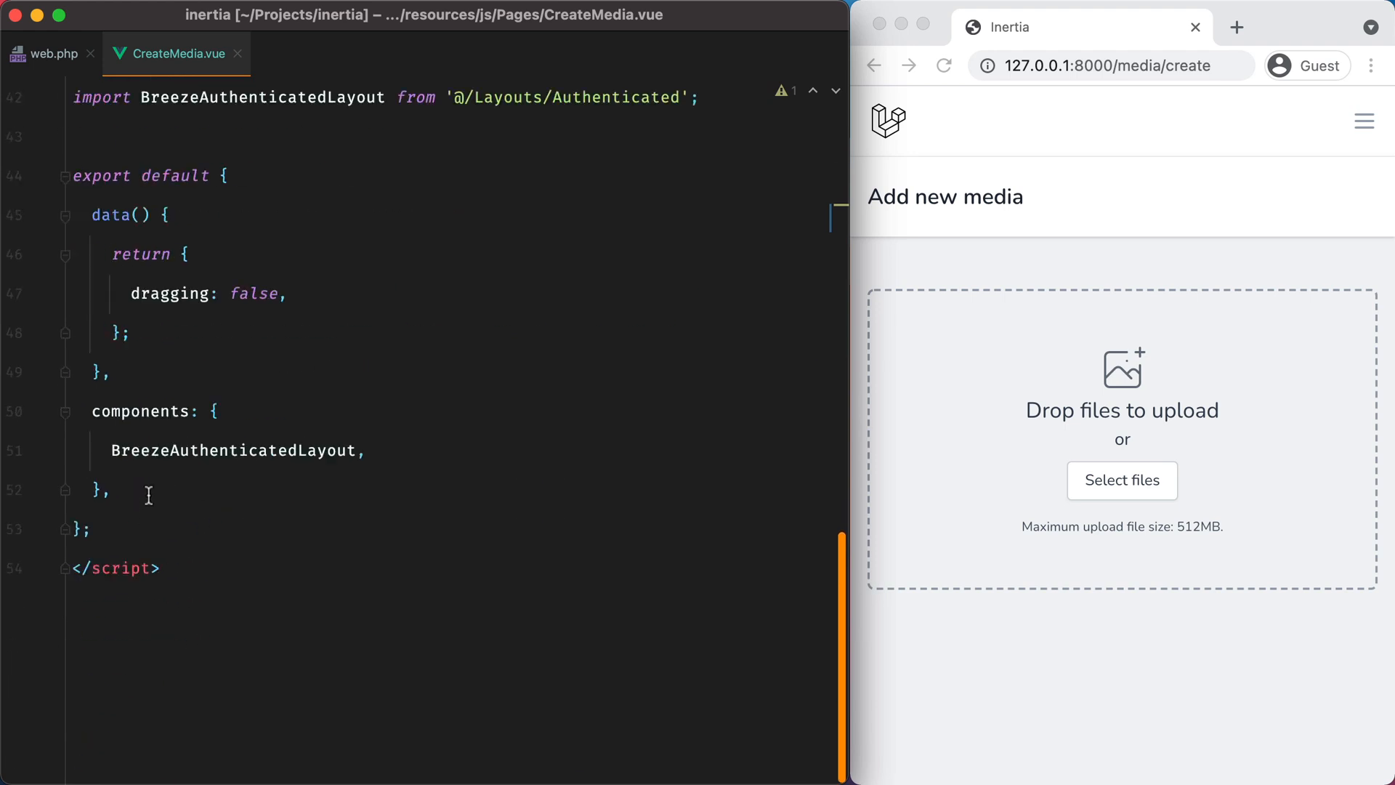
type("methods: {")
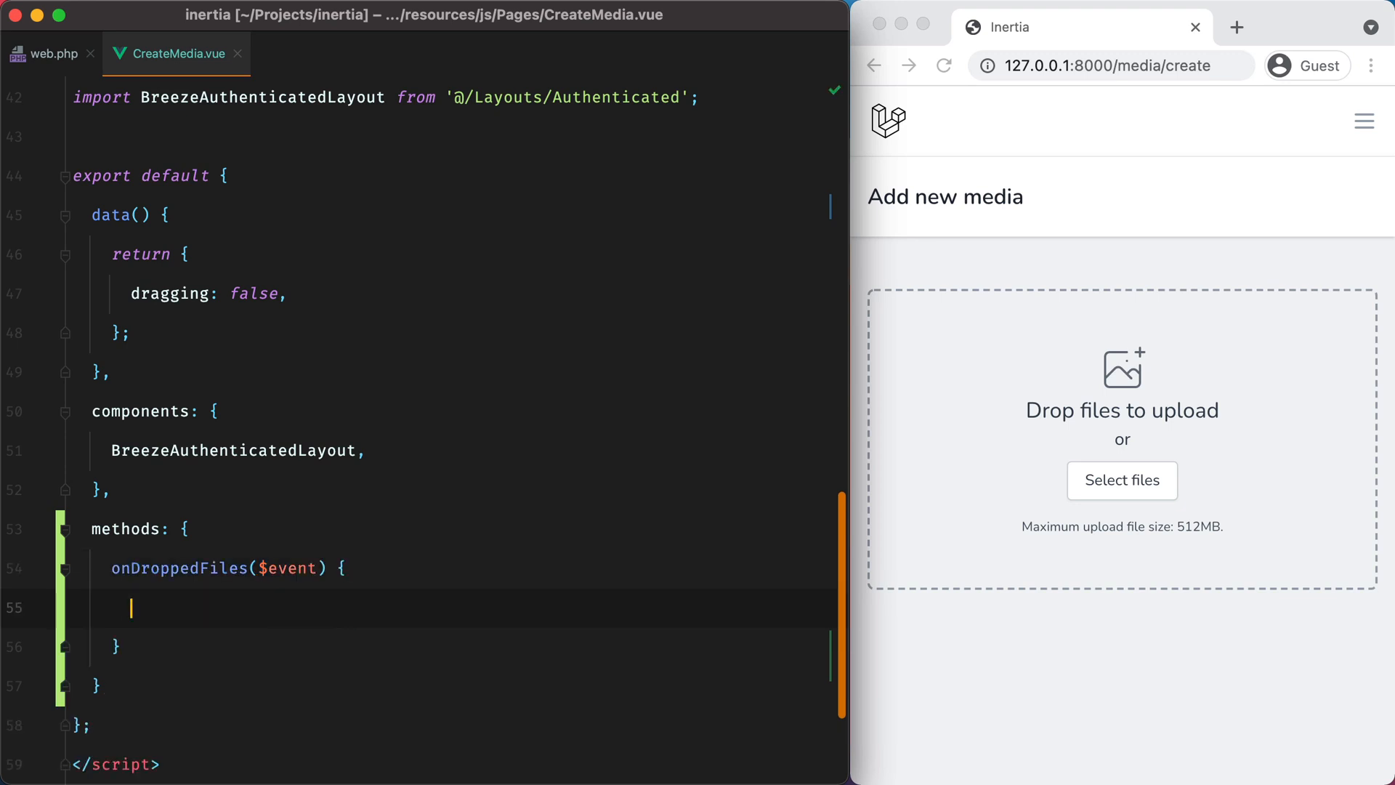
type("let files =")
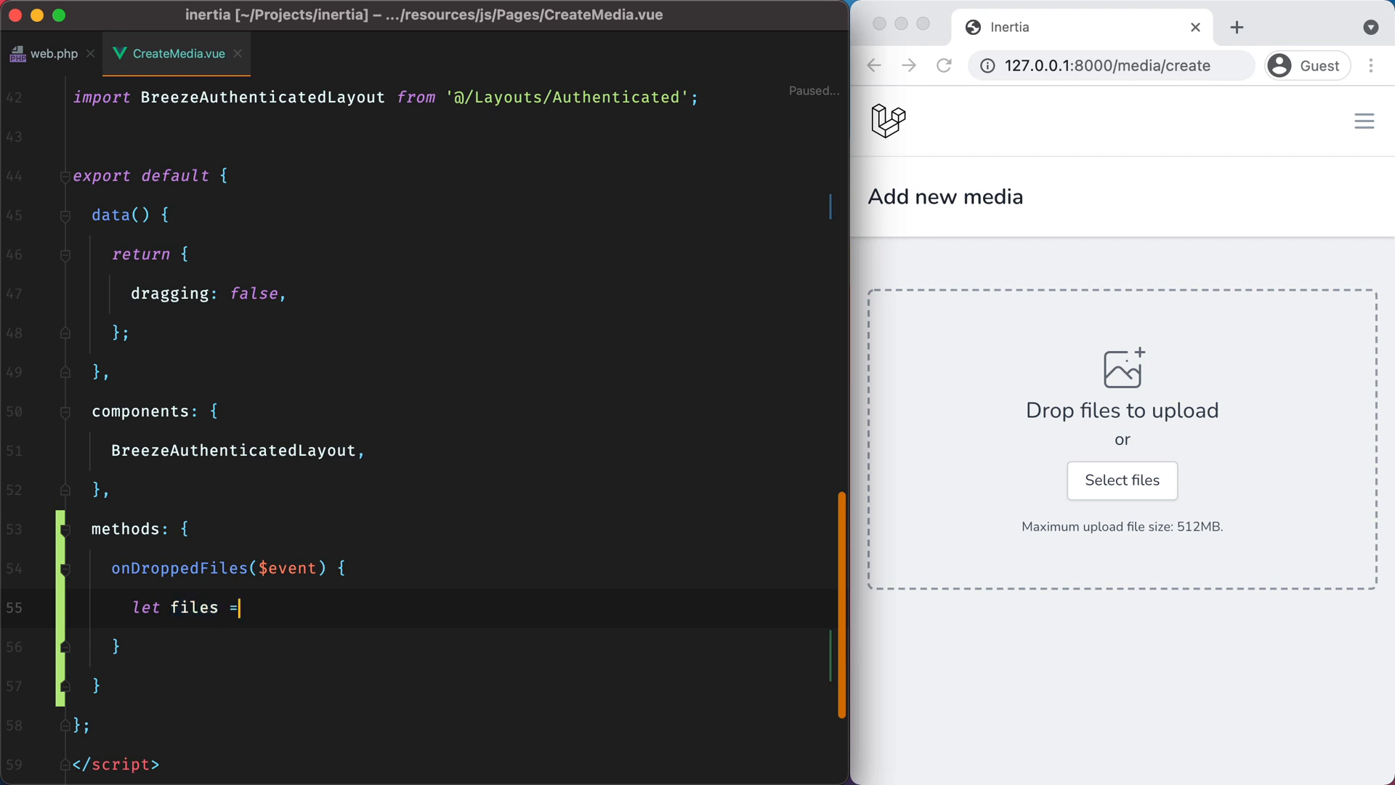
type("[...")
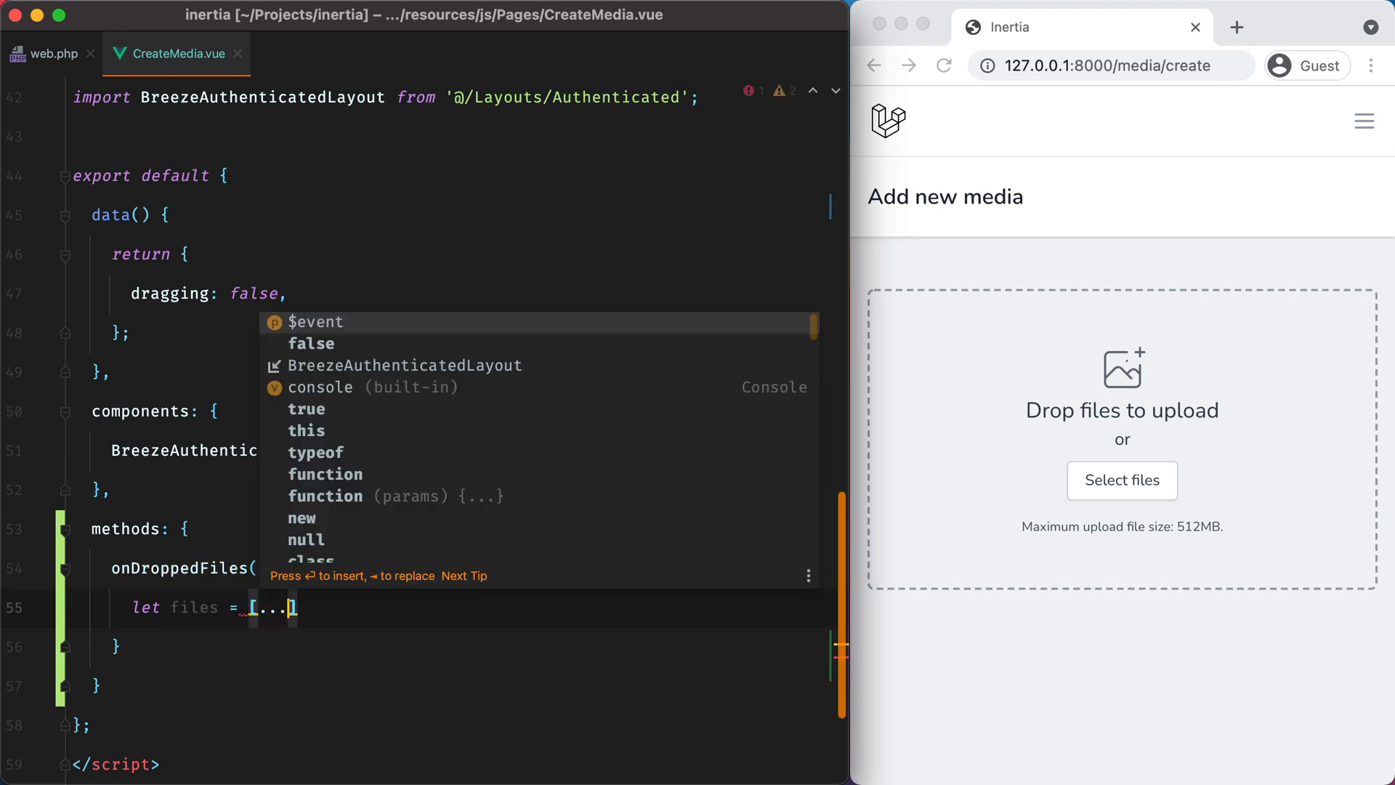
type("$event.")
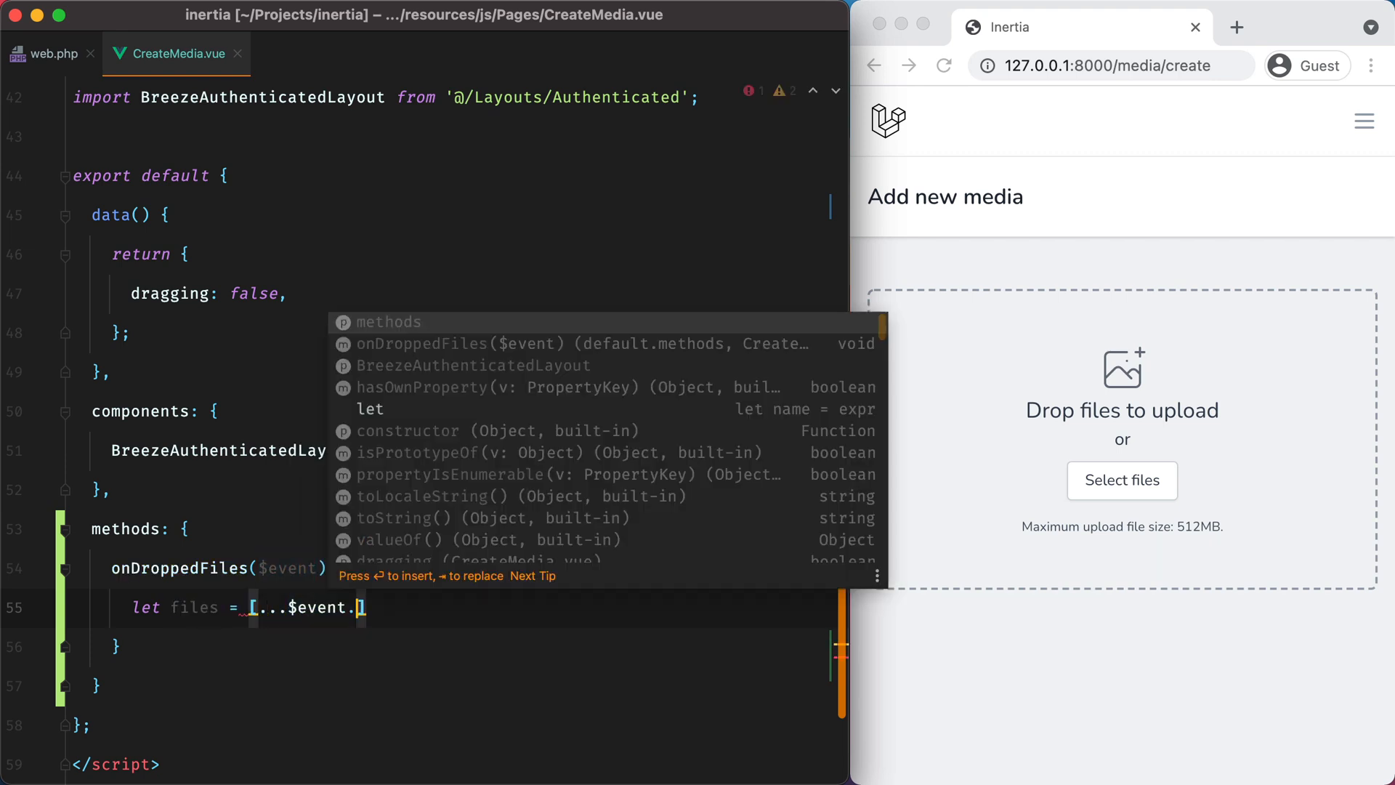
type("dataTransfer.items];")
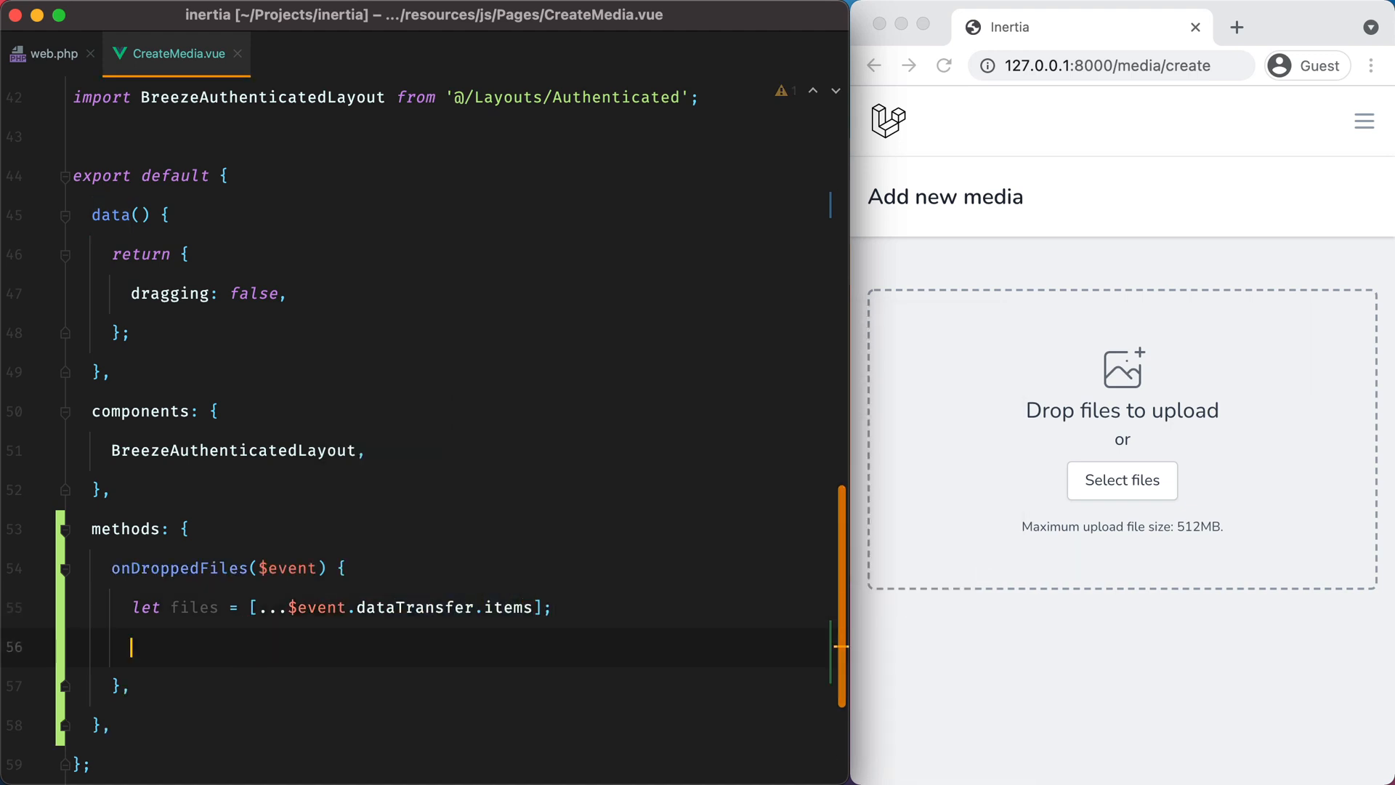
Log files in onDroppedFiles and drop the two desktop images to see two DataTransferItems.
type("console.log()")
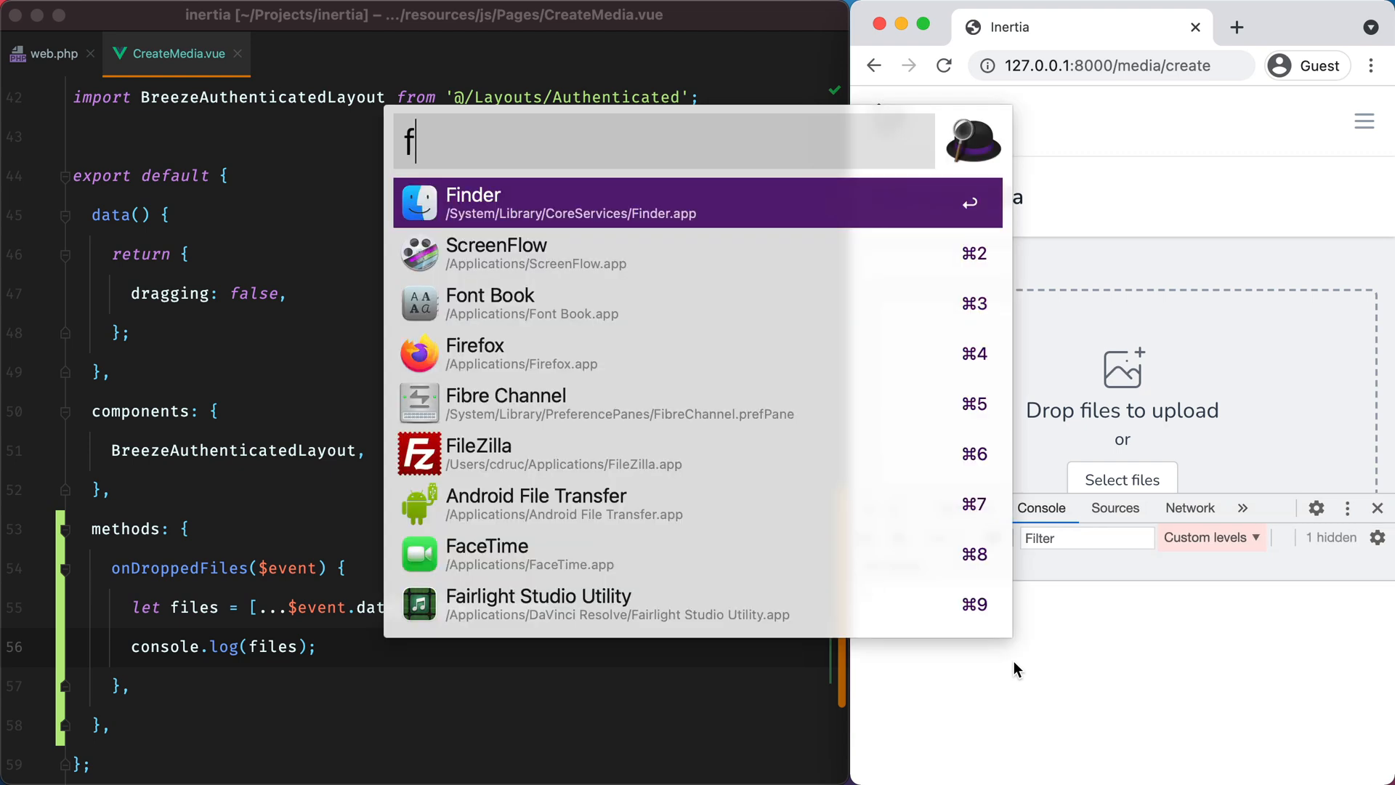
left_click_drag(356, 326, 1076, 356)
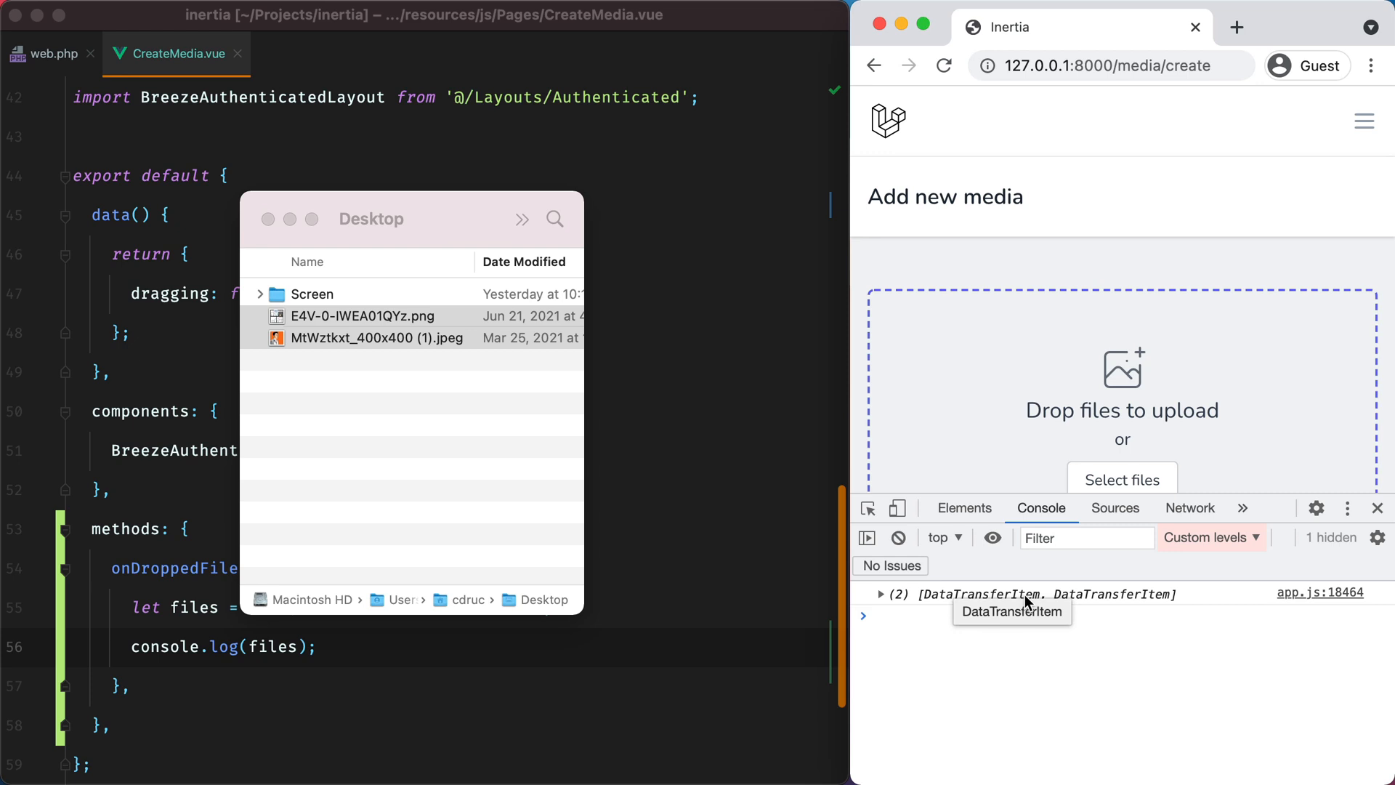
mouse_move(1031, 319)
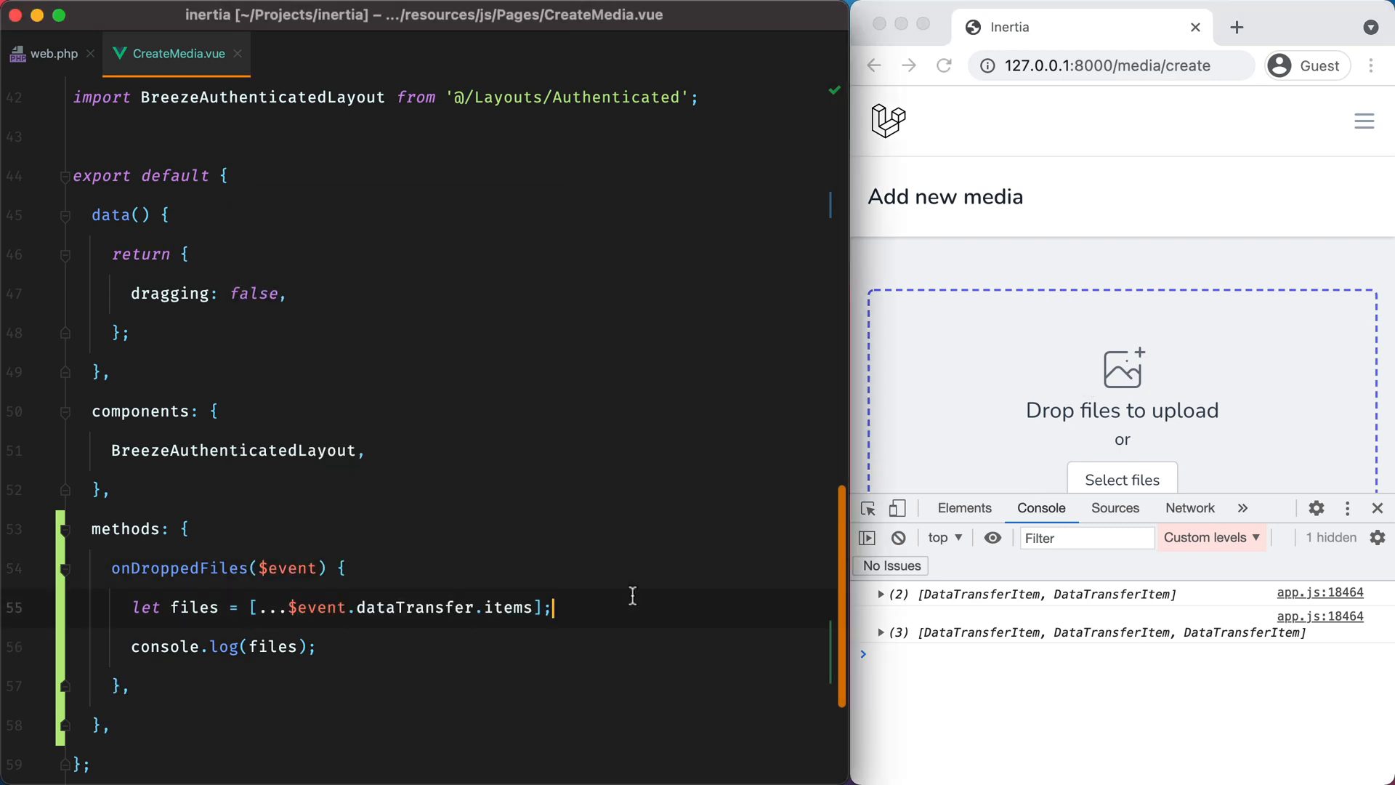
Filter files to items whose kind === 'file', then re-drop to confirm two items log.
type(".filter()")
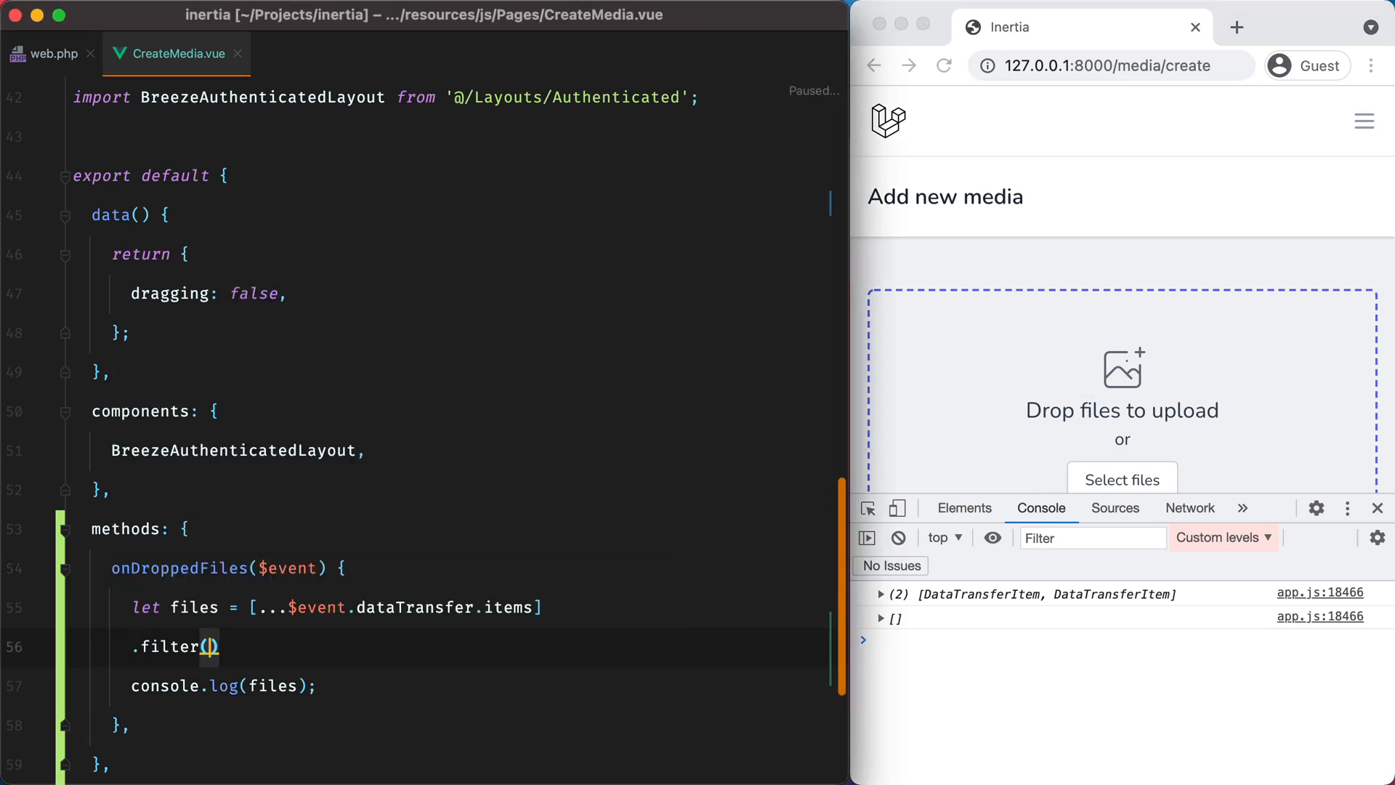
type("item => i")
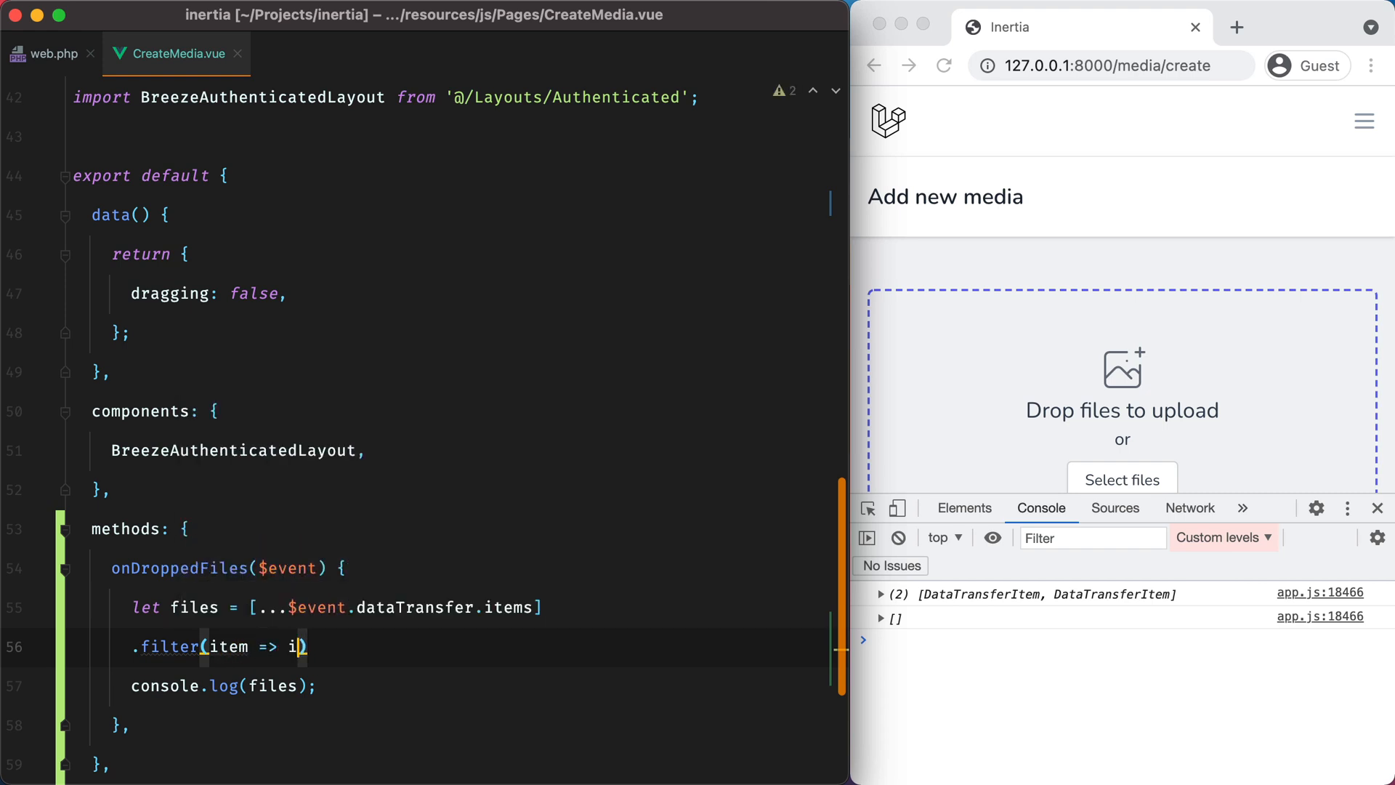
type("tem.k")
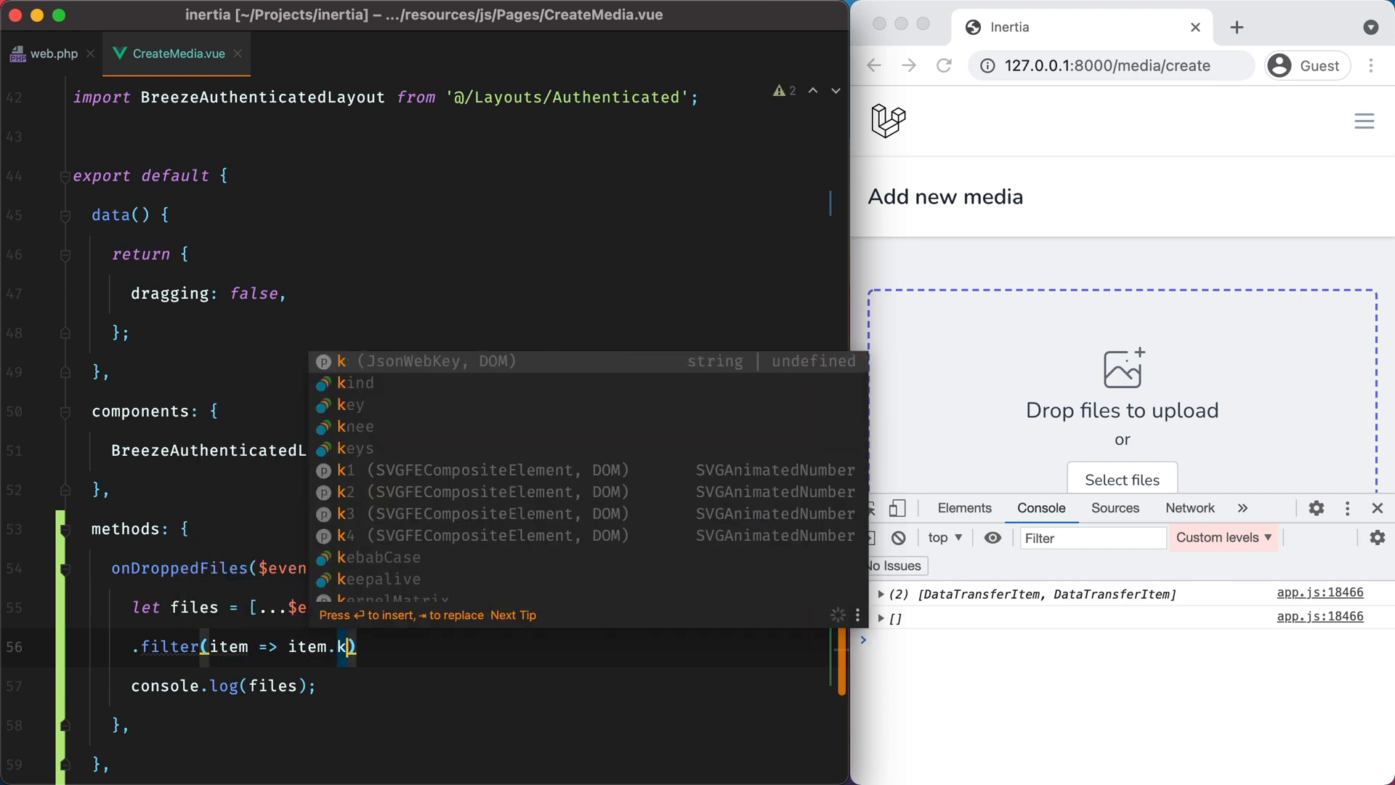
type("ind ==")
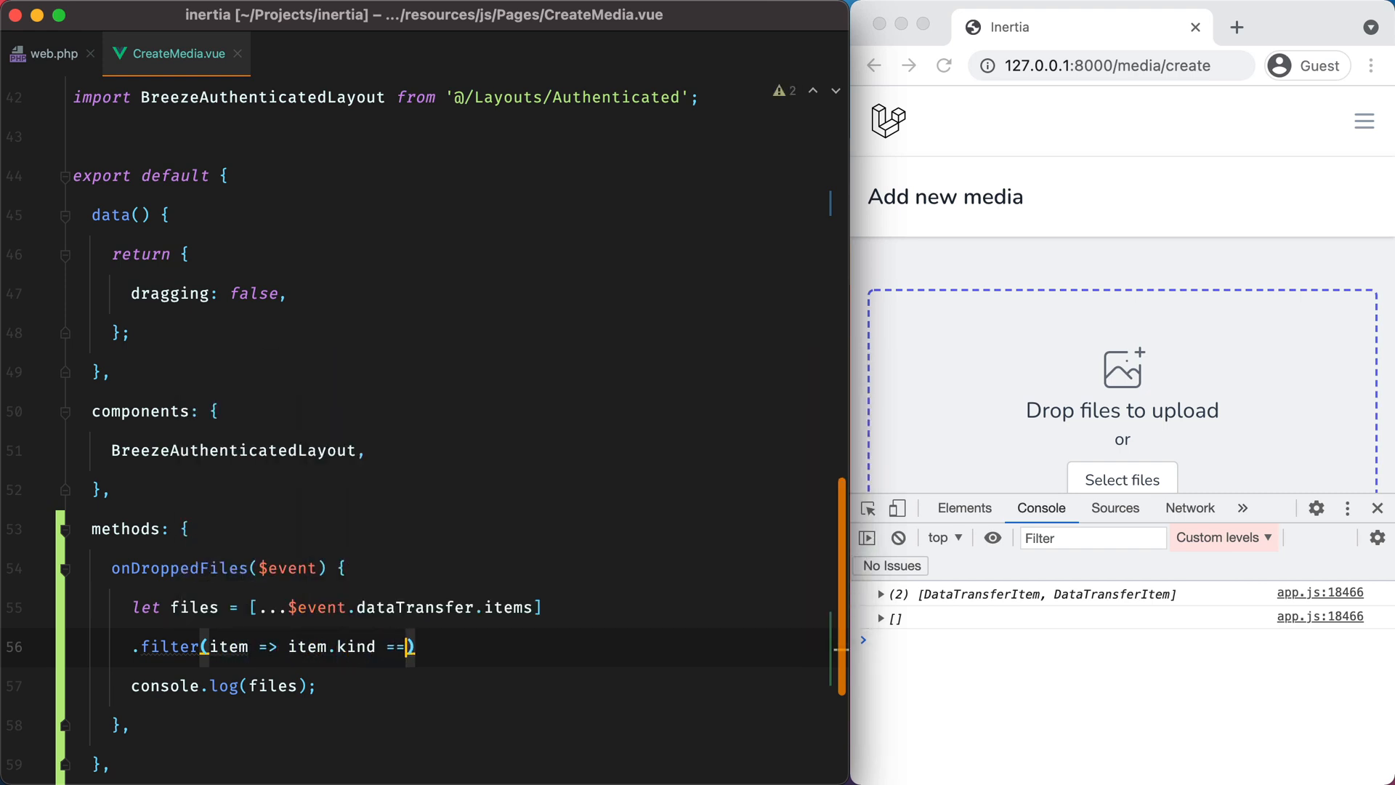
type("= 'file');")
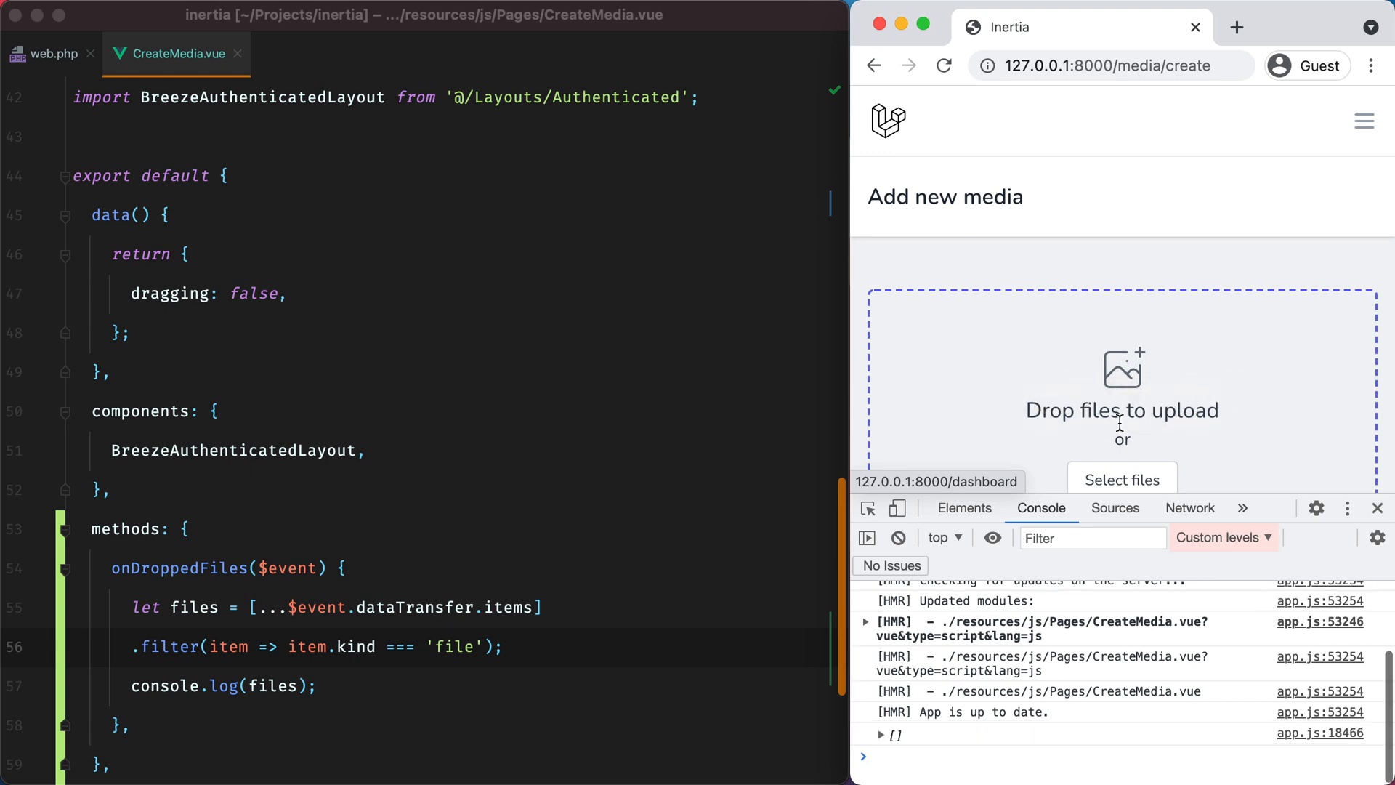
type("fi")
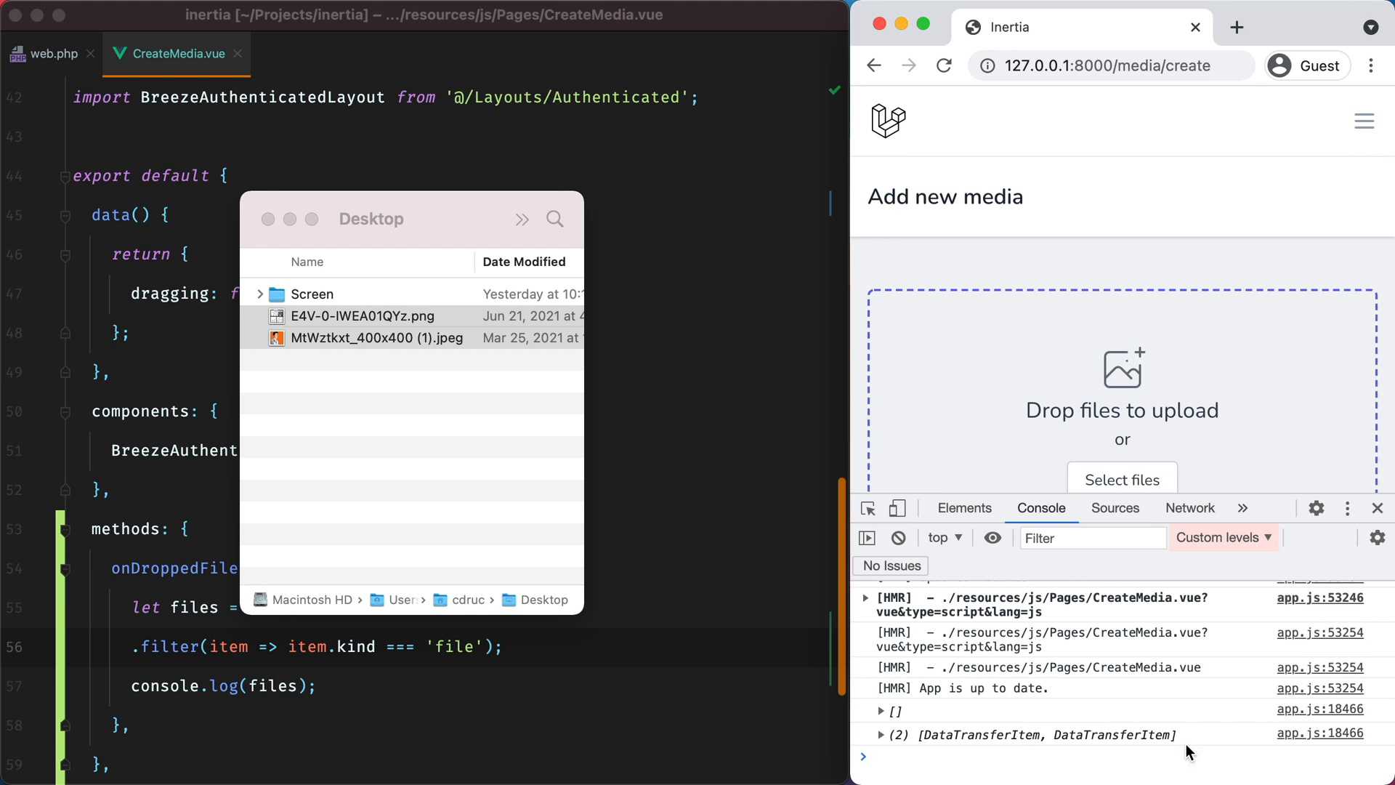
mouse_move(948, 736)
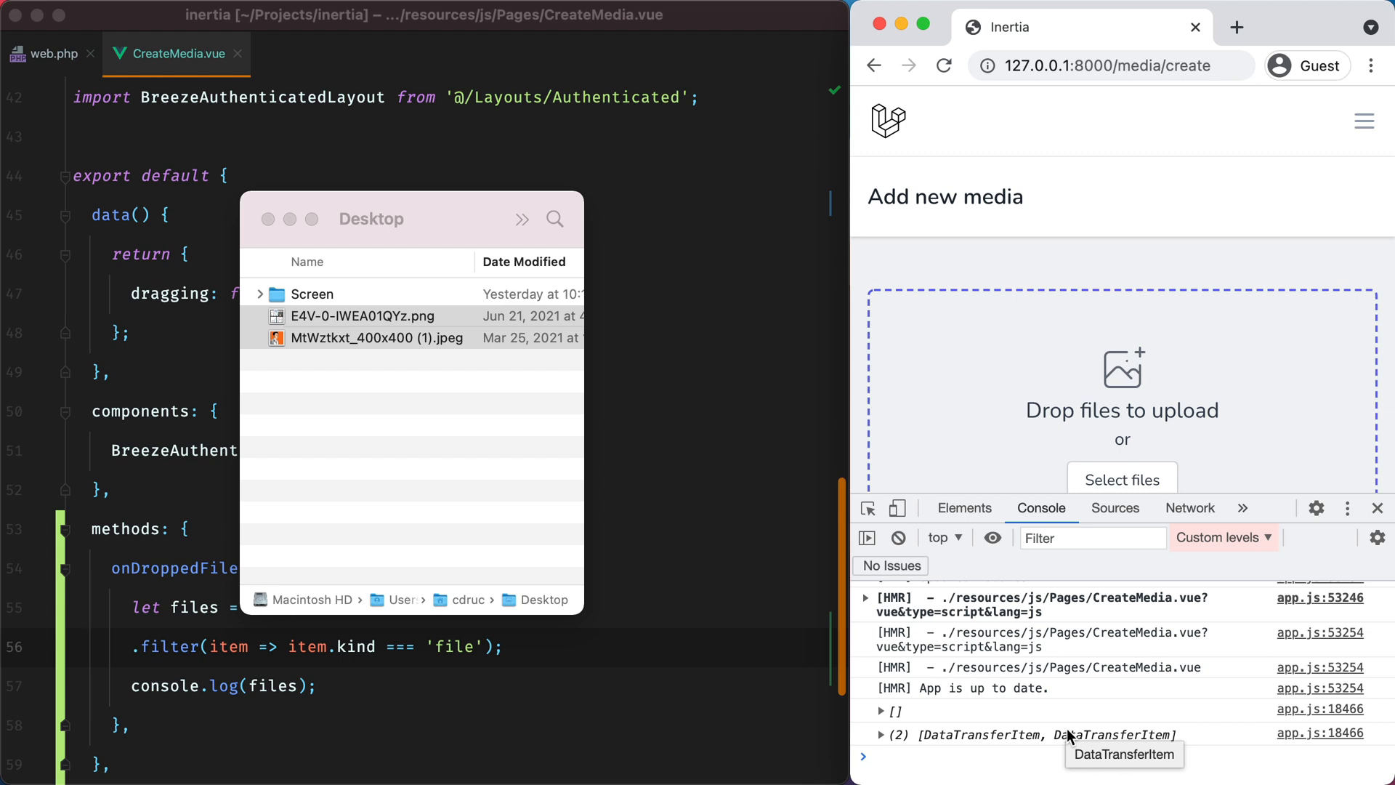
mouse_move(950, 722)
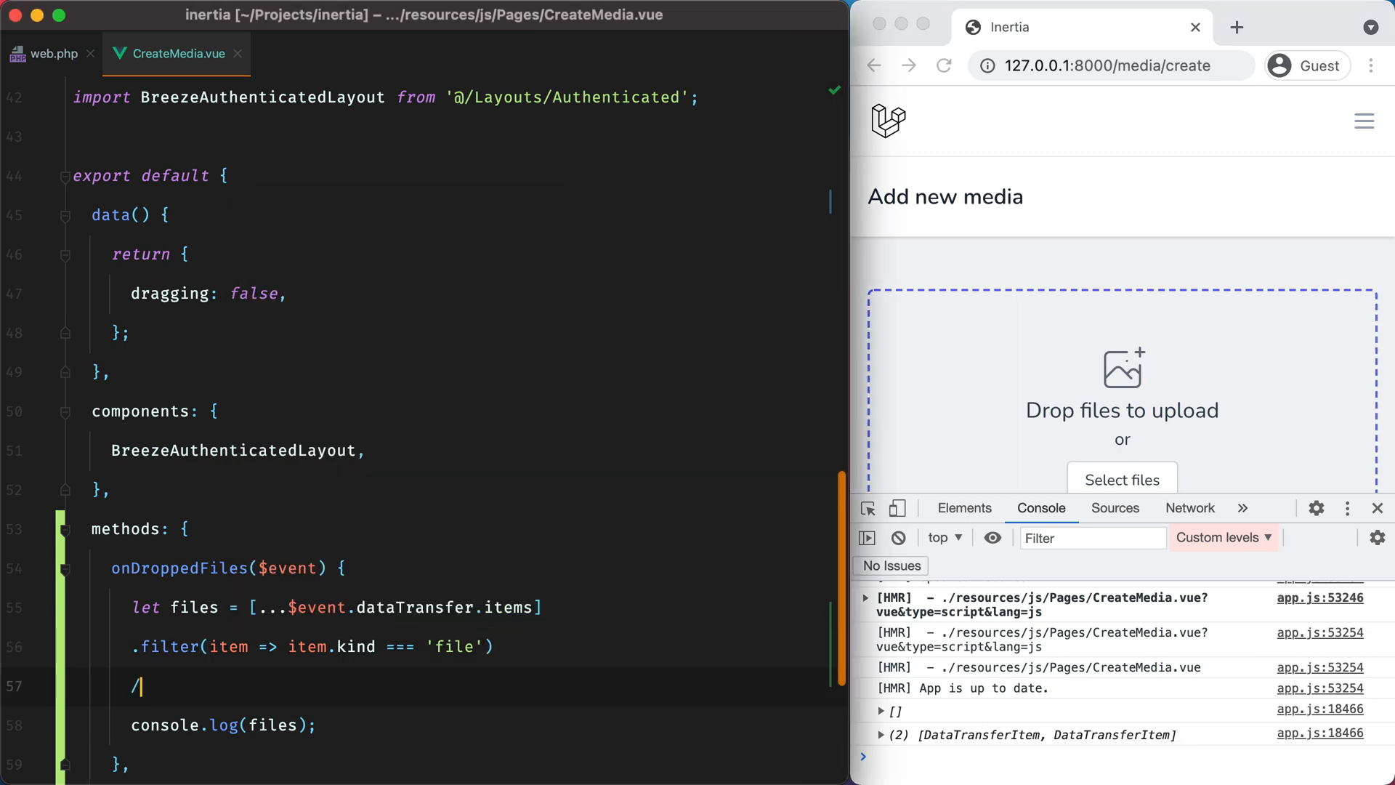
Map the filtered items through item.getAsFile() so a drop logs [File, File].
type(".map(item => item.getAsFile());")
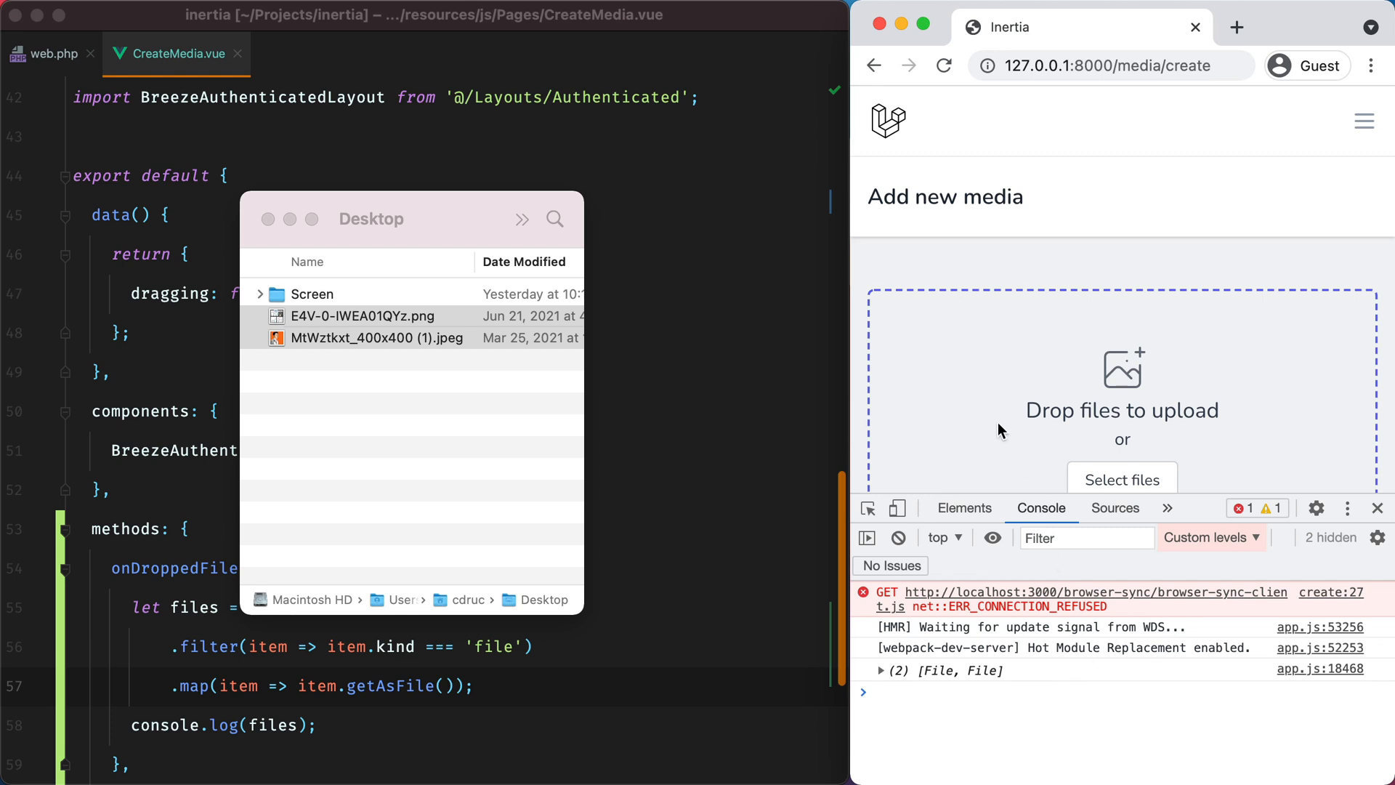
mouse_move(986, 312)
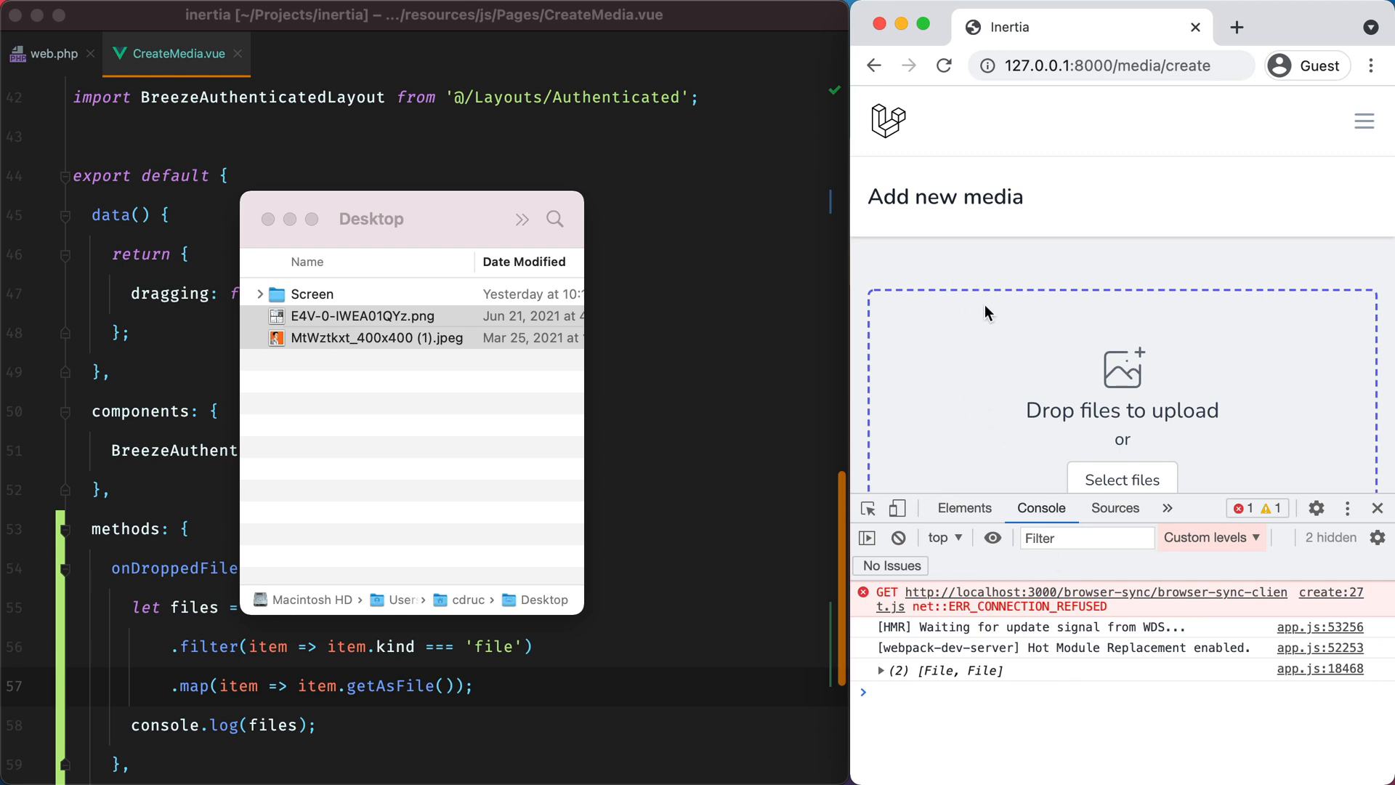
mouse_move(646, 575)
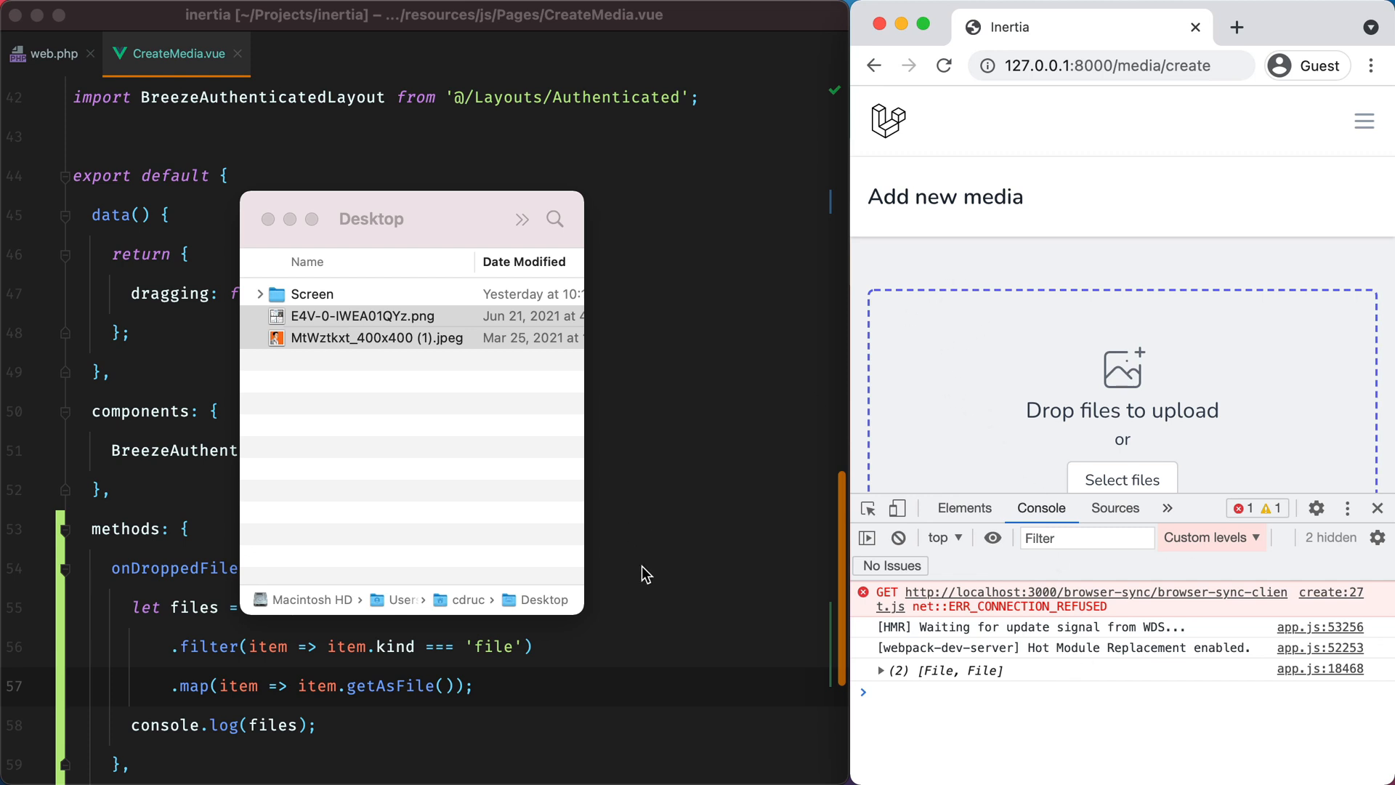
Set this.dragging = false at the start of onDroppedFiles, test a drop, and close DevTools.
type("thi")
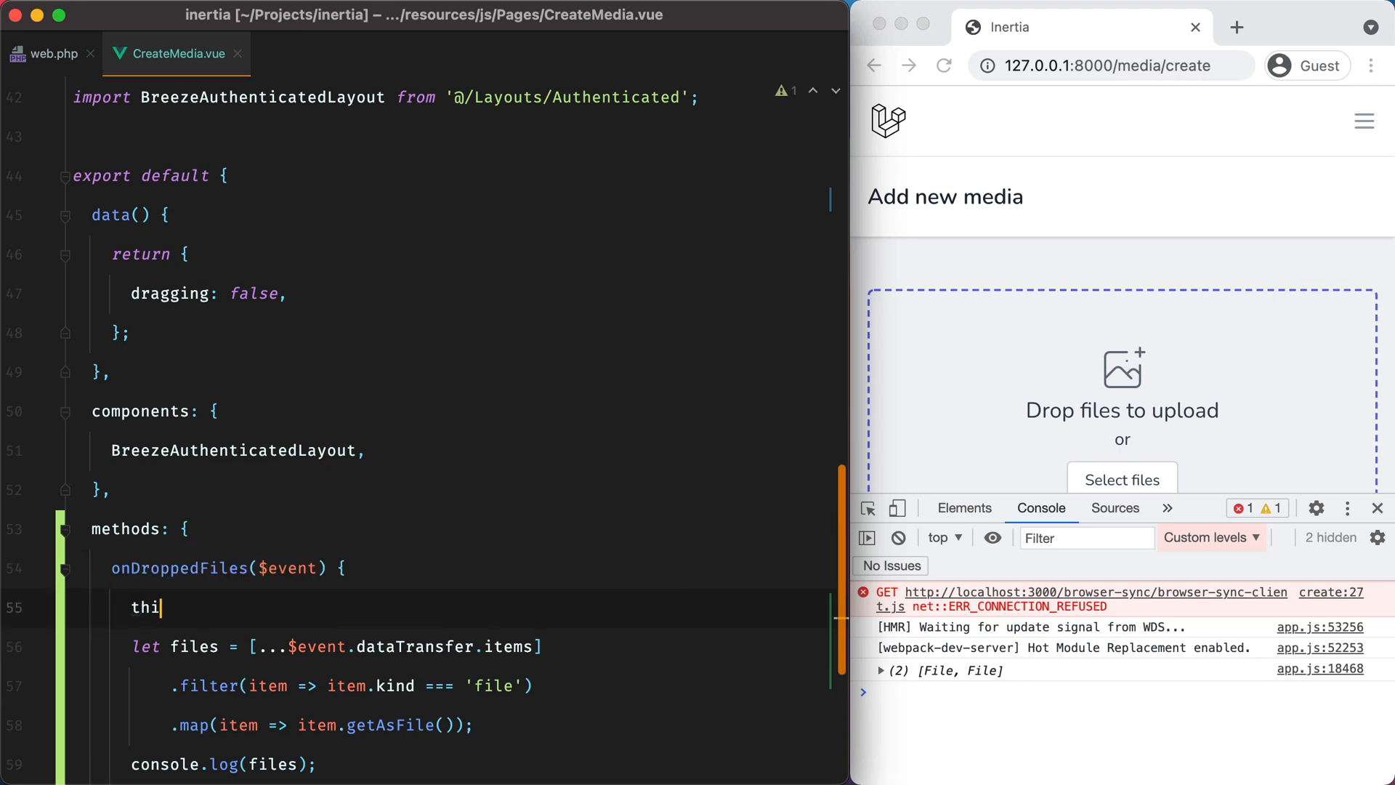
type("s.dragging = false;")
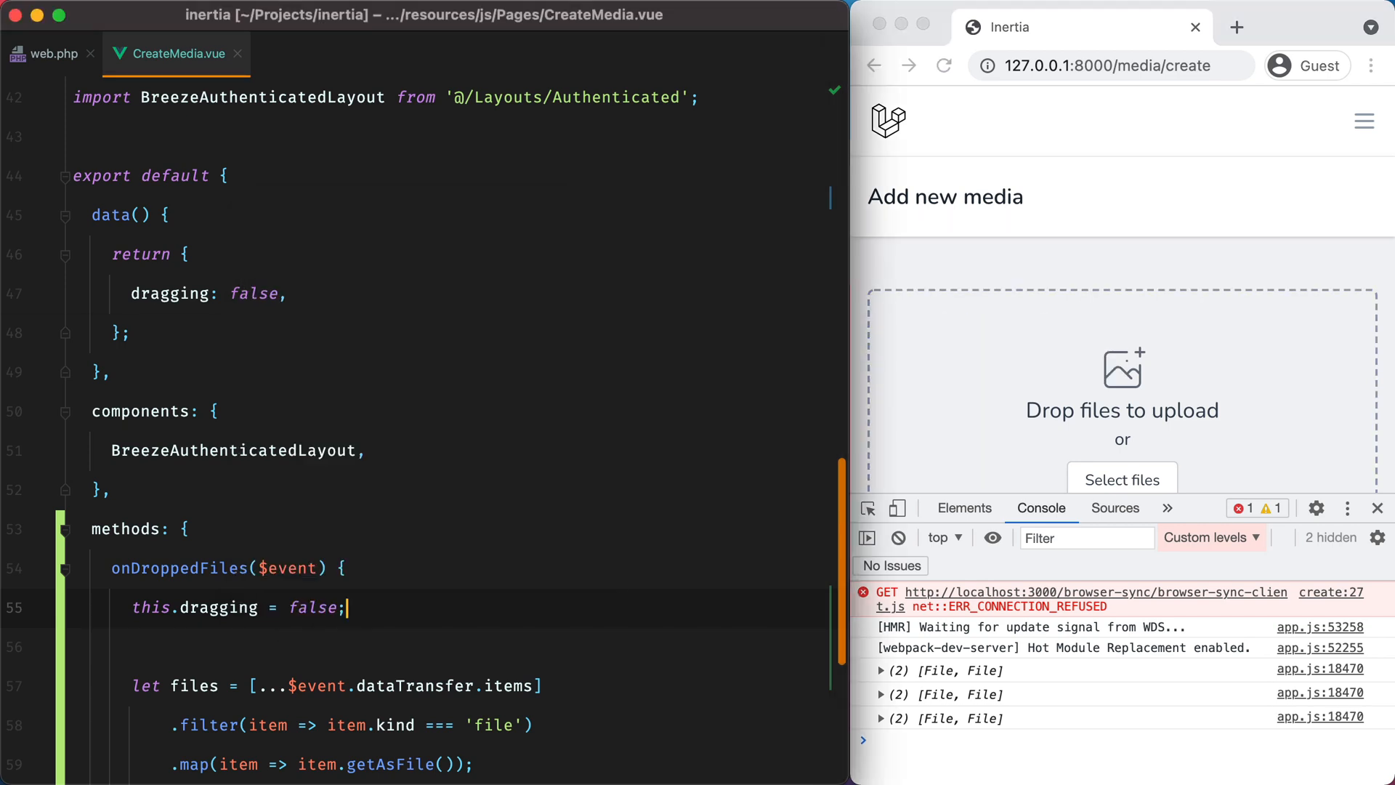
left_click(1375, 508)
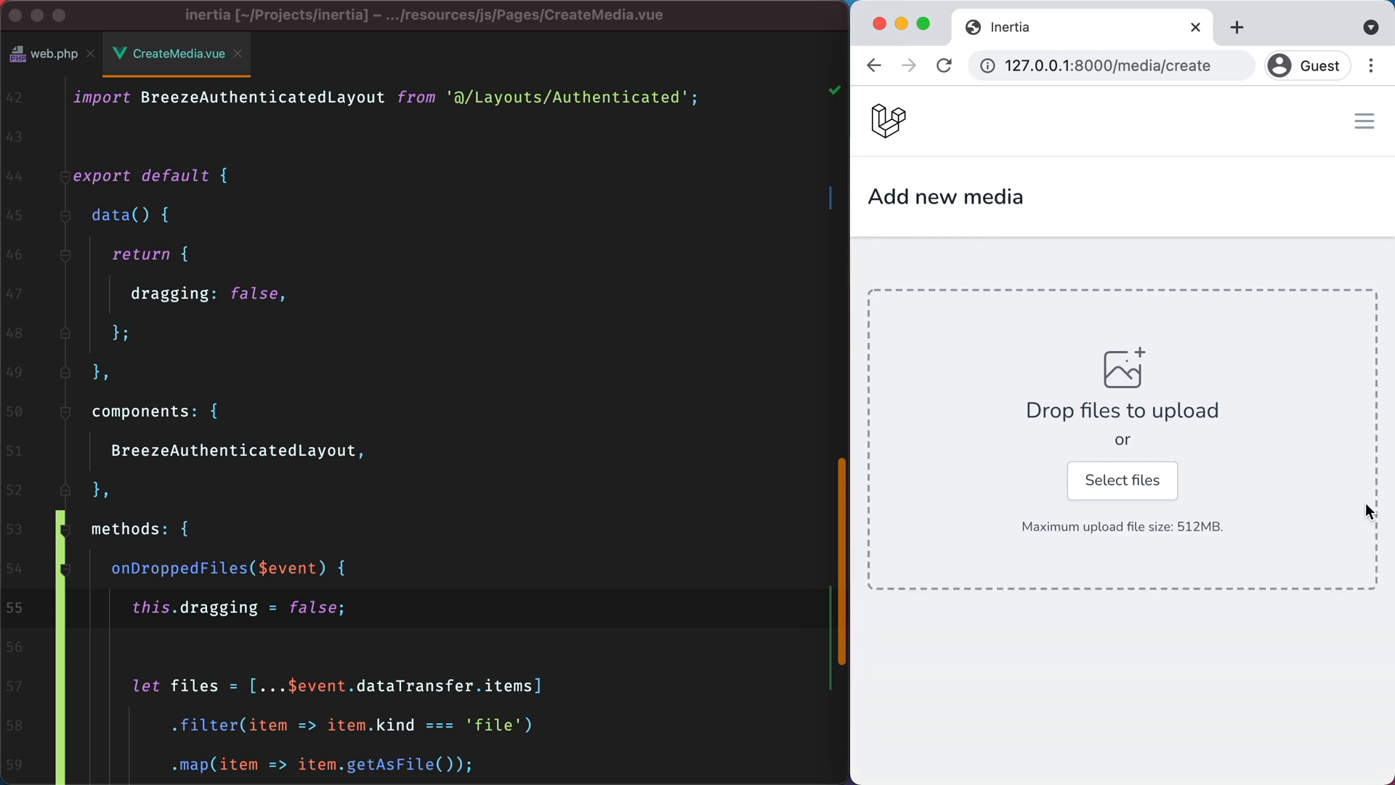
mouse_move(1090, 673)
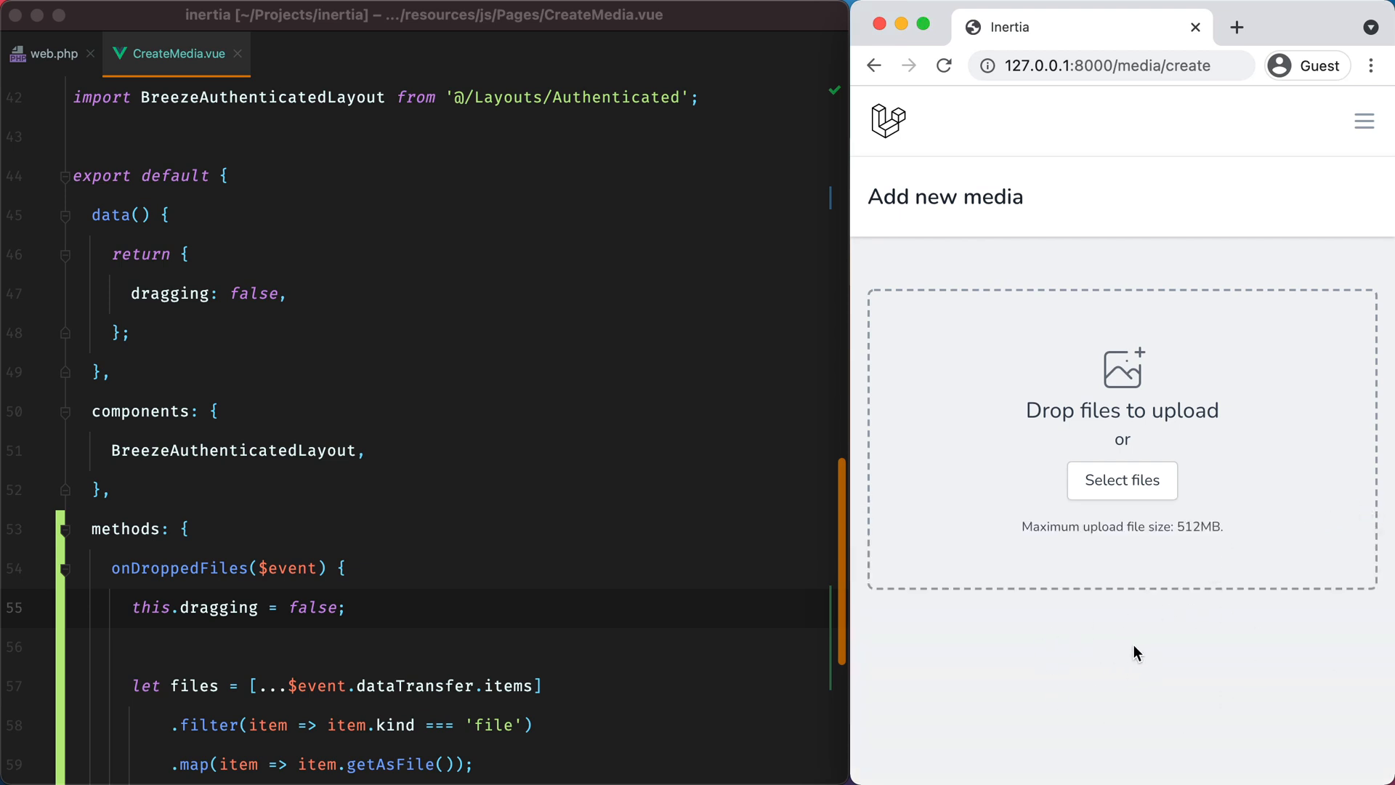
mouse_move(1130, 654)
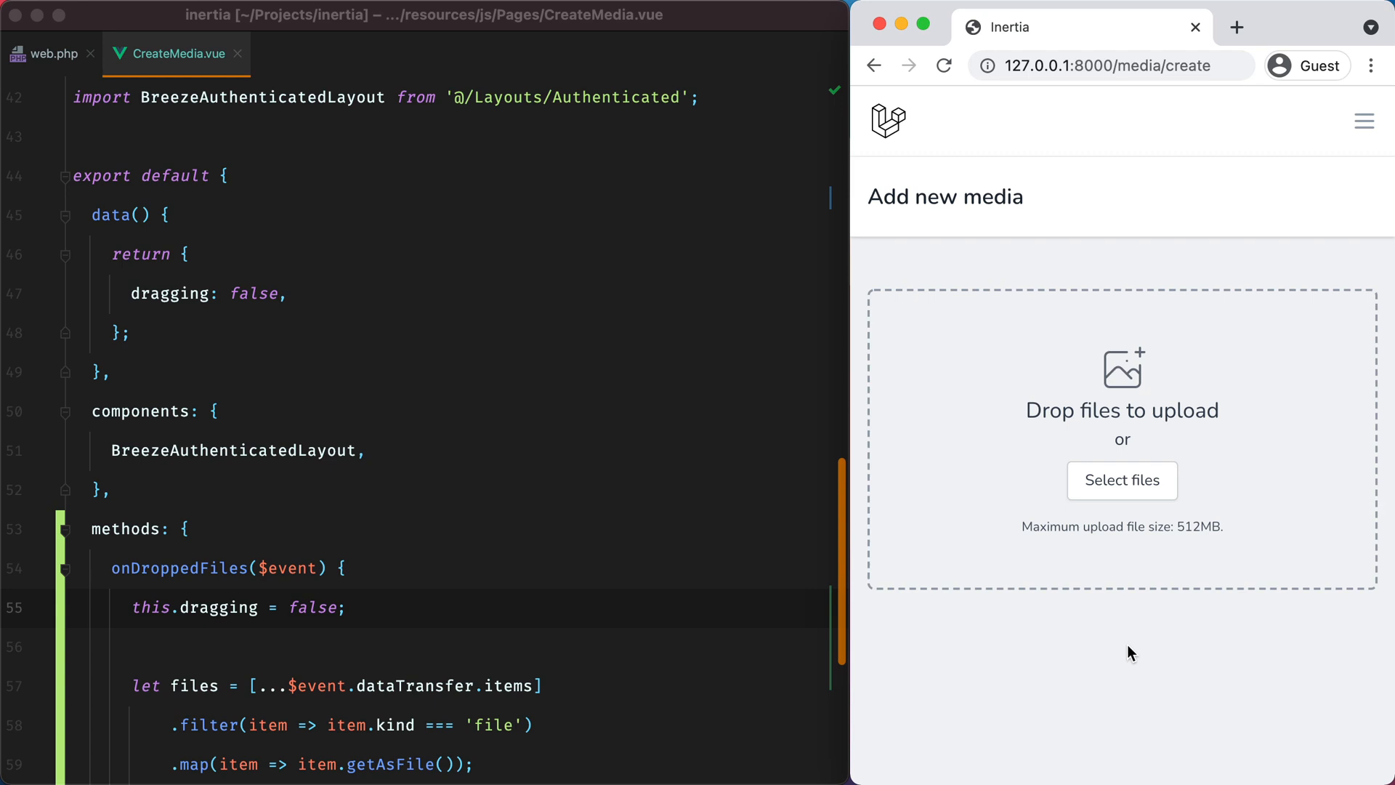
Add a media: [] array to the component's data().
left_click(288, 294)
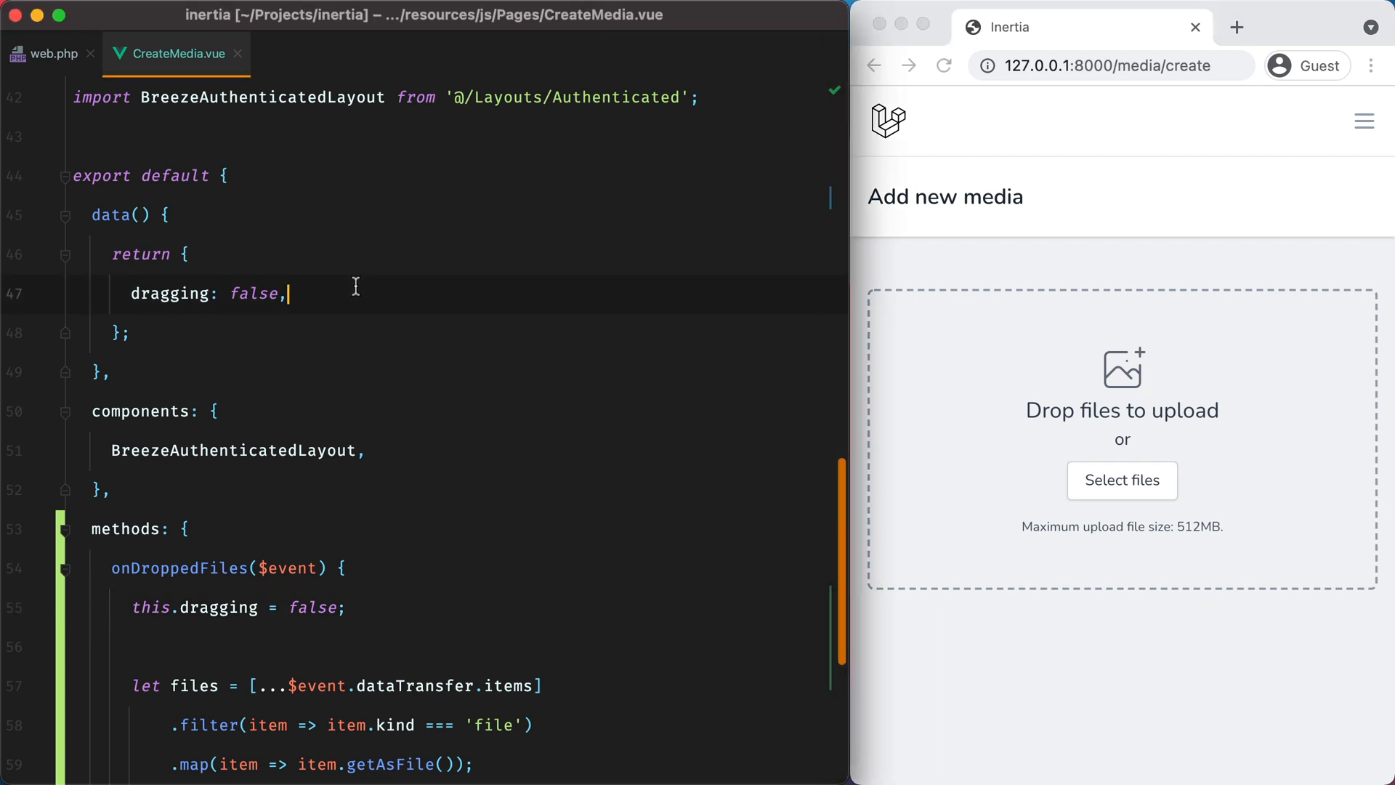
key("enter")
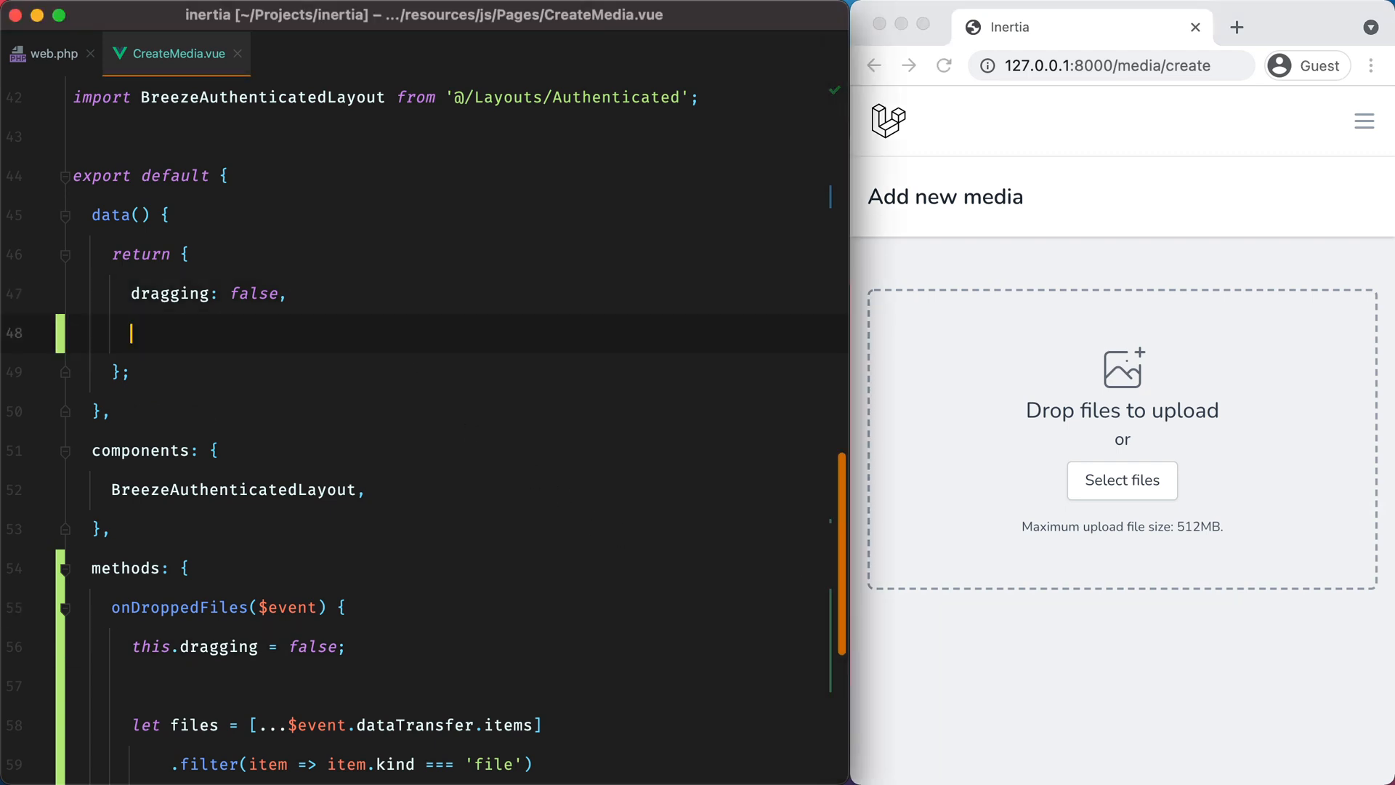
type("media: []")
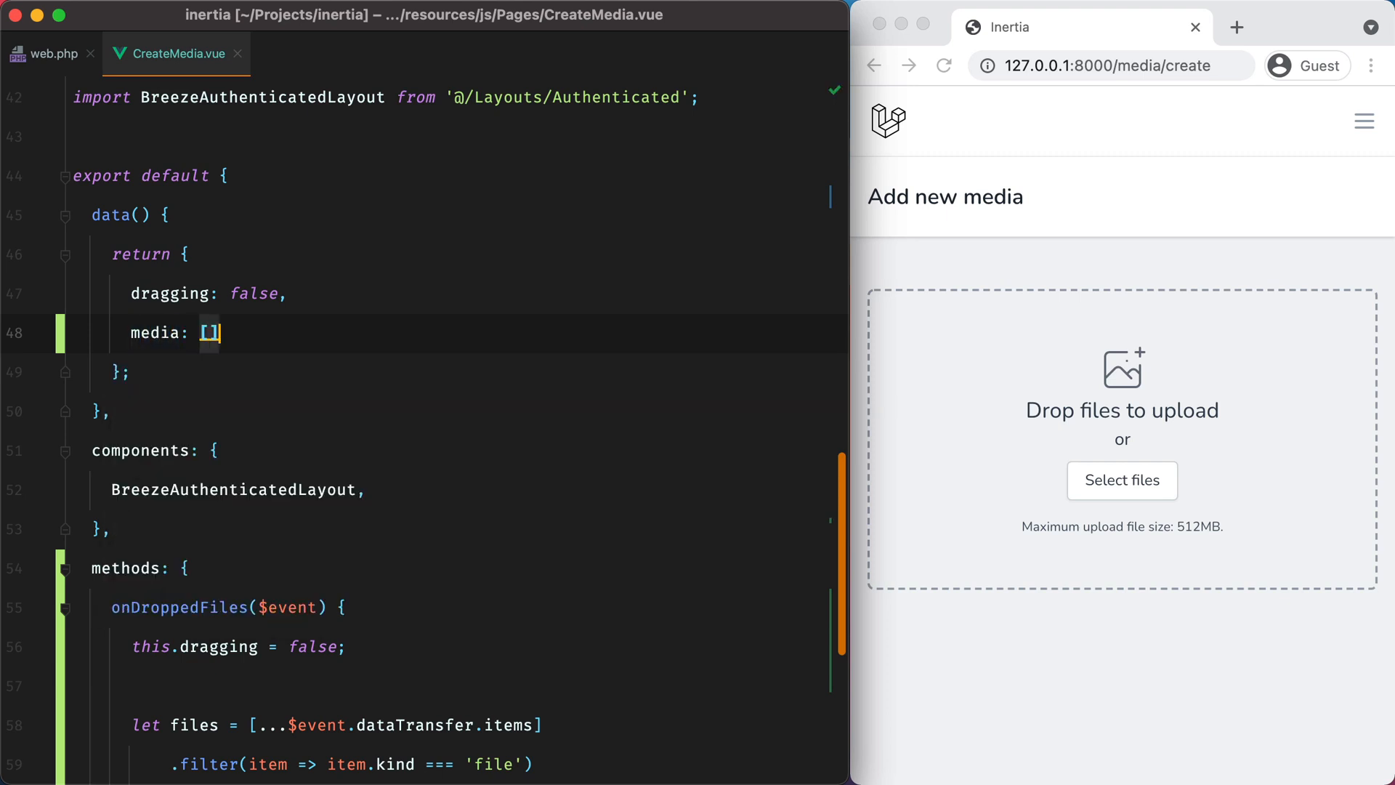
Loop over dropped files, unshifting each into this.media as { file, progress }.
scroll("down", 3)
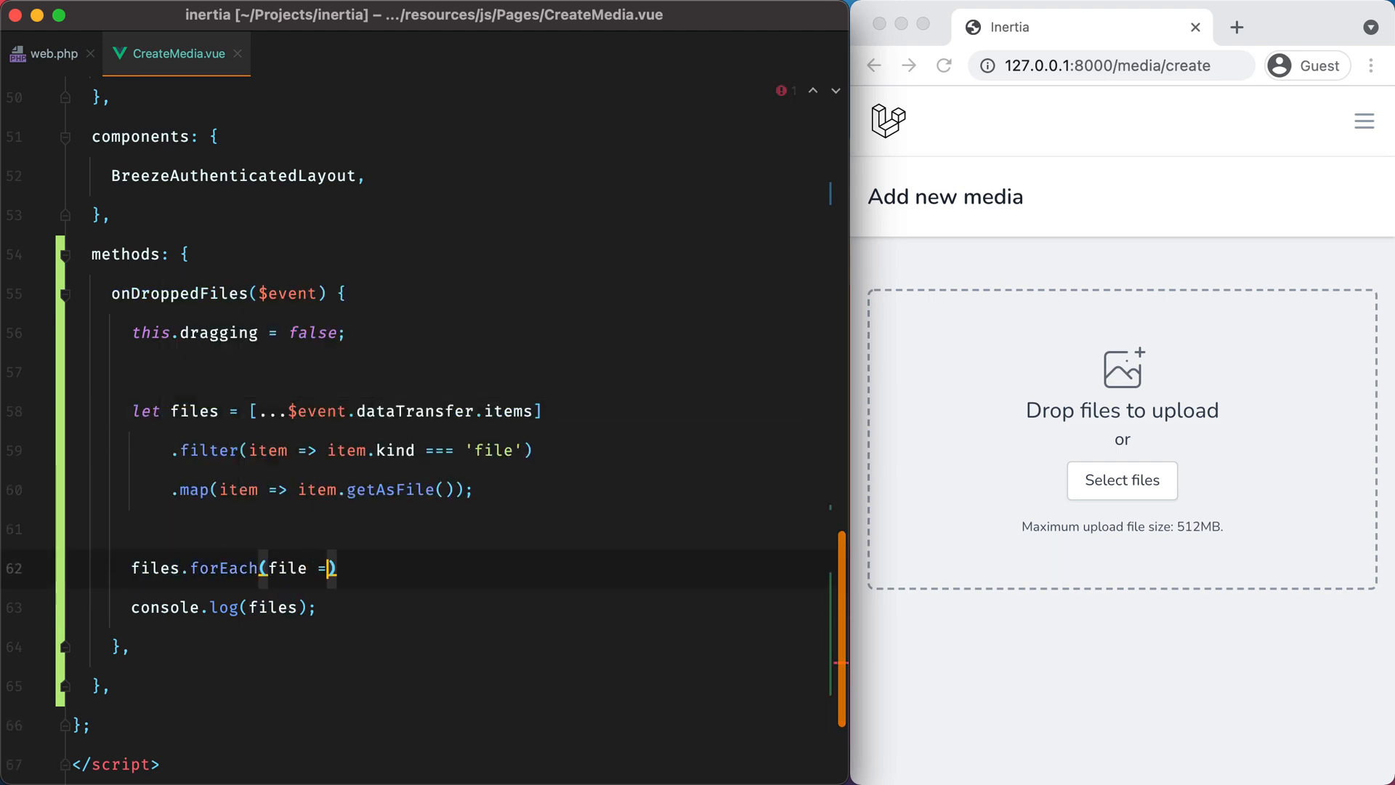
type("> {")
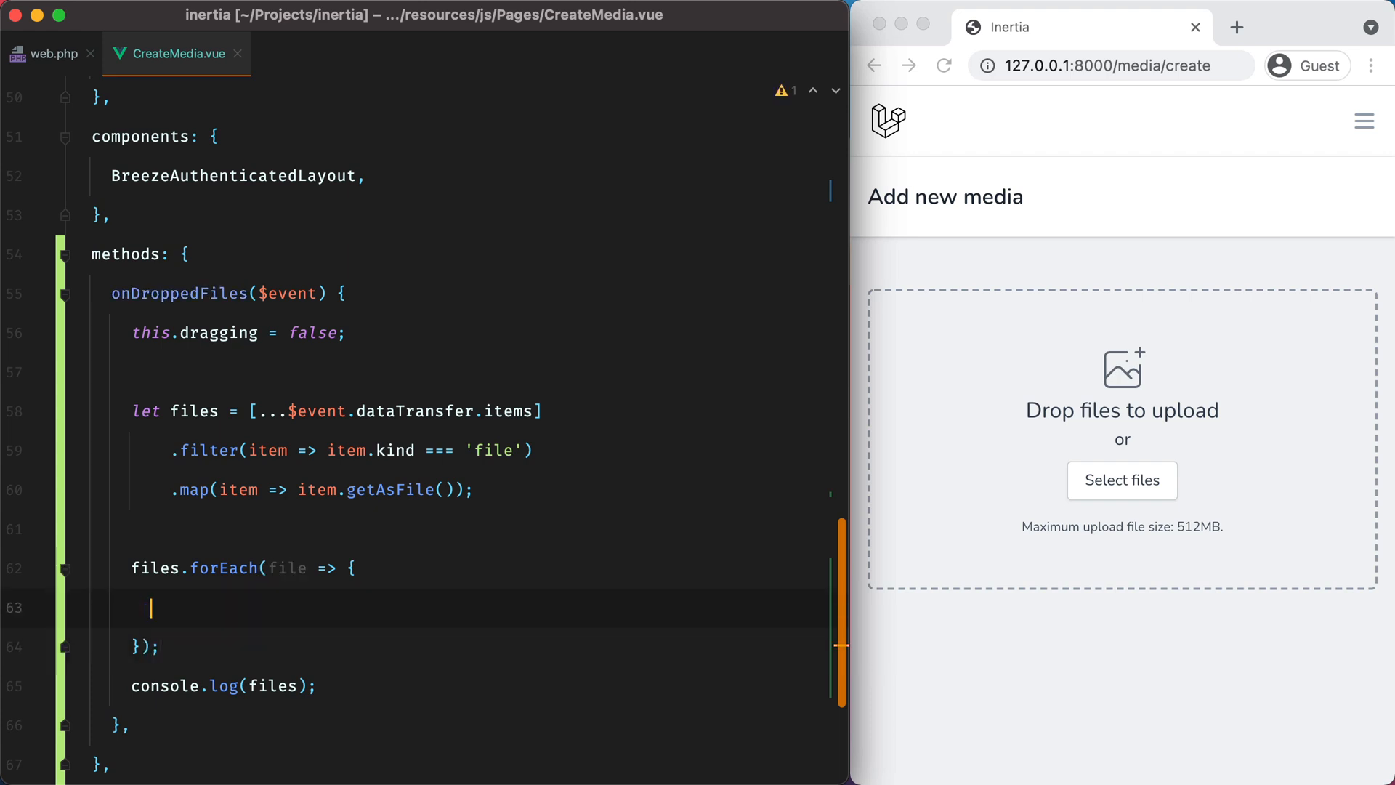
type("th")
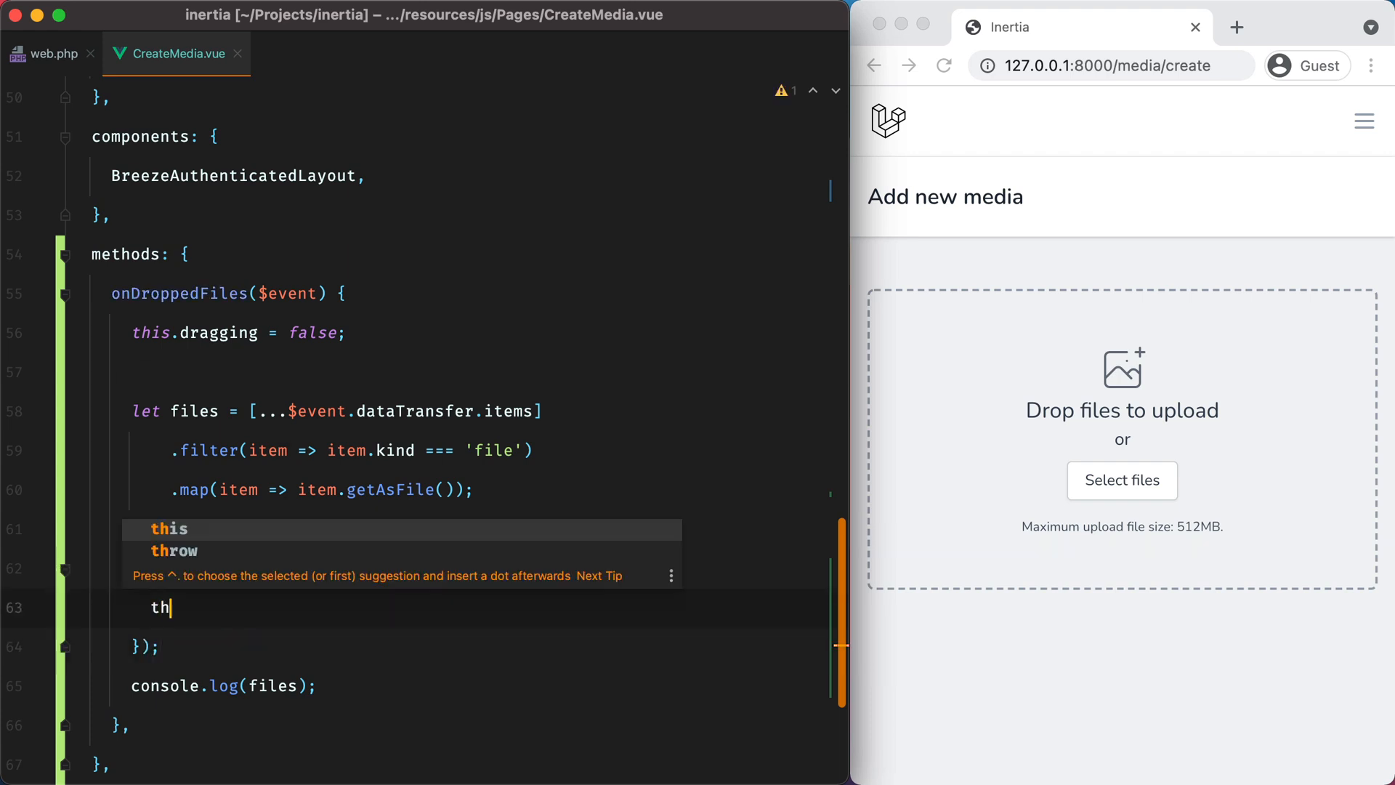
type("is.media.unshift(")
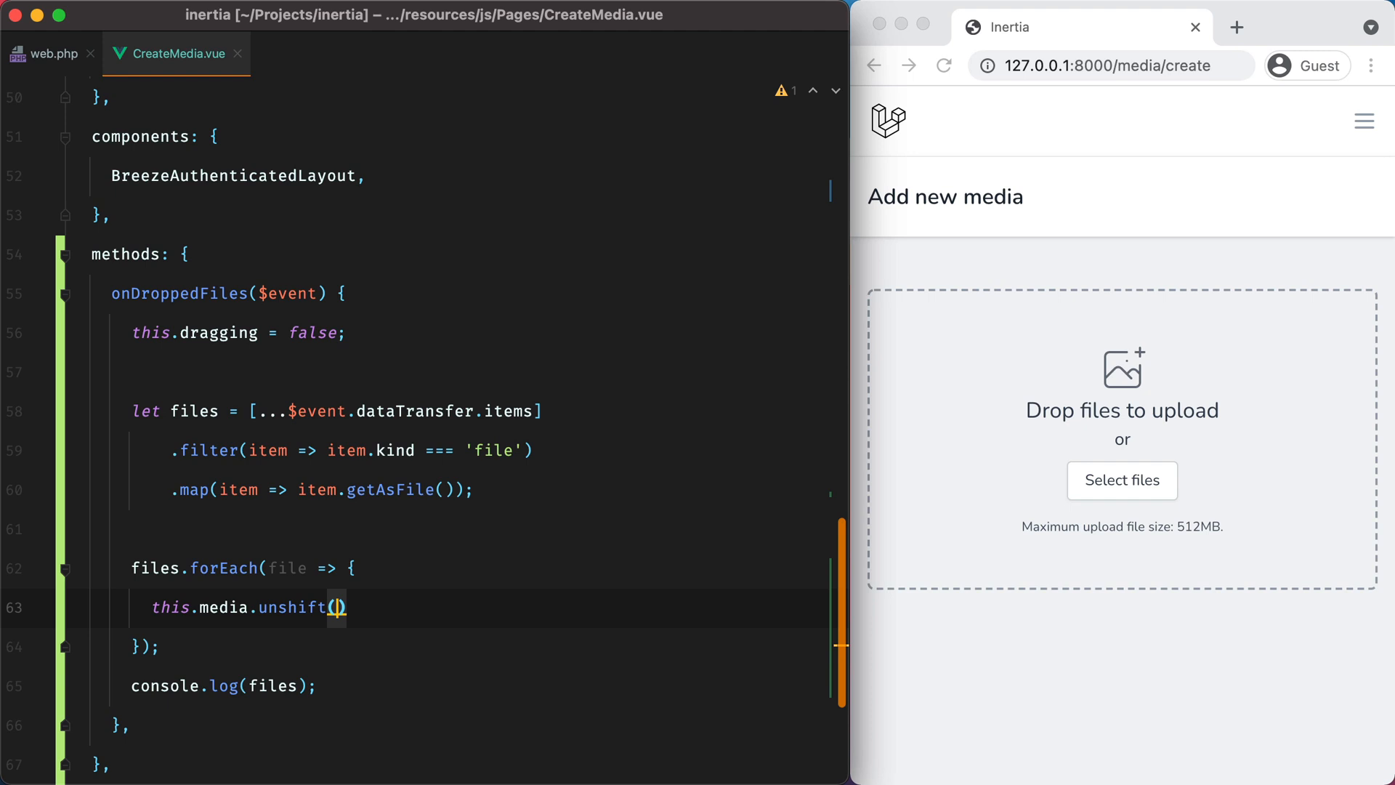
type("{")
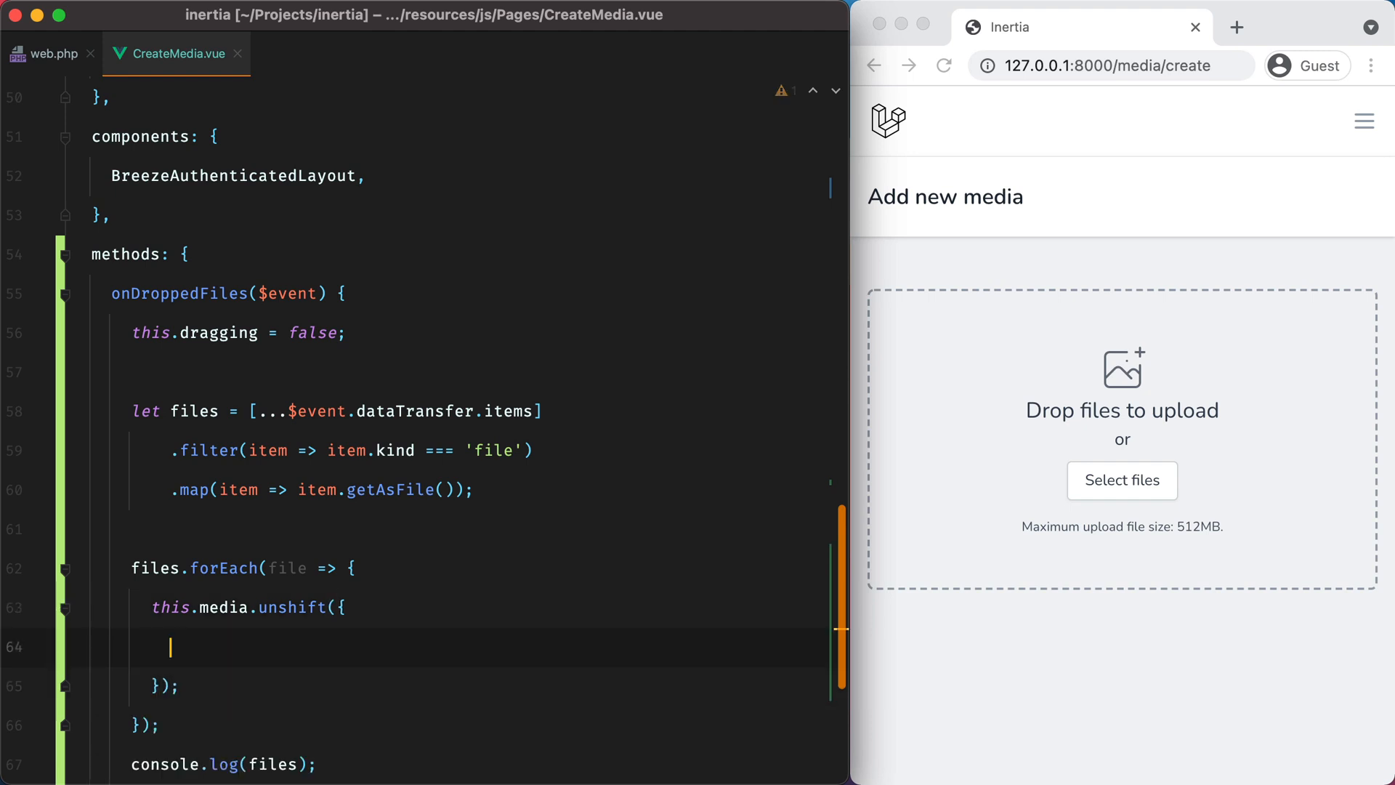
type("file:")
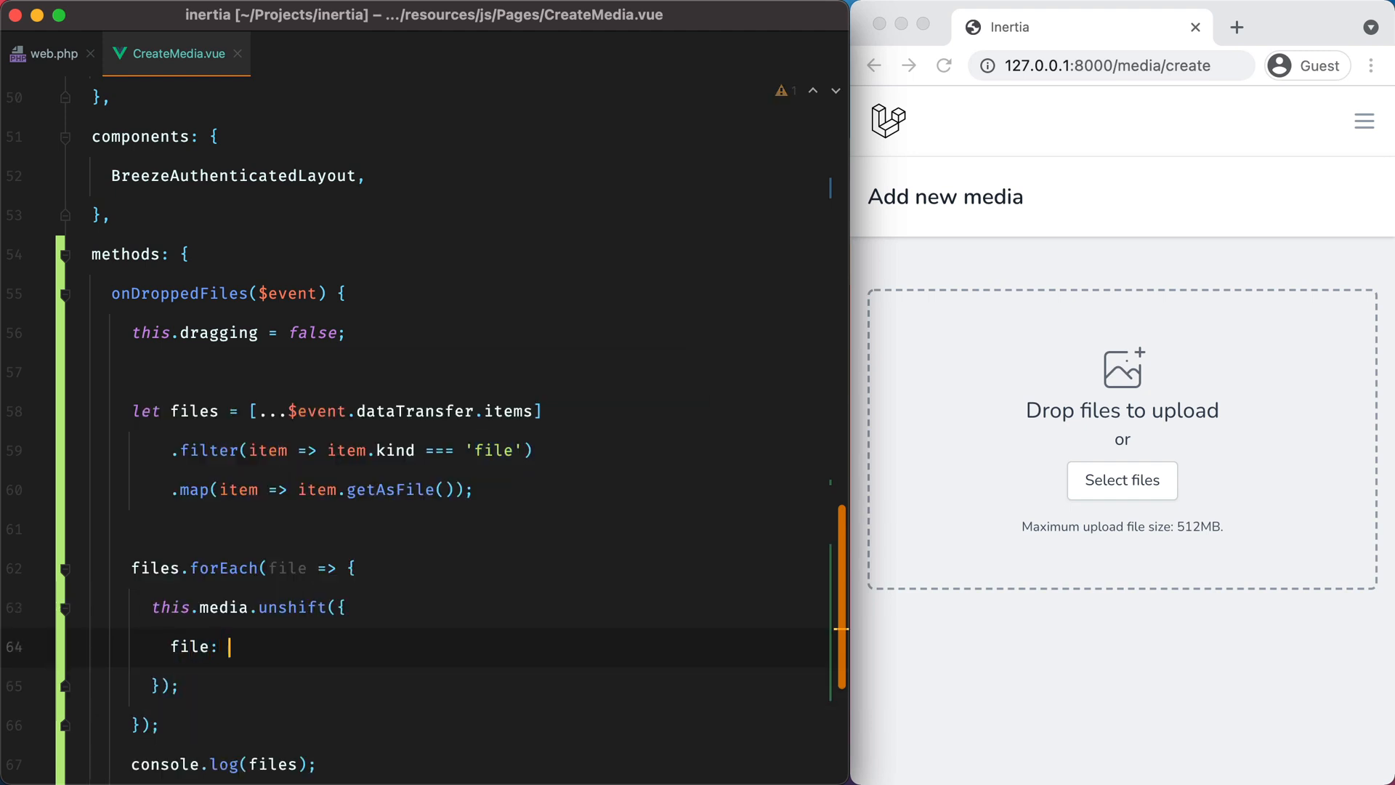
type("pro")
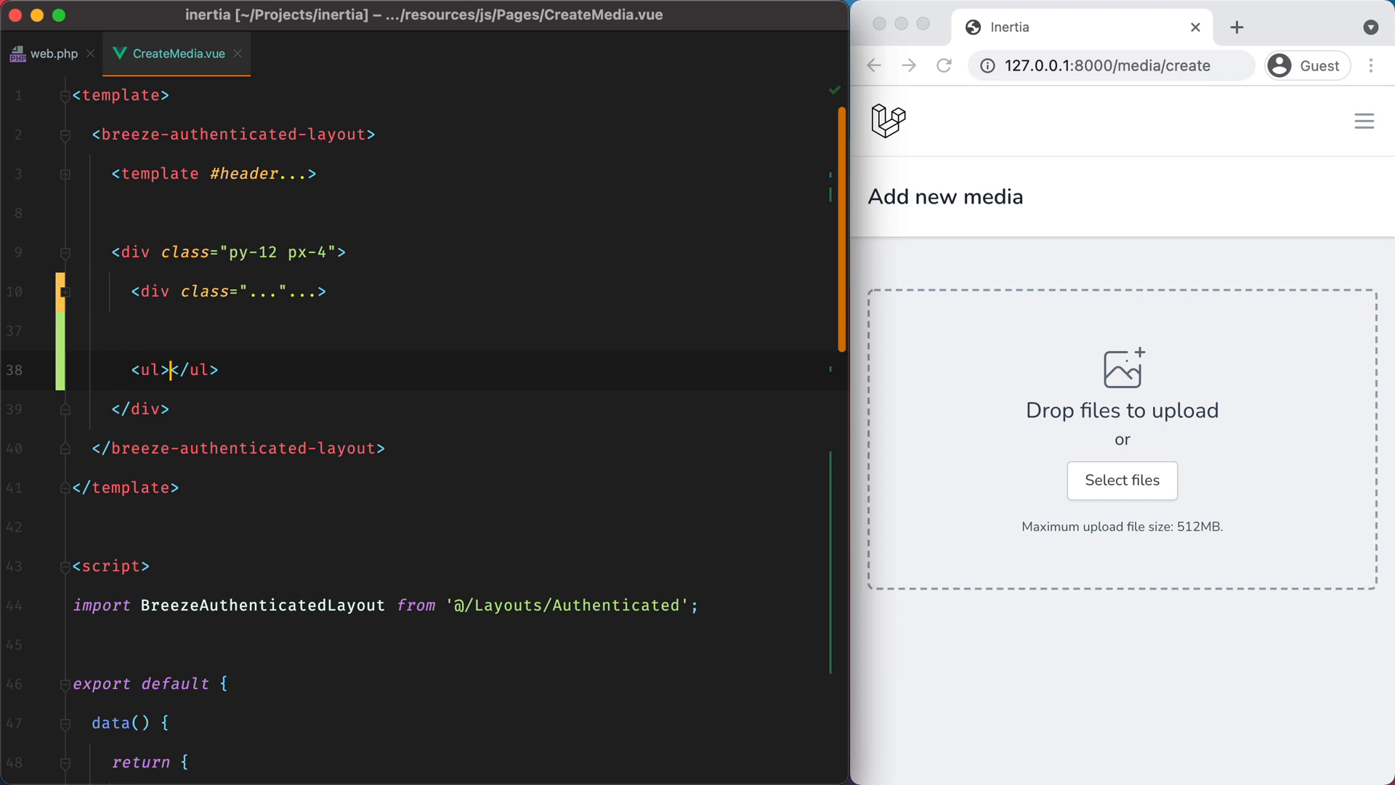
Render an <li v-for> per media item showing file name and progress %, then check Chrome.
type("<li v-for=\"()\"></li>")
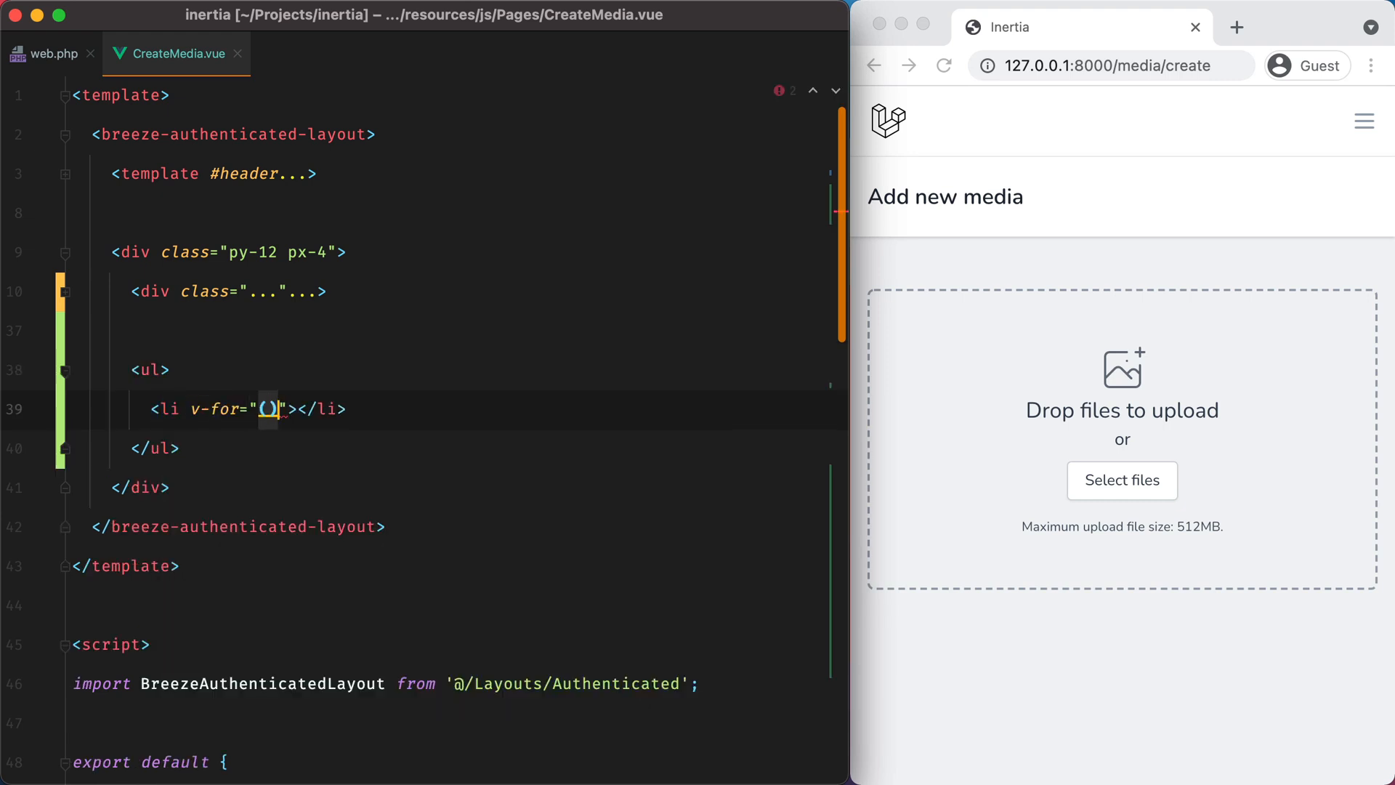
type("item, index) in media")
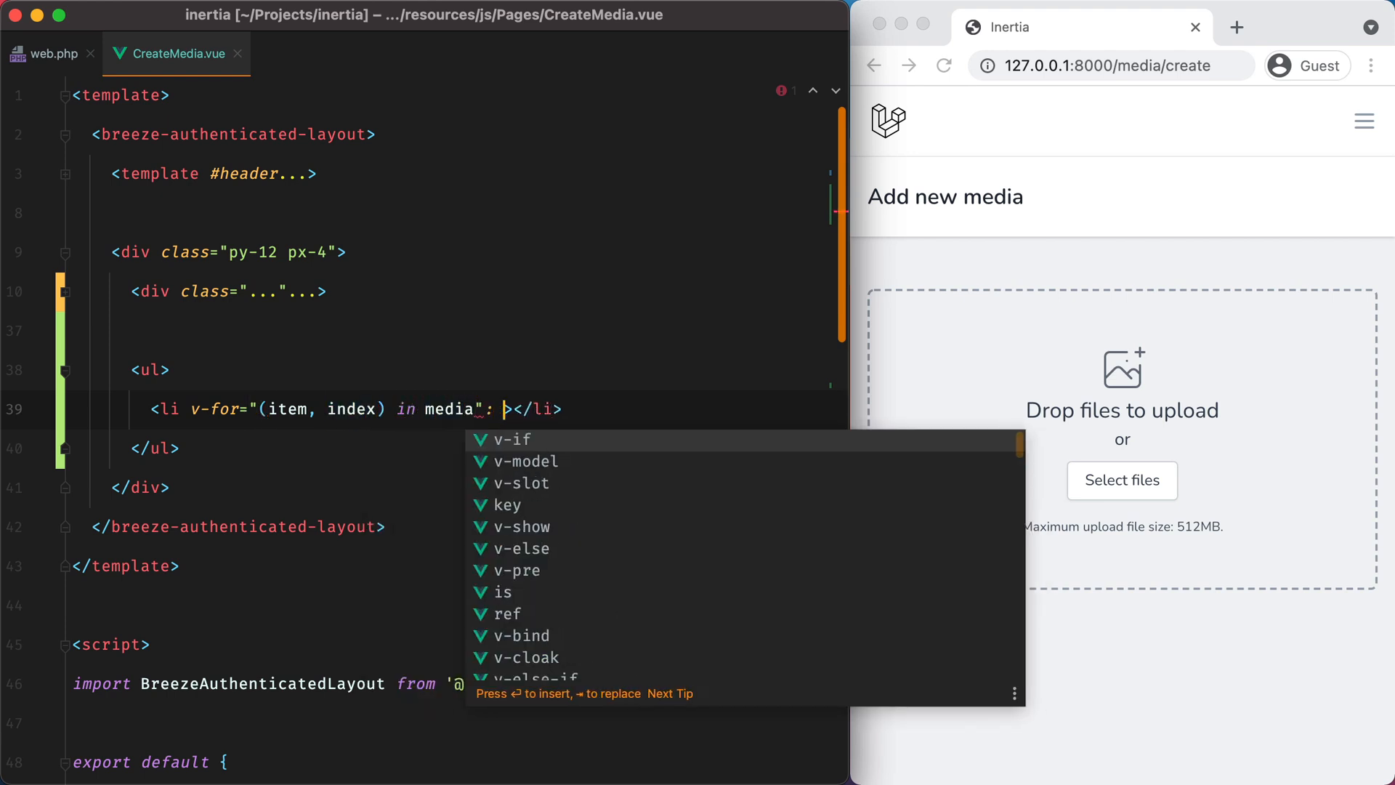
type(":key=\"index")
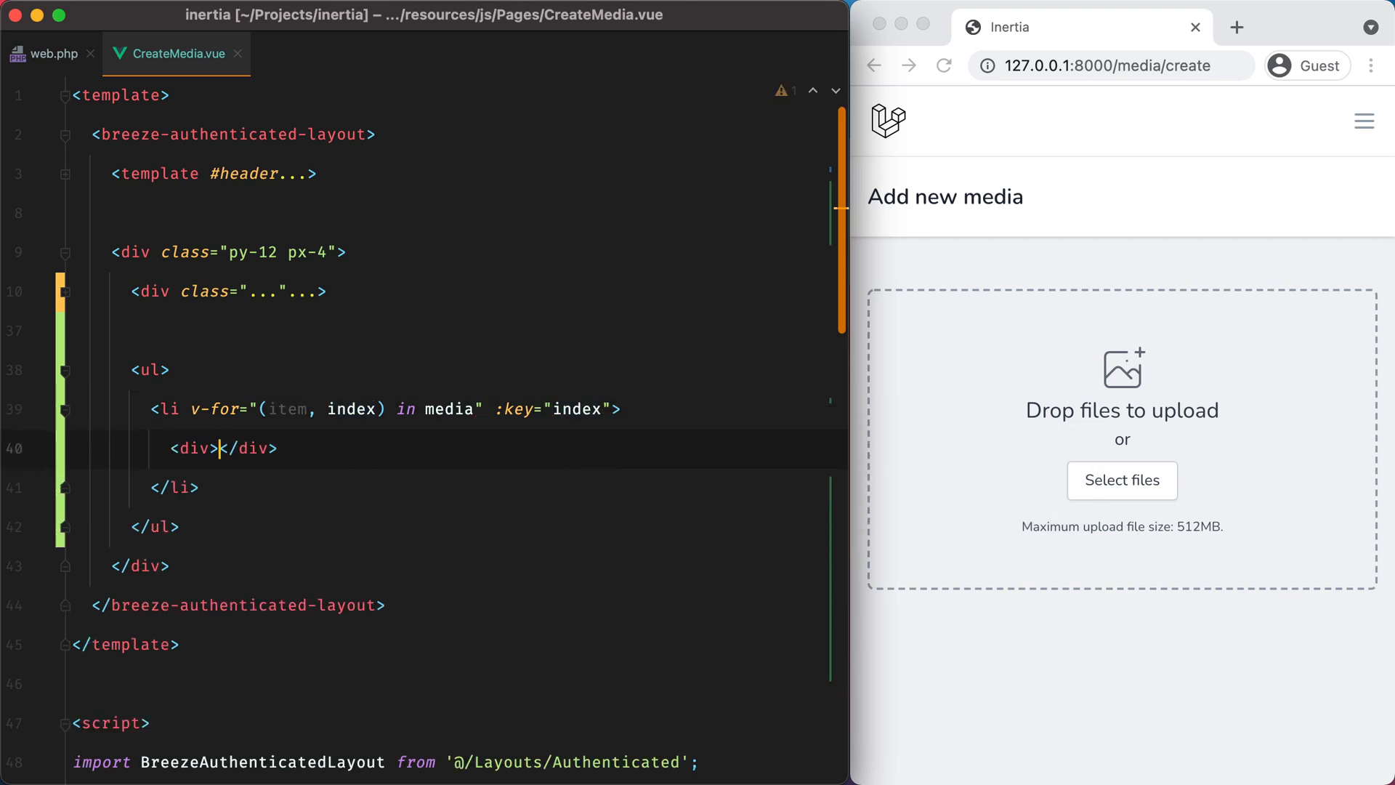
type("{{ item.file.name")
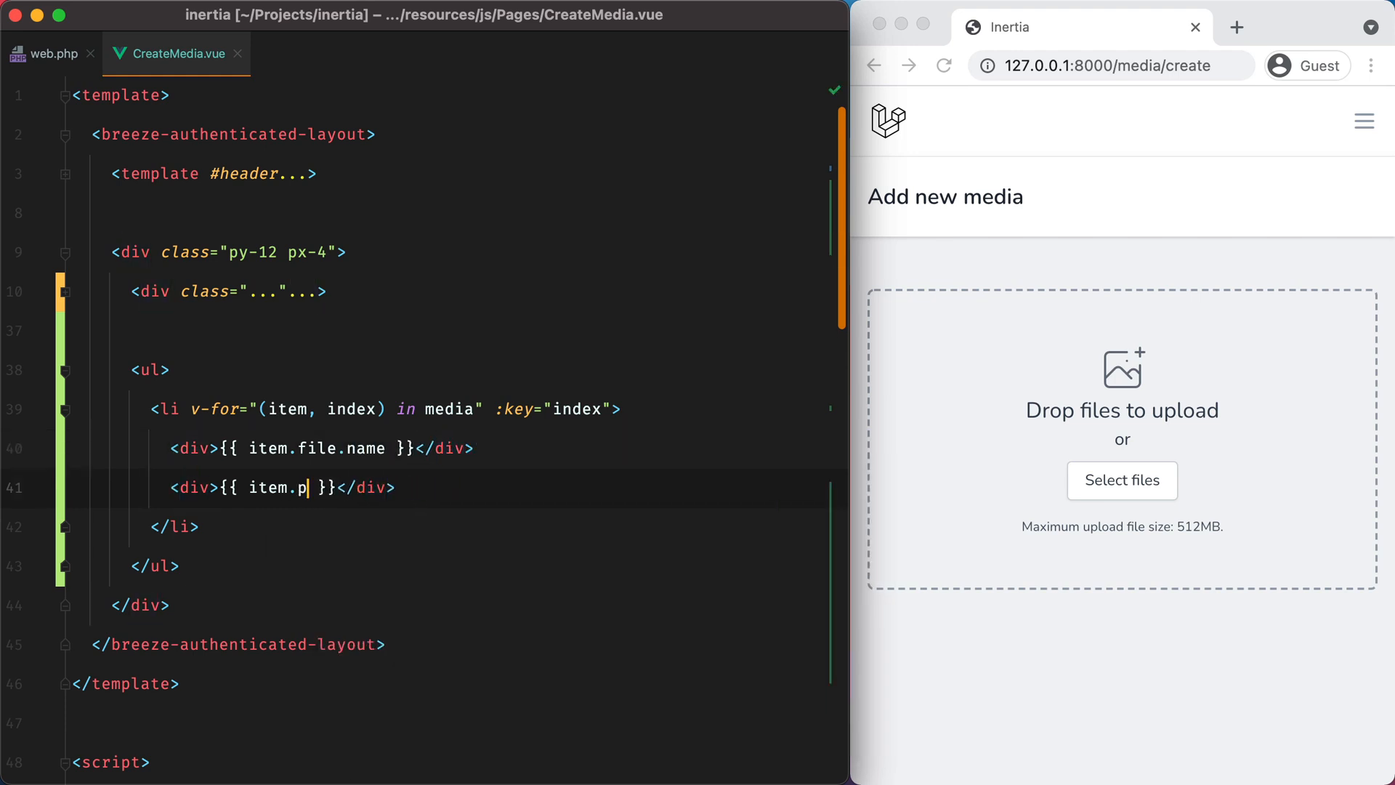
type("rogress")
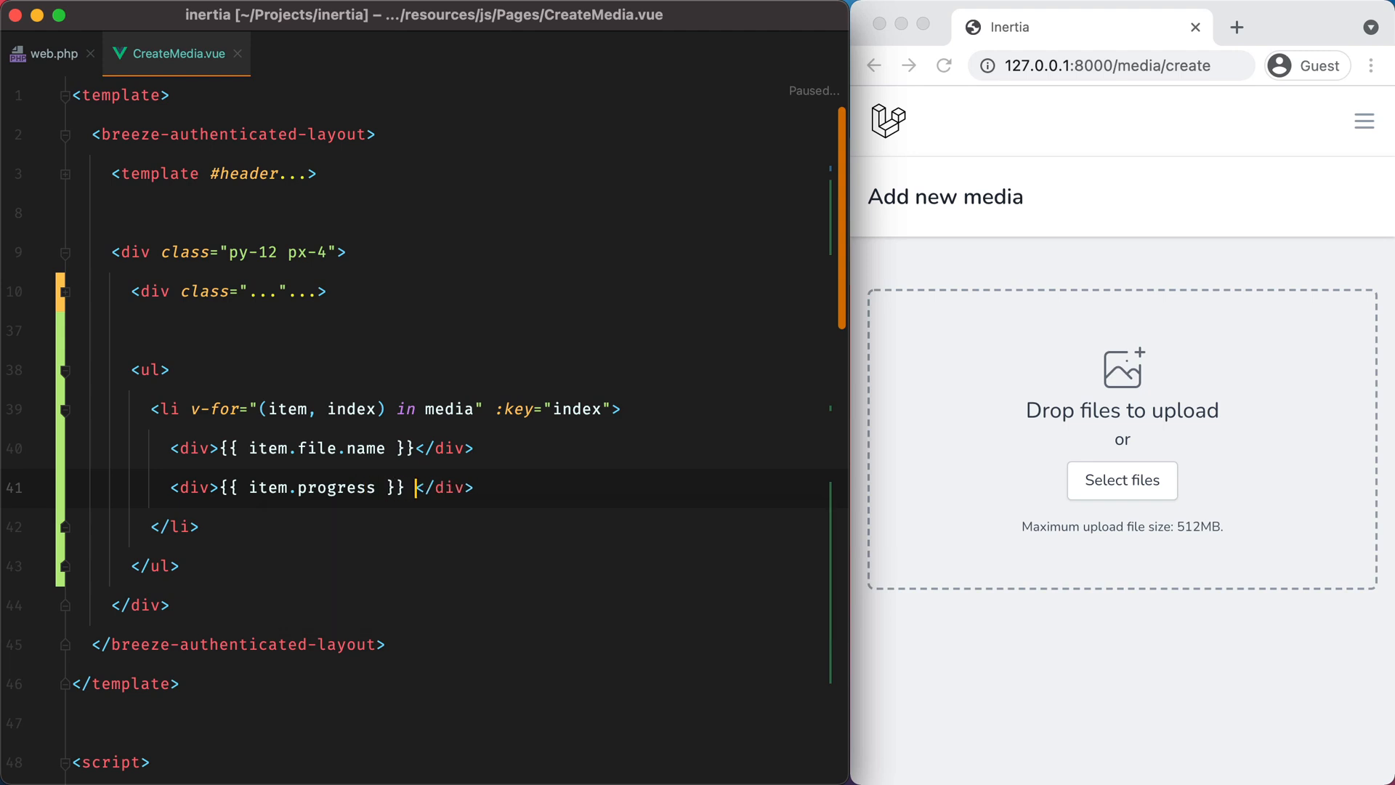
type("%")
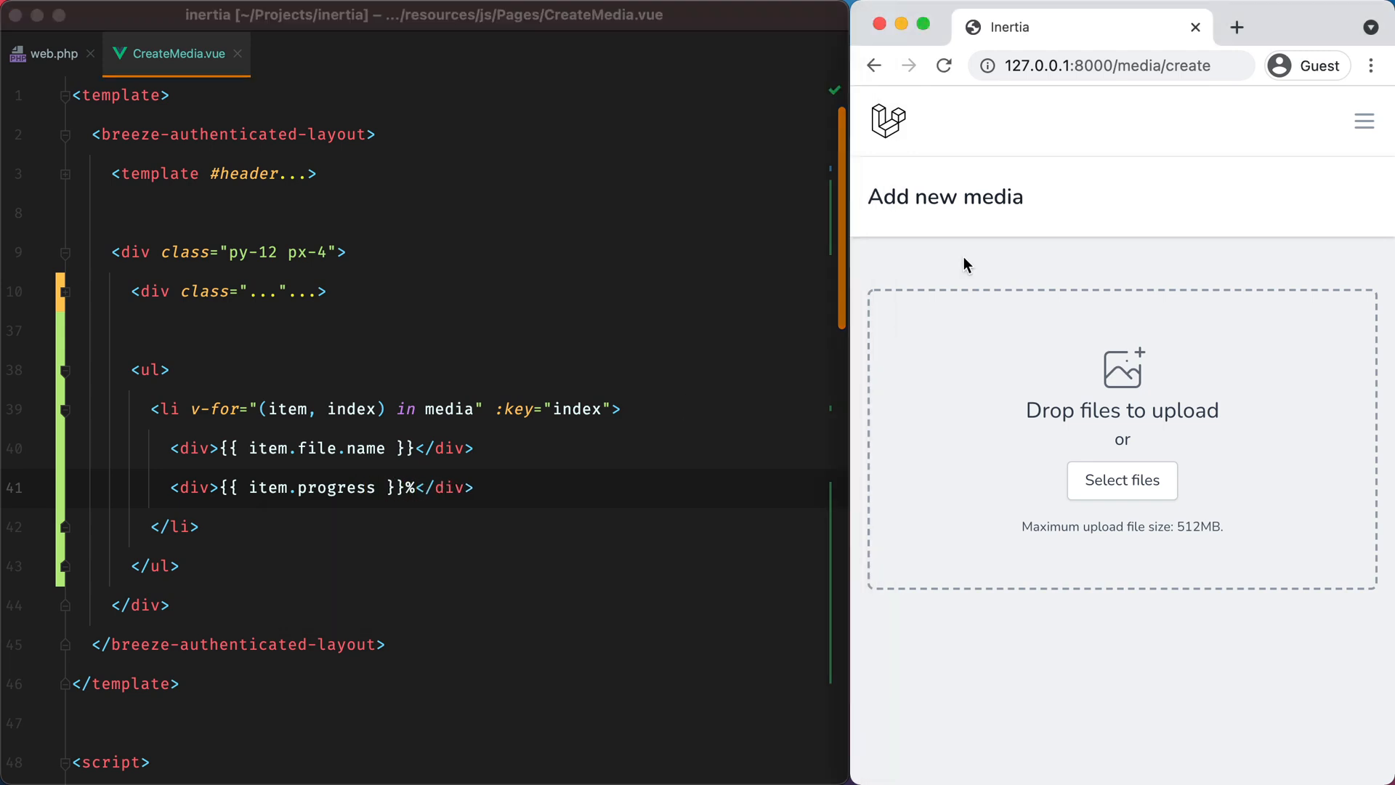
left_click(1122, 480)
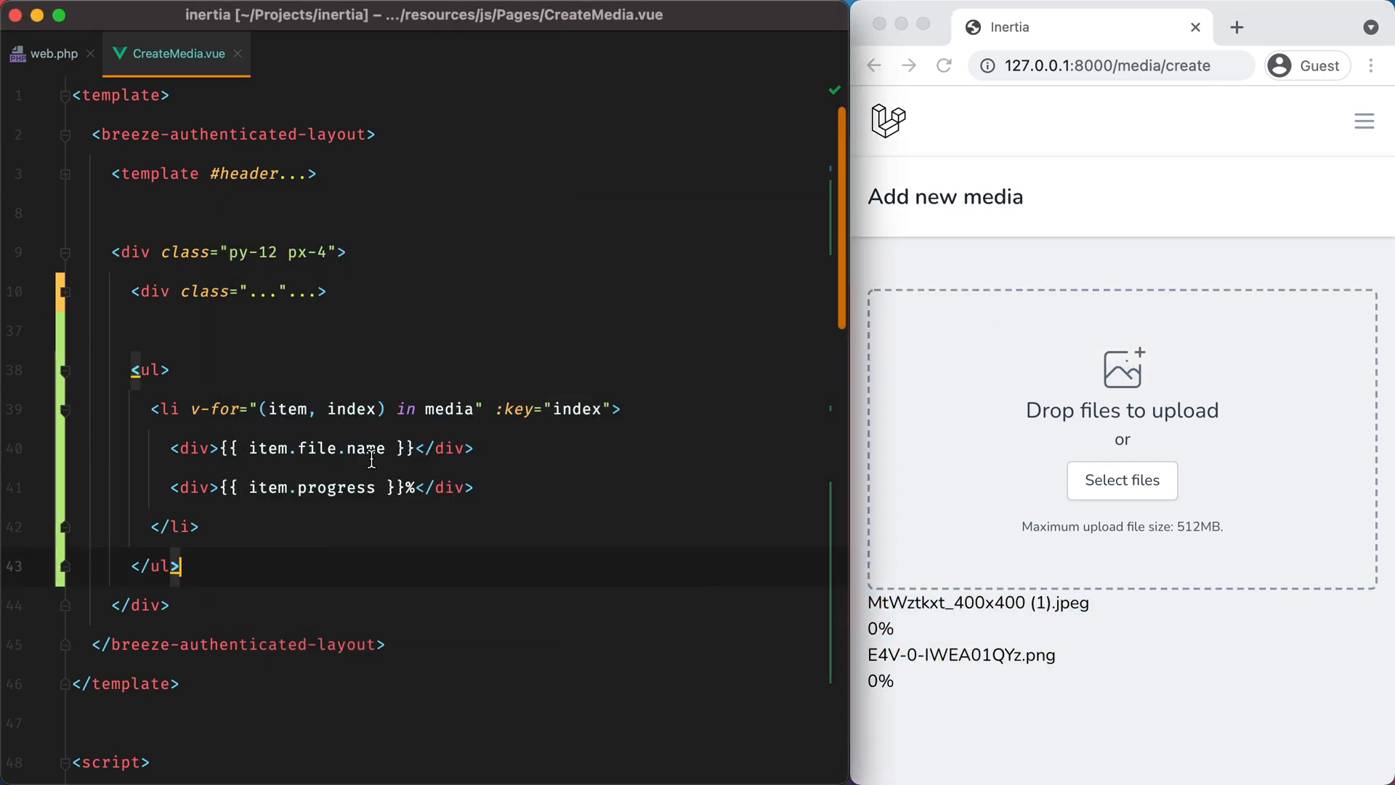
Give the <ul> classes my-6 bg-white rounded divide-y divide-gray-200 shadow.
type("class=\"\"")
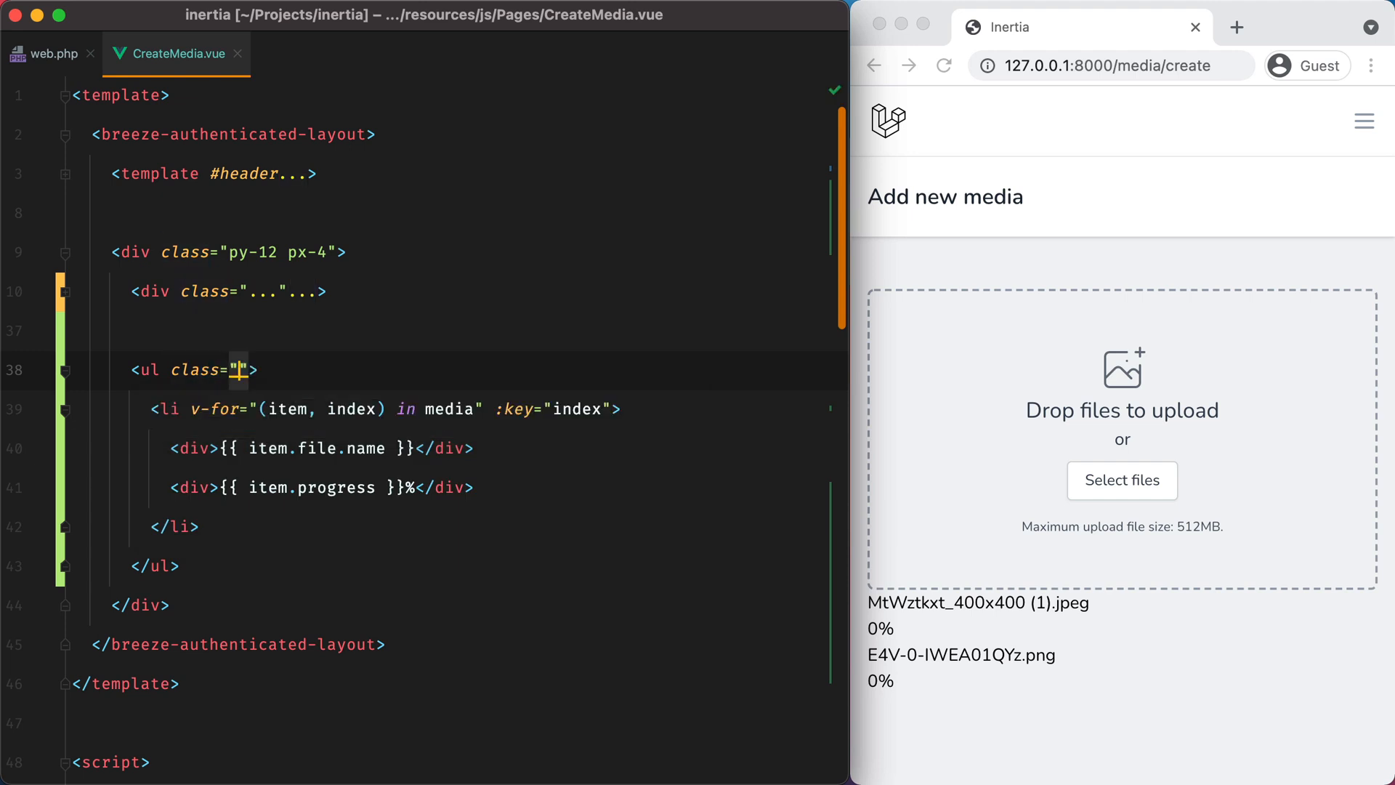
type("my-6")
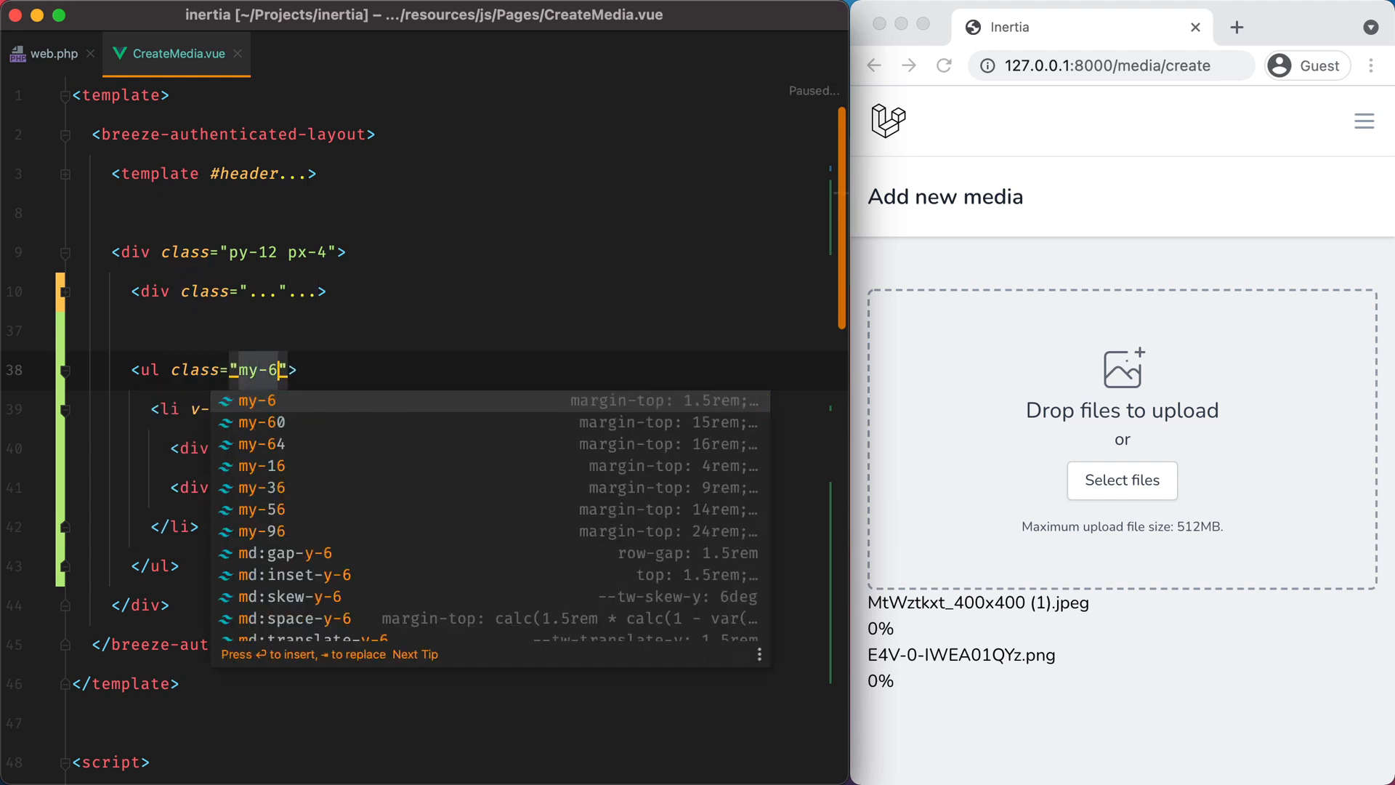
type("bg-whi")
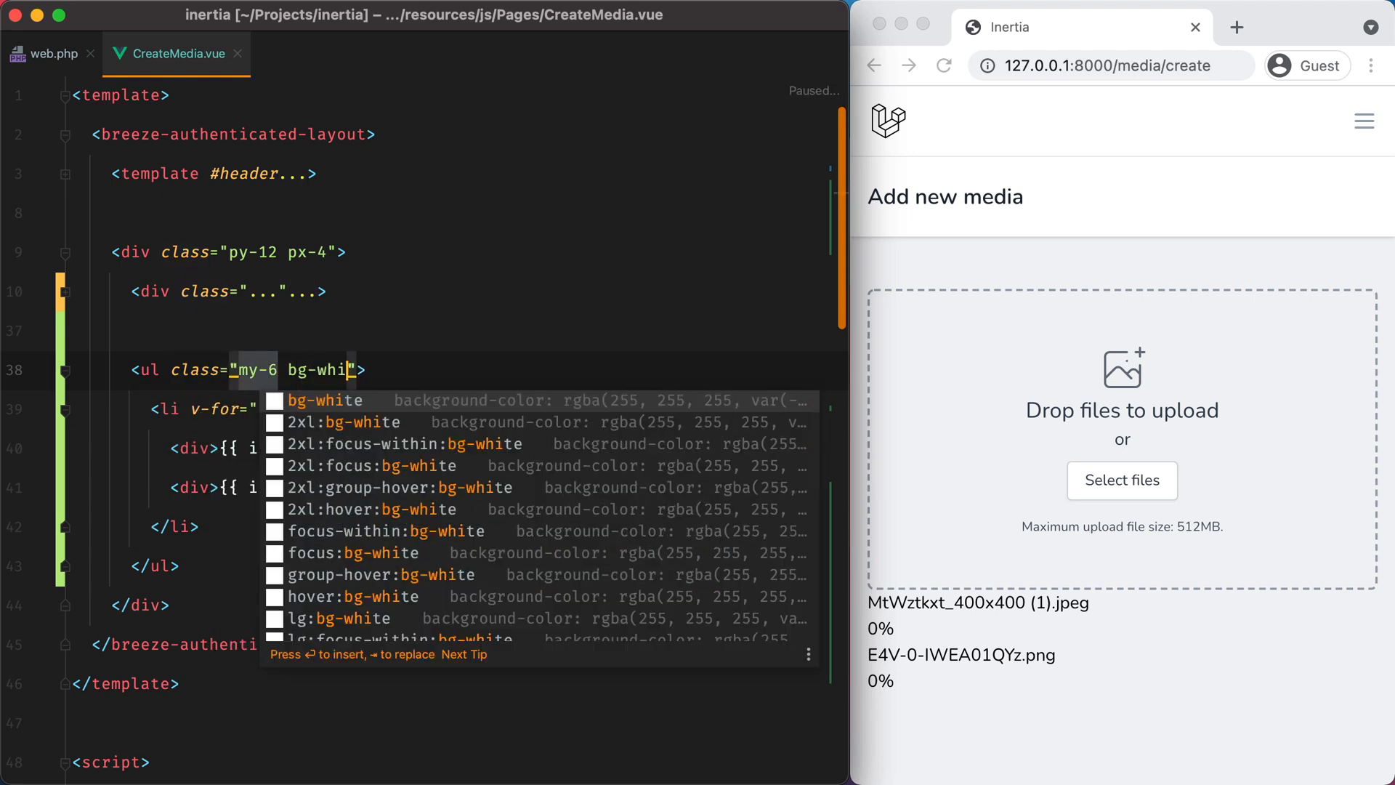
type("rounded")
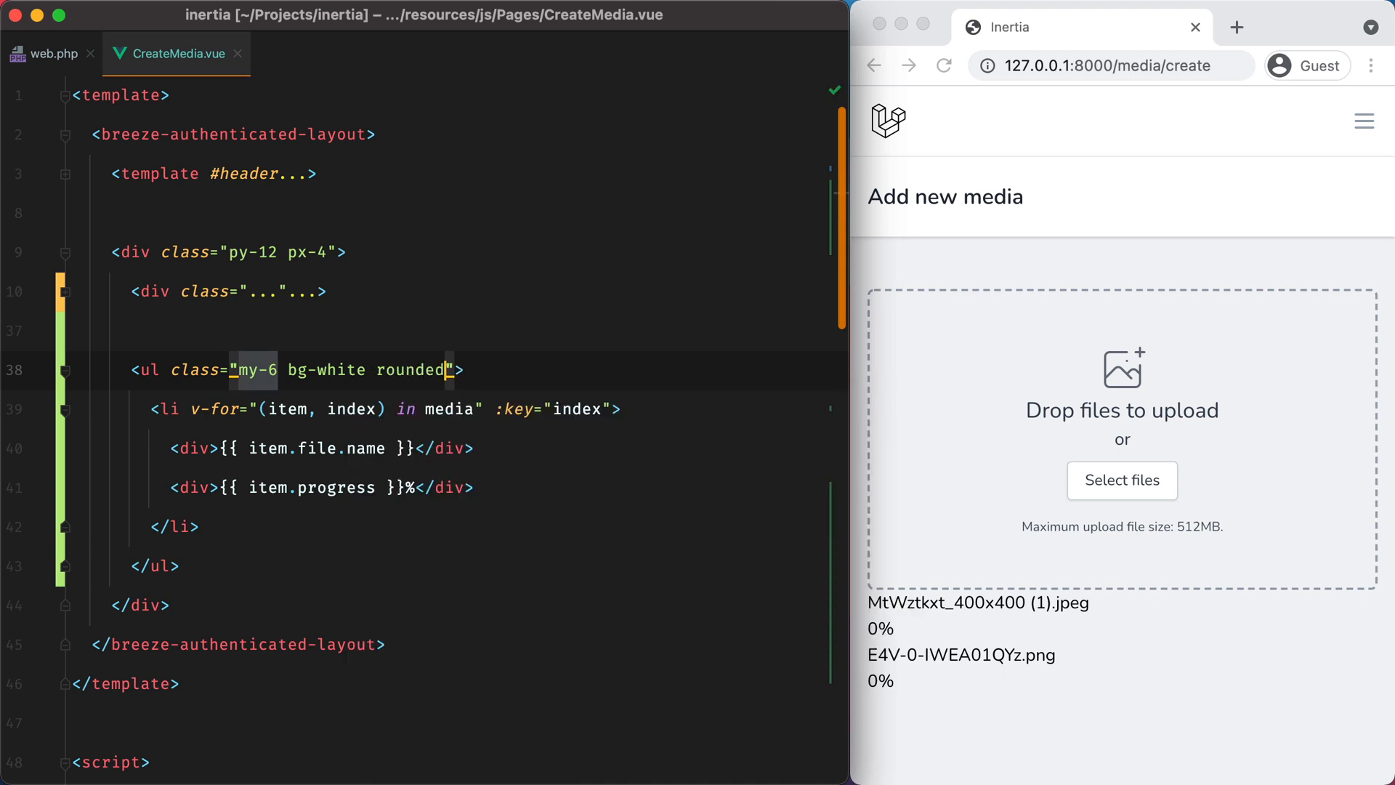
type("divide-y")
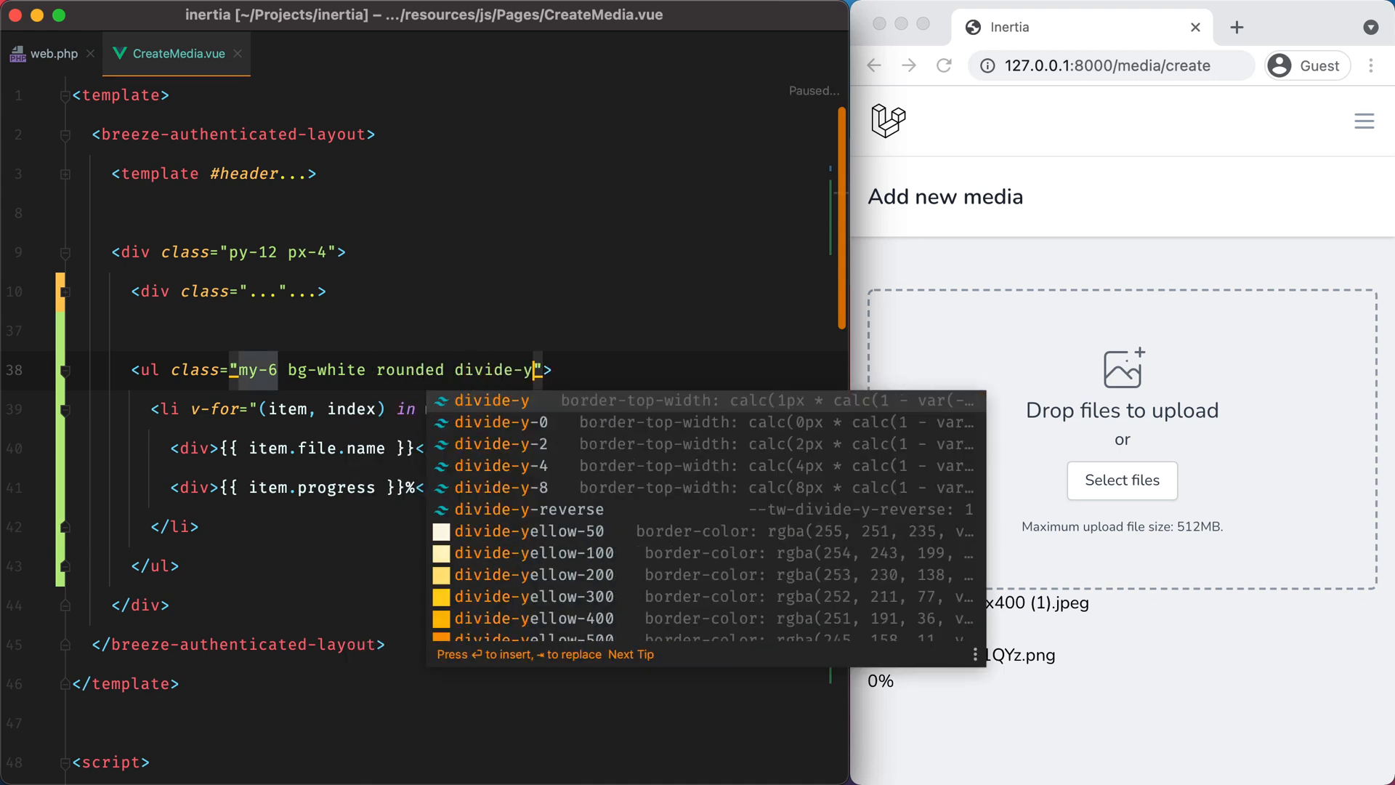
type("divide-gray-200")
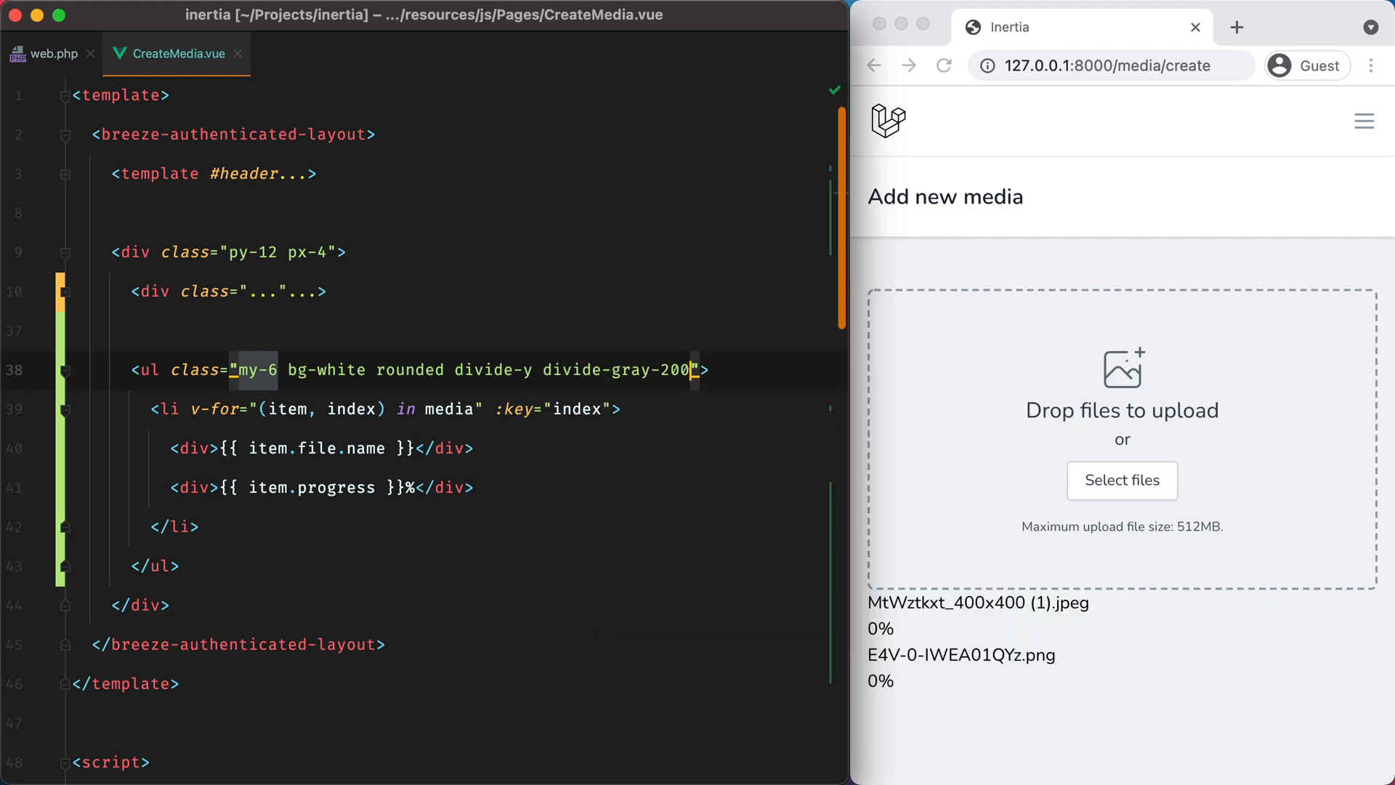
type("shadow")
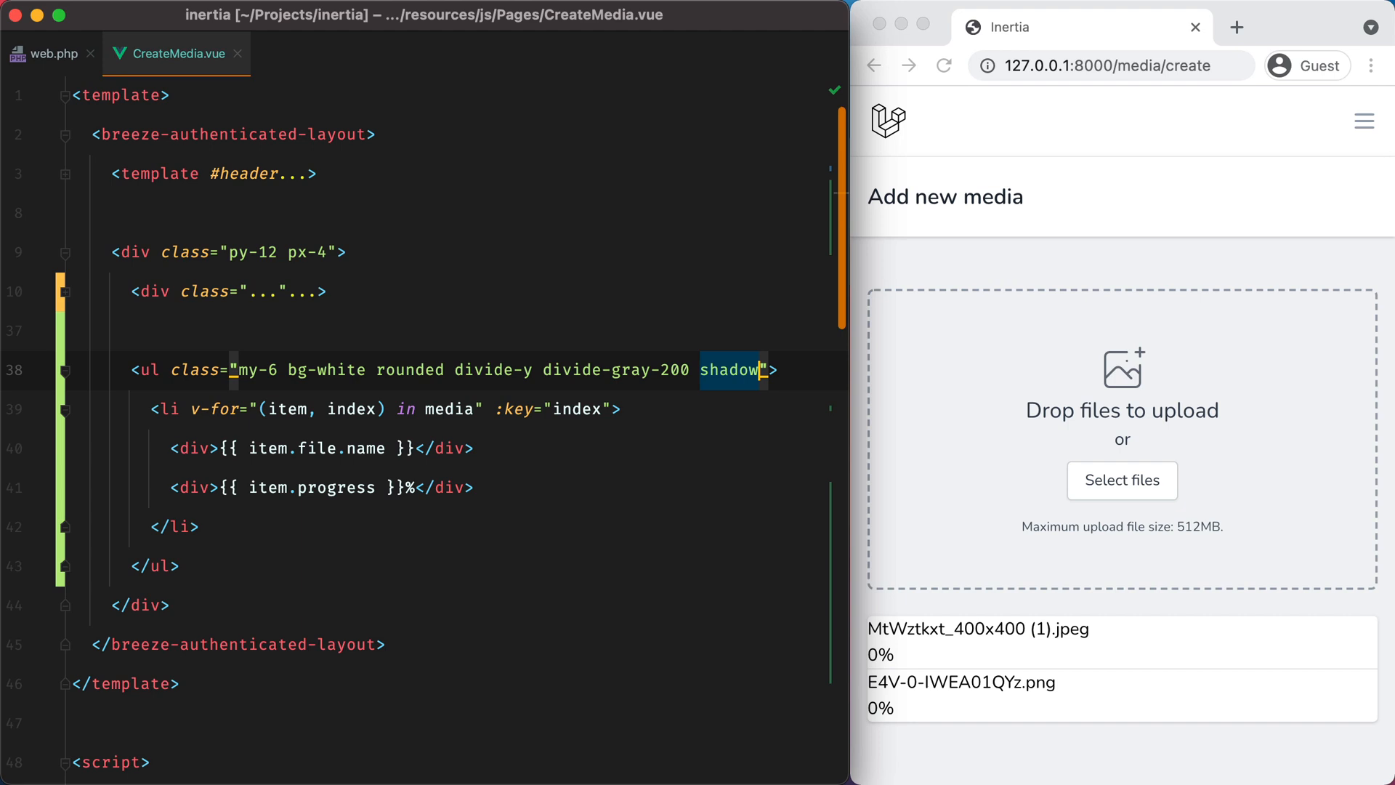
Give the <li> p-3 flex items-center justify-between and the name div text-sm text-gray-700.
type("c>")
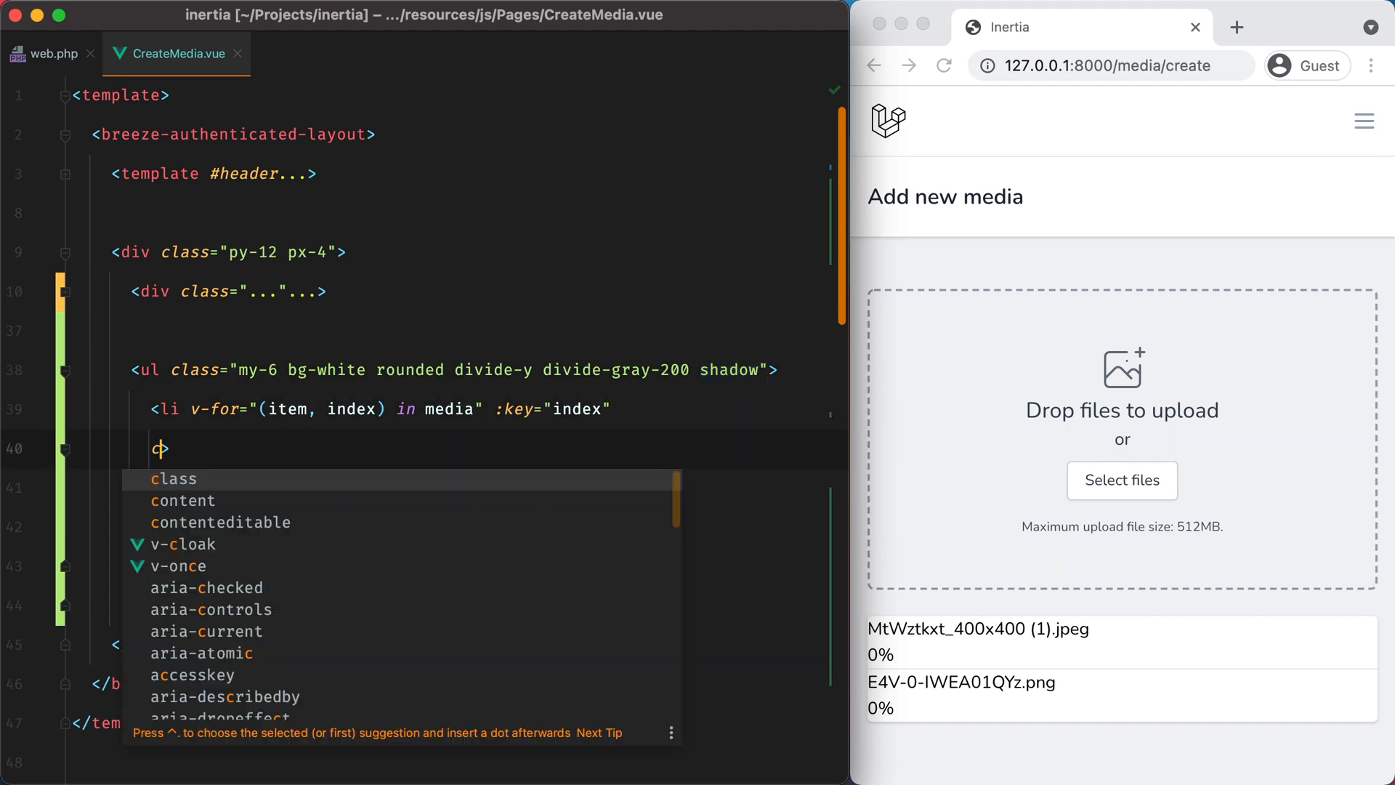
type("class=\"p-3\"")
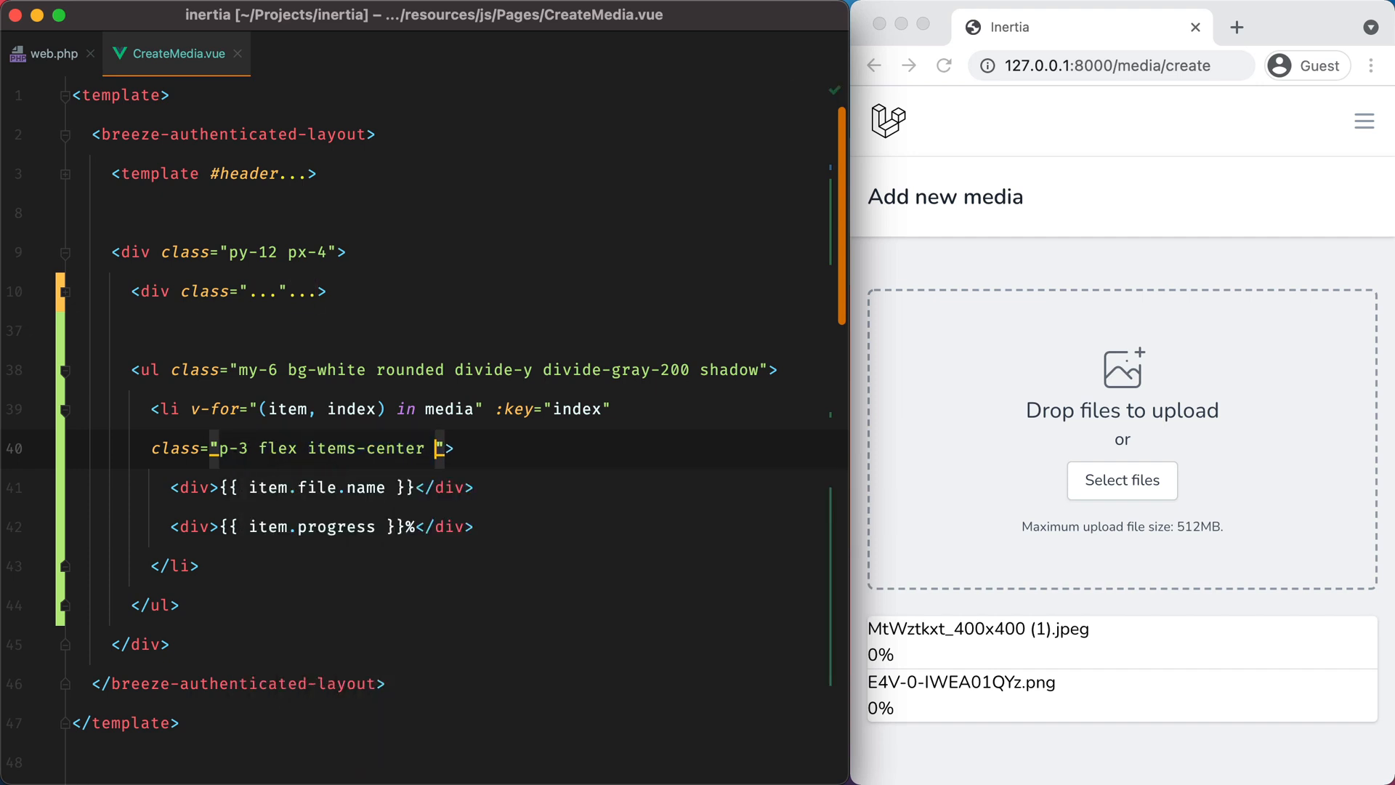
type("just")
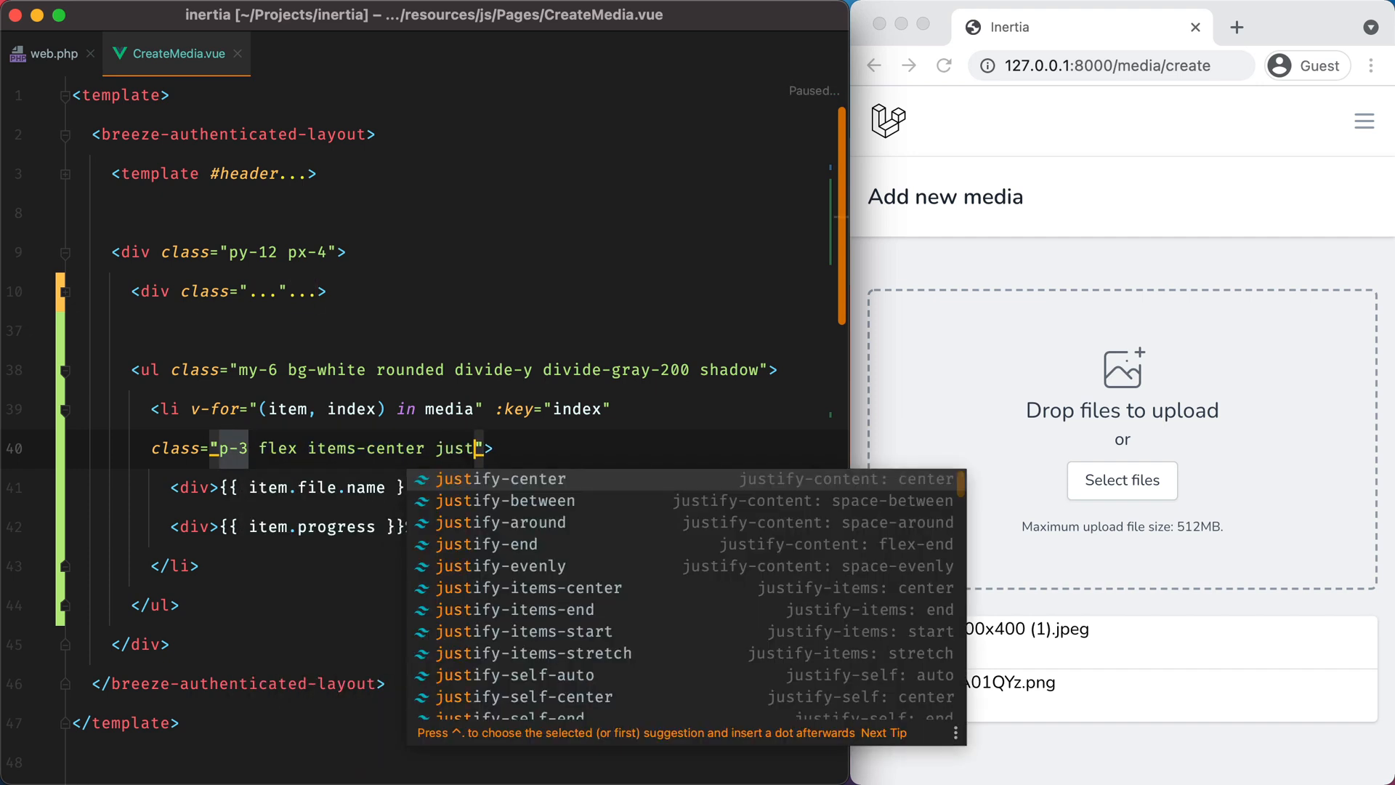
left_click(503, 500)
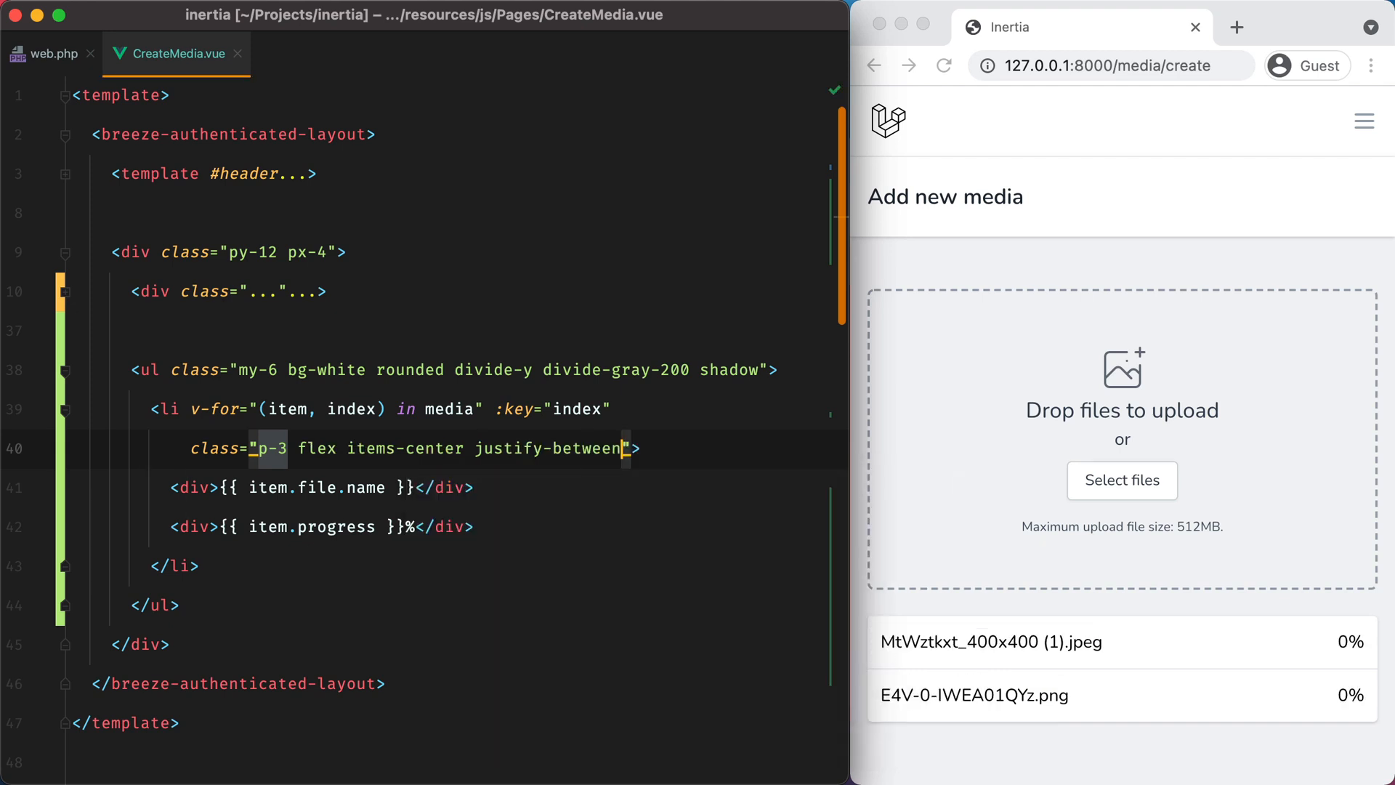
type("class=\"text-sm text-gray-700")
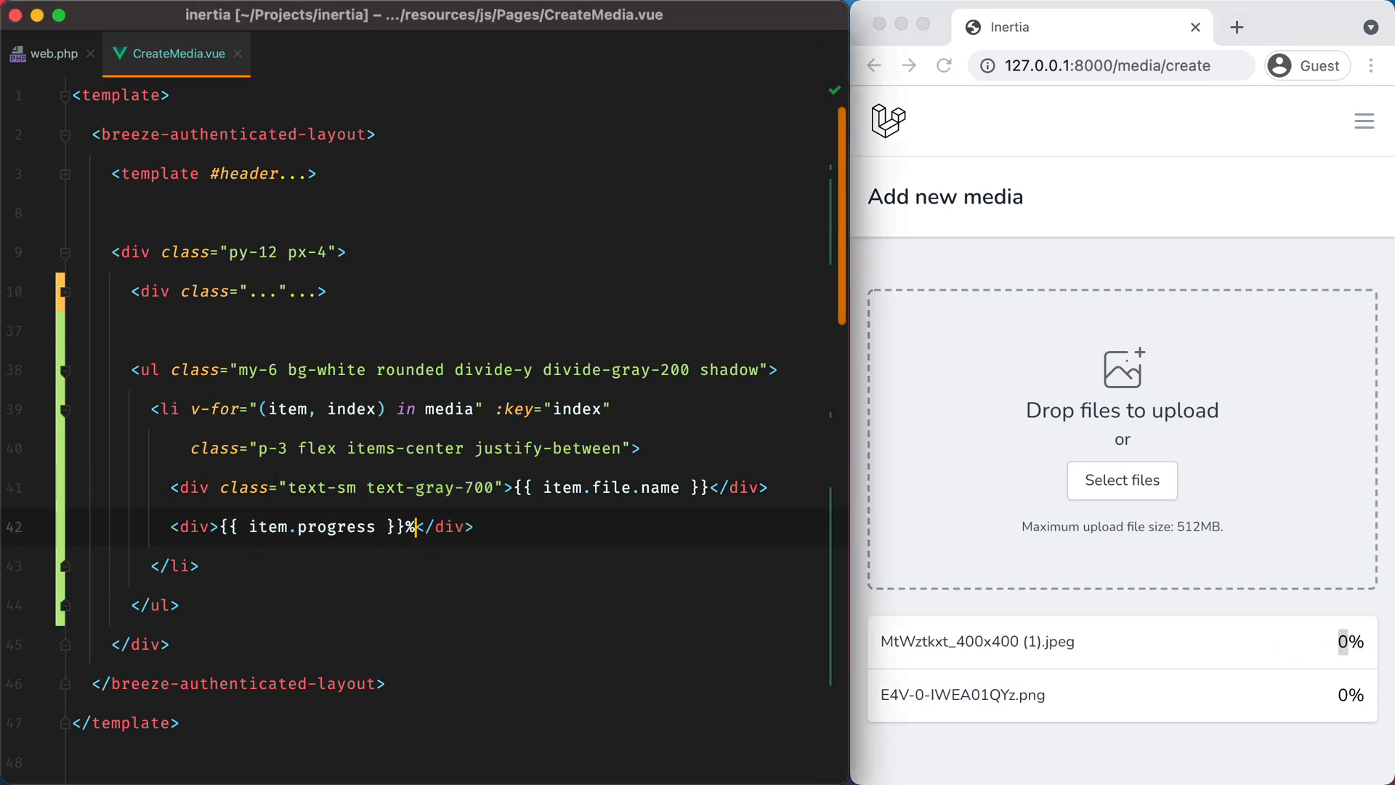
Replace the plain percentage with a nested gray bar with an indigo fill and centered {{ item.progress }}% label.
key("Backspace")
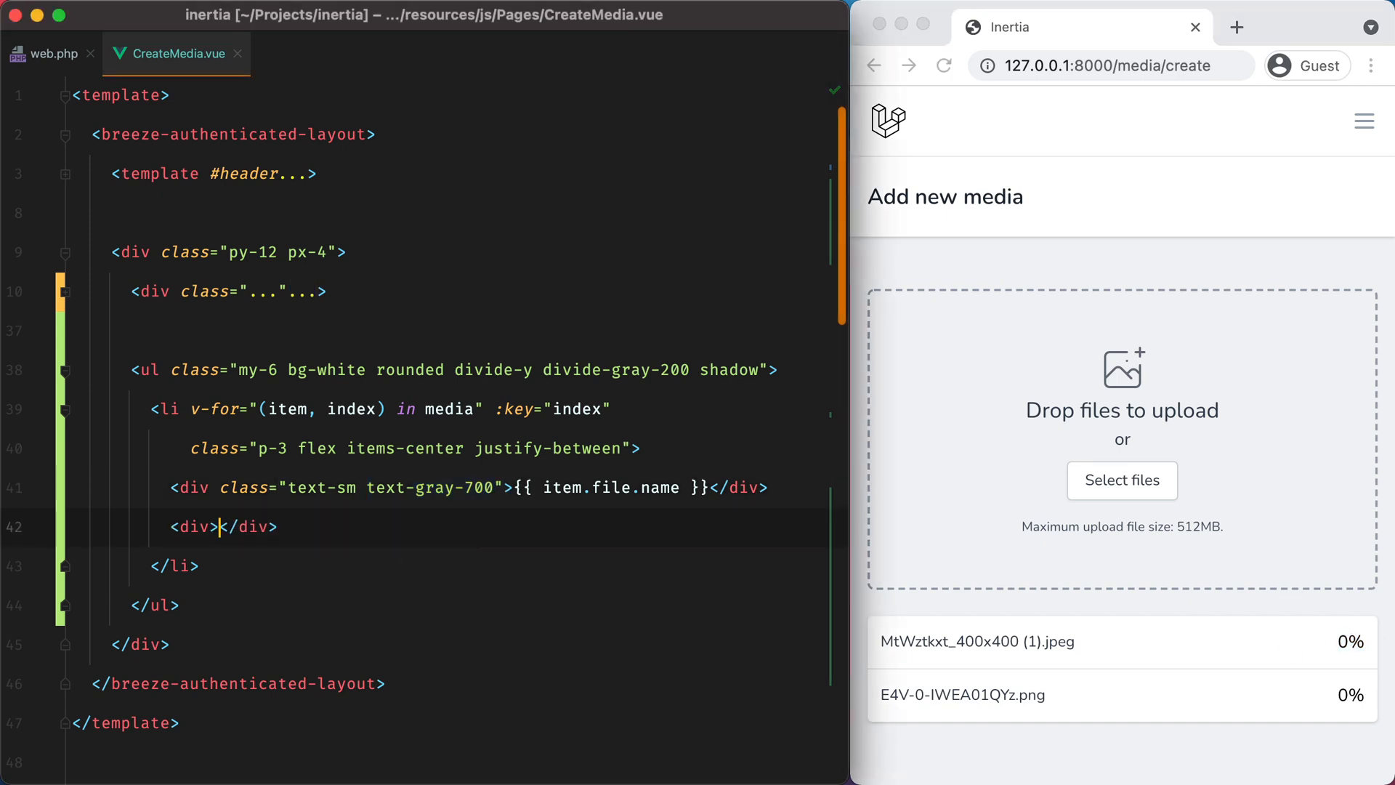
key("enter")
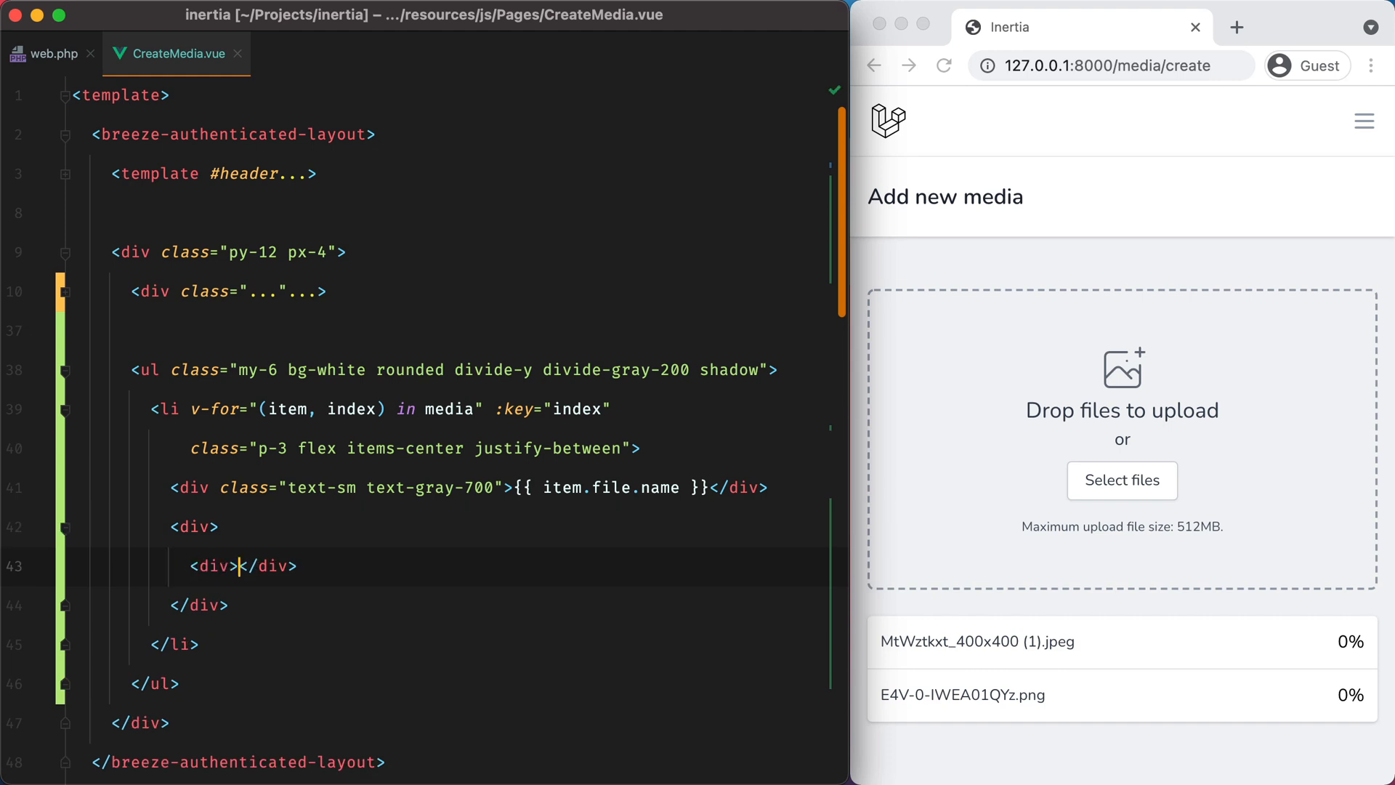
type("{{ item.progress }}%")
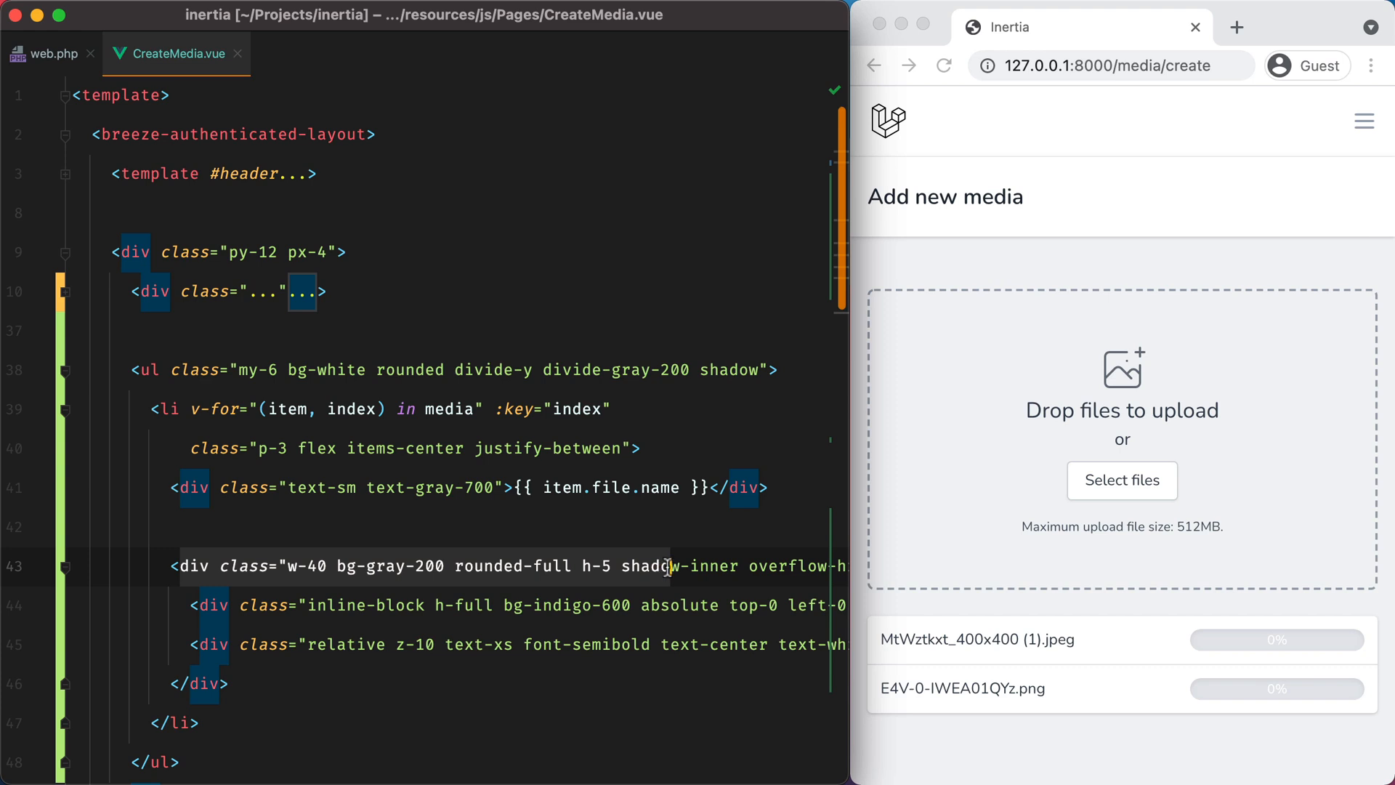
Give the inner bar style="width: 70%" and the percentage label 'relative z-10' classes.
scroll("right", 3)
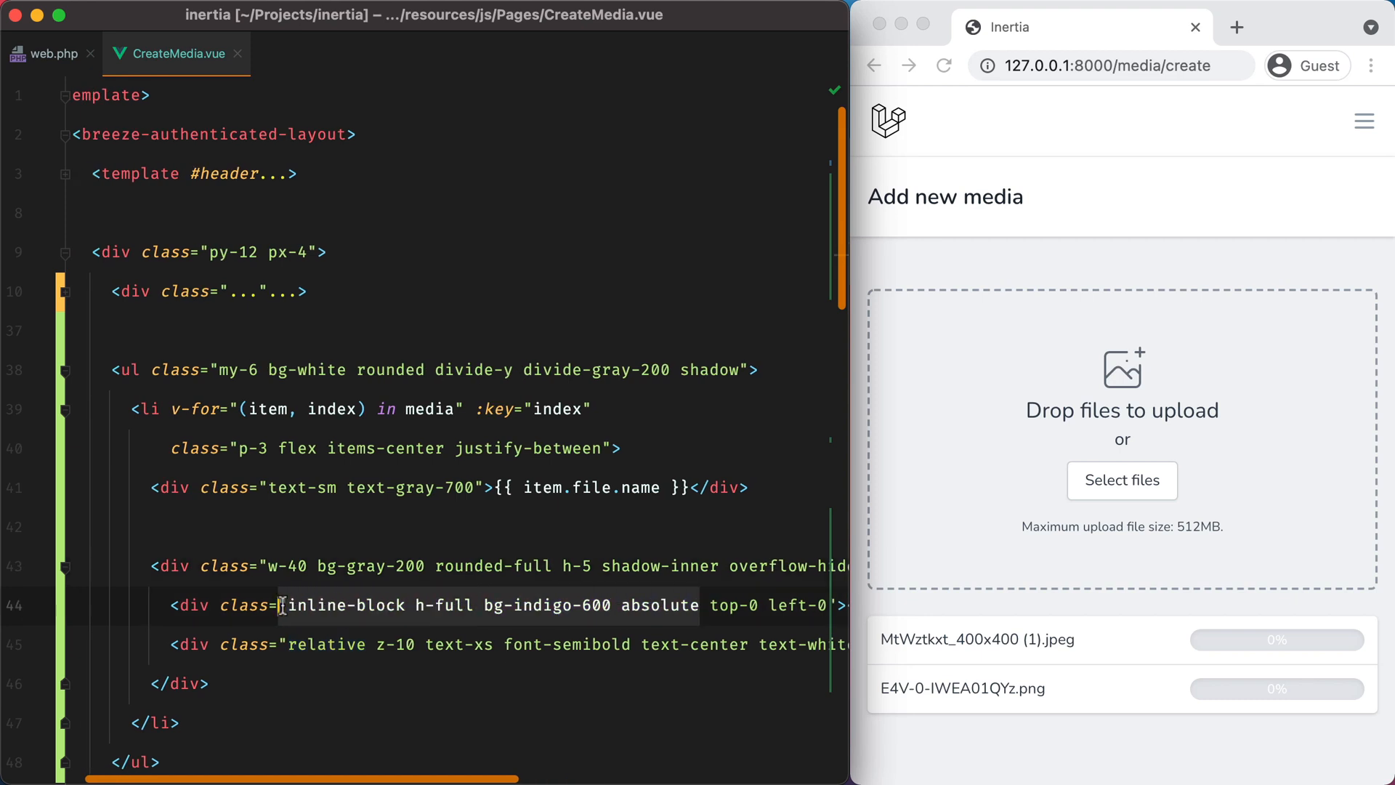
mouse_move(189, 606)
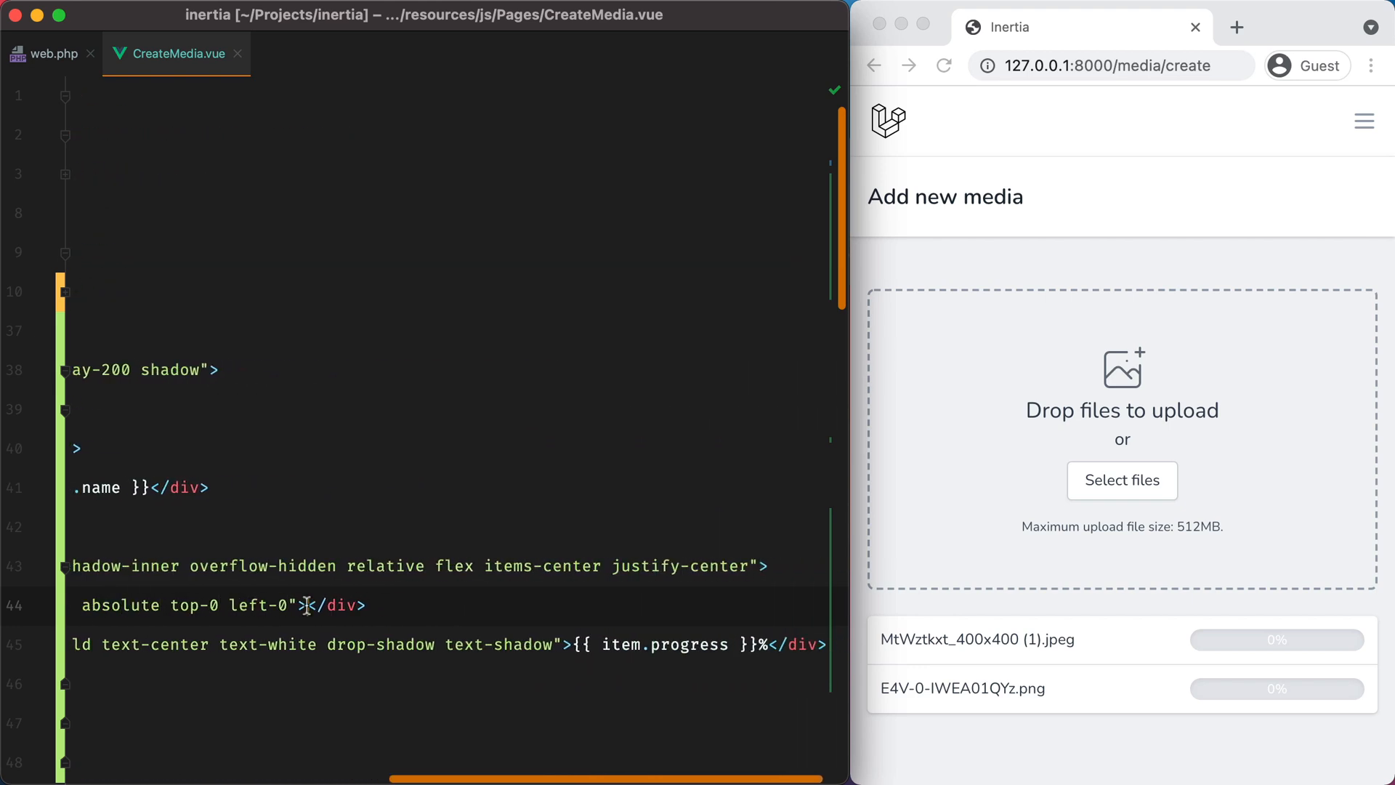
type("style=\"w")
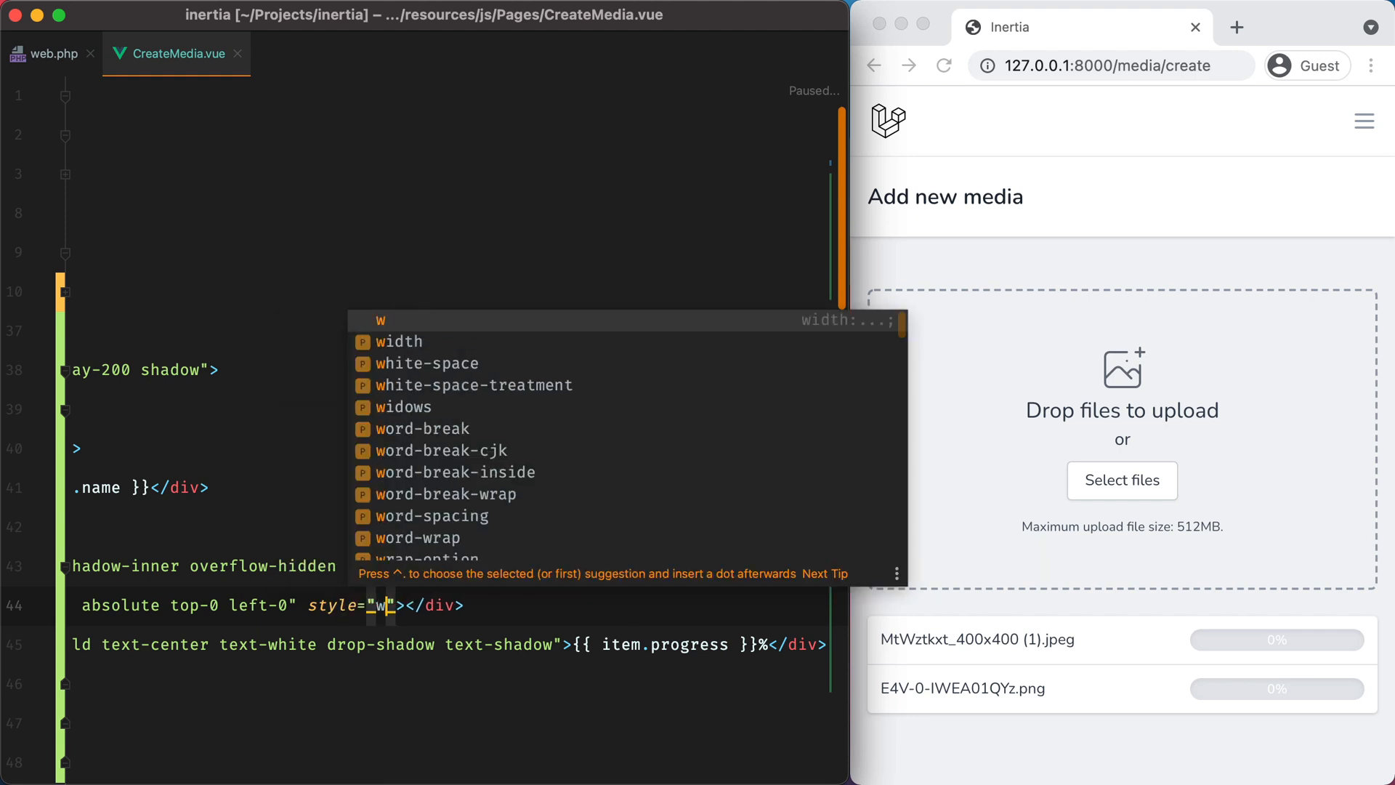
type("idth: 40%")
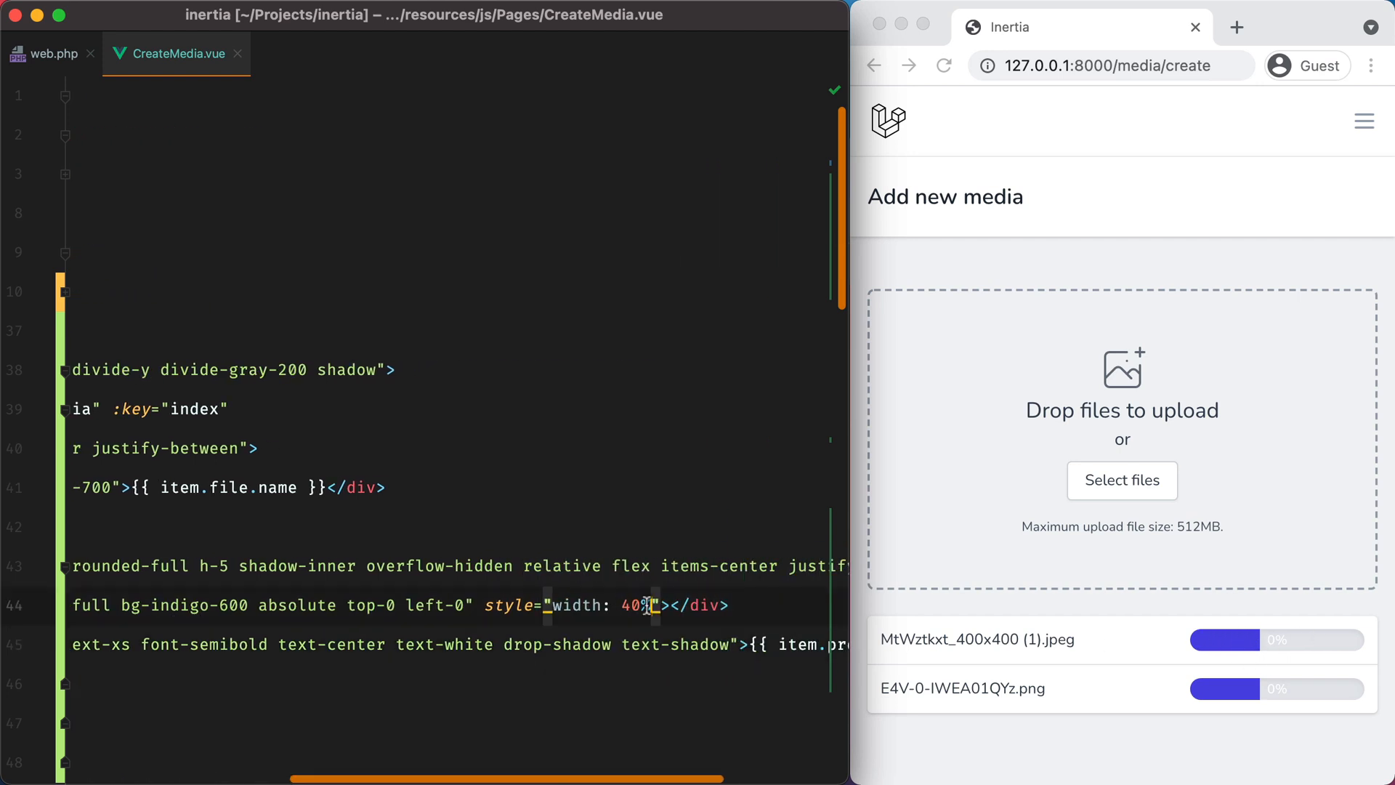
type("70")
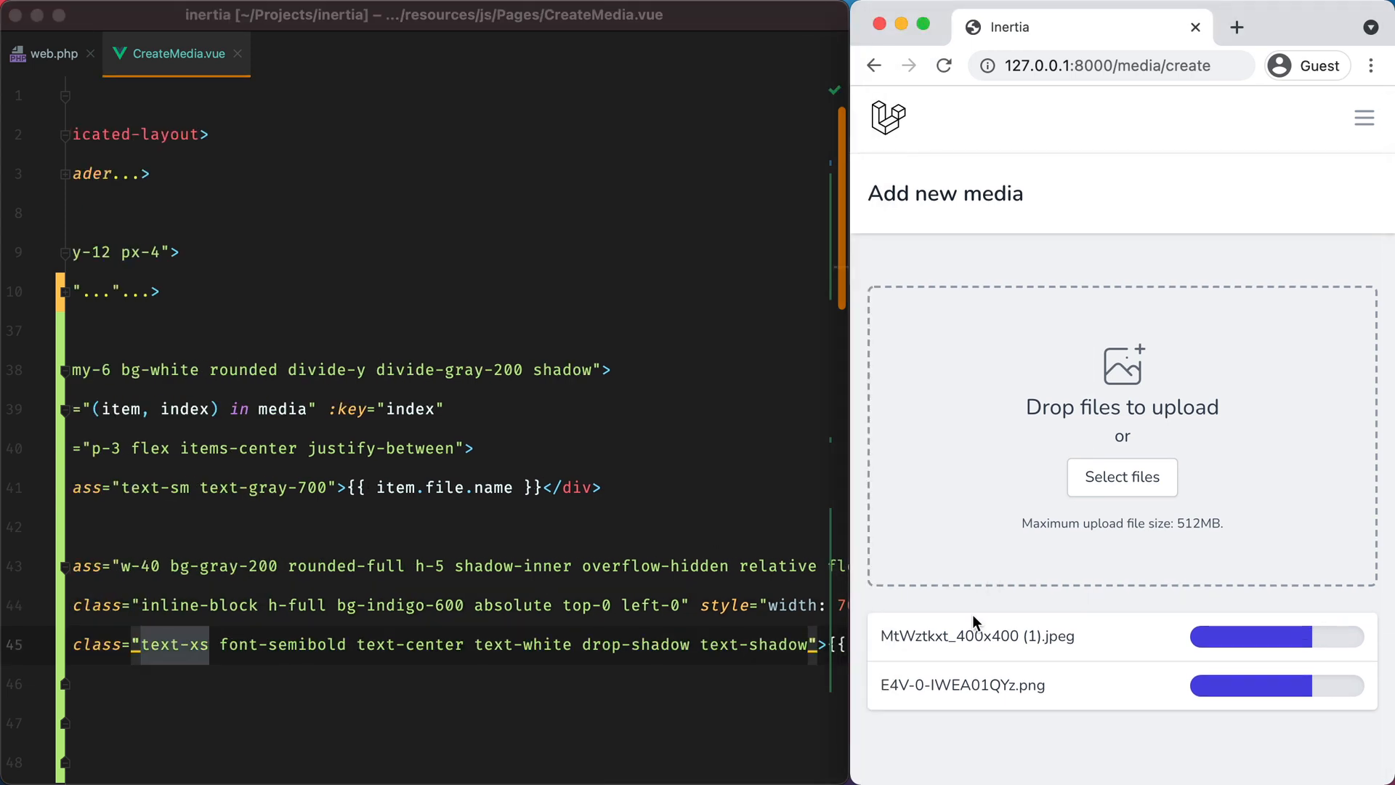
type("relative z-10")
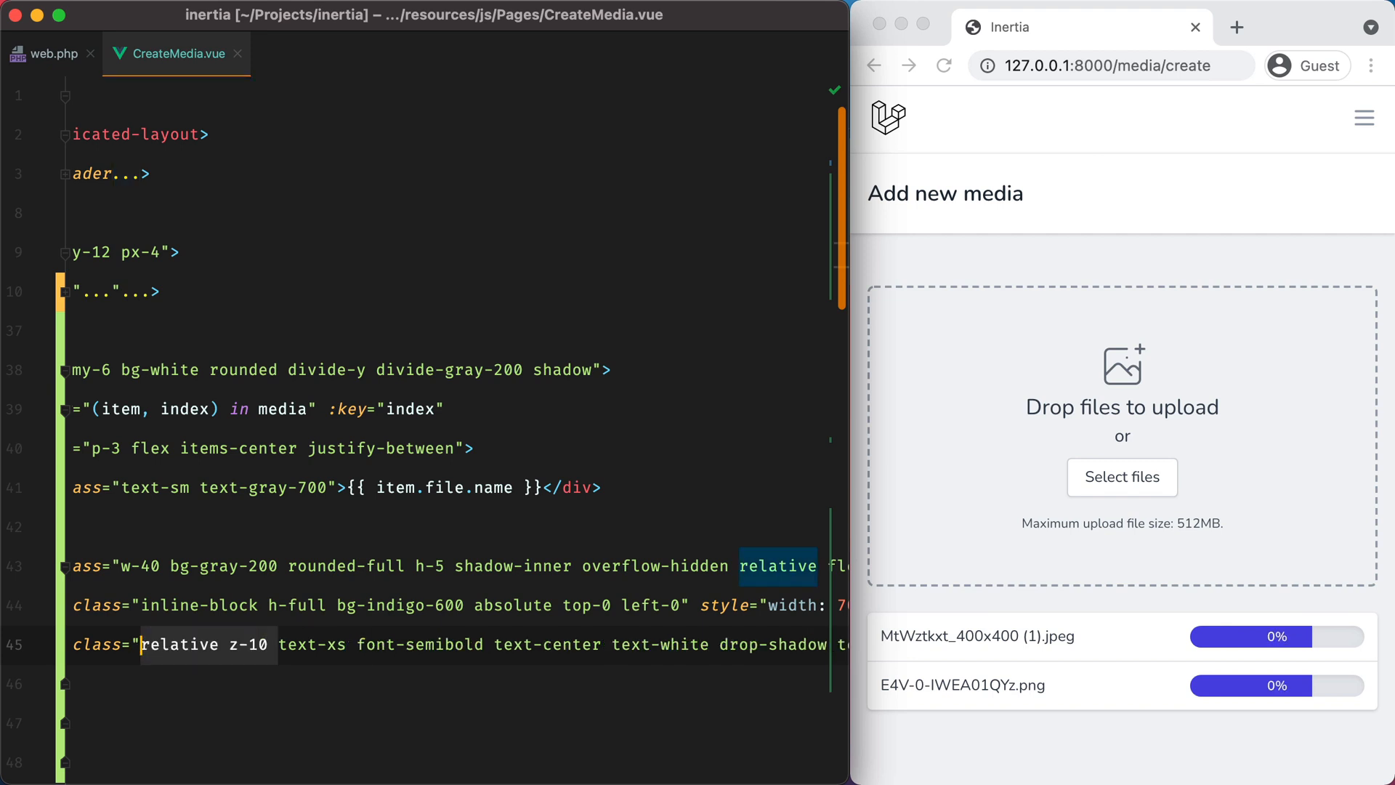
mouse_move(53, 53)
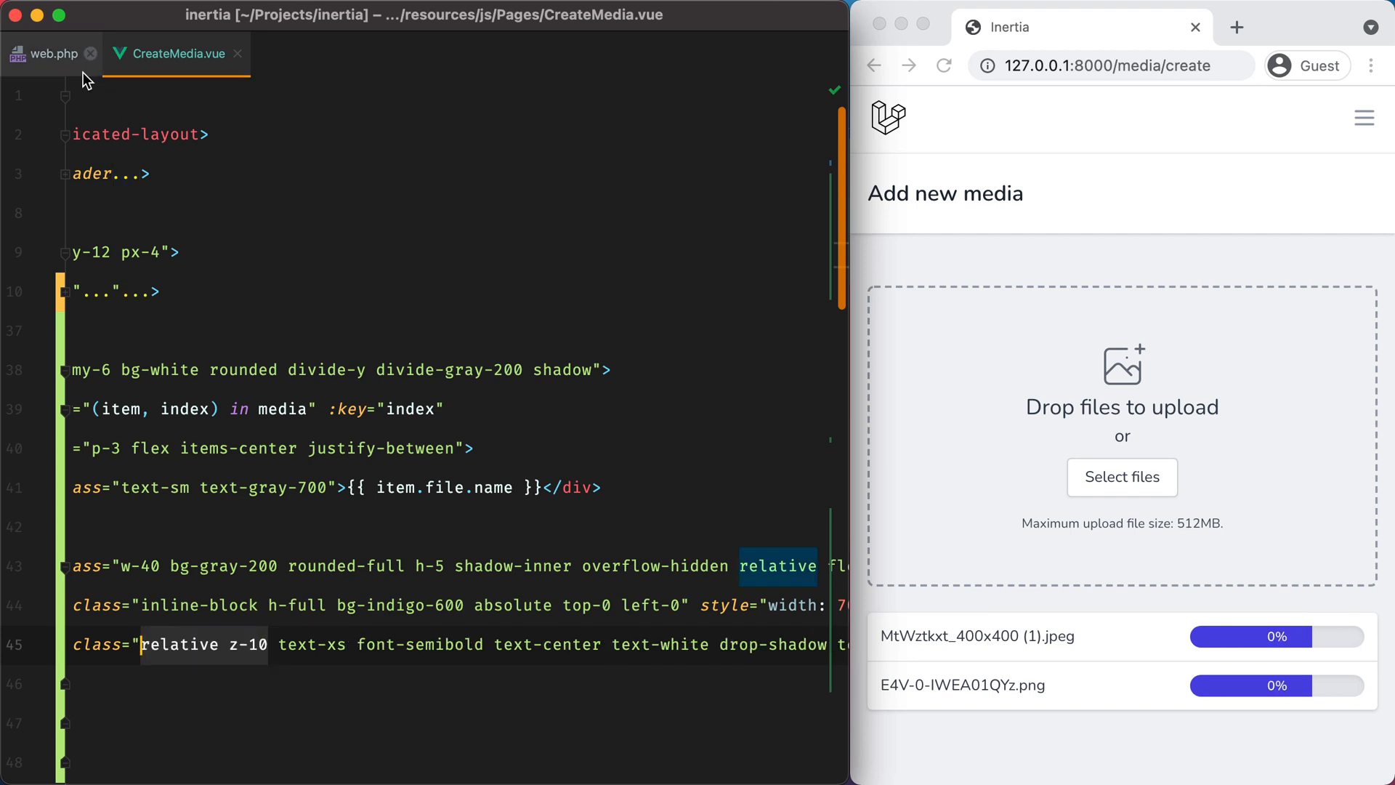
In web.php, add Route::post('/media') with an empty closure, named 'media.store'.
left_click(51, 53)
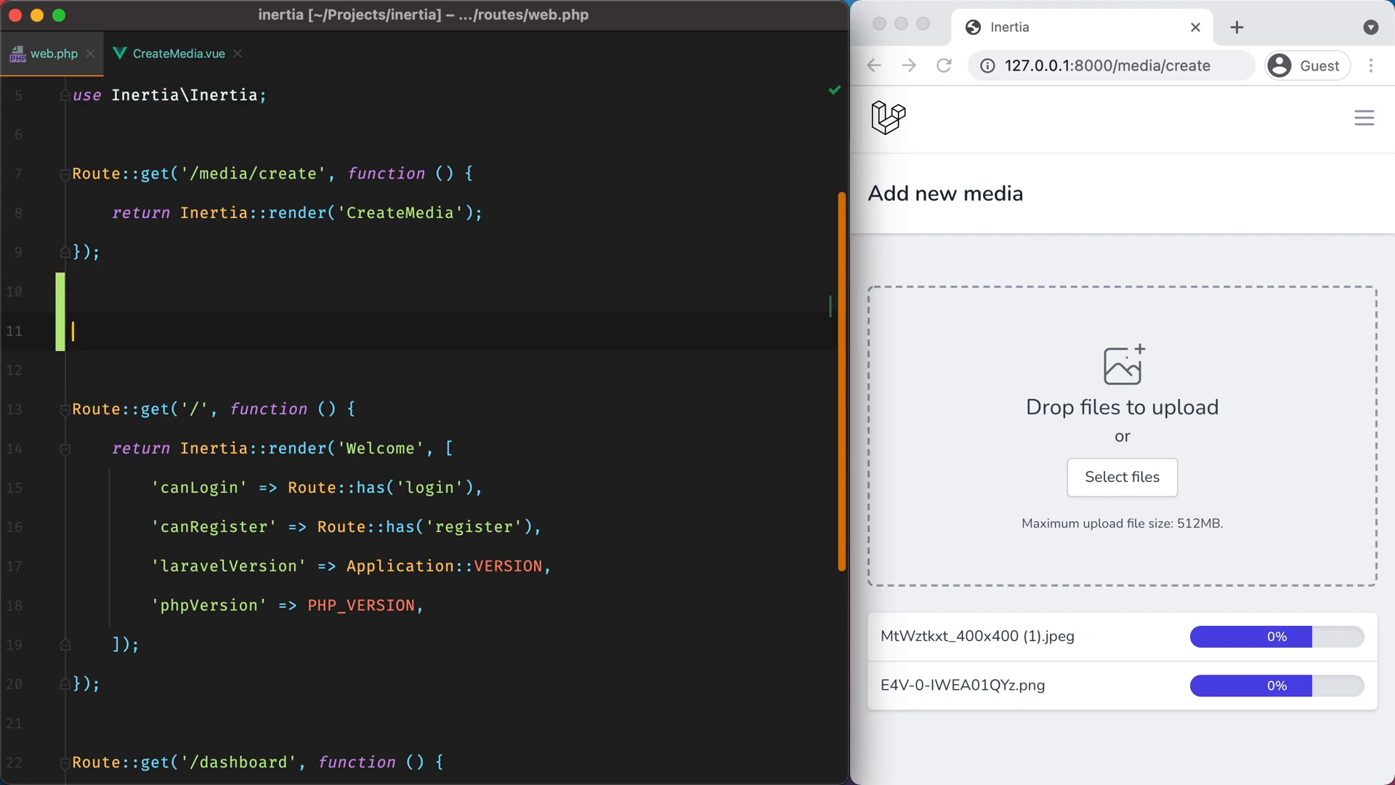
type("Route::")
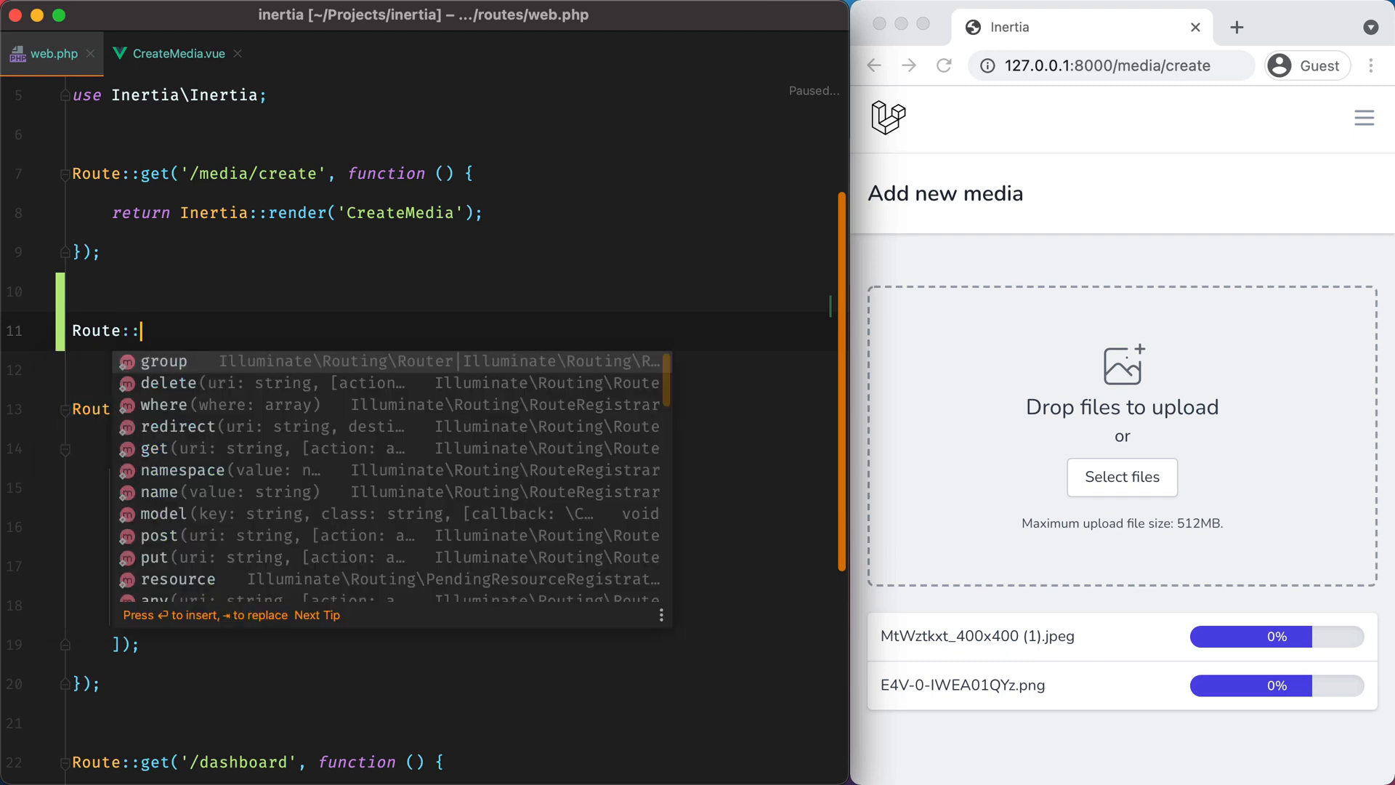
type("post('/m')")
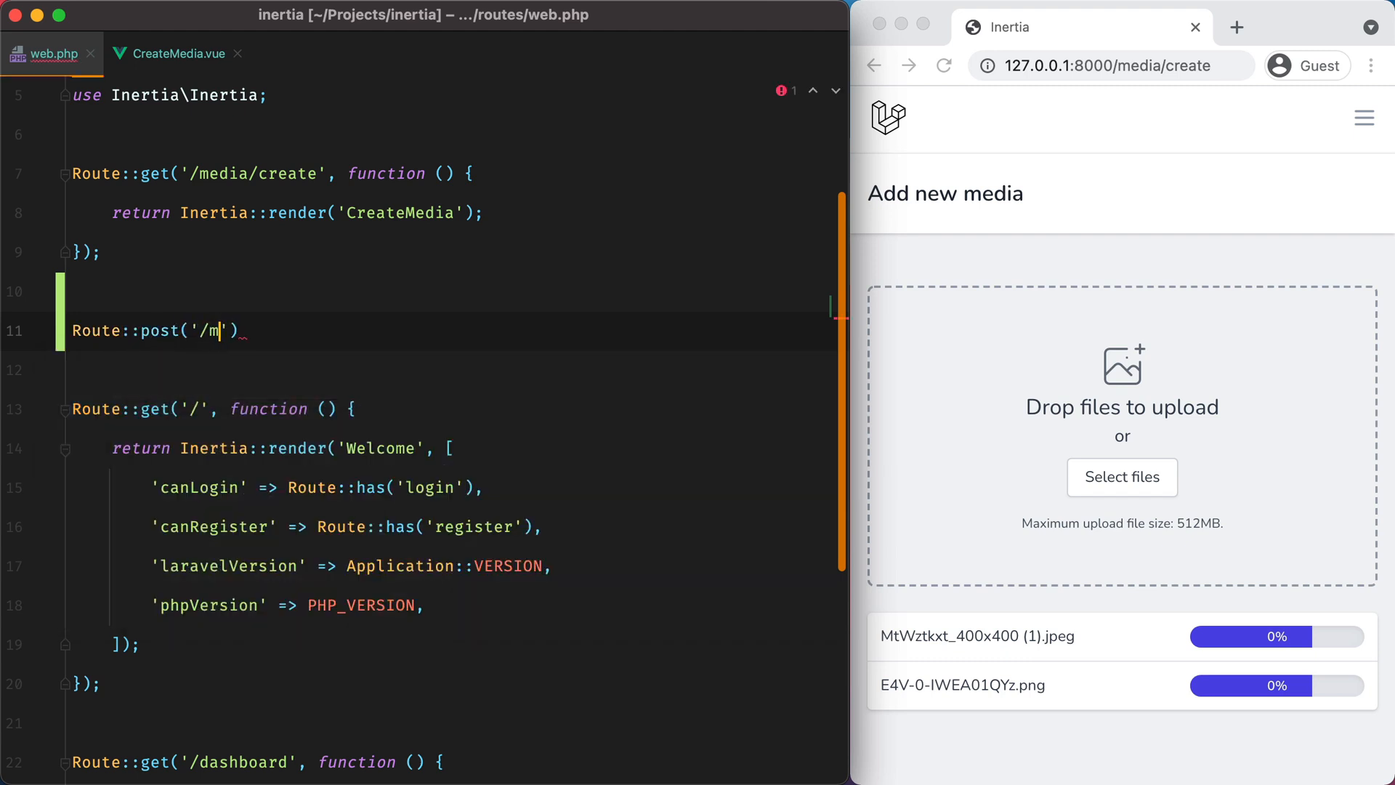
type("edia', function(")
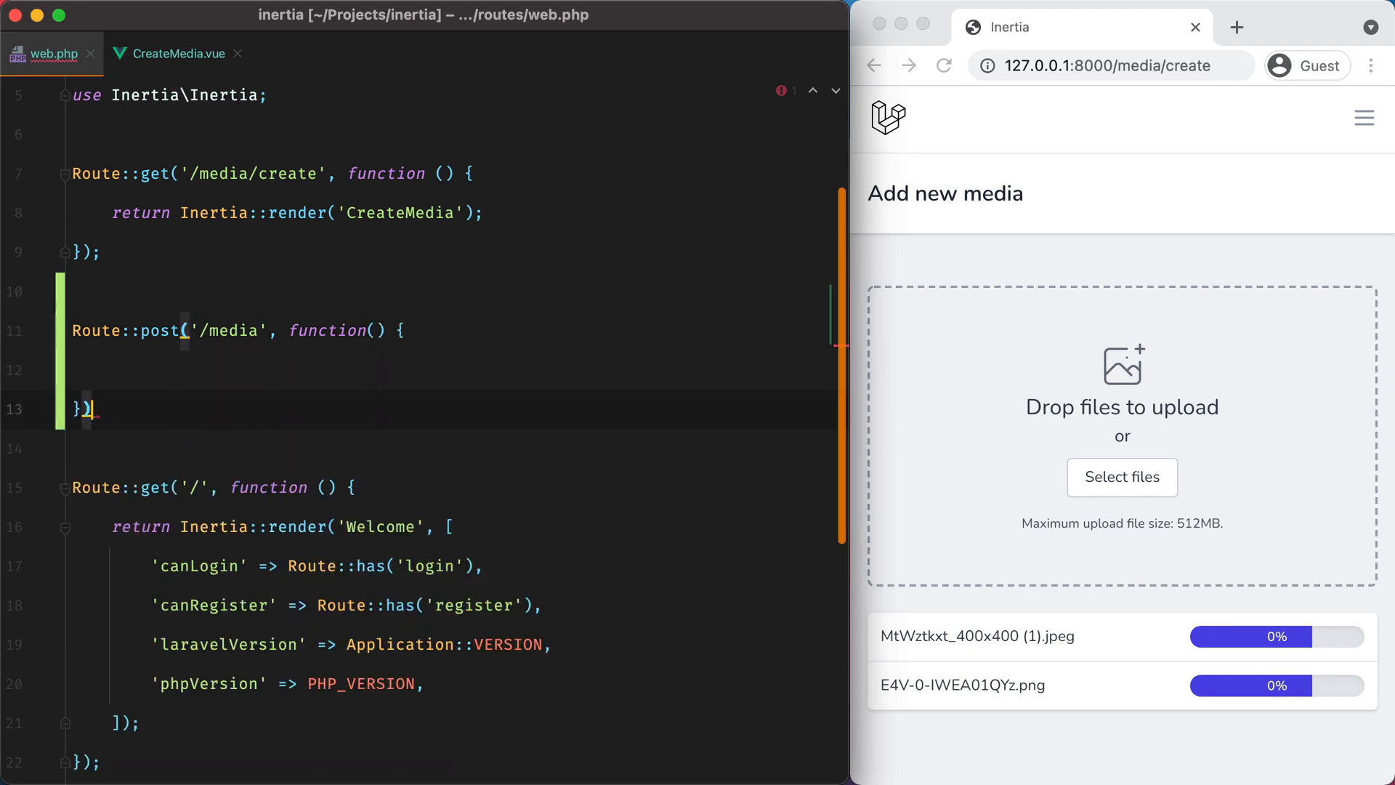
type("->name('media.');")
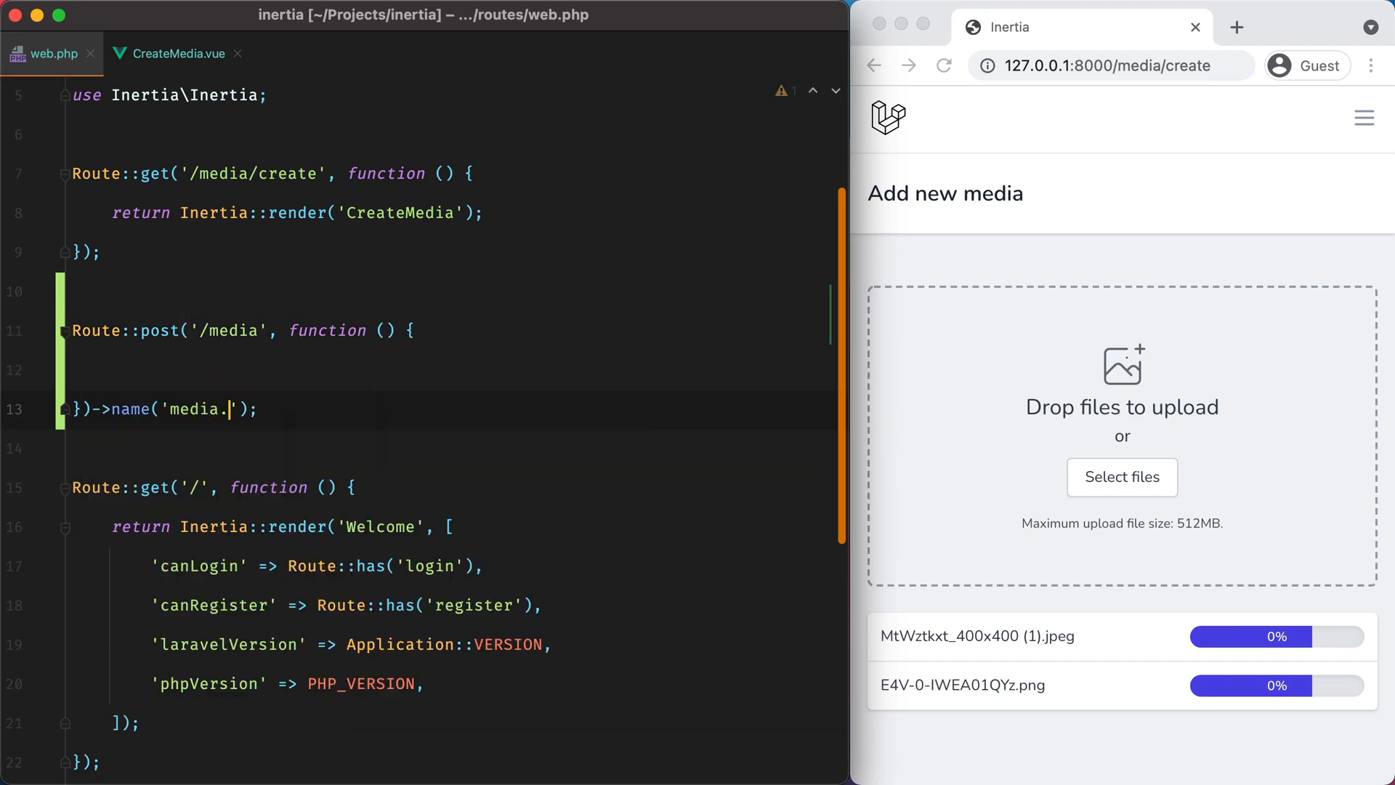
type("store")
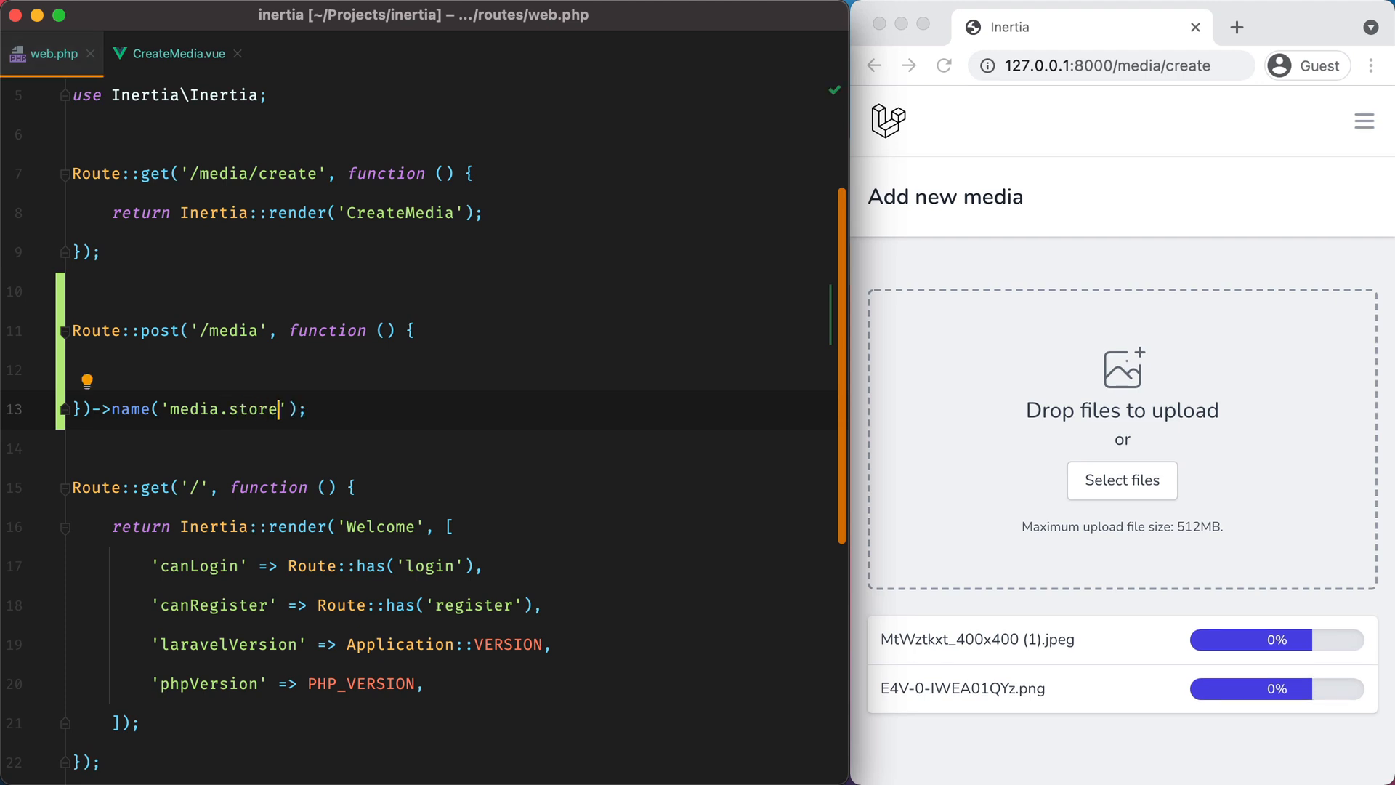
In CreateMedia.vue, loop over this.media and axios.post each item to the media.store route.
left_click(168, 53)
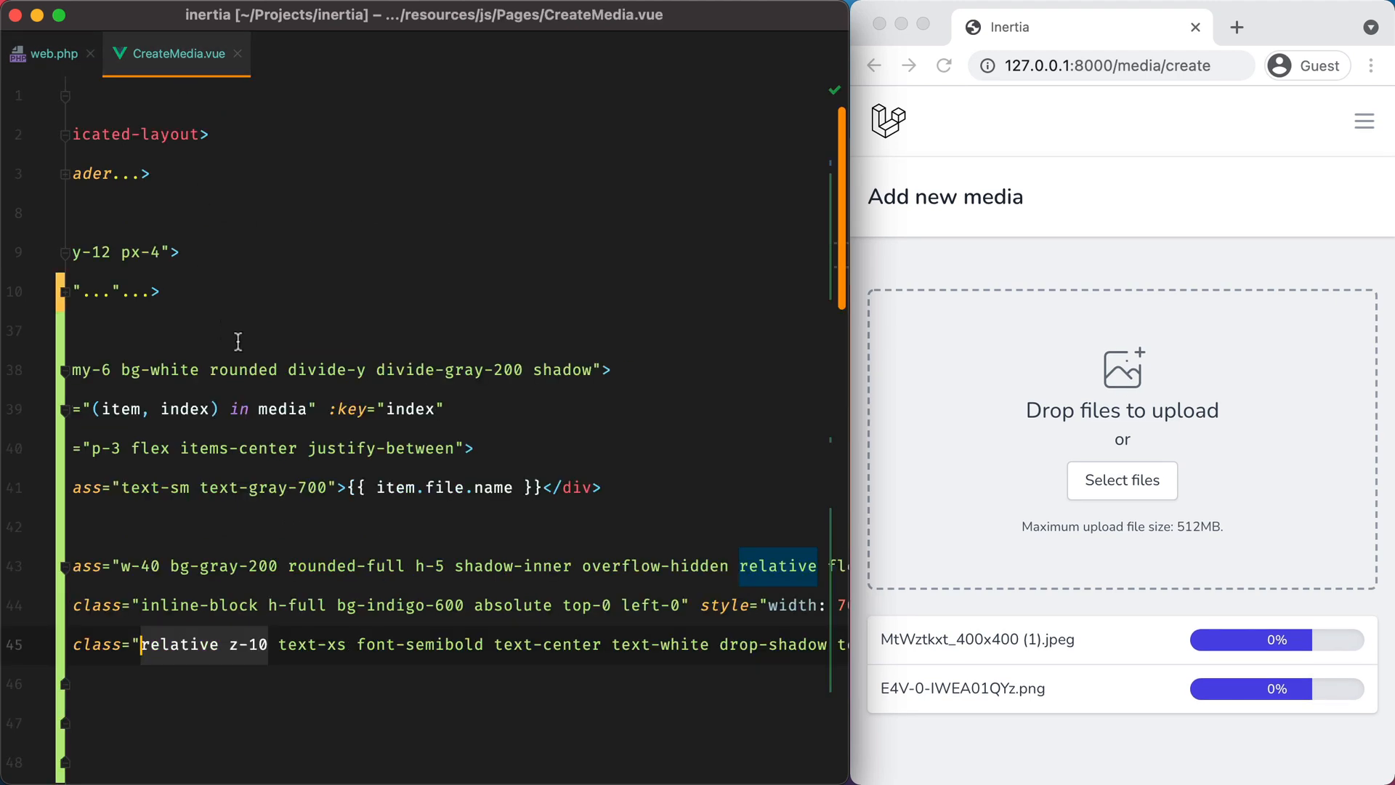
scroll("down", 3)
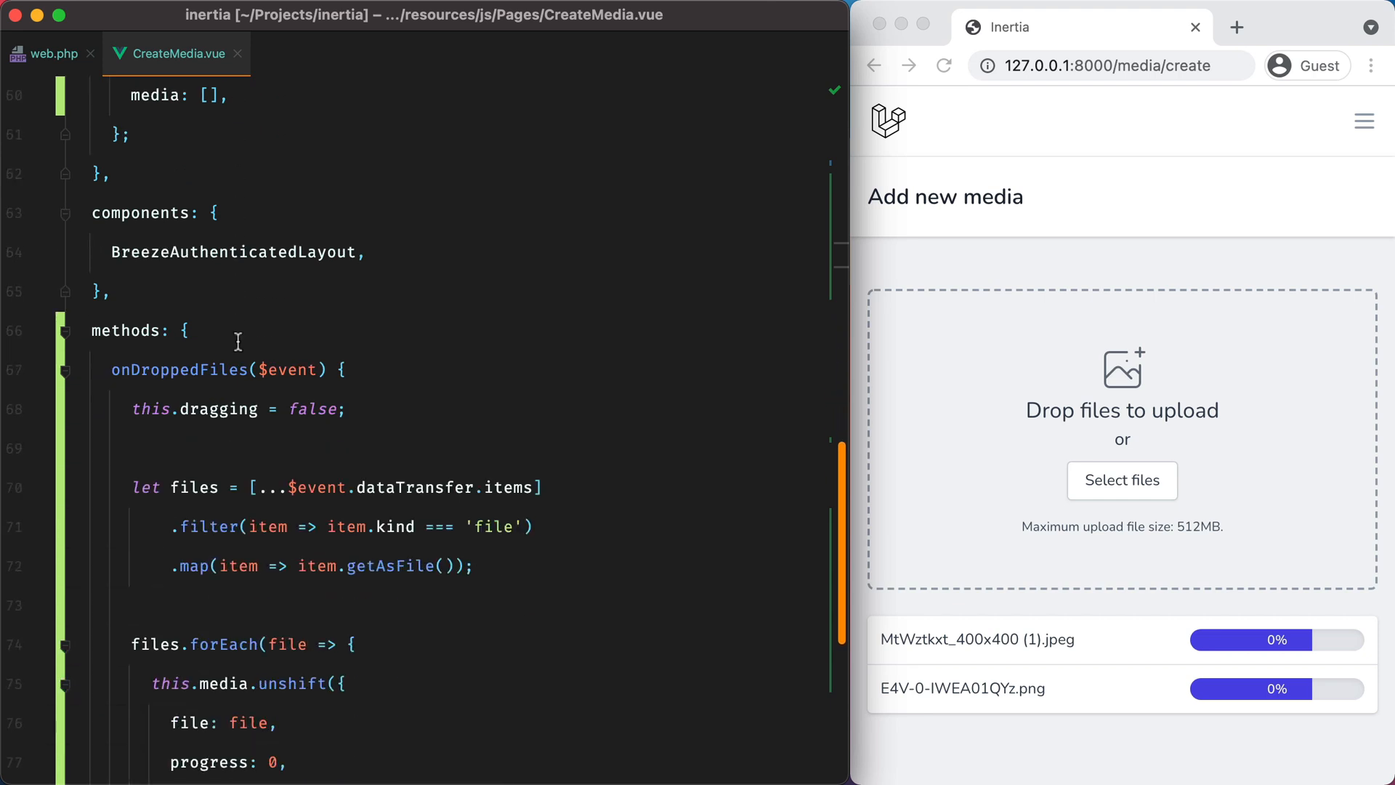
scroll("down", 3)
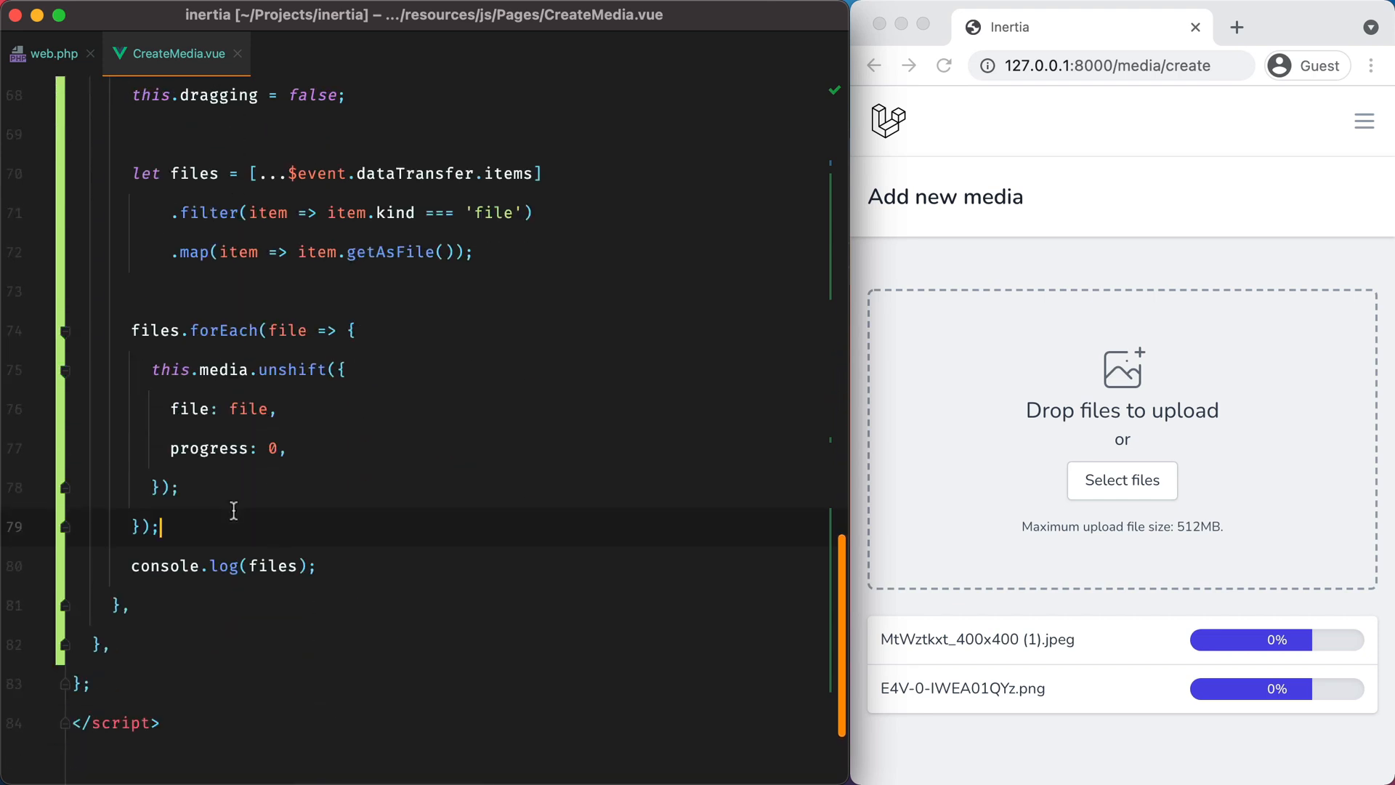
type("this.media.forEach(")
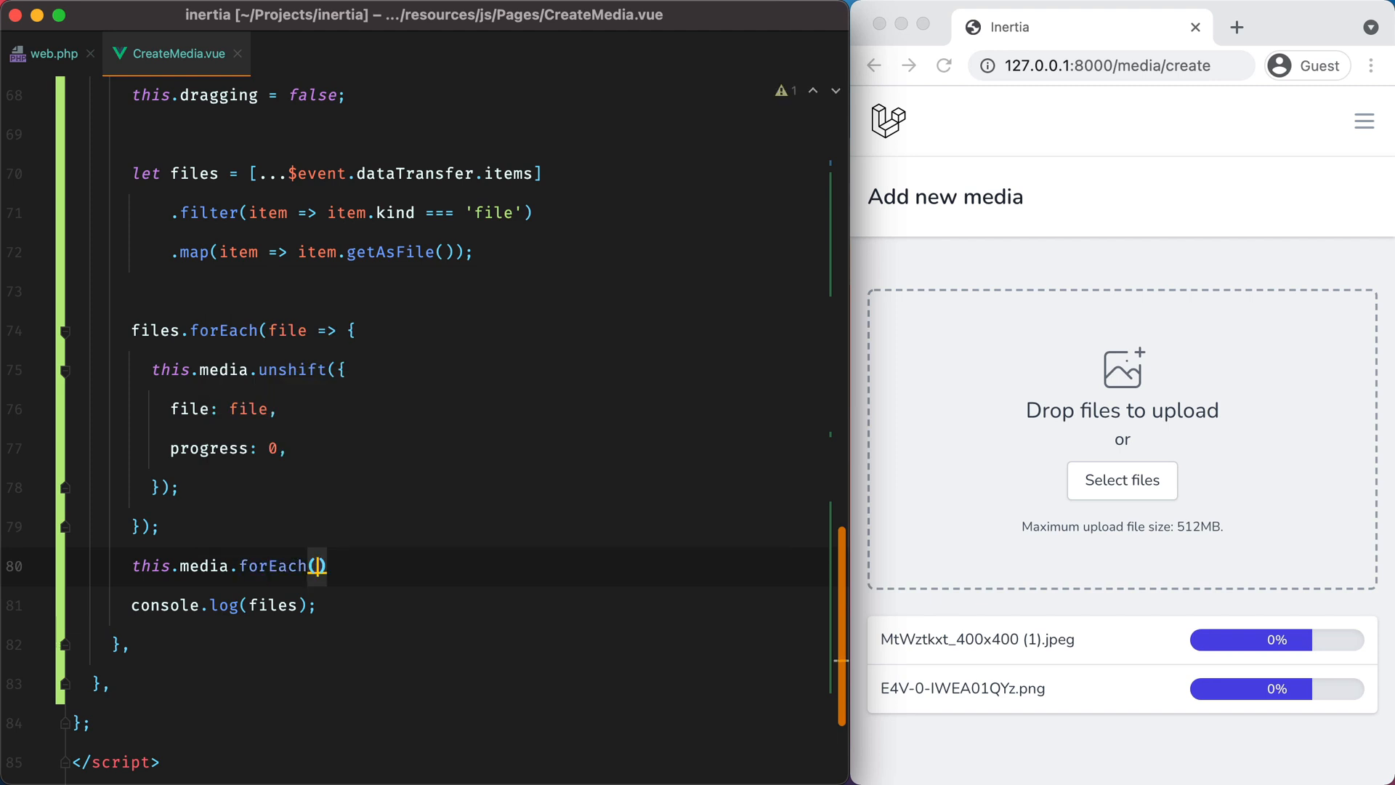
type("media => {")
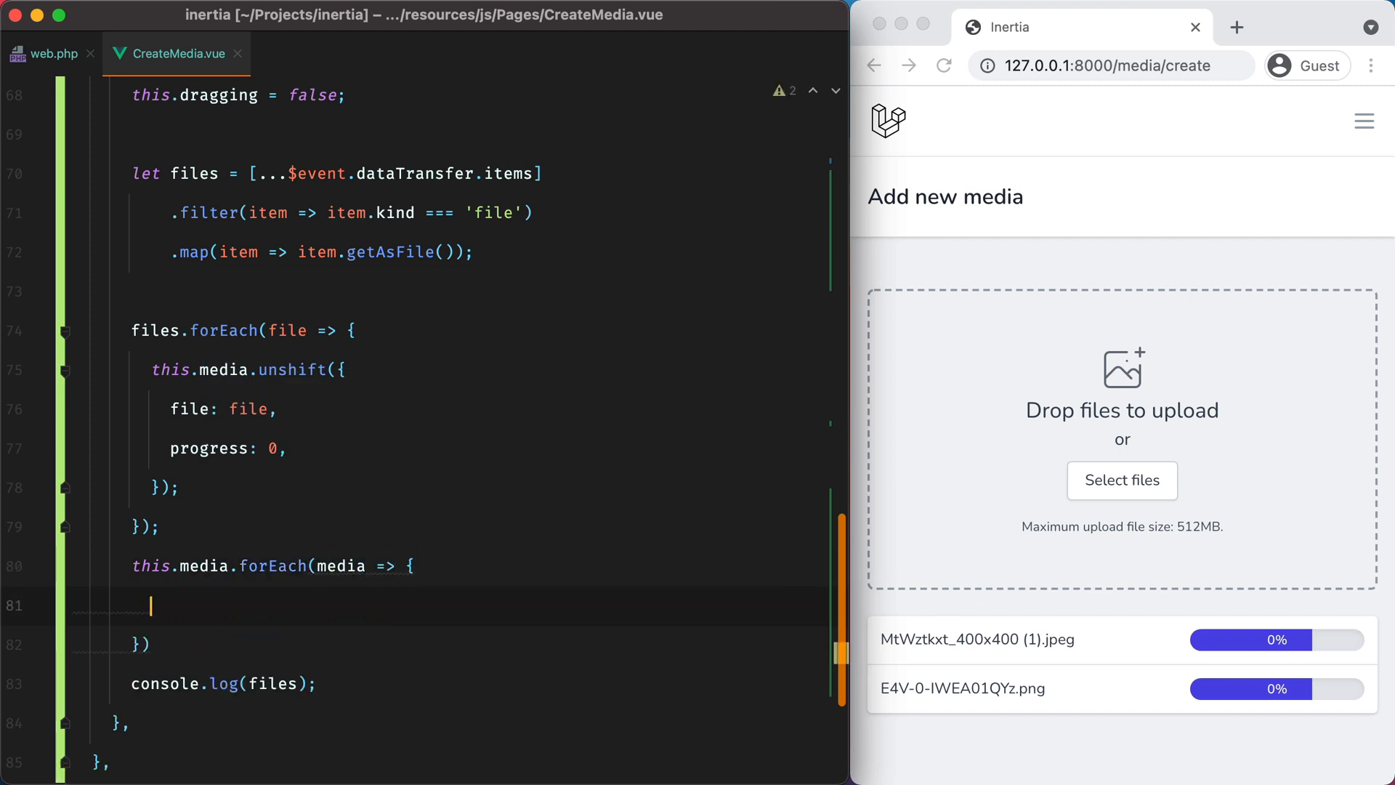
type("a")
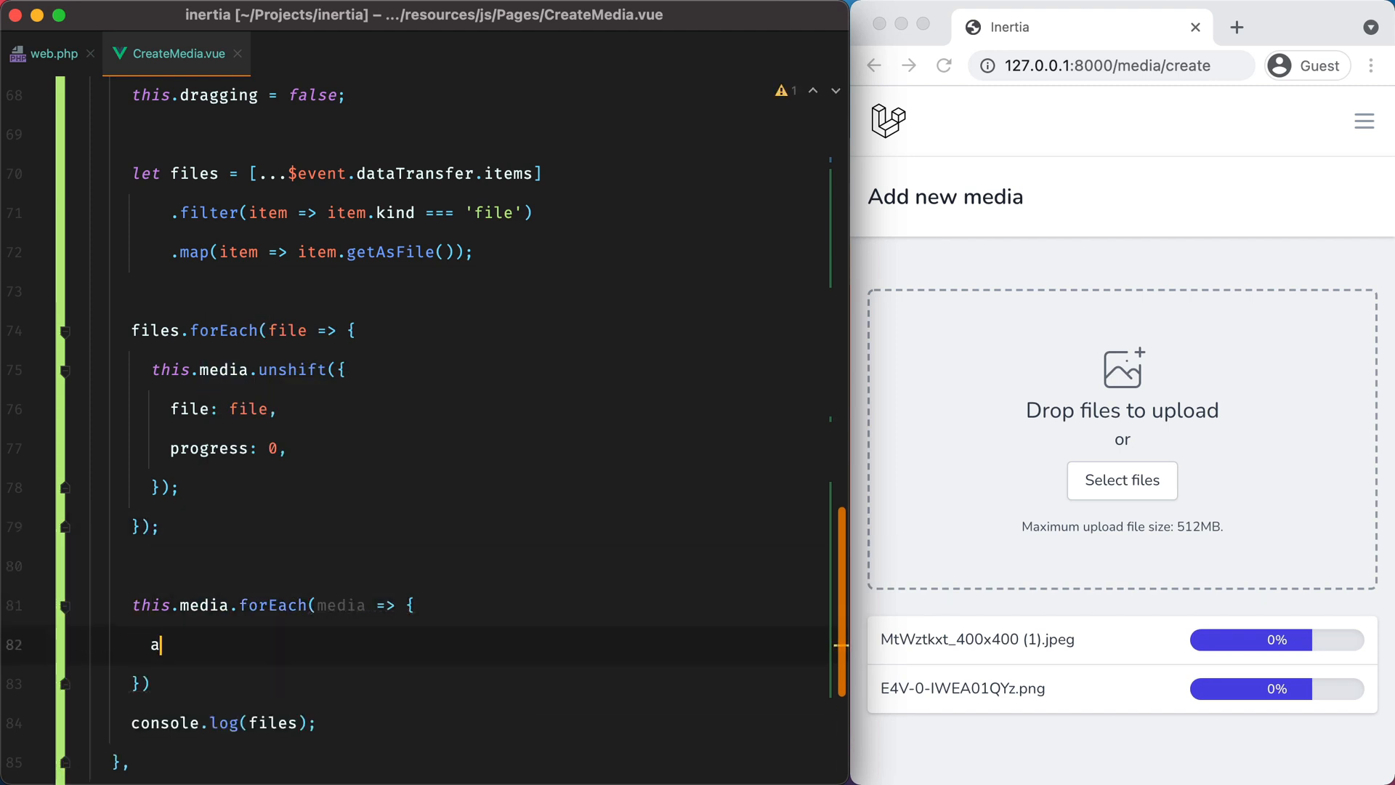
type("xios.post()")
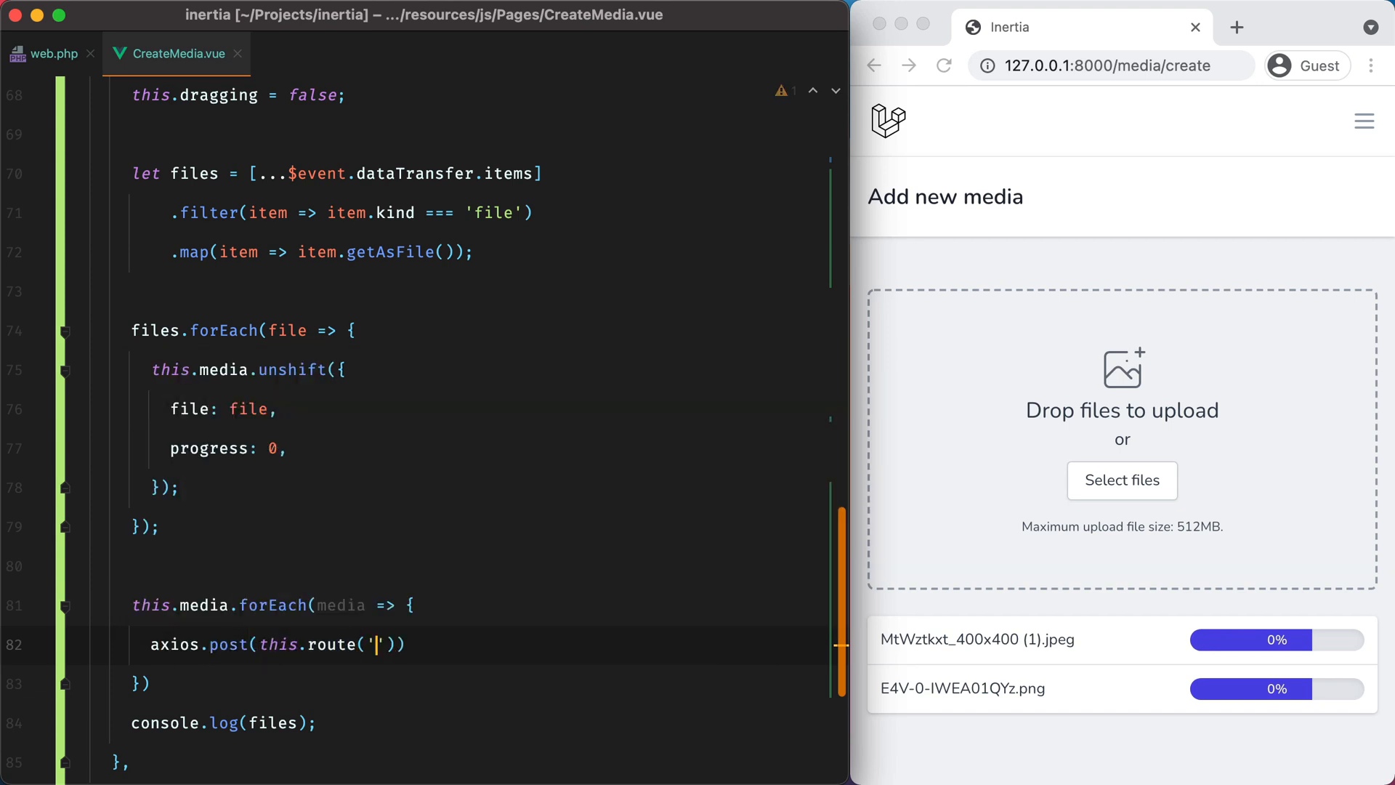
type("media.store")
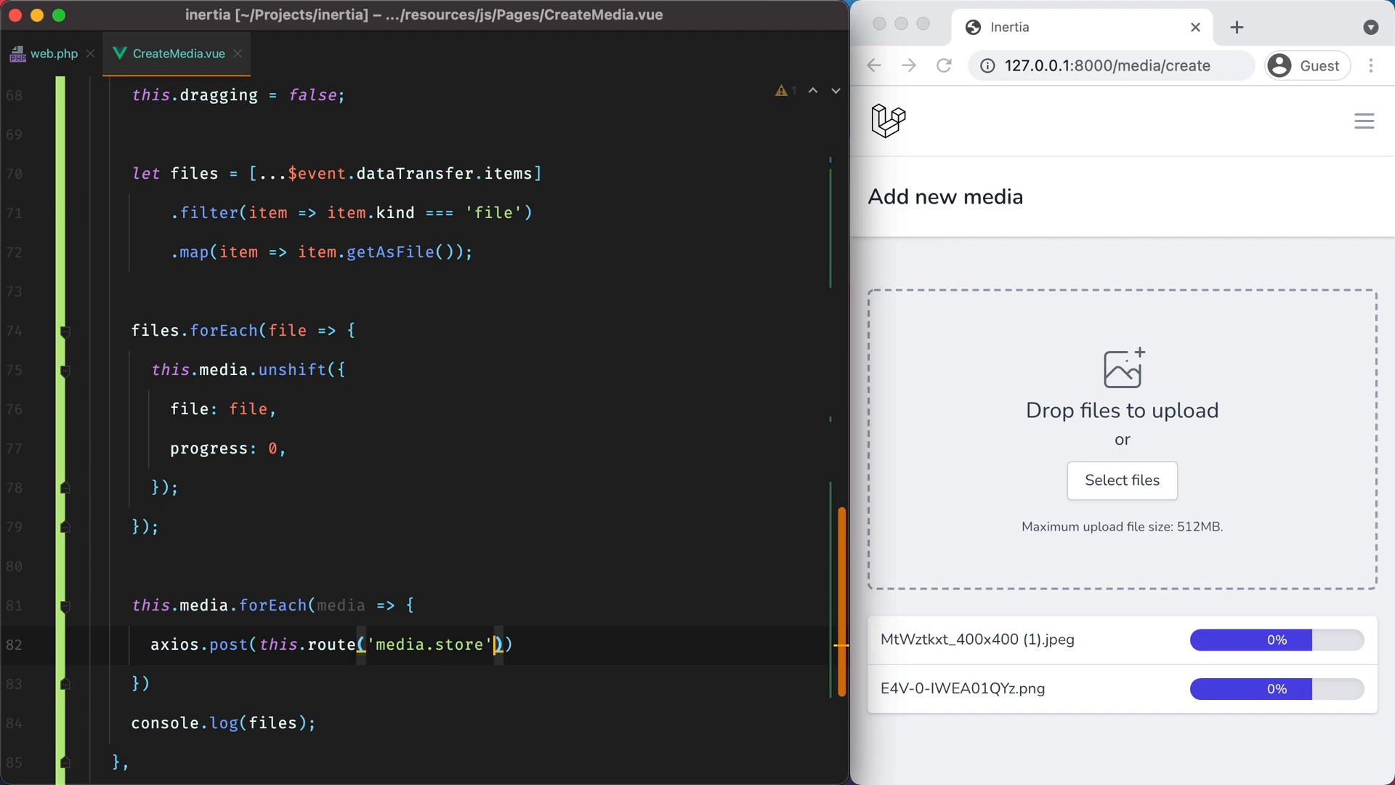
type(",")
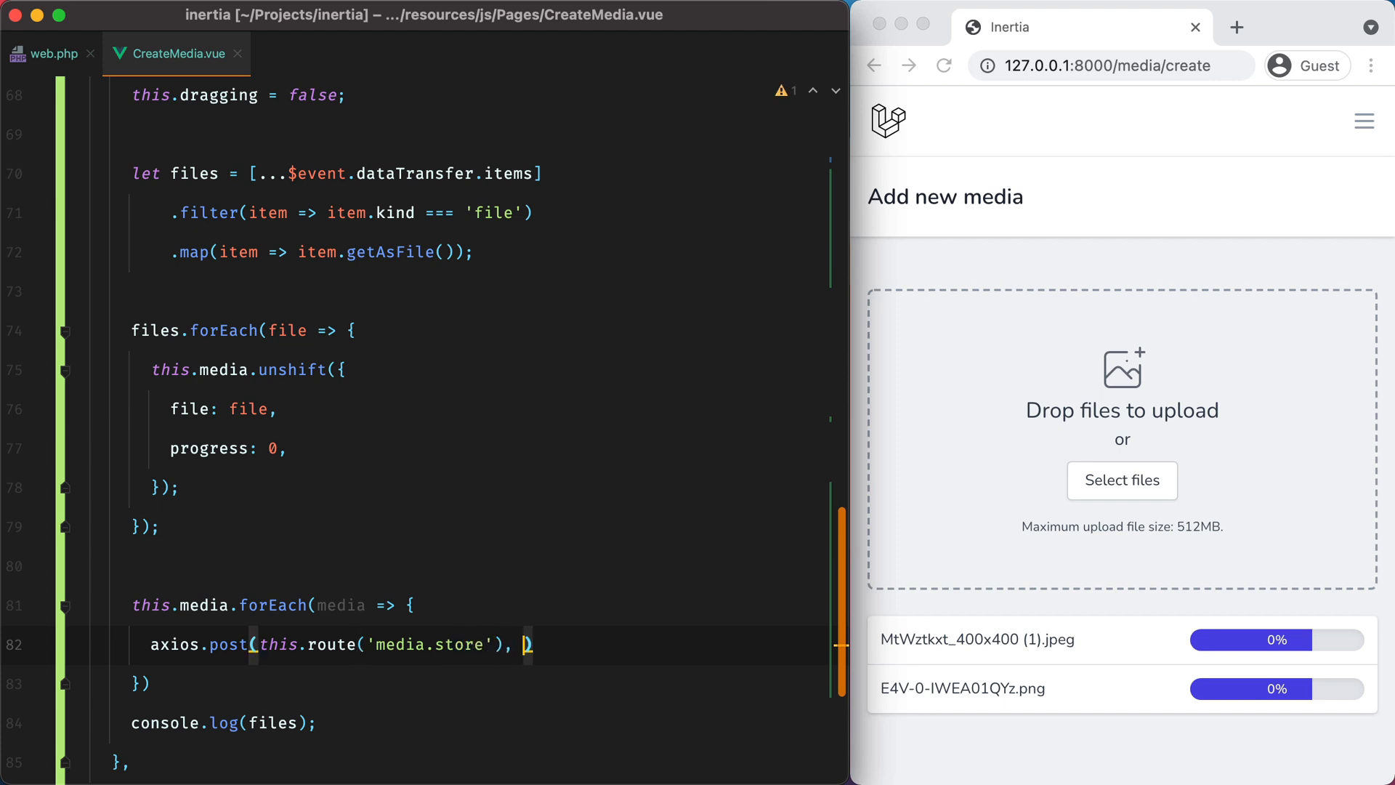
Build a FormData with the media appended as 'file' and send it in the post.
type("let")
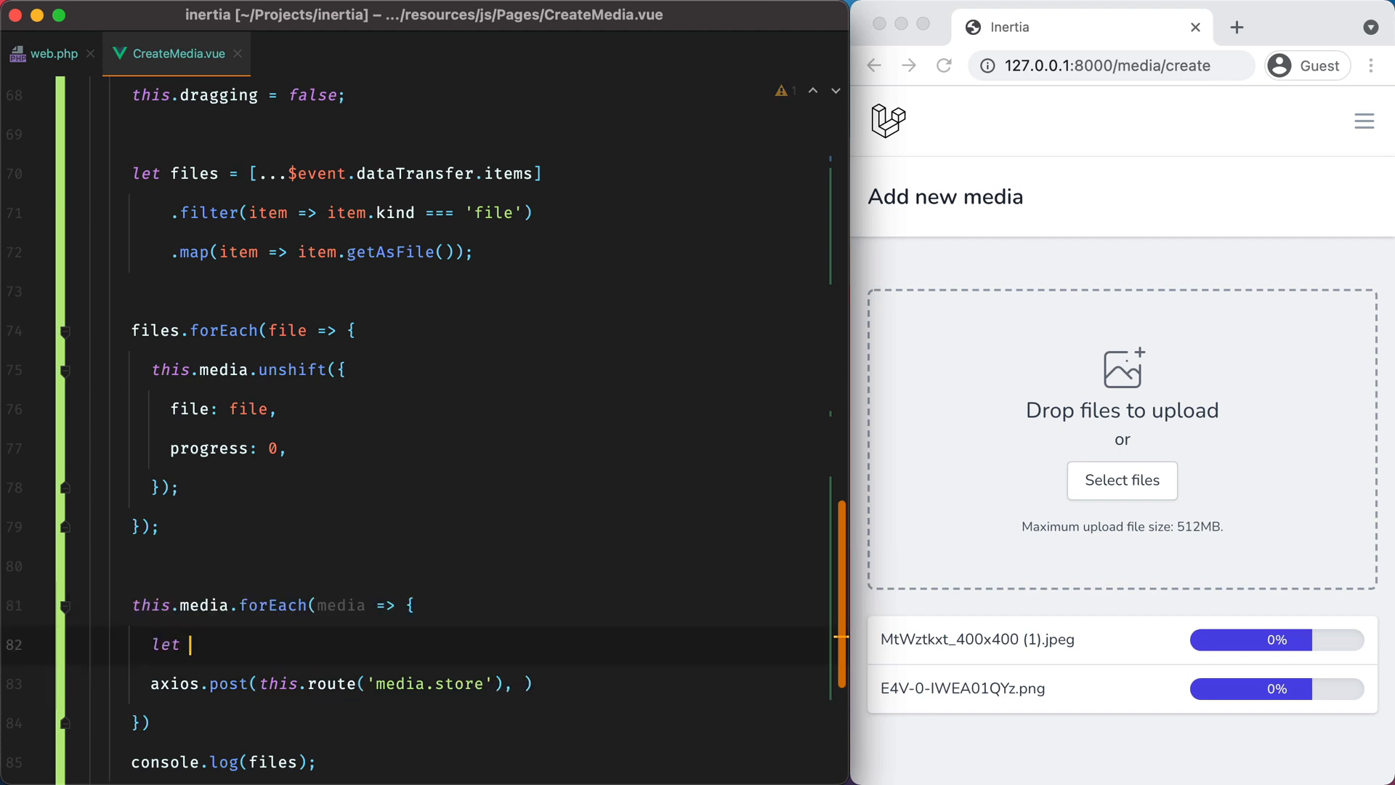
type("form = new FormData;")
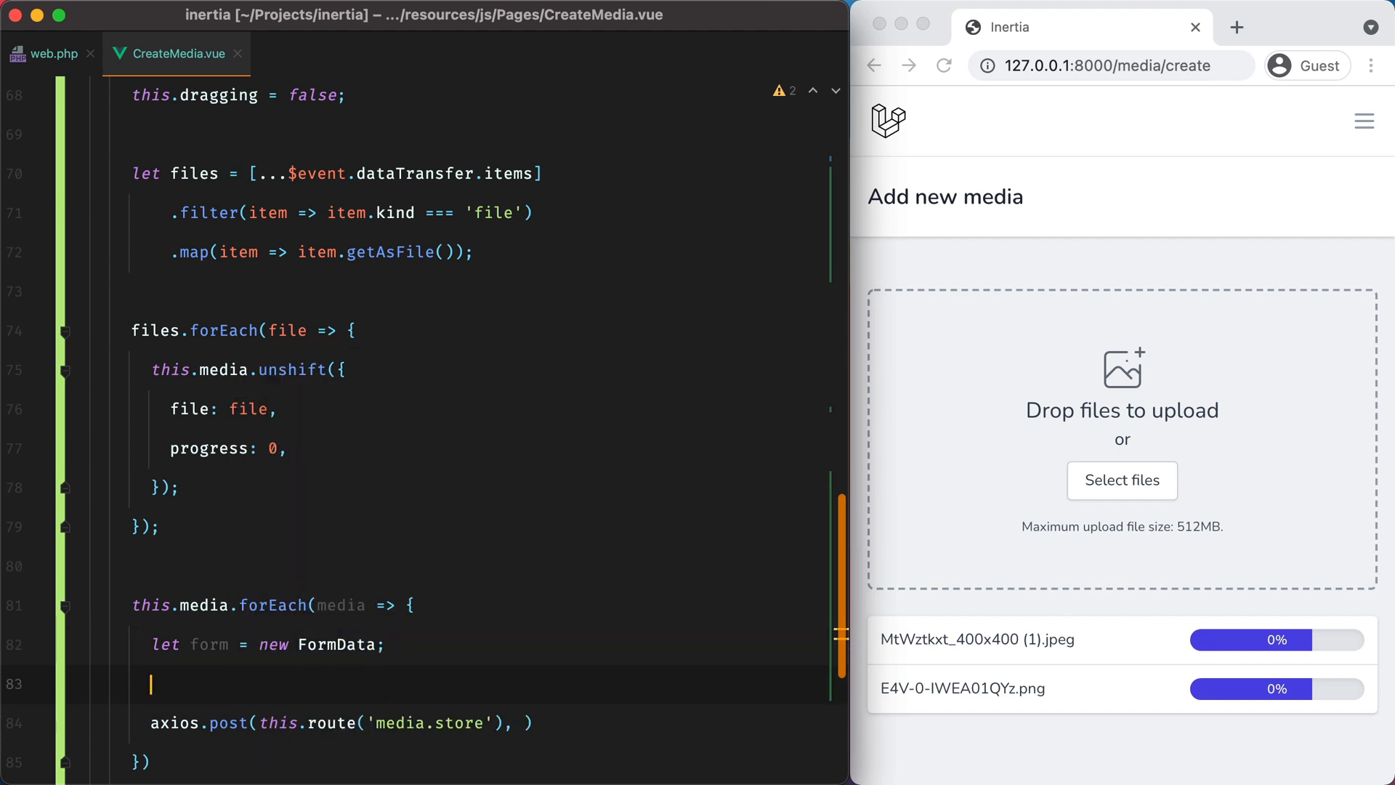
type("form.append('')")
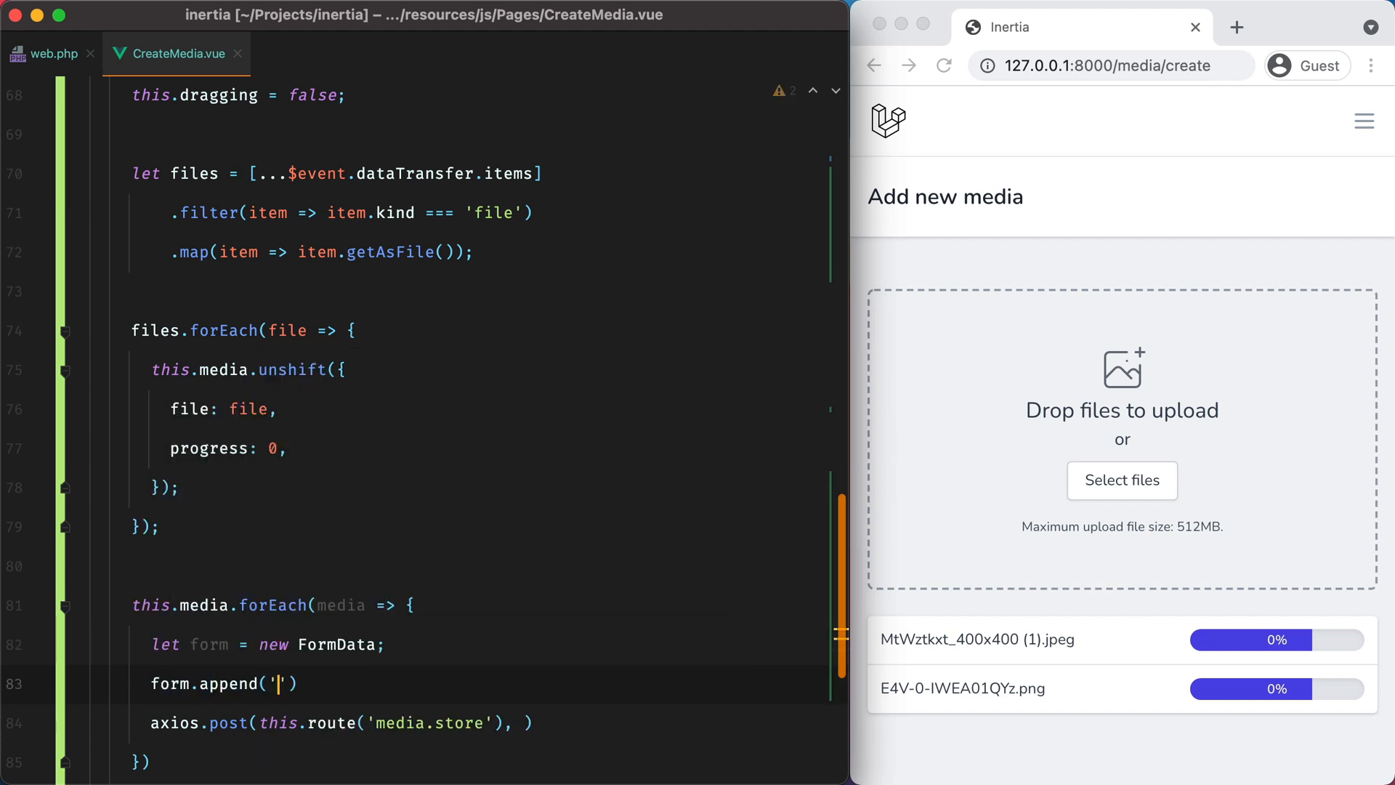
type("'file', media.file")
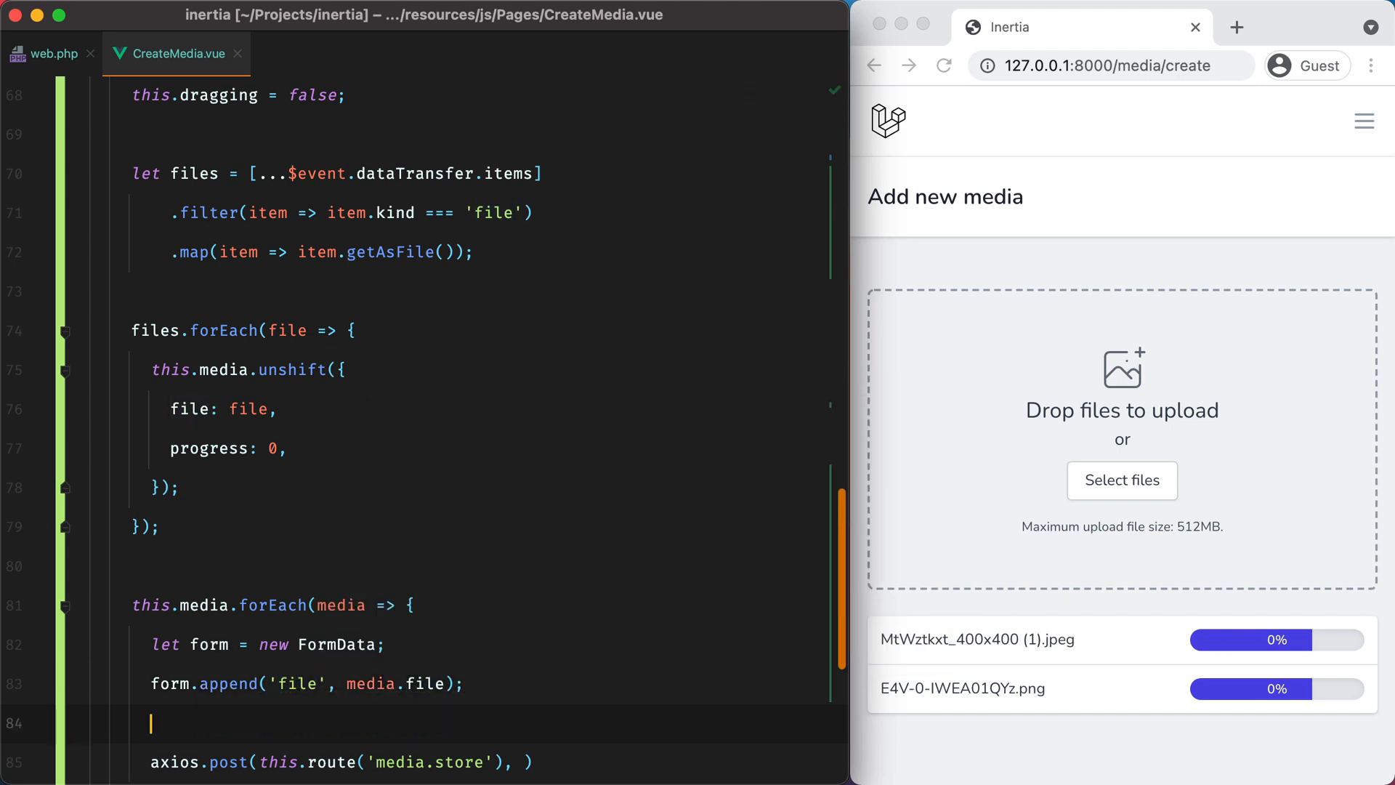
type("f")
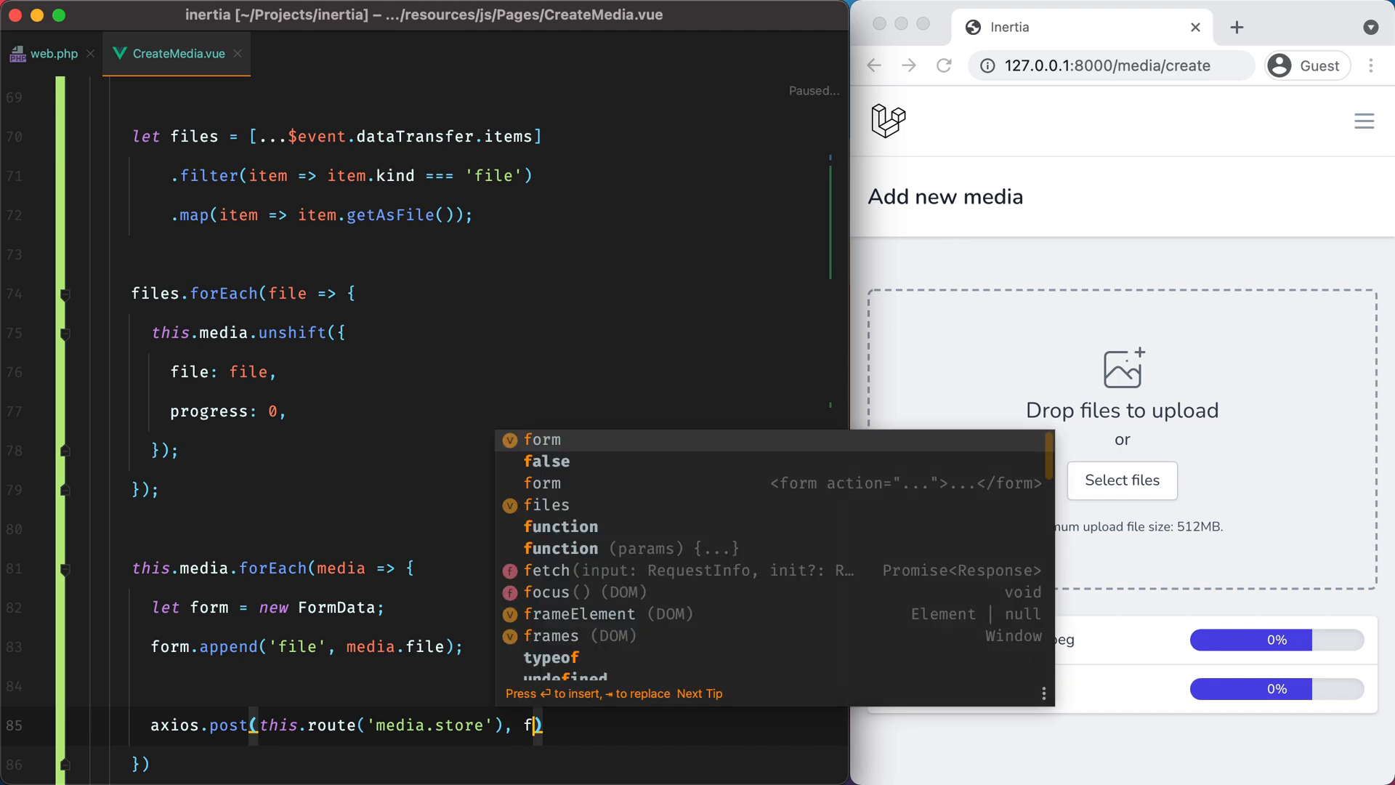
key("Tab")
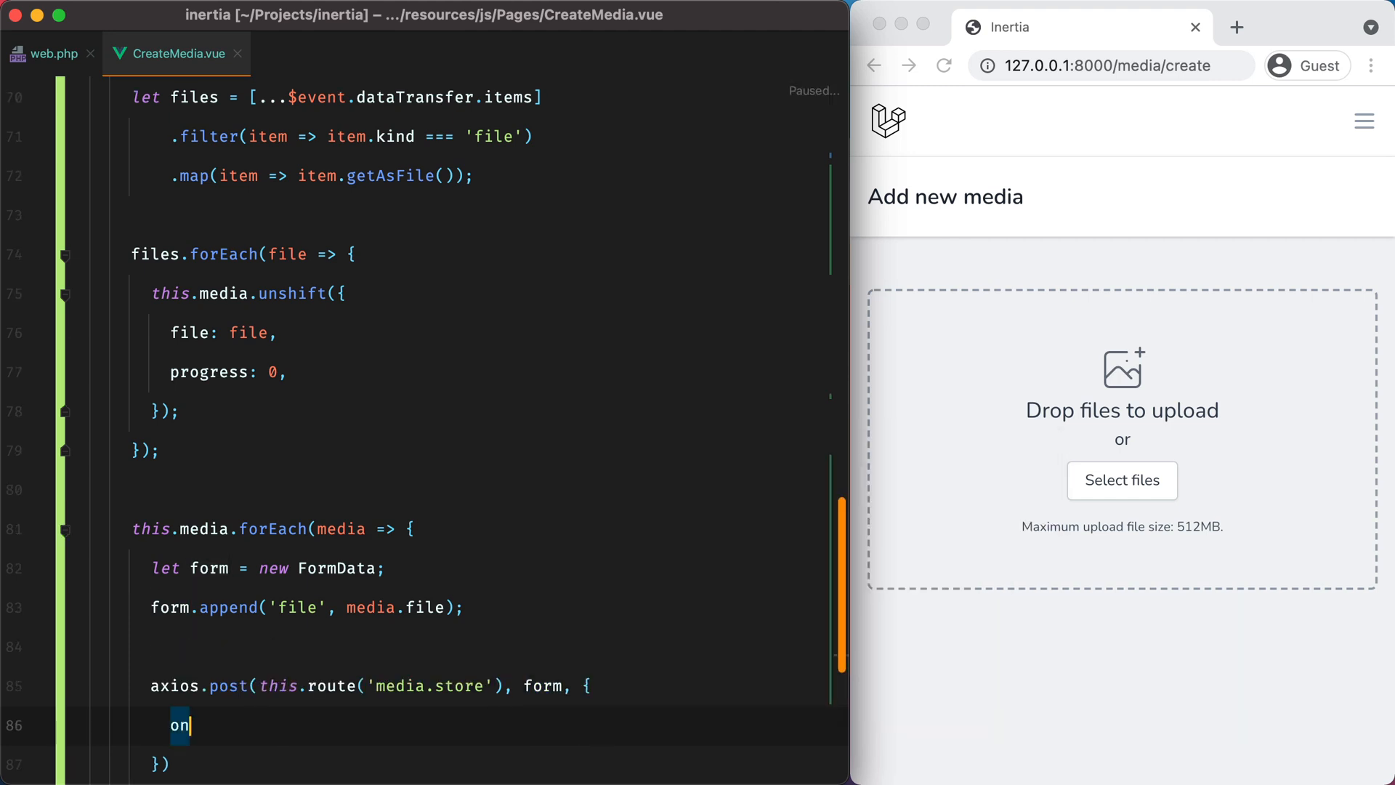
Set media.progress to Math.round(event.loaded * 100 / event.total) and bind the bar width to item.progress.
type("UploadProgress:")
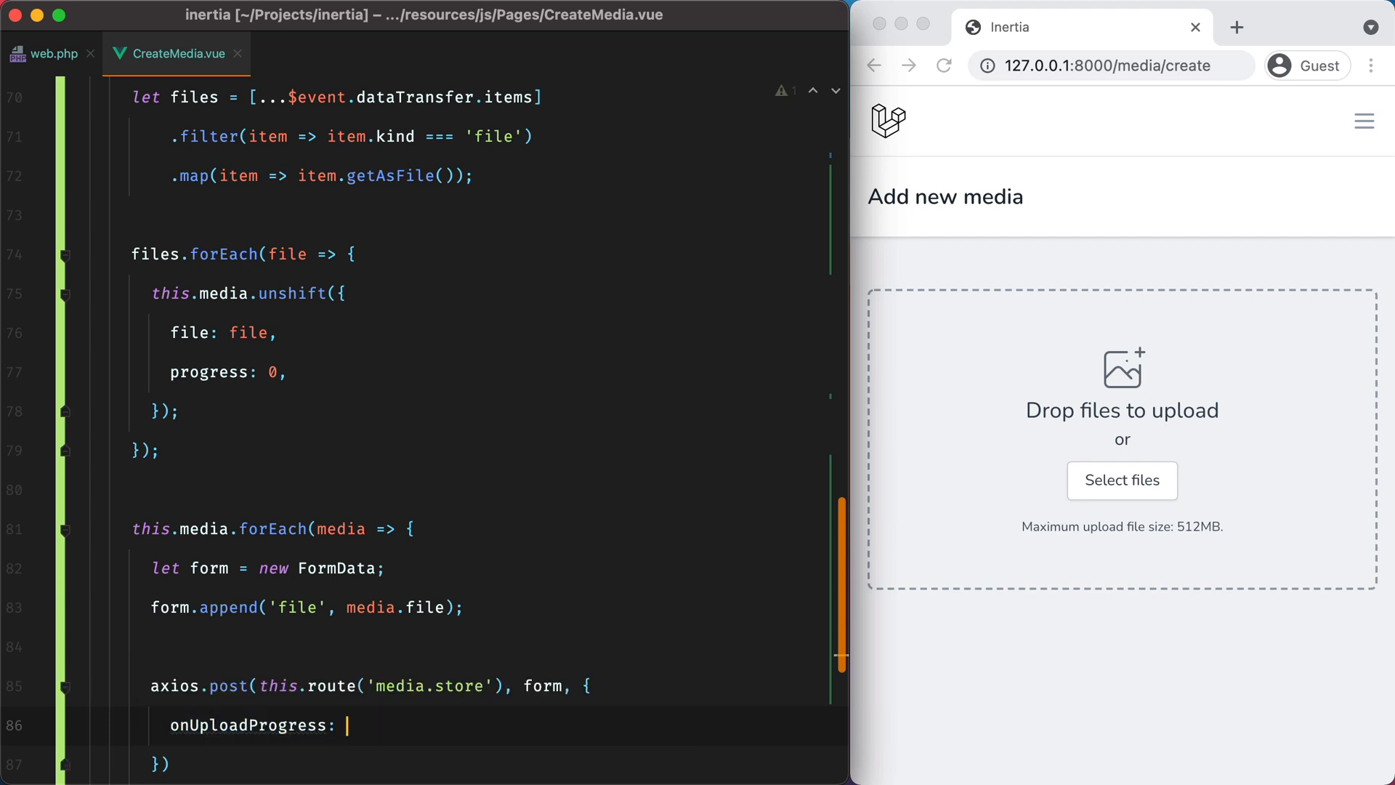
type("(event) => {")
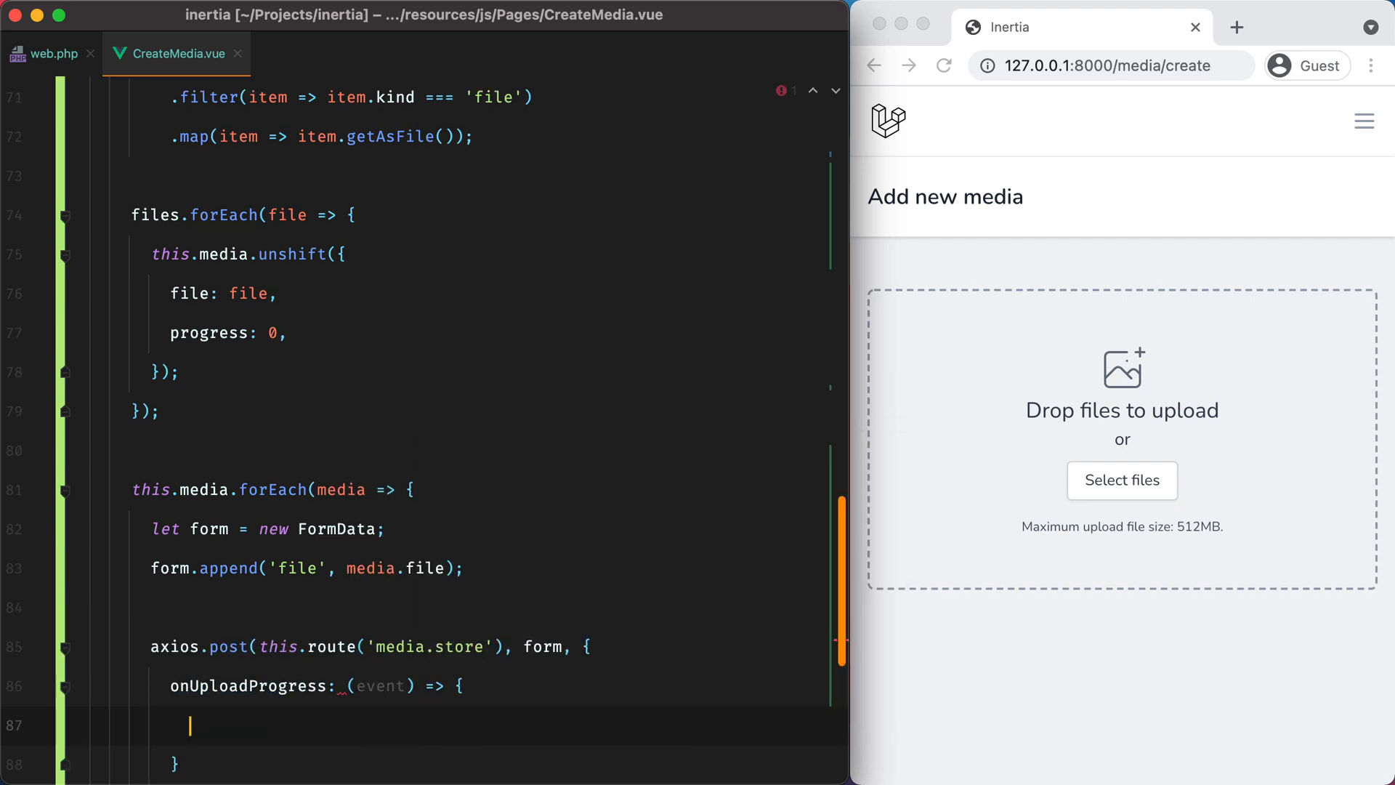
type("media.progress = Math.round(")
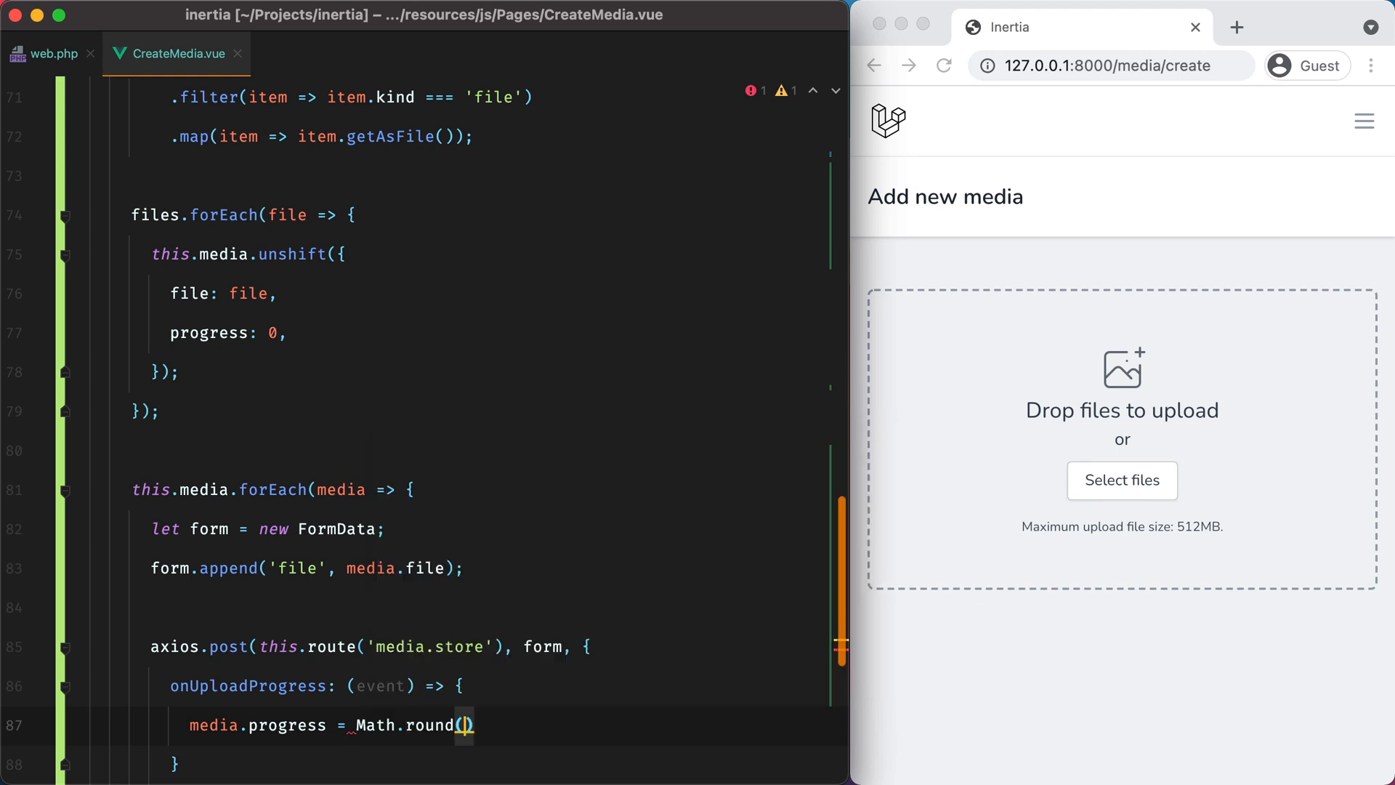
type("event")
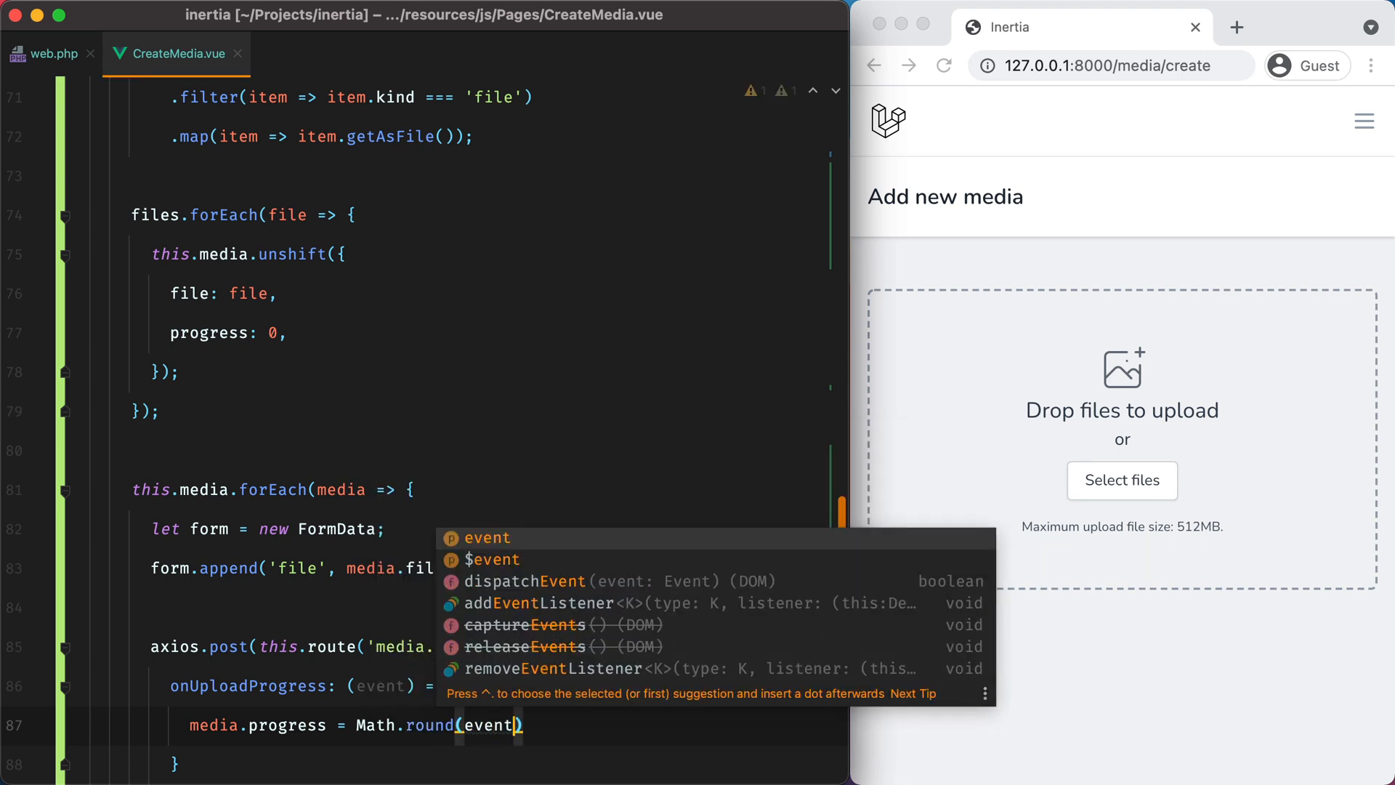
type(".loaded * 100")
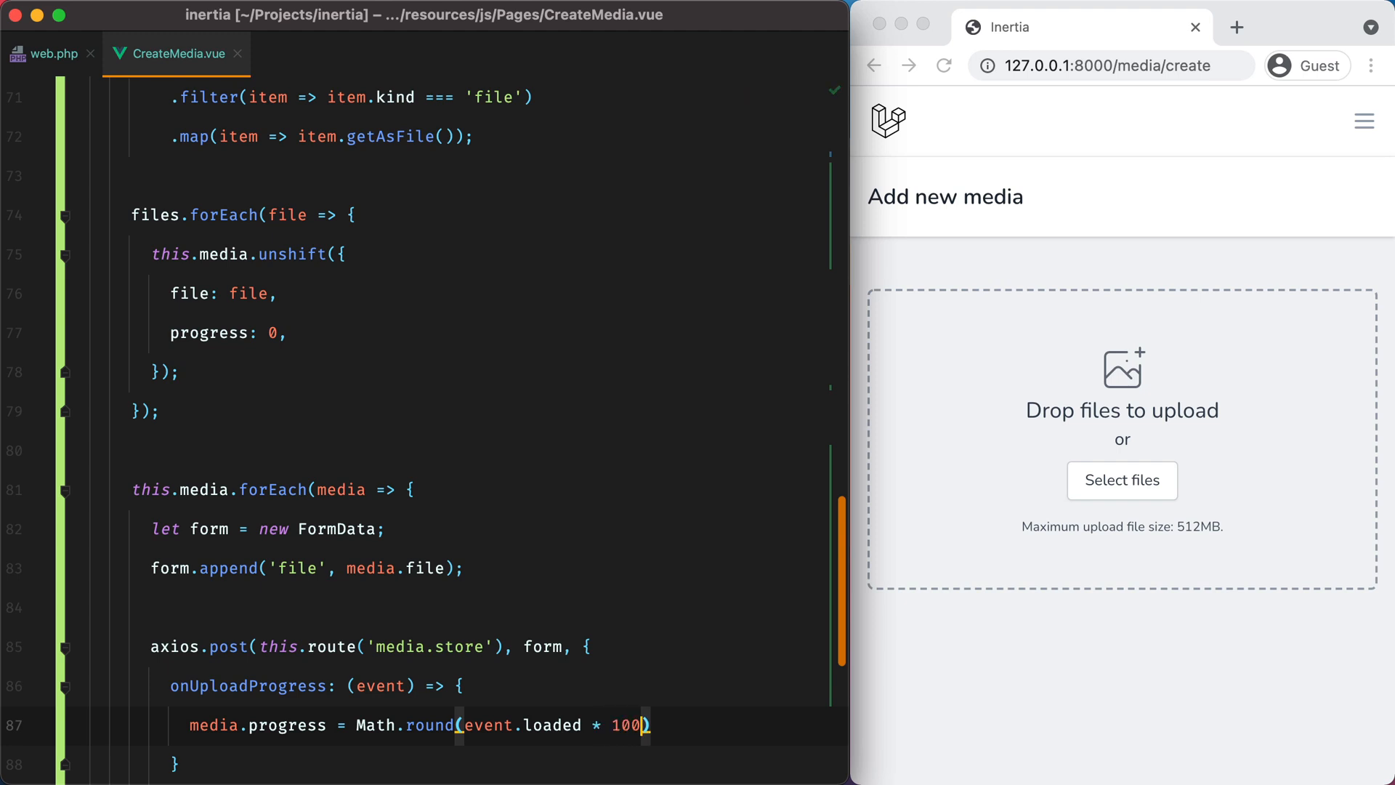
type("/ e")
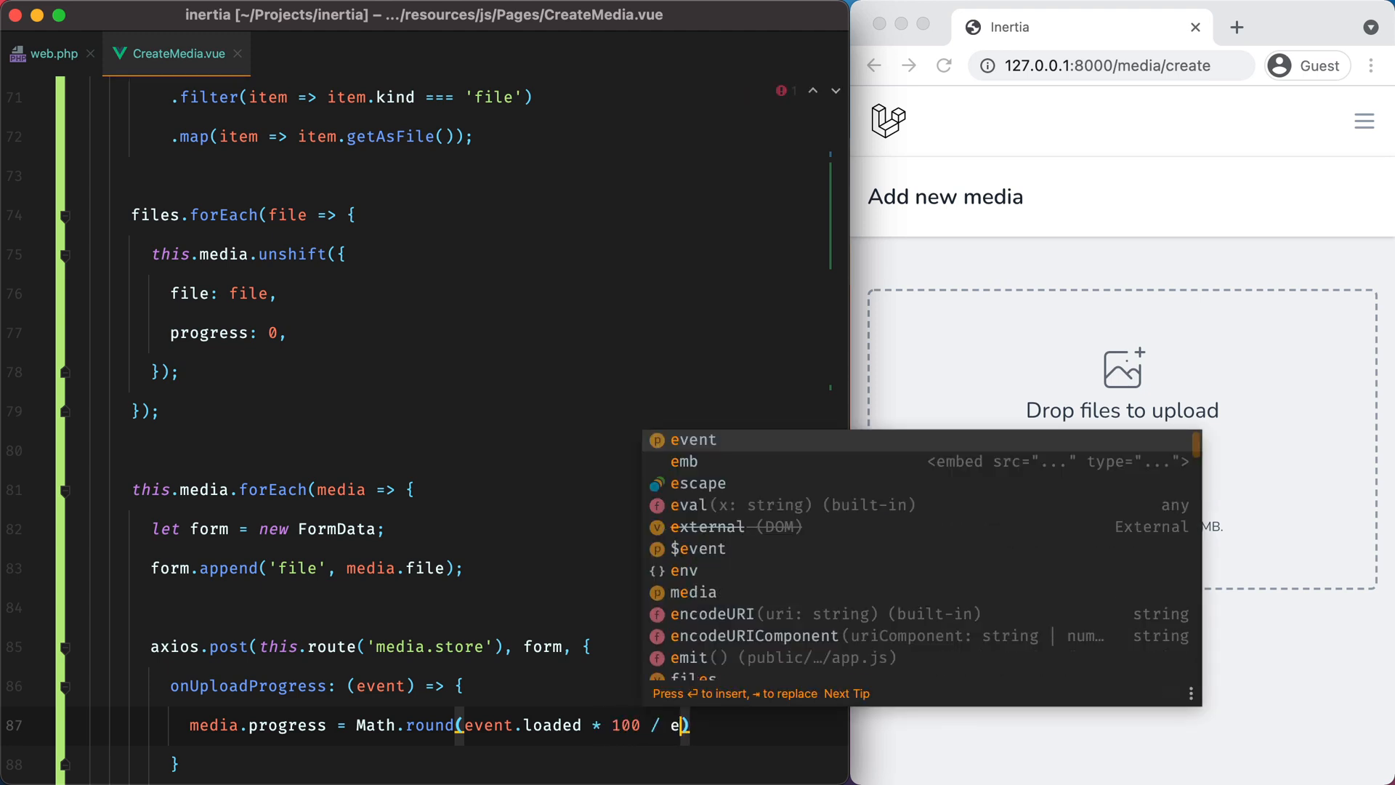
type("total")
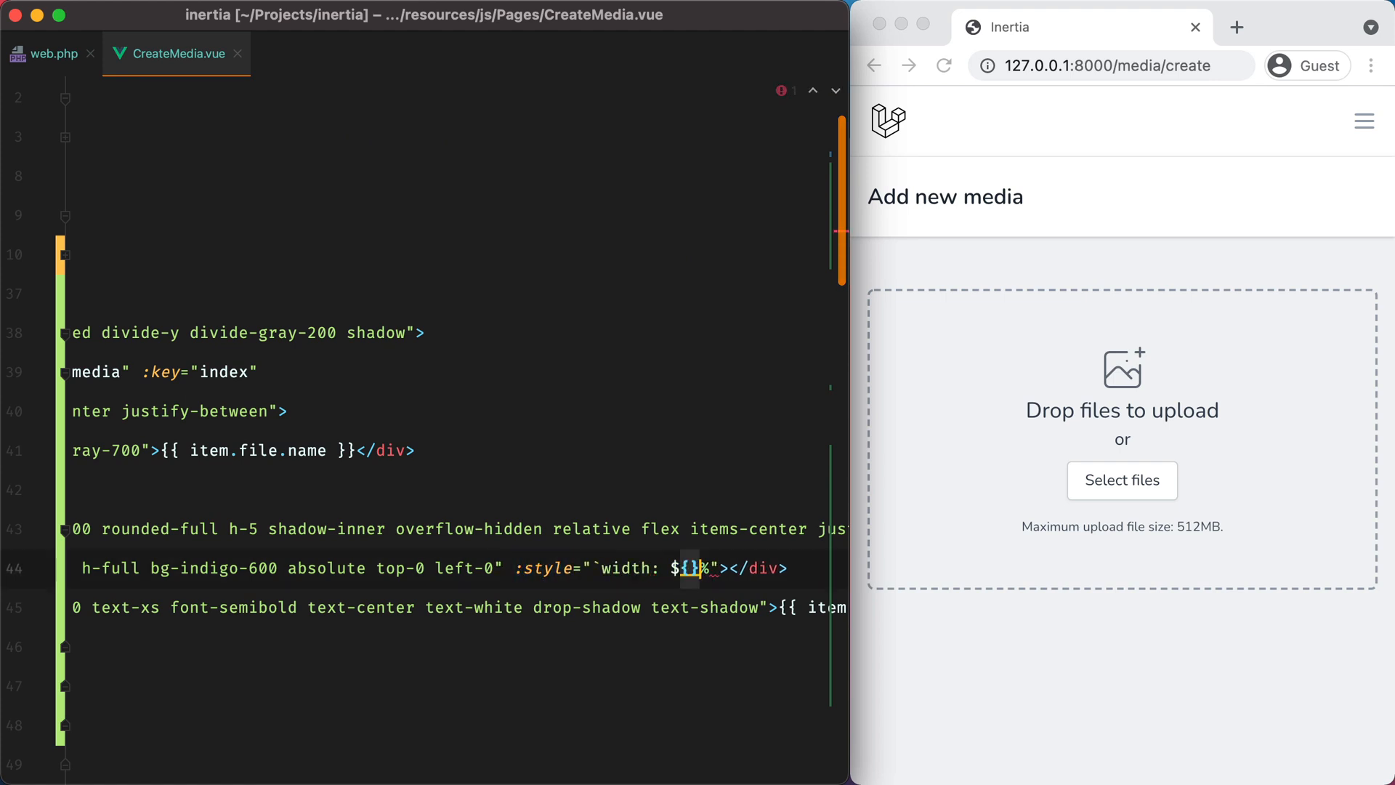
type("item.pro")
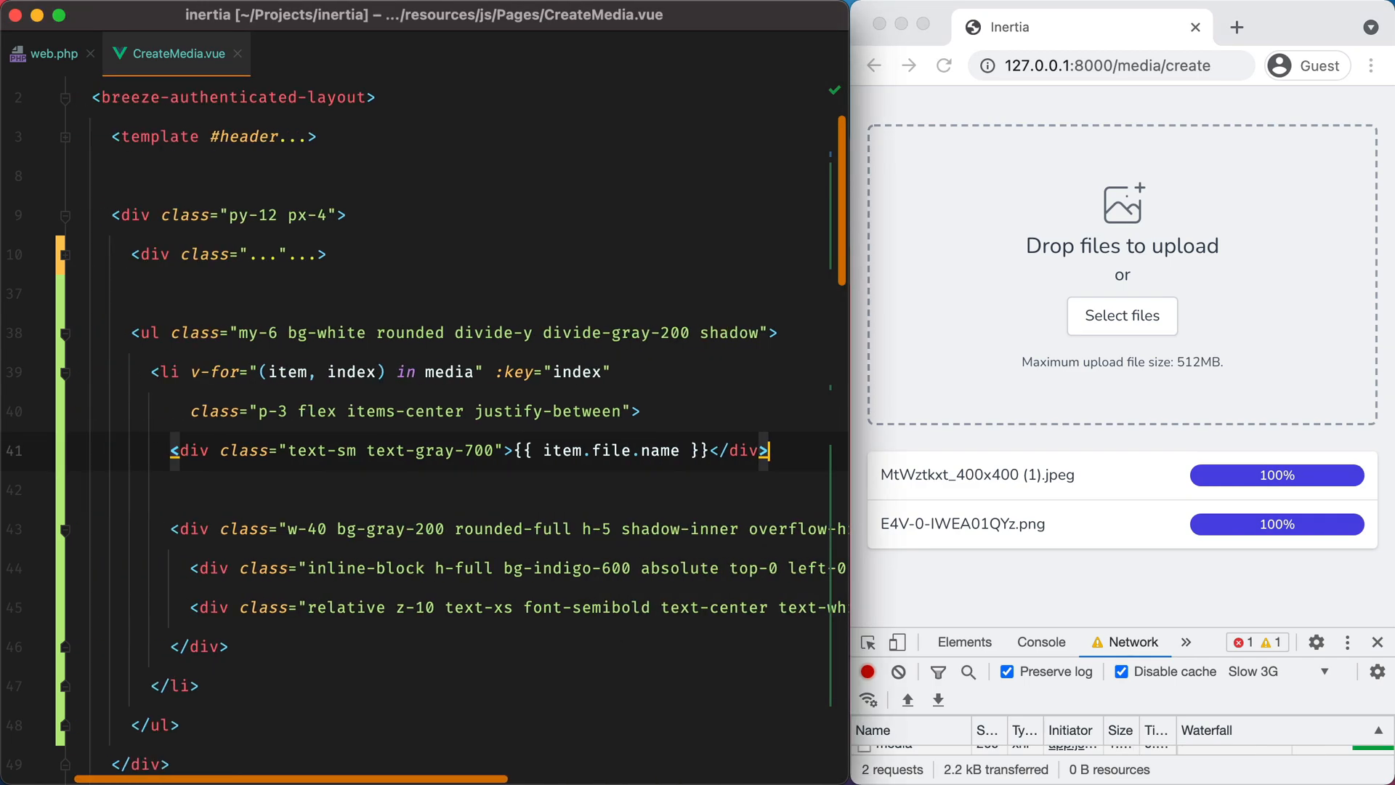
Chain .catch() setting media.error to 'Upload fail. Please try again later.'.
scroll("down", 3)
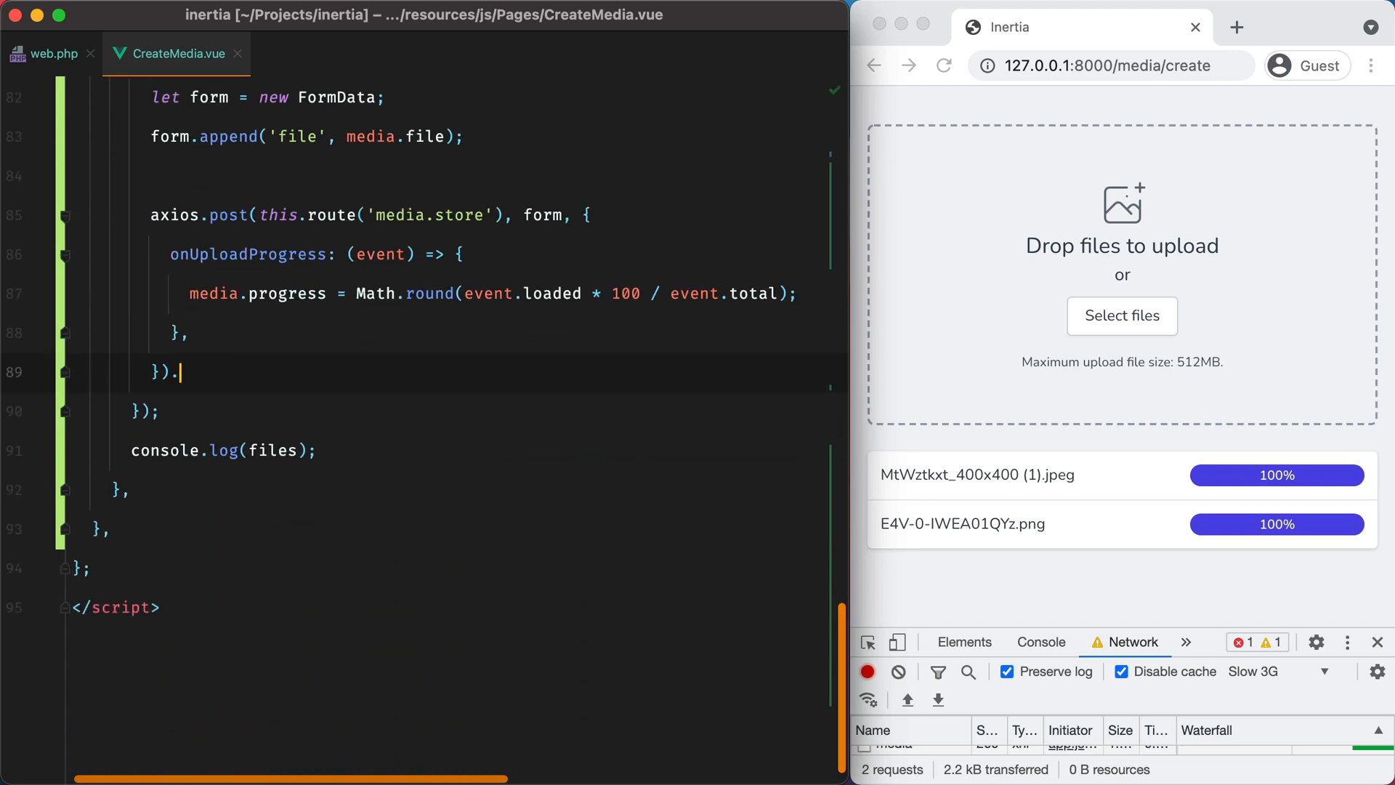
type("catch(error =>")
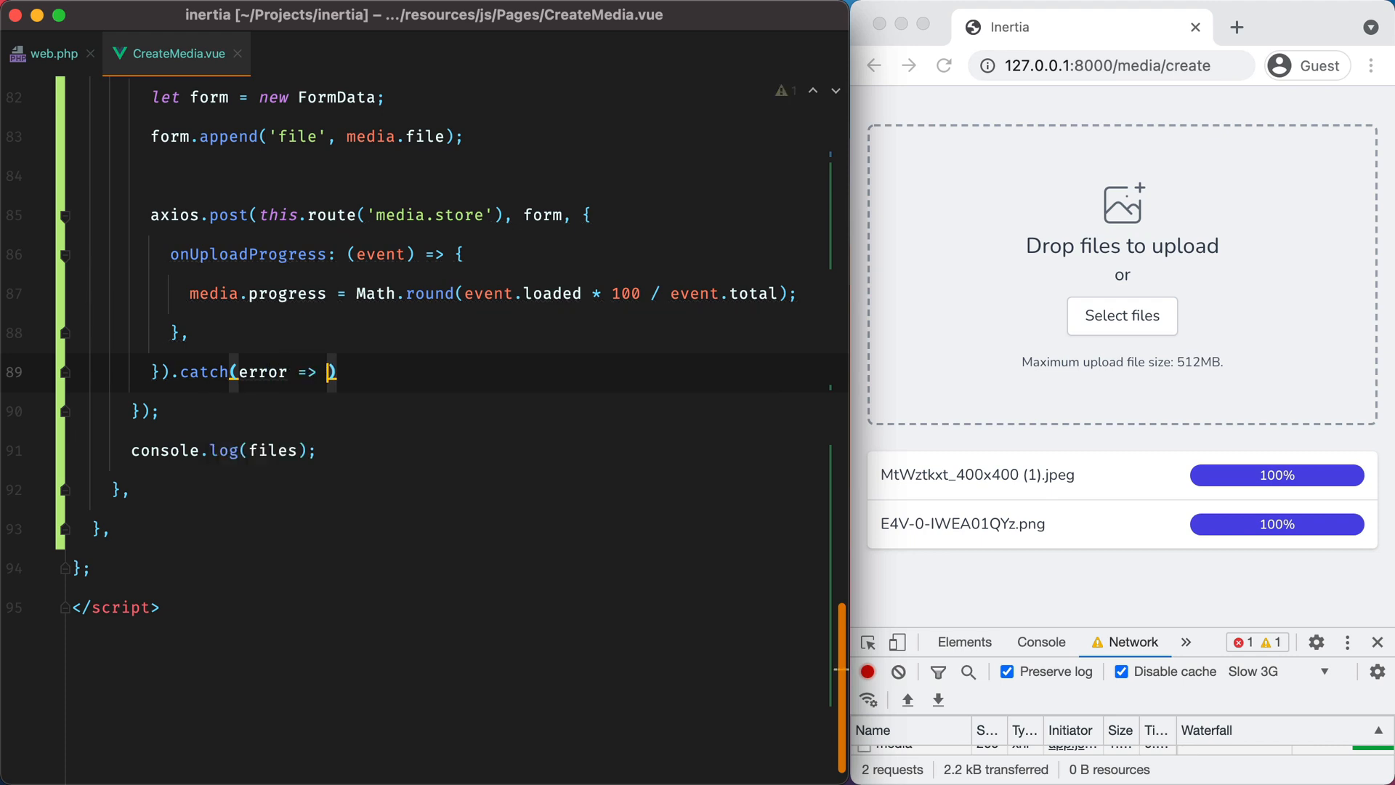
type("media.error =")
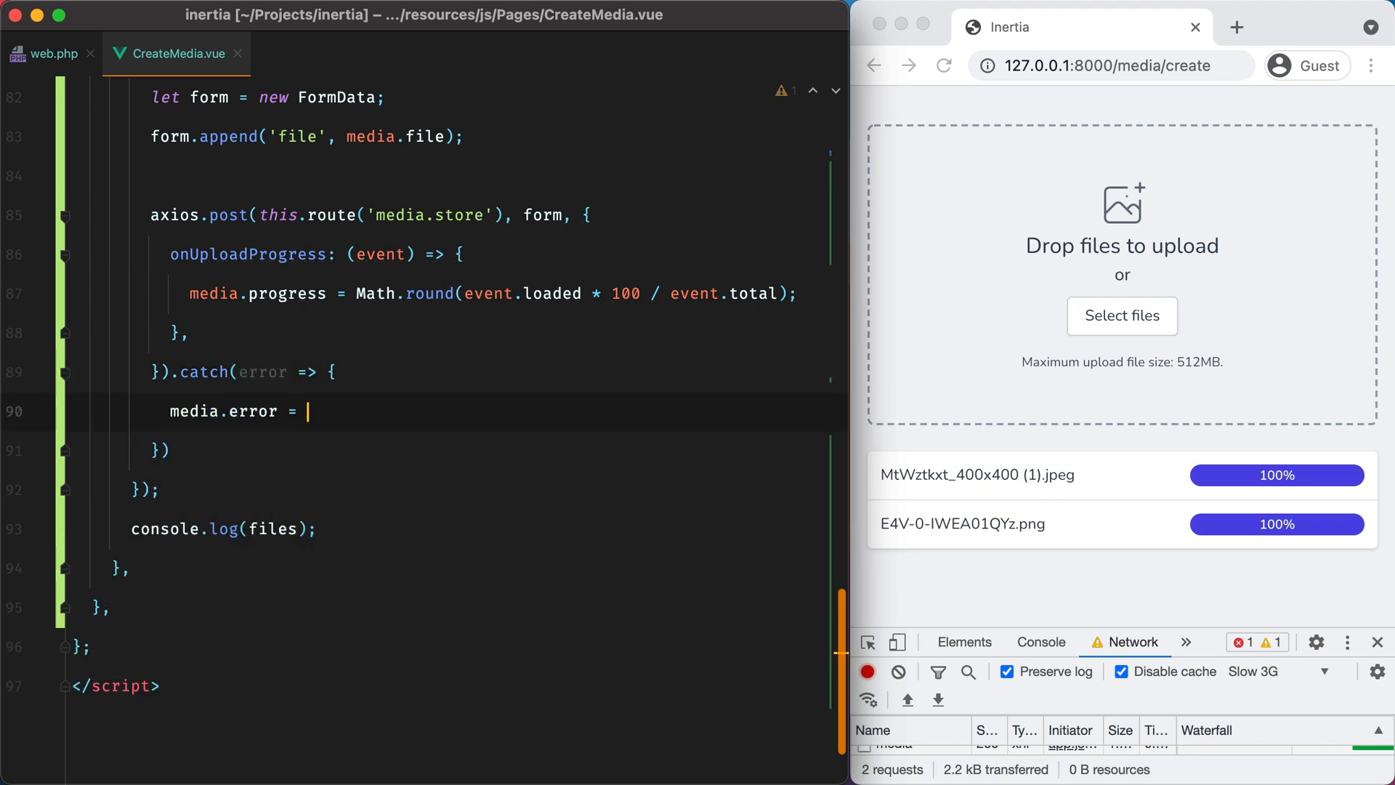
type("`Upload fail. Plea")
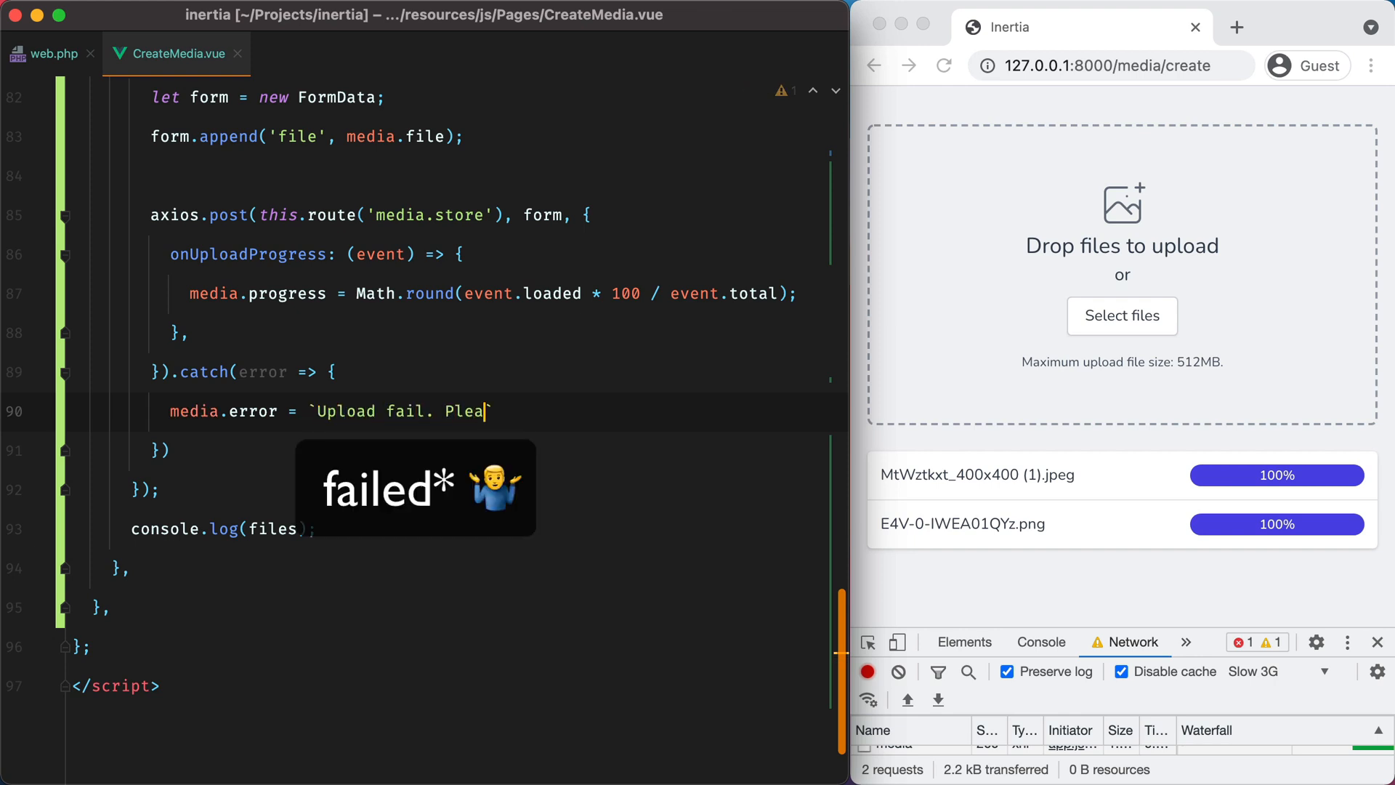
type("se try again later.")
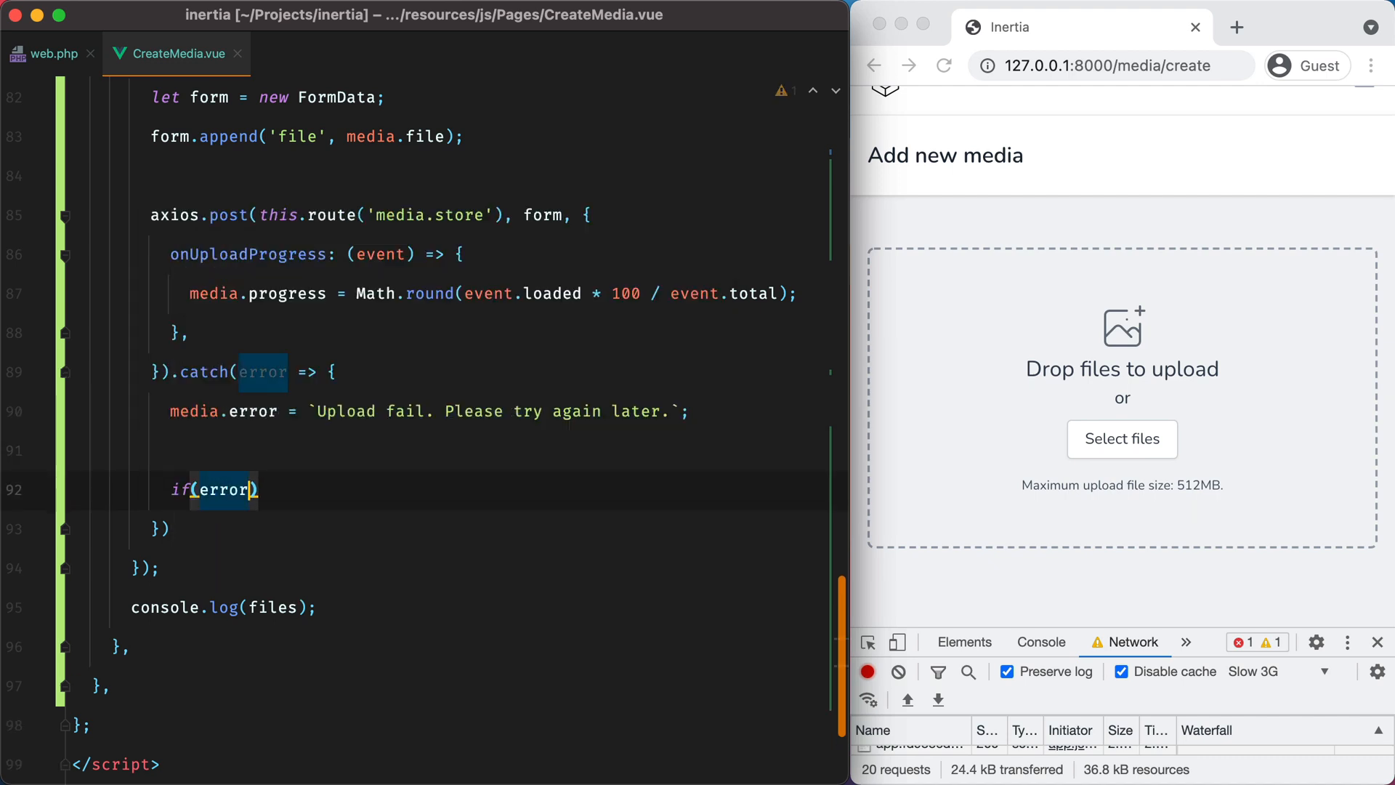
On a 422 status, set media.error to error.response.data.errors.file[0].
type("?.response.")
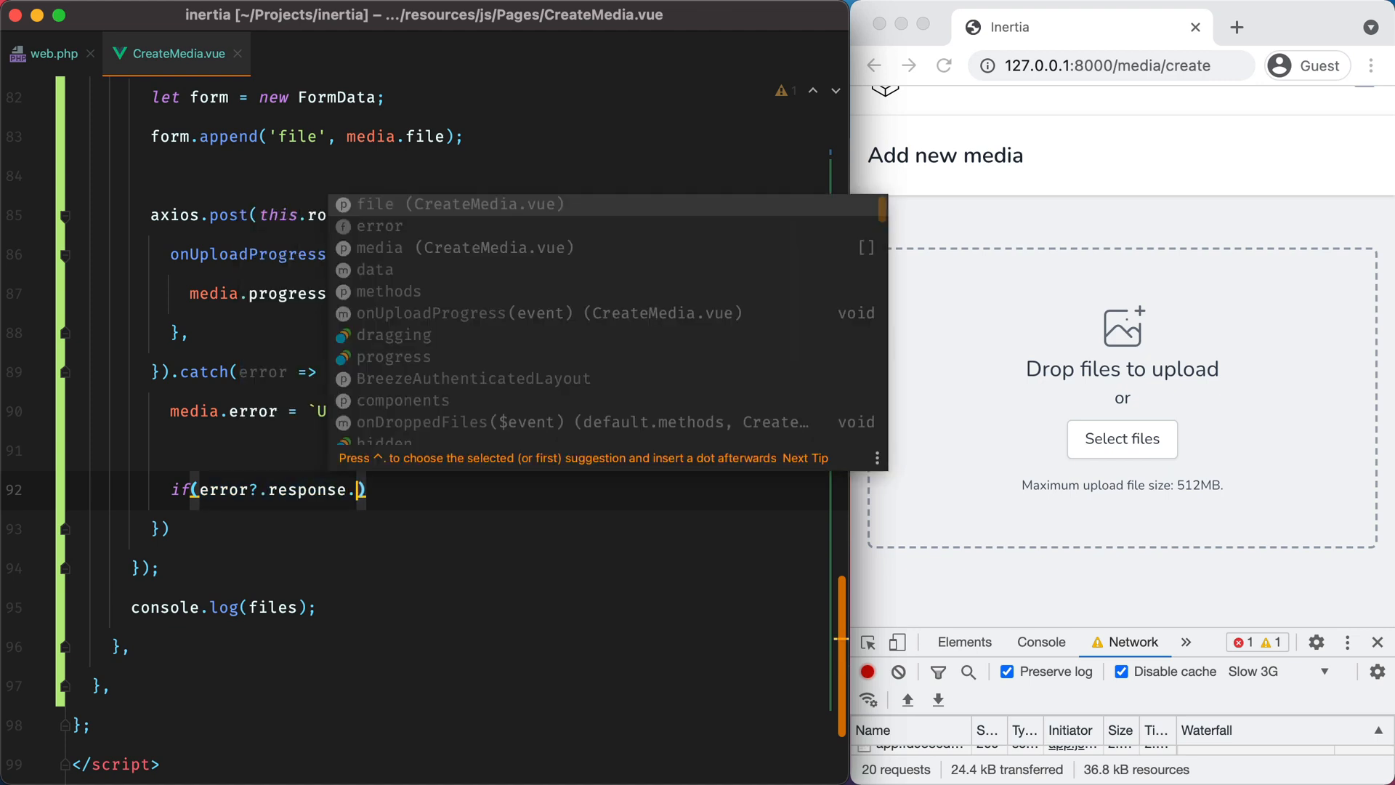
type("status ===")
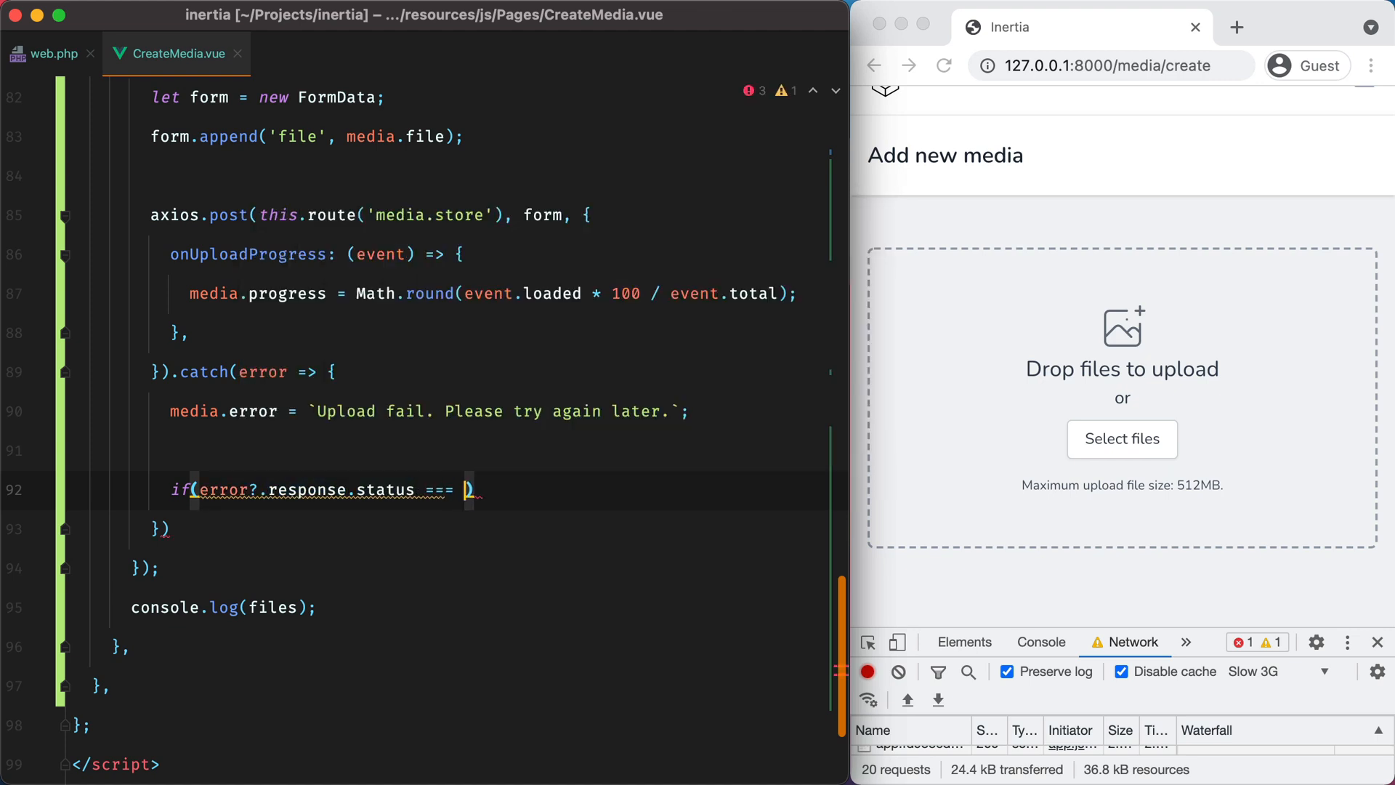
type("media.")
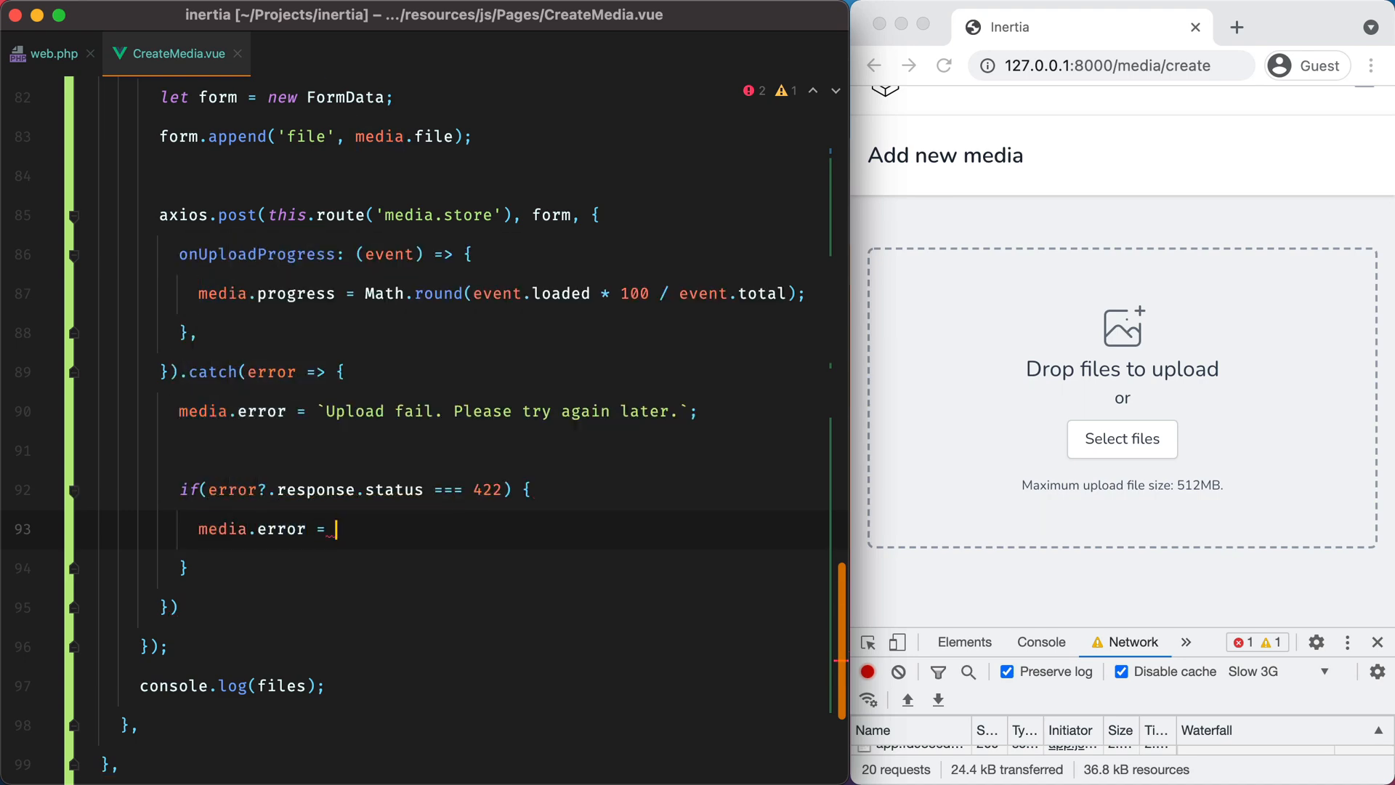
type("err")
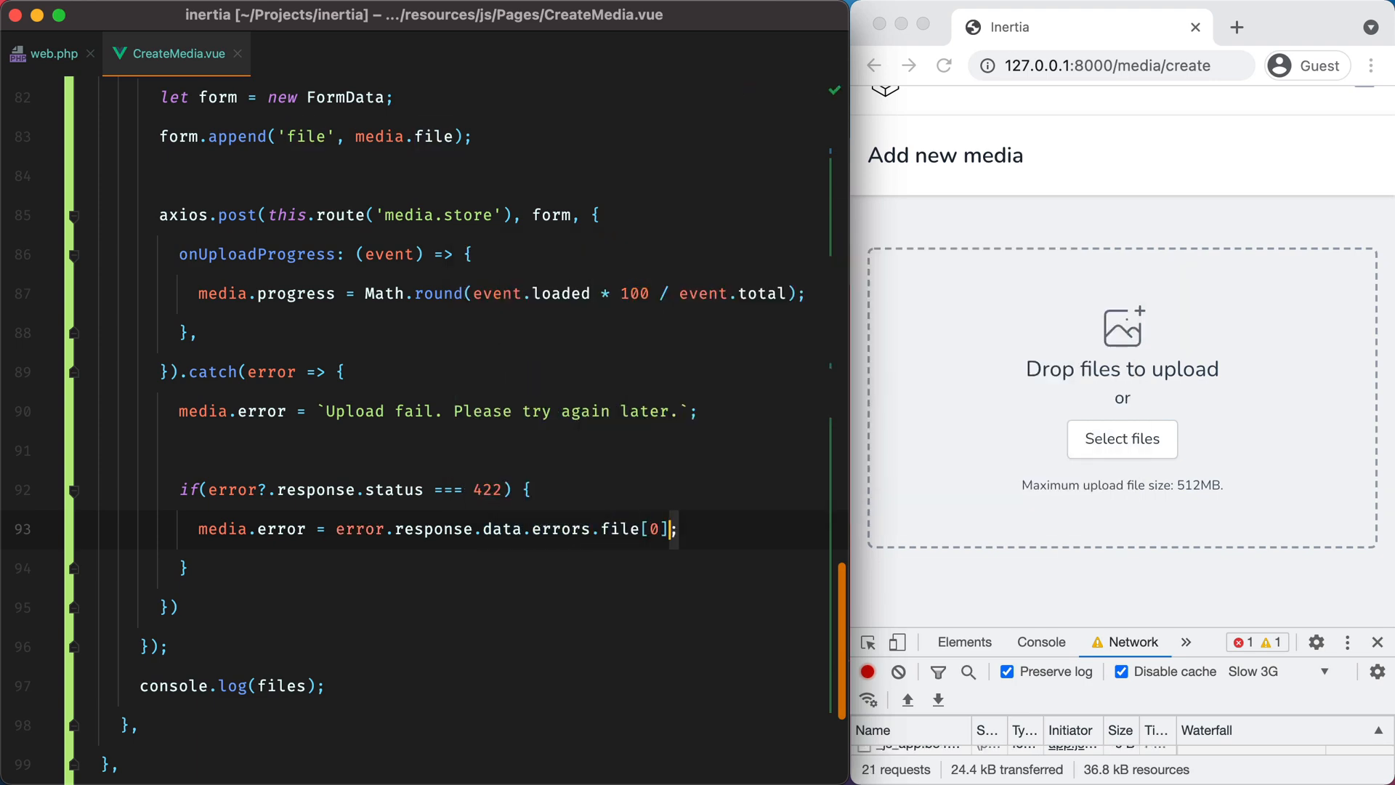
double_click(259, 408)
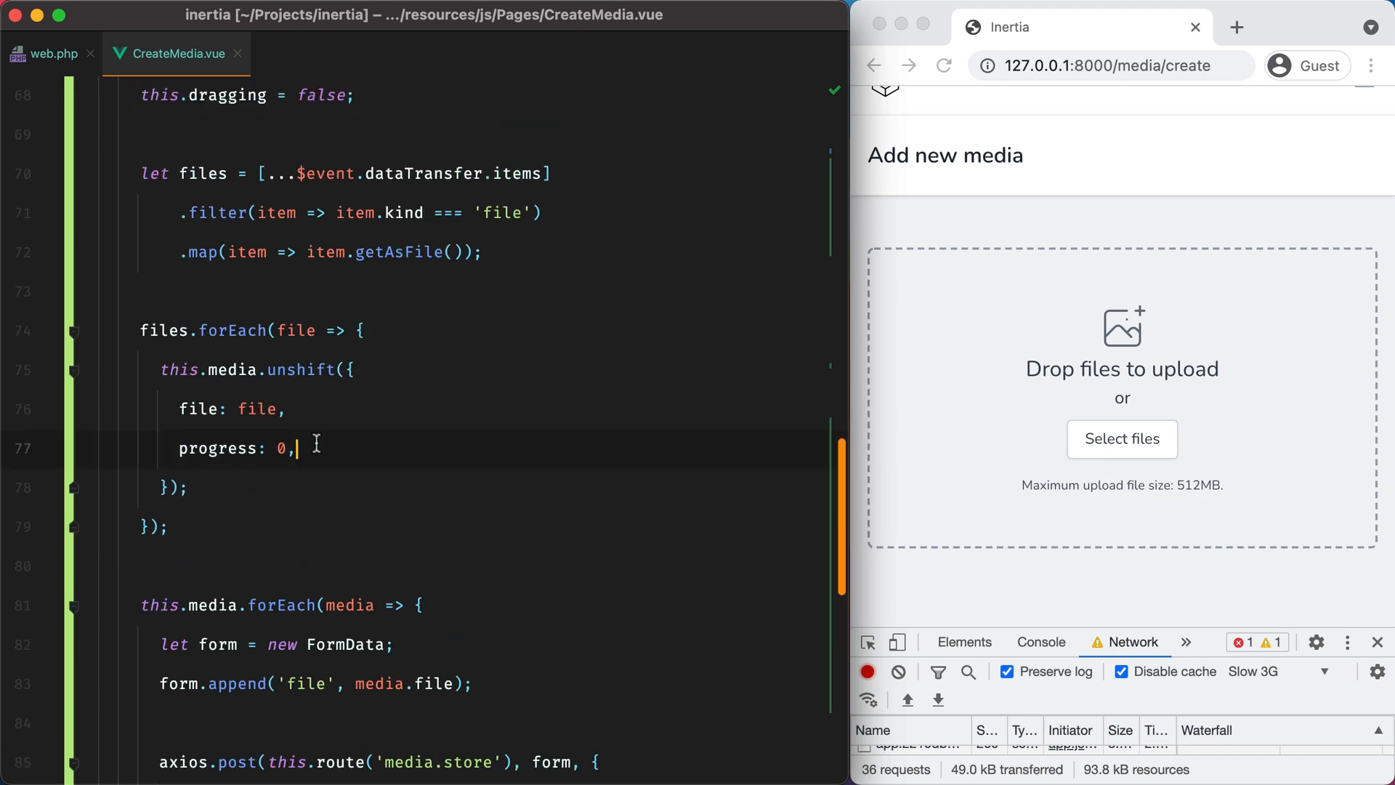
Add error: null to new media and a v-if item.error div styled text-sm text-red-600.
type("error: null")
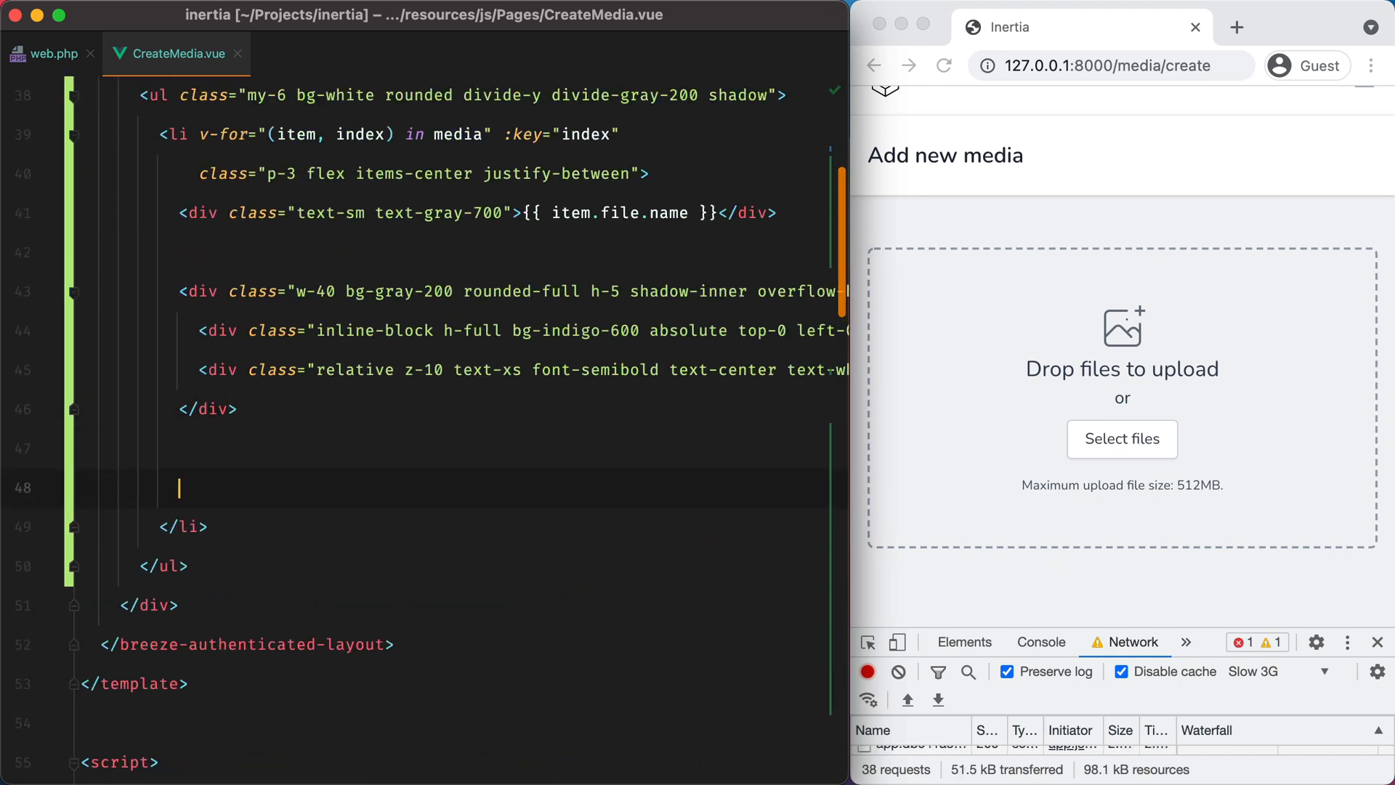
type("<div v-if=\"item.error\">{{}}</div>")
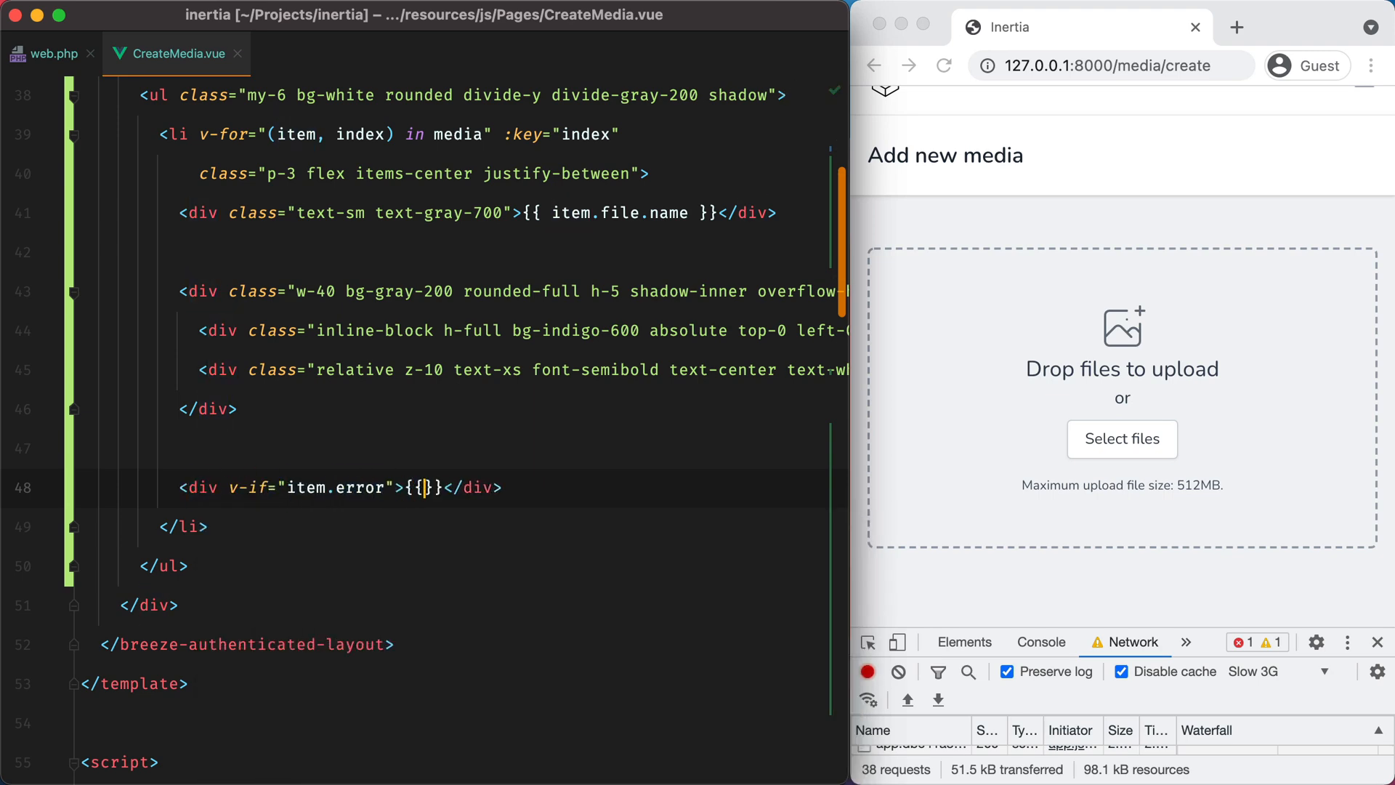
type("item.error")
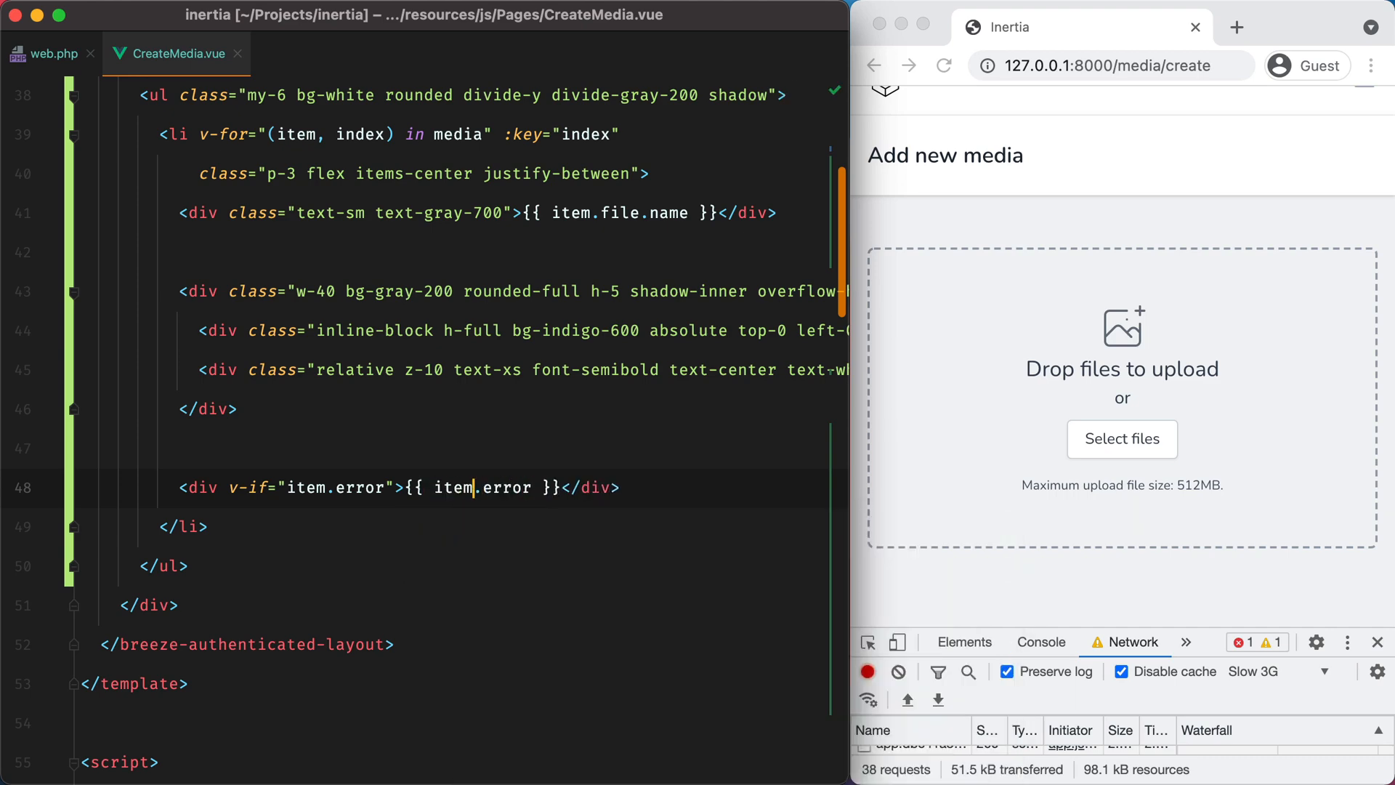
type("class=\"text-sm te")
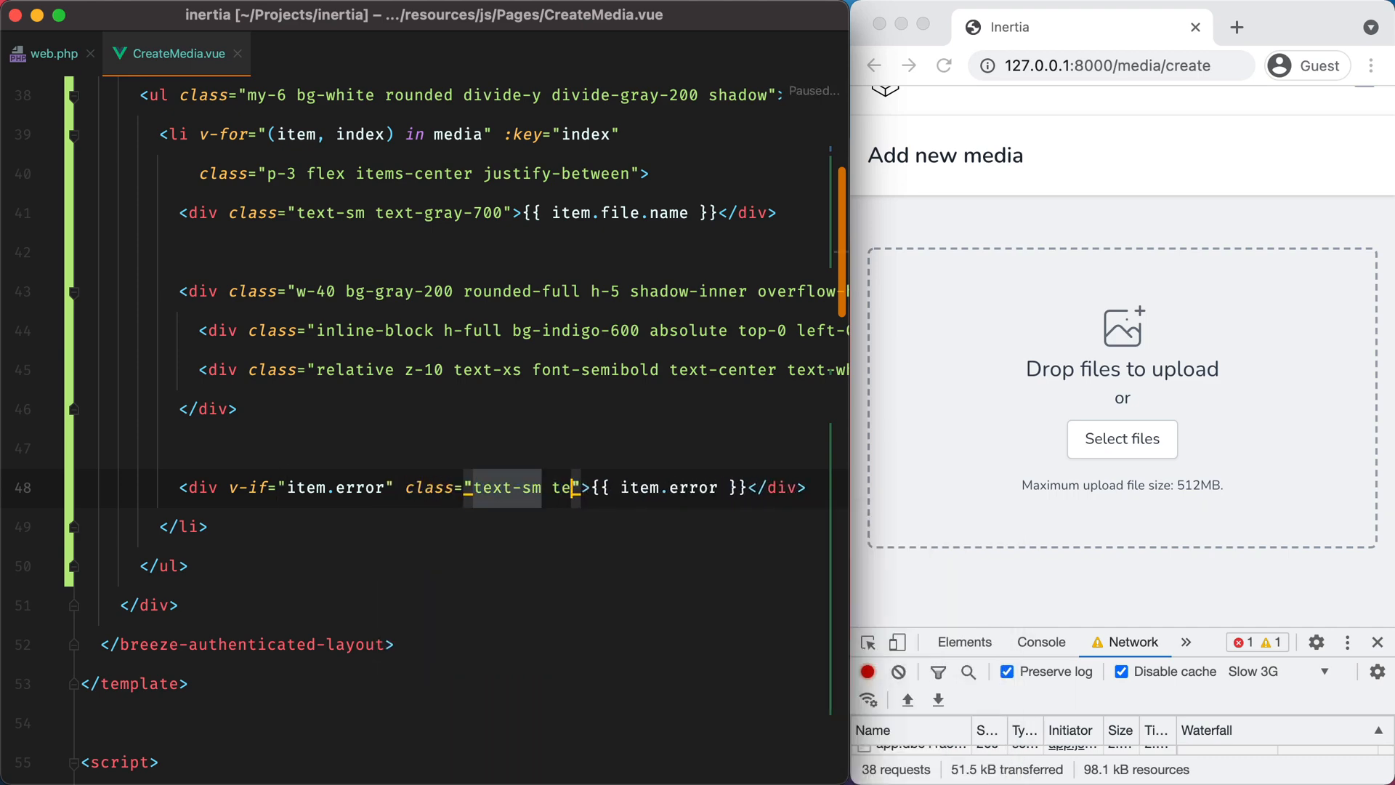
type("text-red-600")
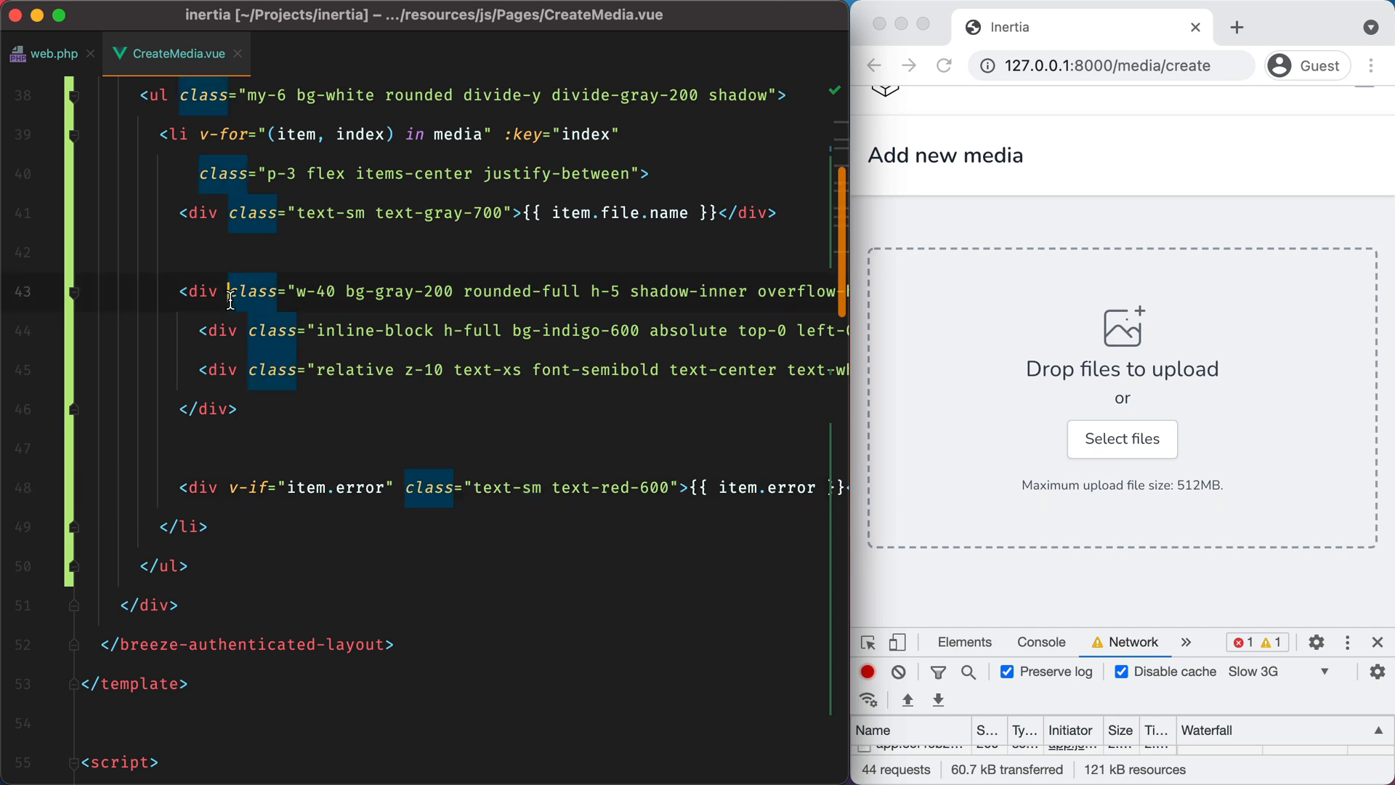
Show the progress bar only when item.progress < 100 && !item.error.
type("v-if=\"i\"")
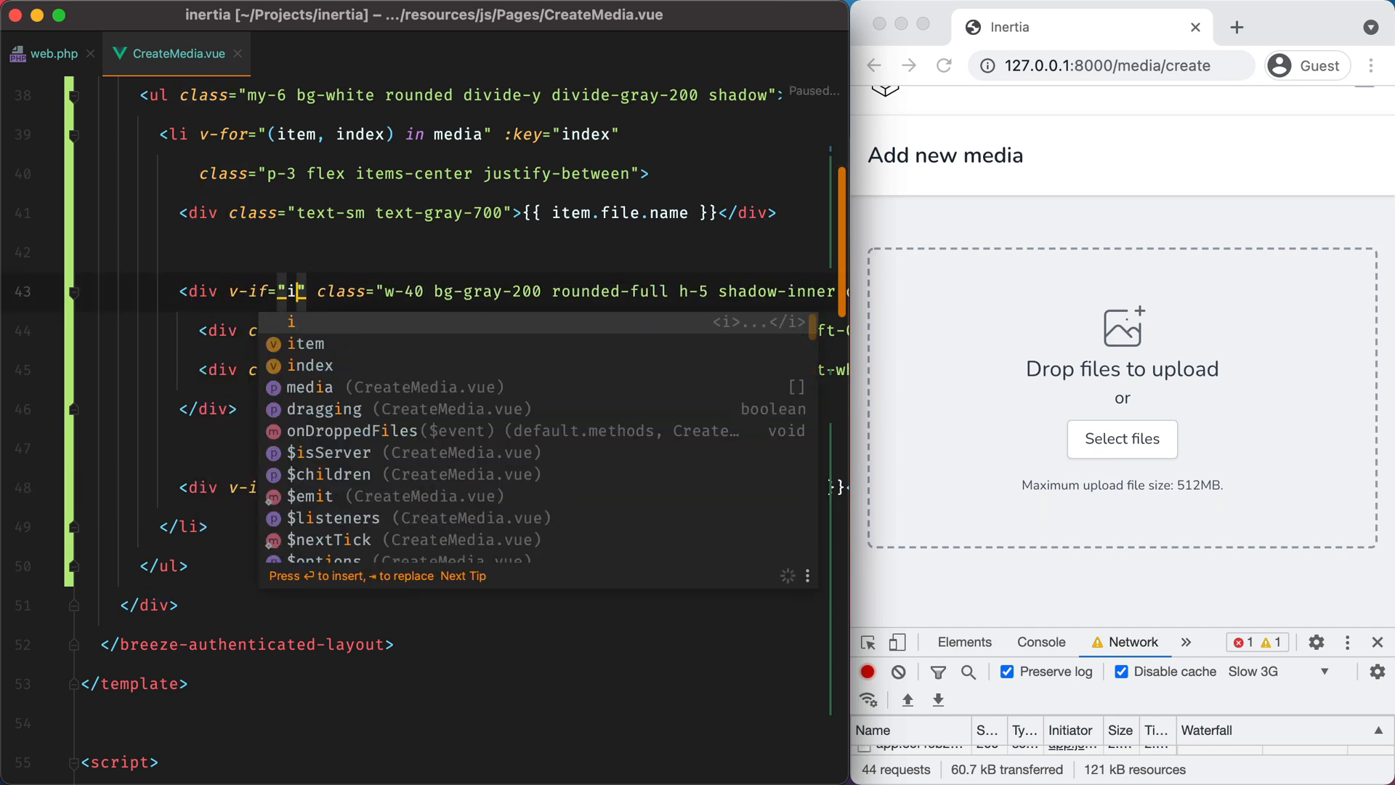
type("tem.progress < 100 &&")
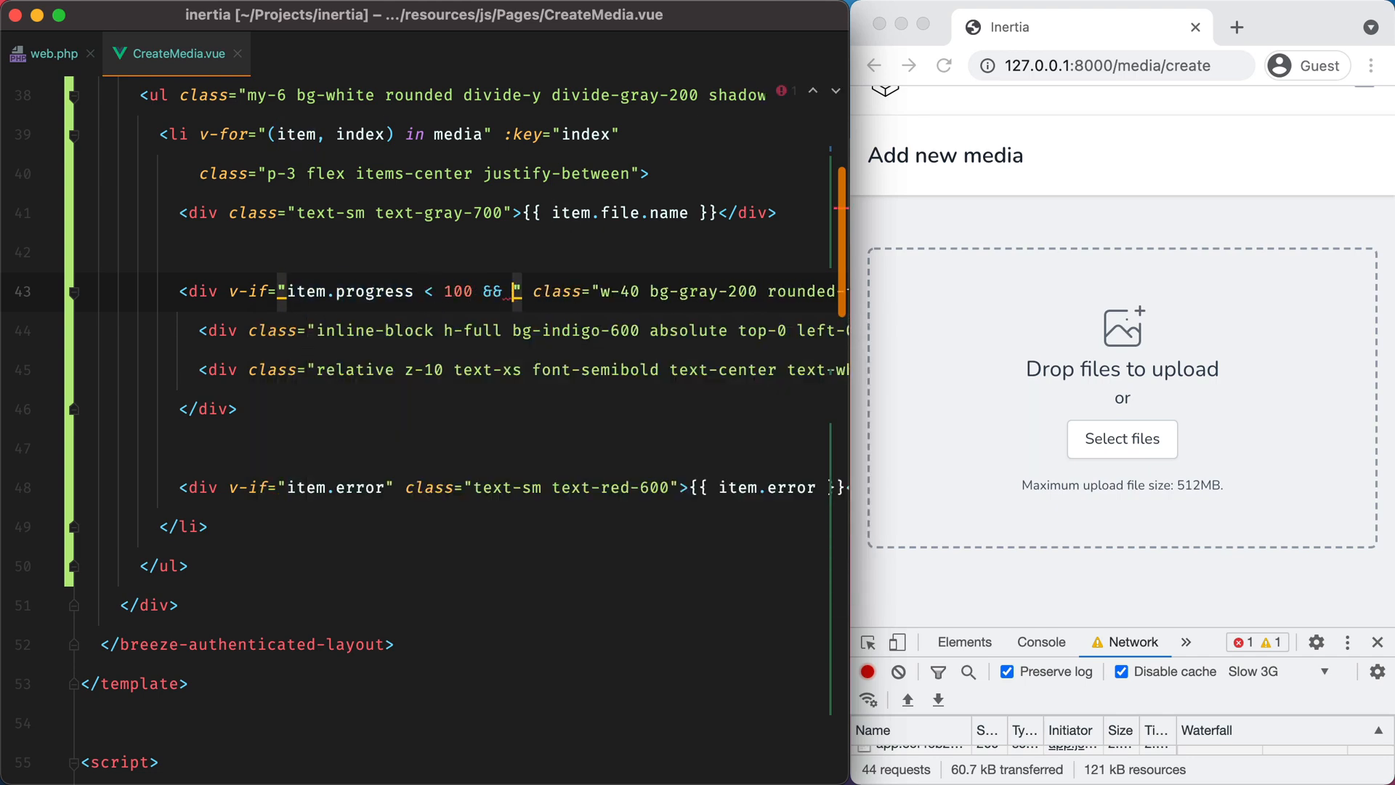
type("!item.error")
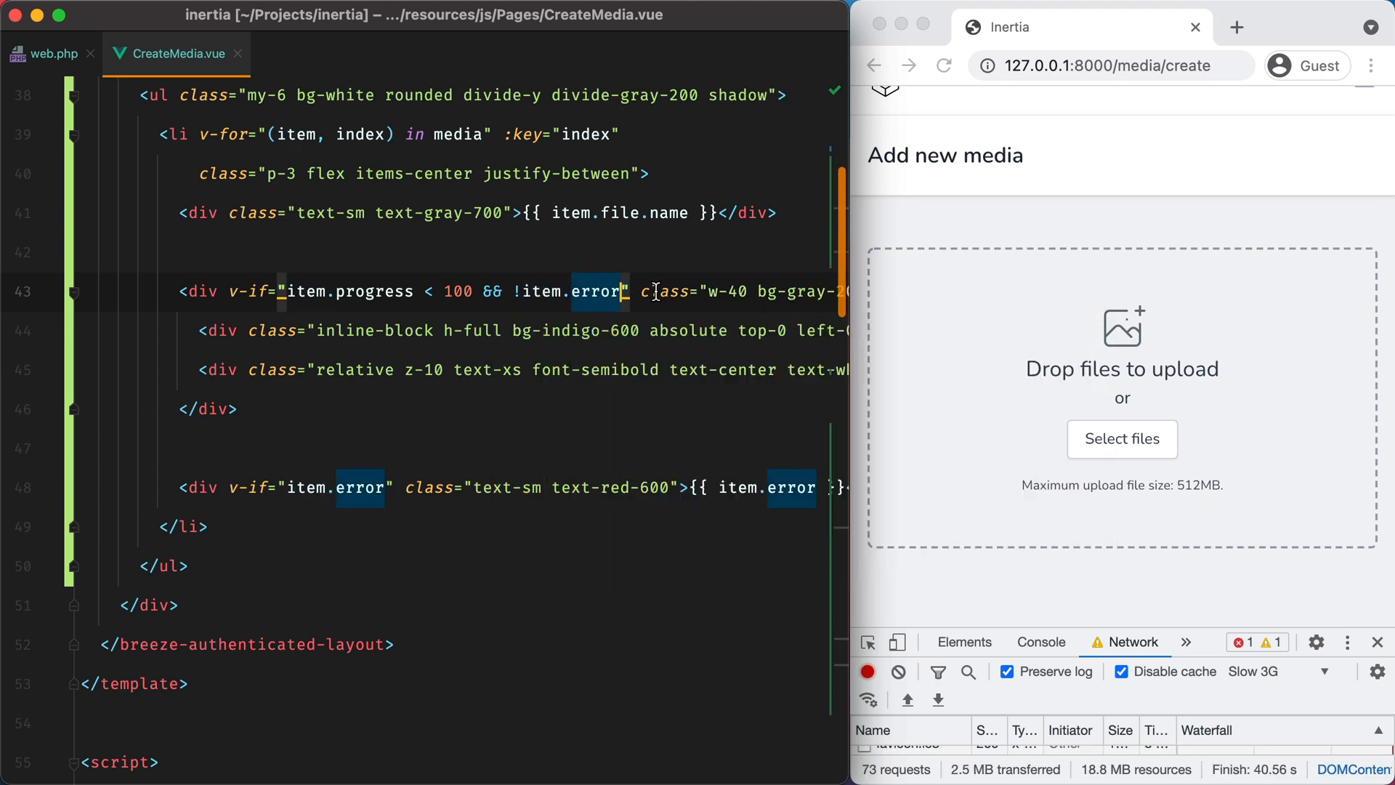
Set DevTools network throttling to Offline and drop both images from Finder onto the drop zone.
left_click(1264, 671)
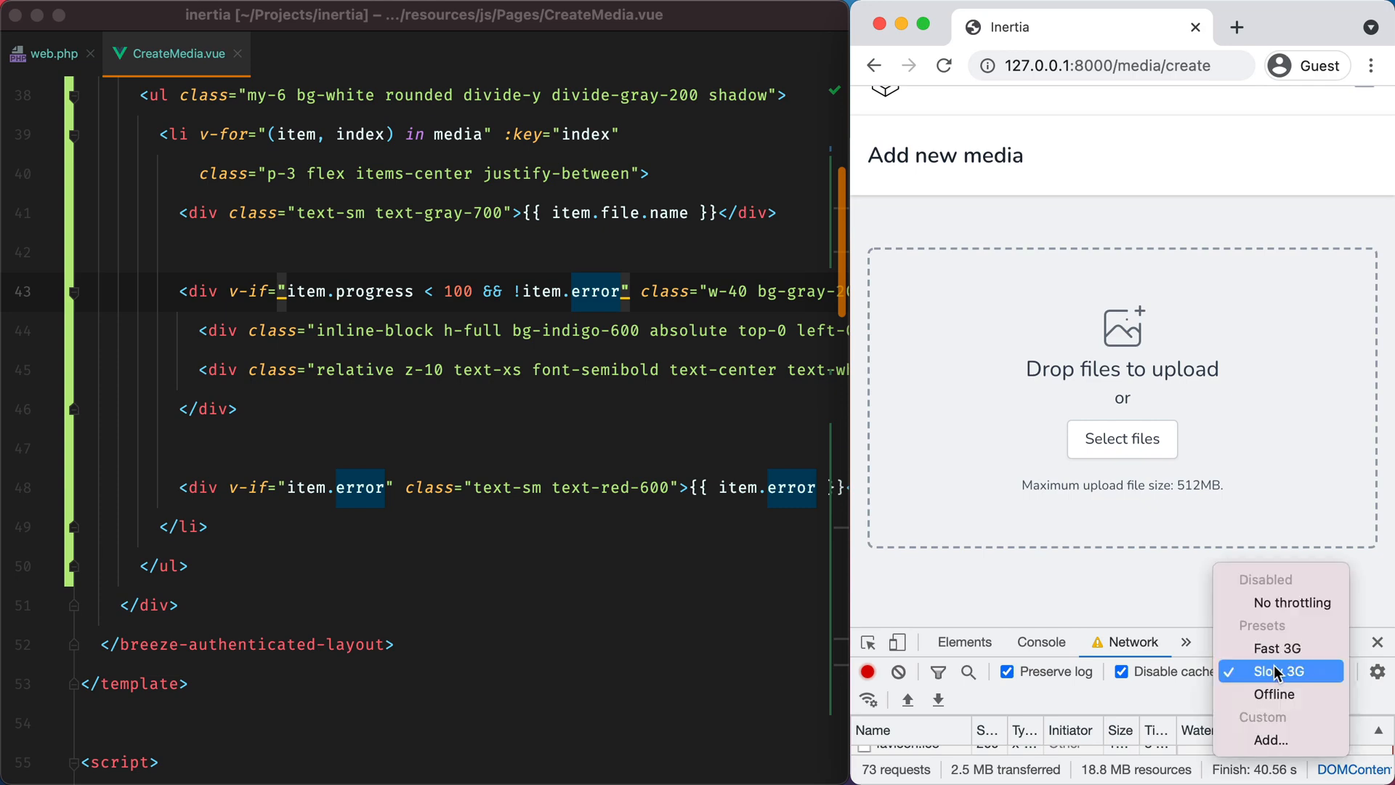
left_click(1275, 694)
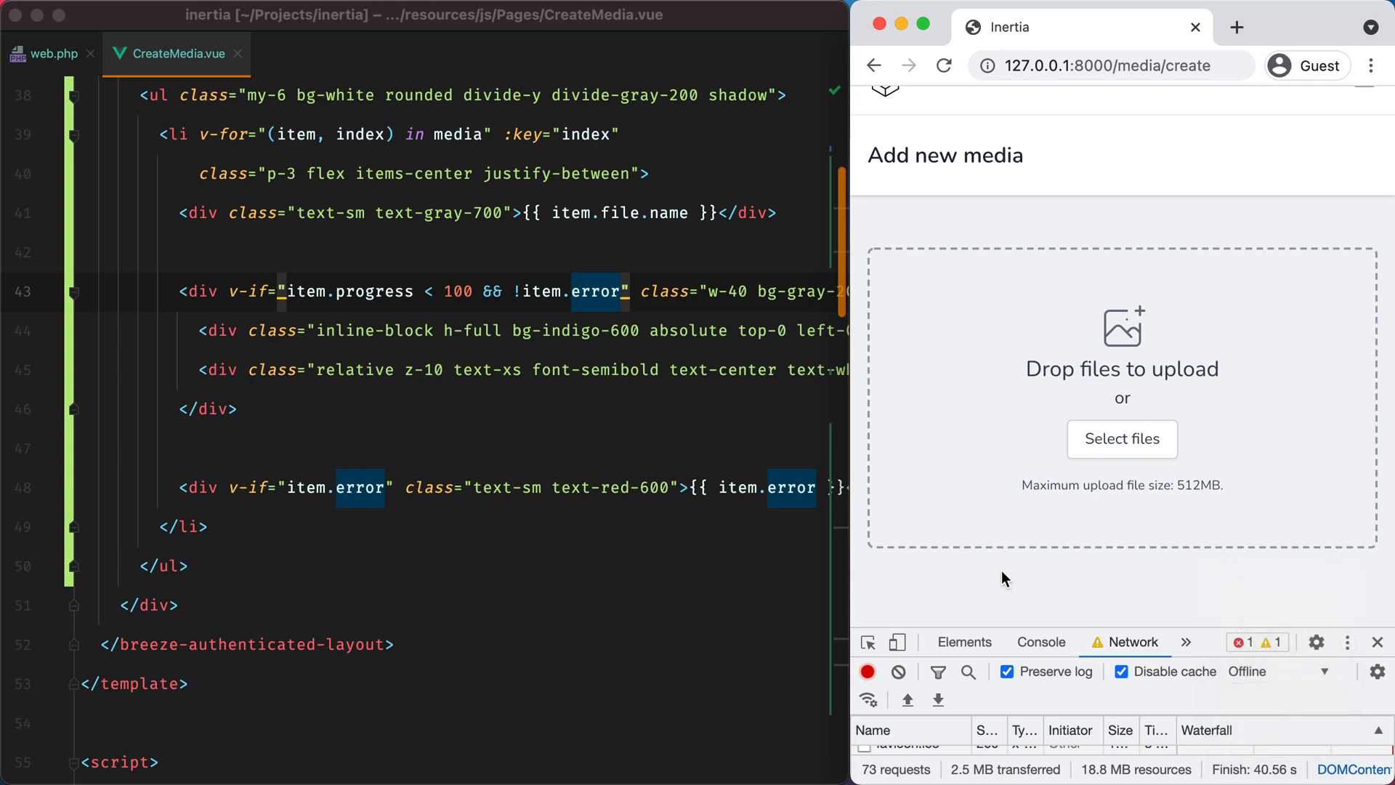
left_click(1121, 439)
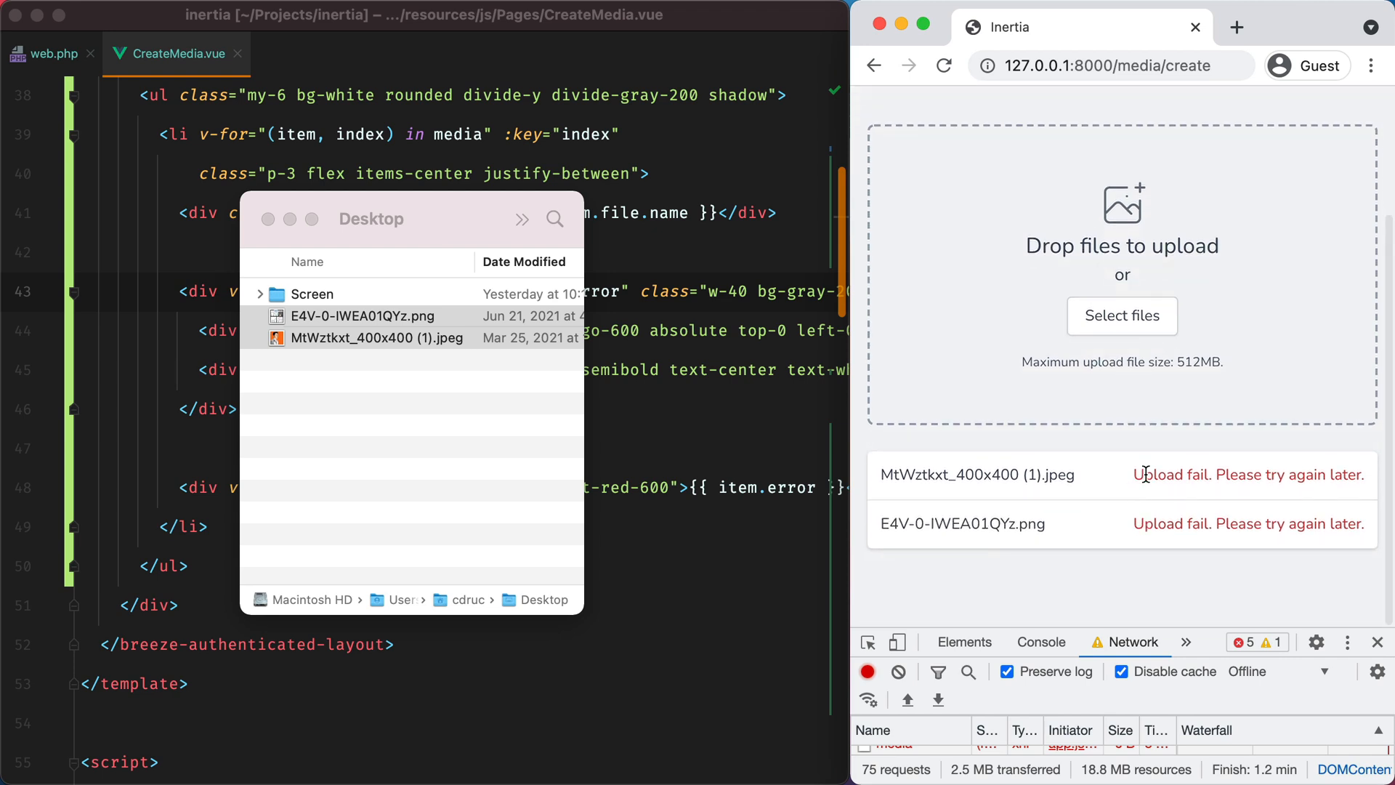
left_click_drag(1136, 474, 1332, 475)
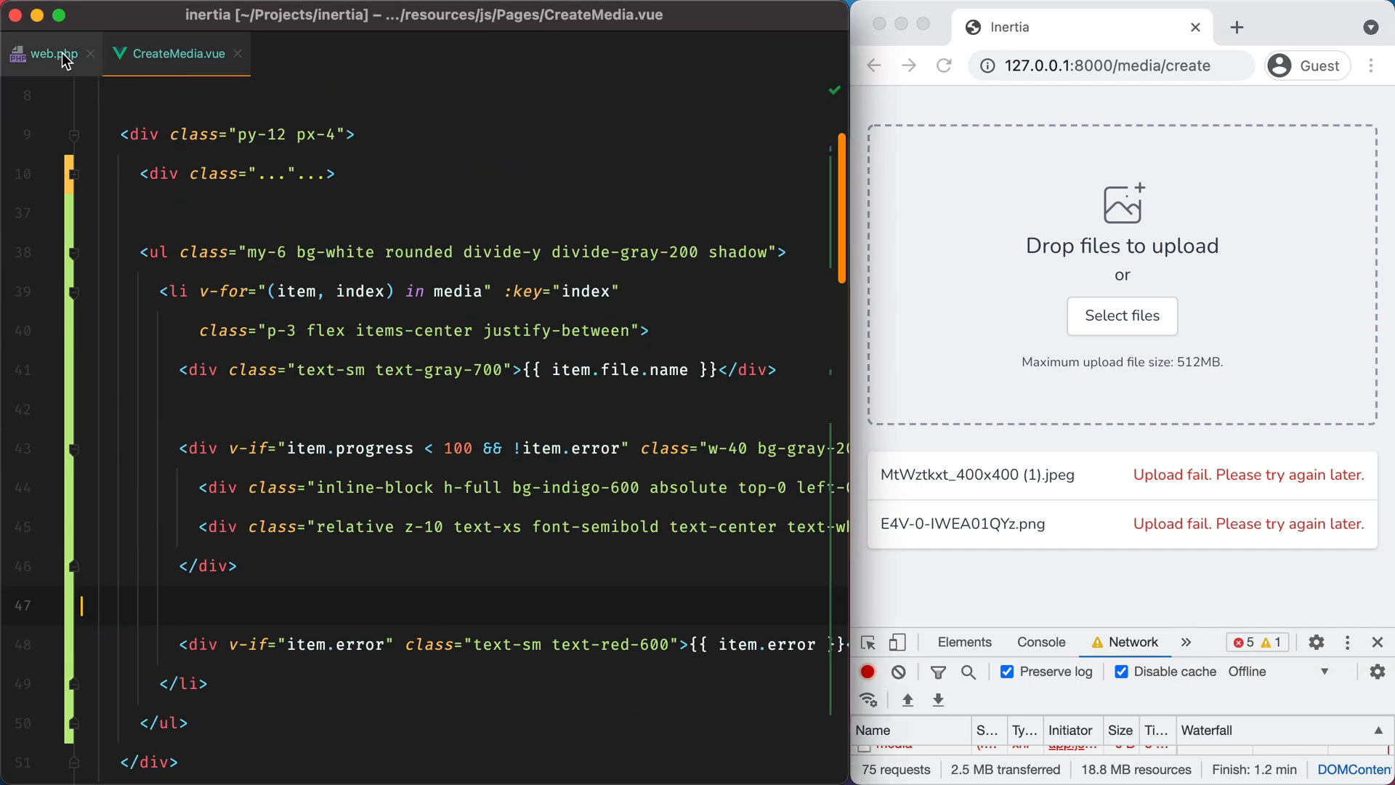
left_click(49, 53)
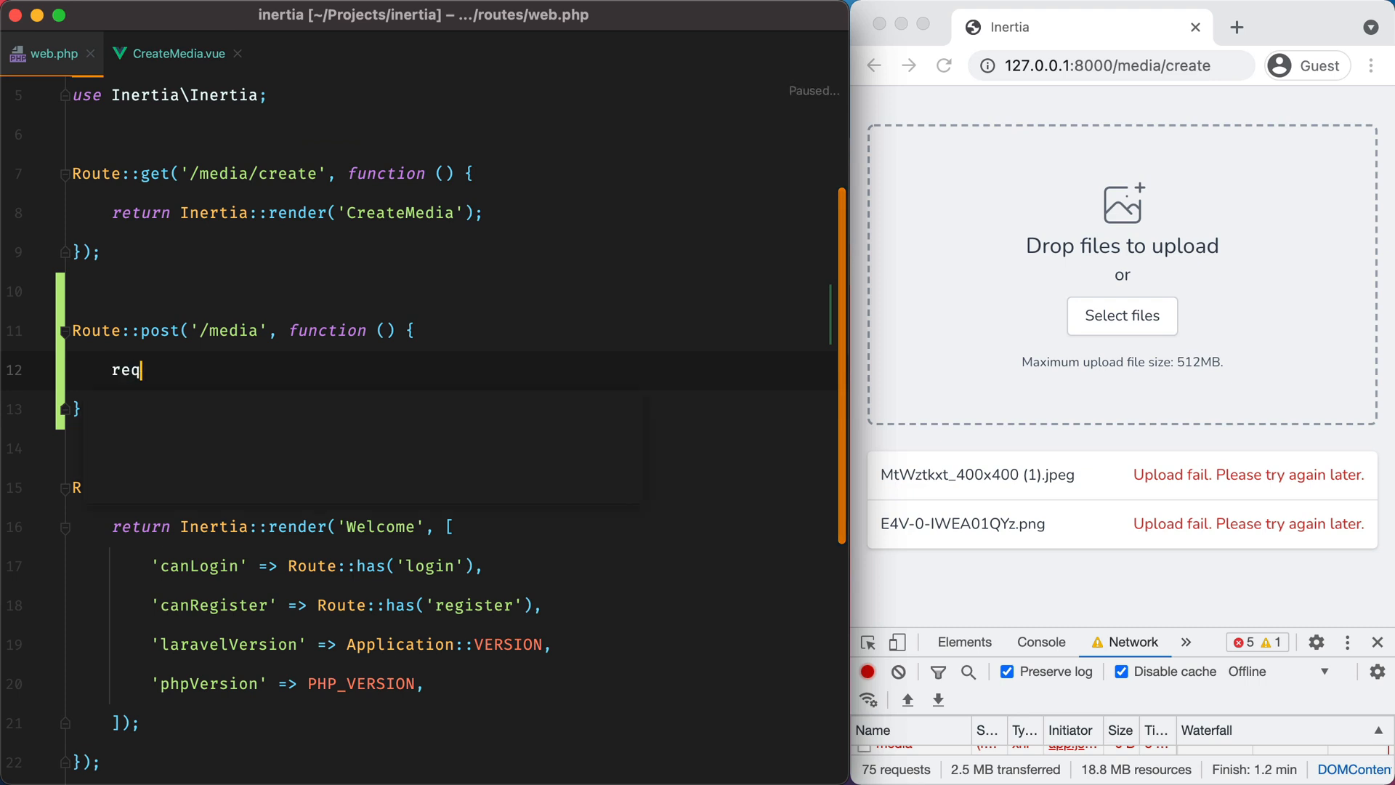
type("uest()->validate([")
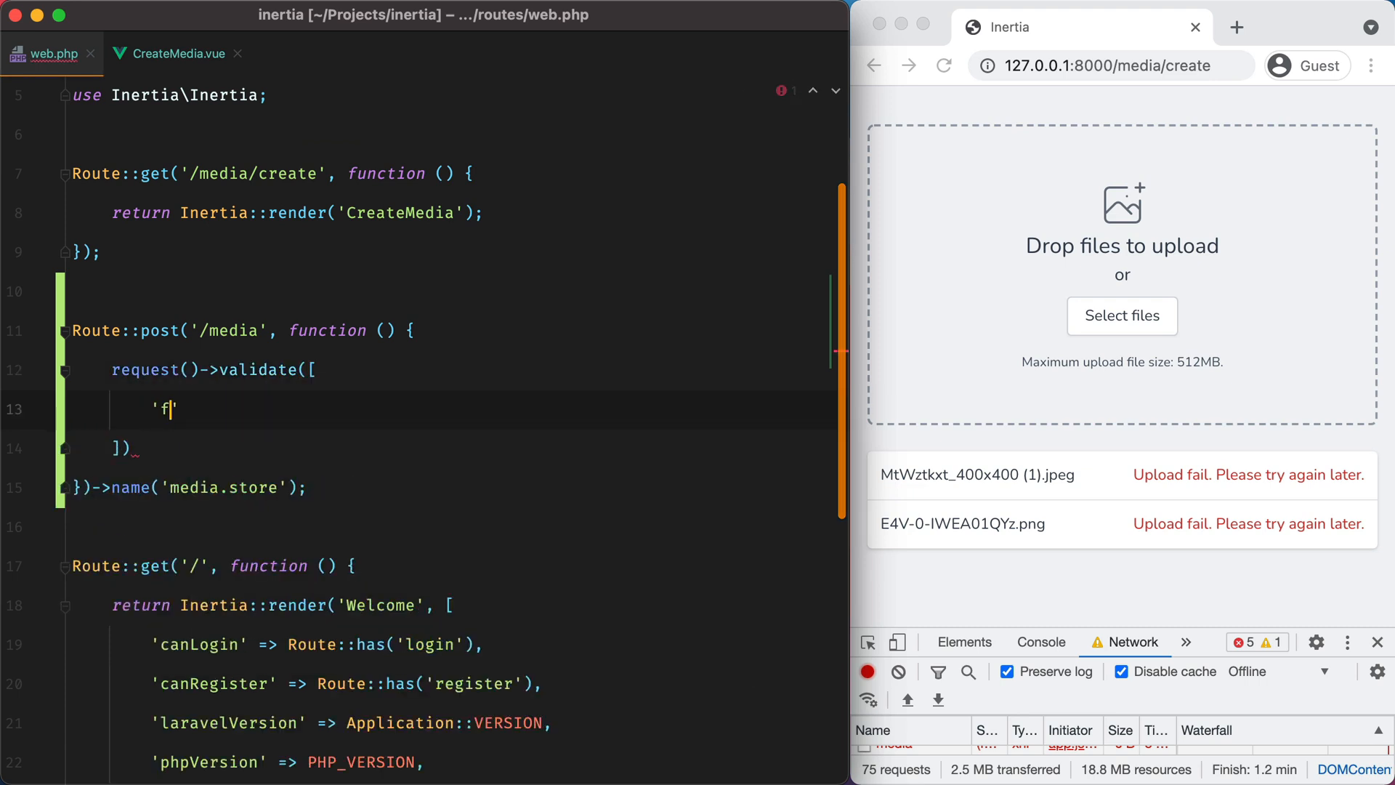
type("ile' => 'max:1'")
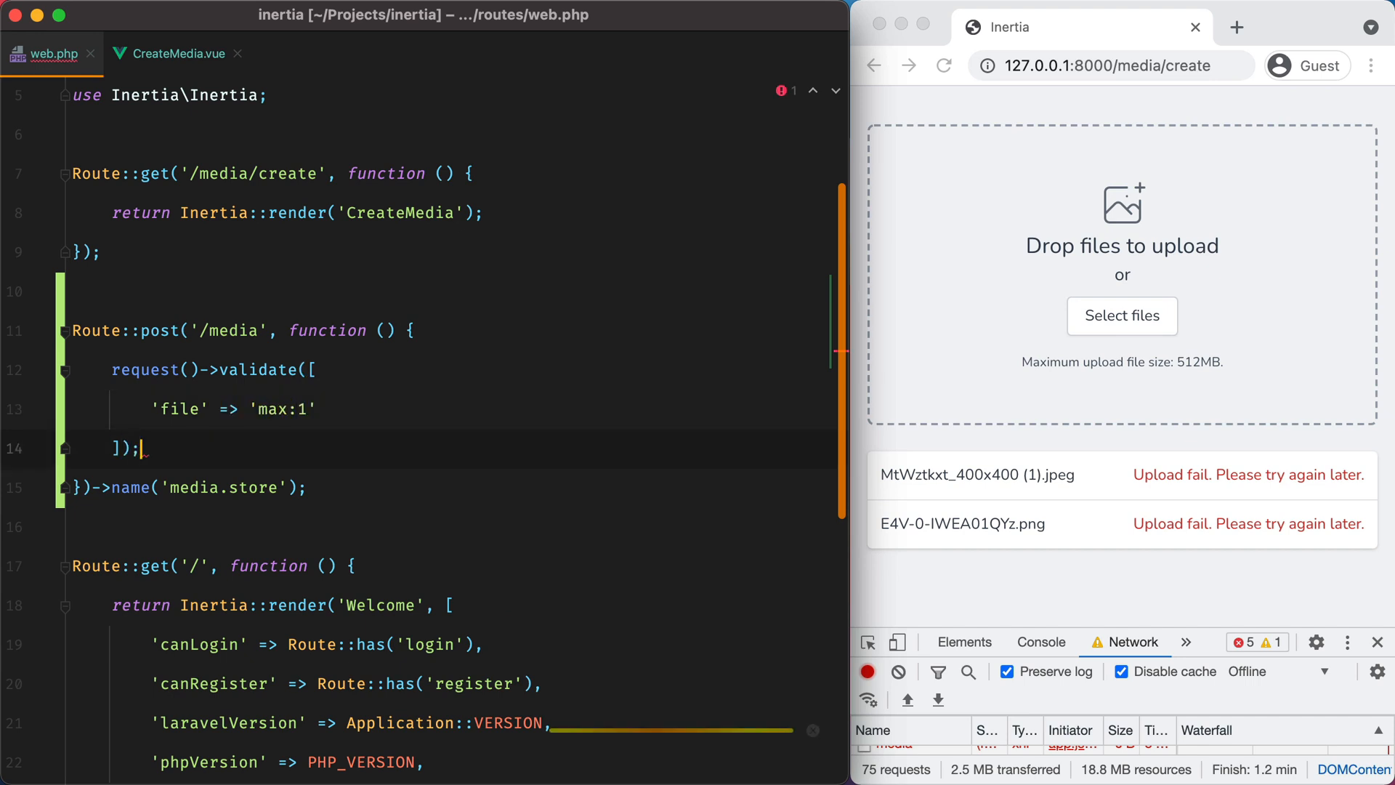
left_click(174, 53)
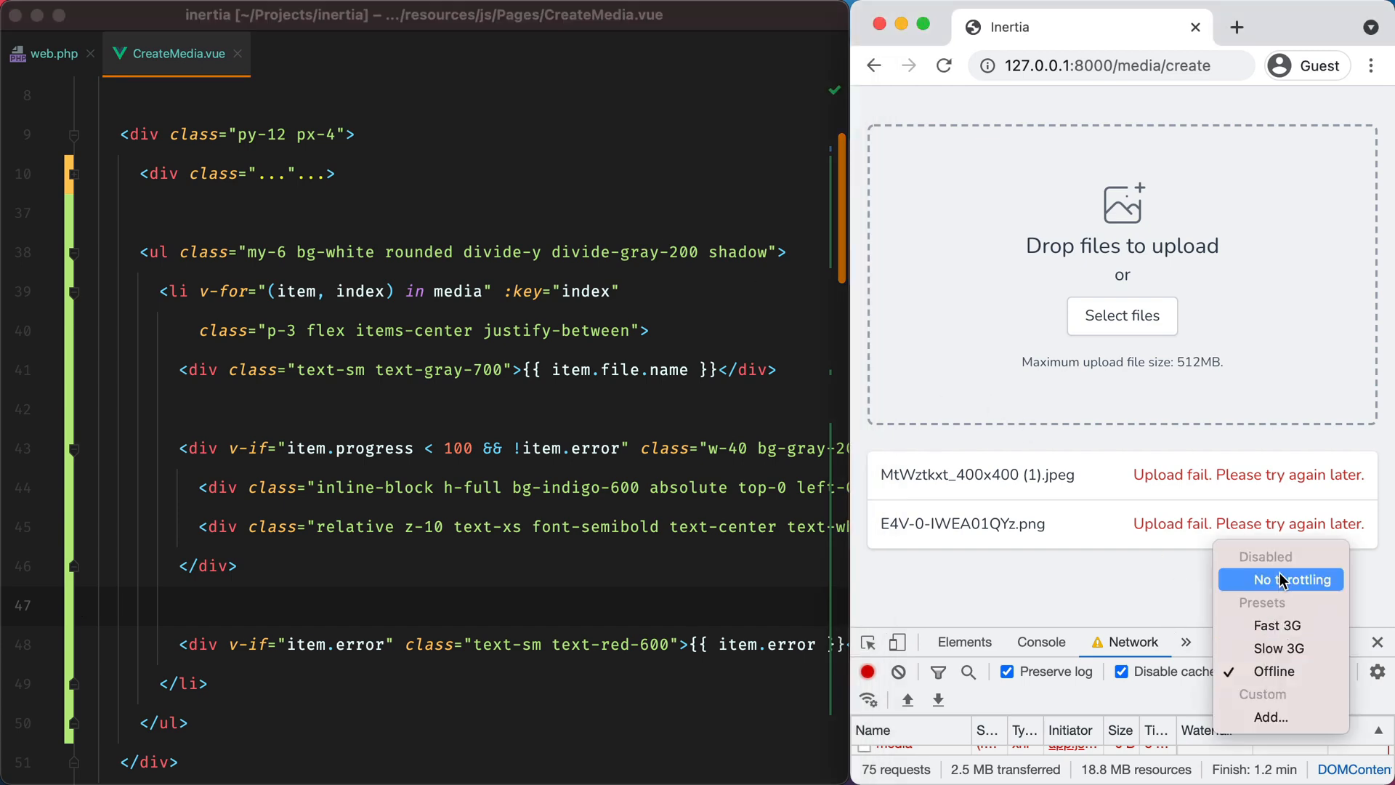
left_click(1280, 579)
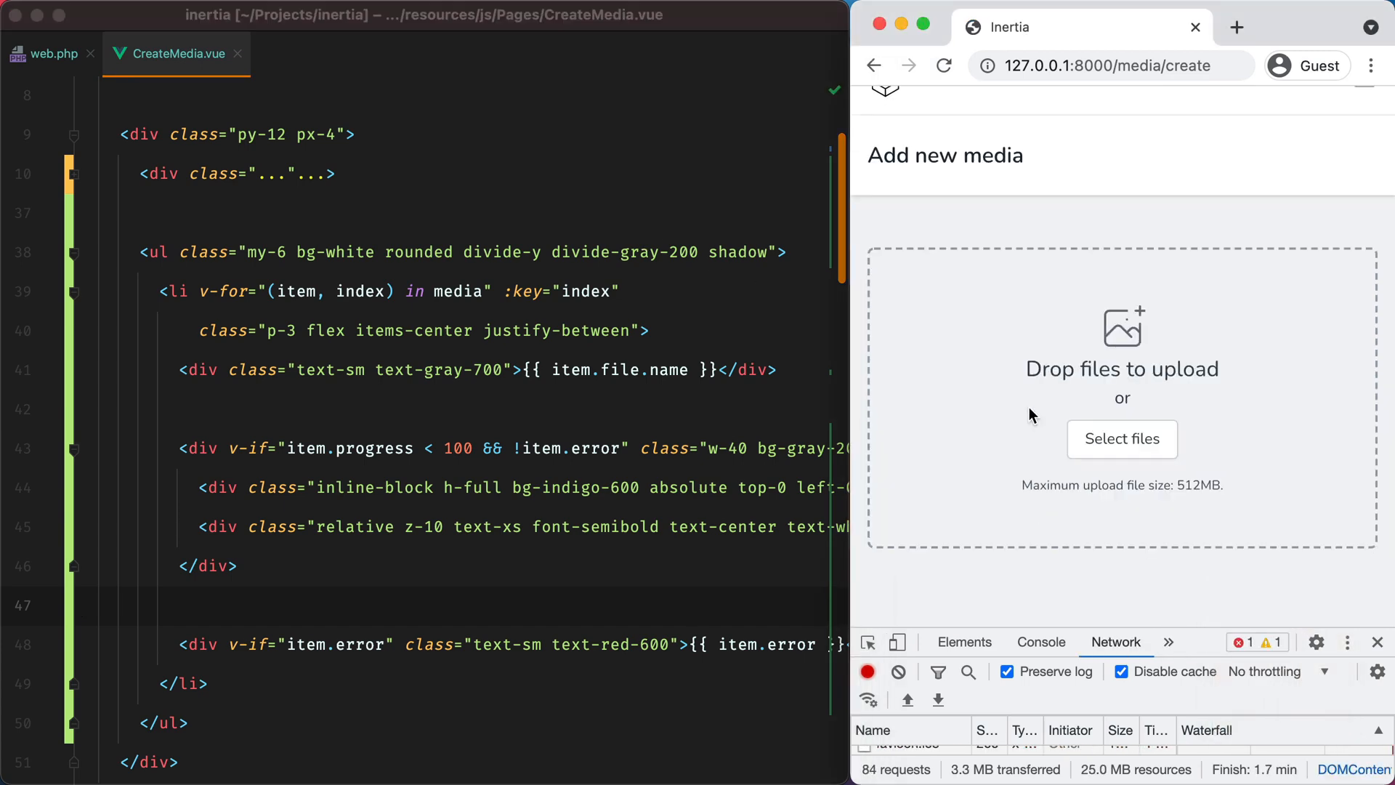
left_click(1121, 439)
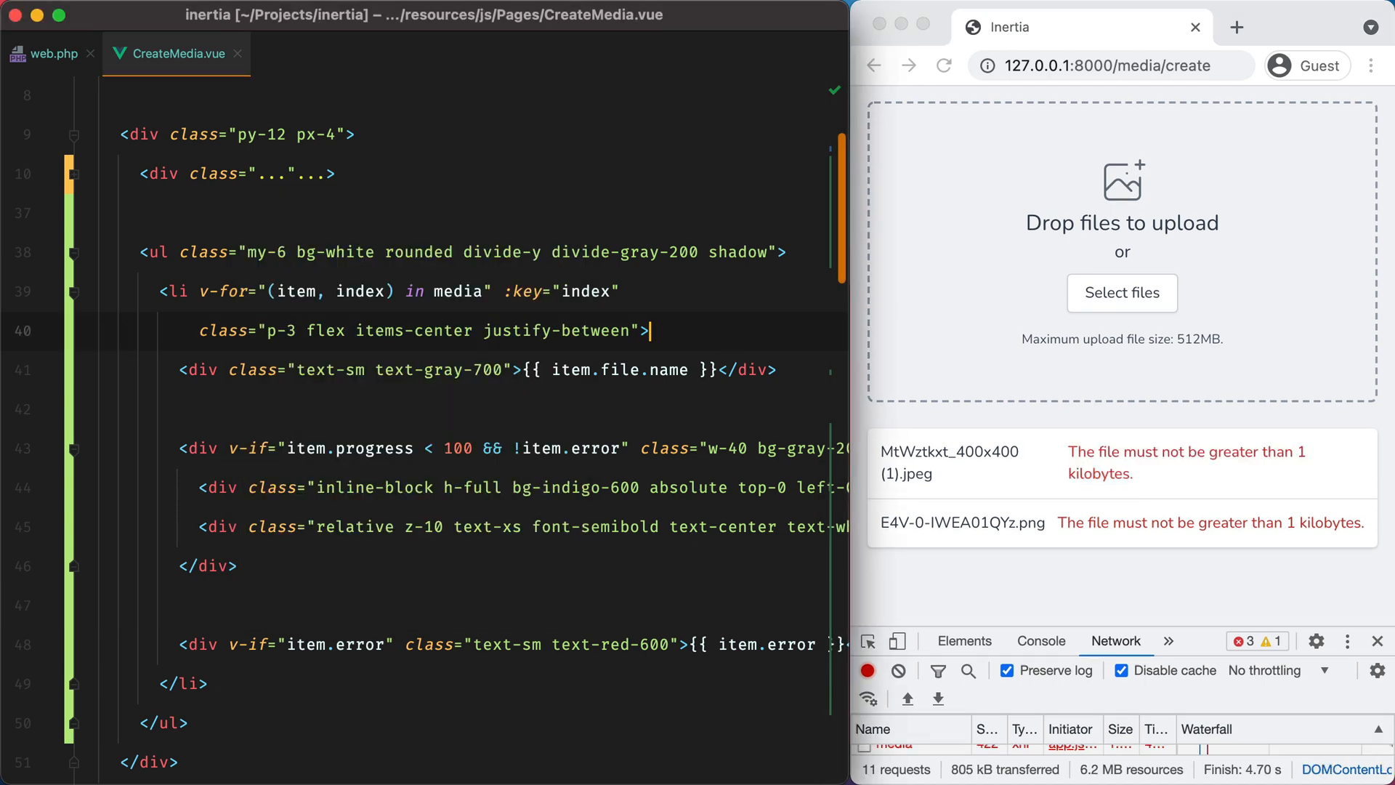
Highlight the this.media.forEach loop that uploads every media item.
scroll("down", 3)
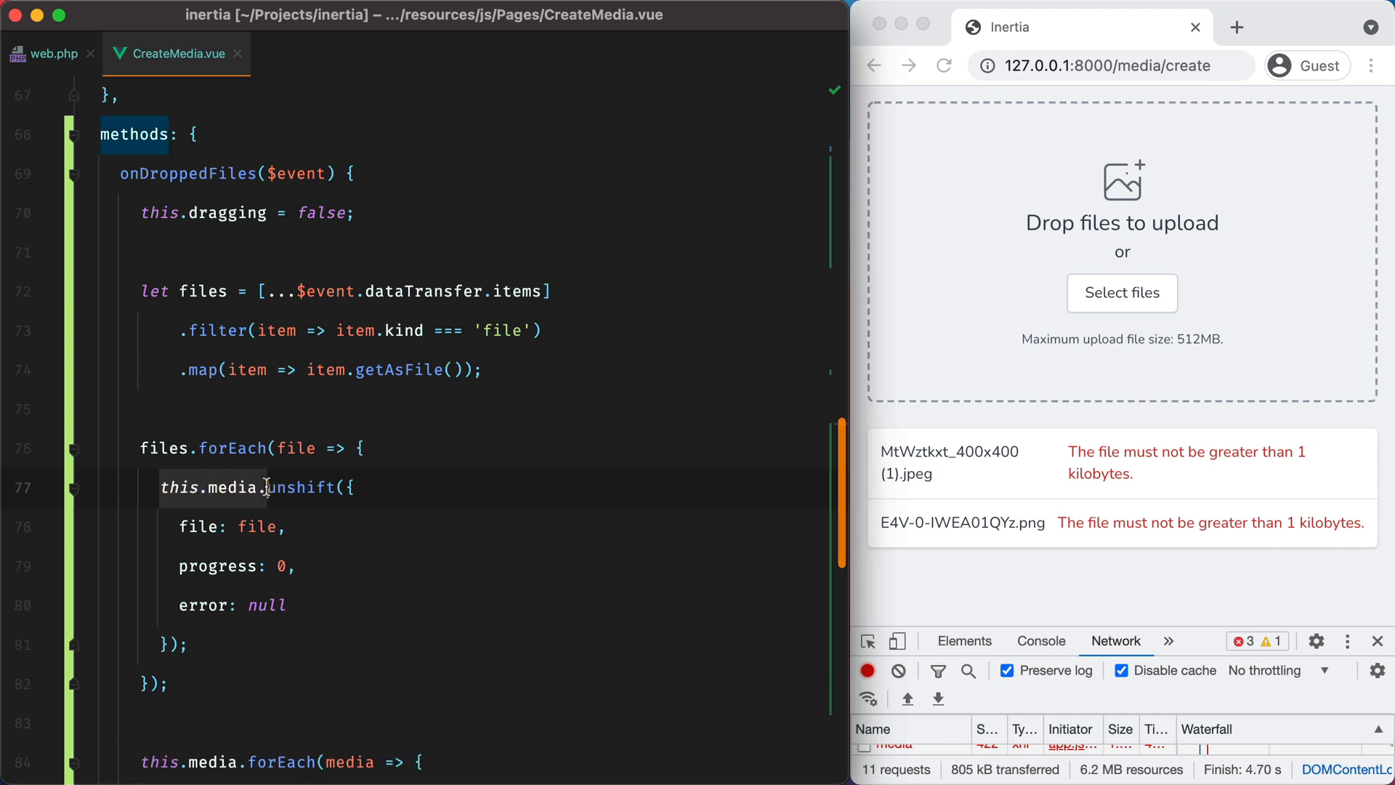
scroll("down", 3)
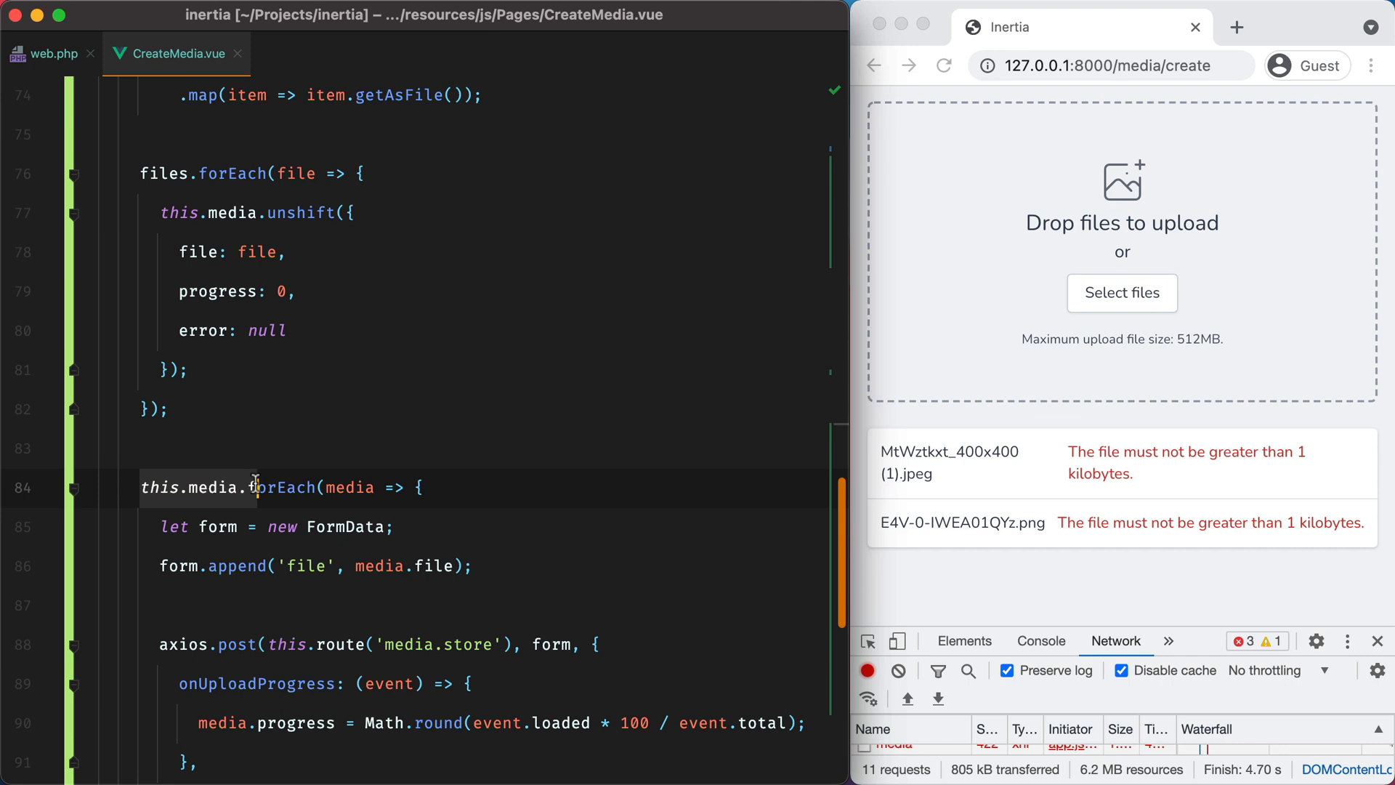
double_click(282, 486)
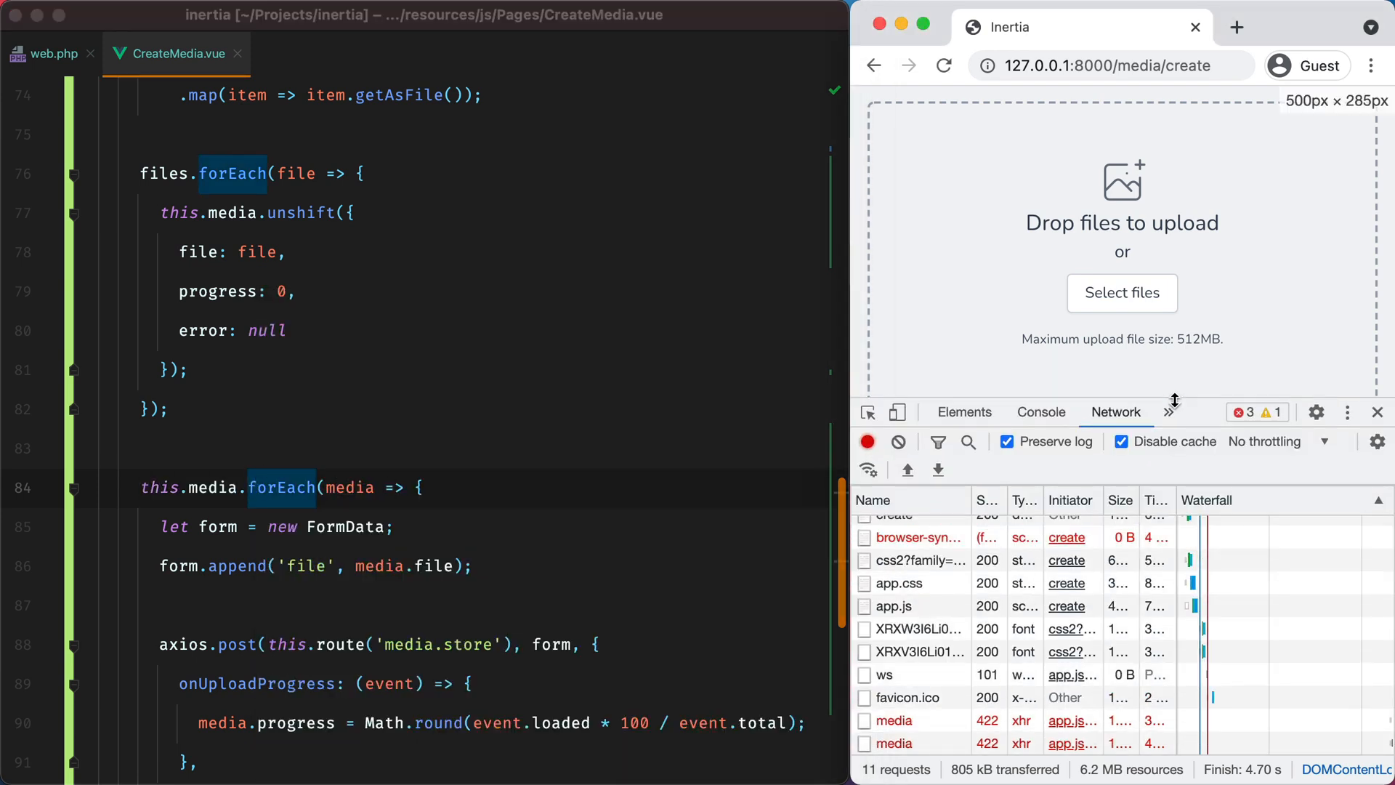
Enlarge DevTools, clear the Network log, and re-drop both images, producing repeated 422 requests.
left_click(898, 441)
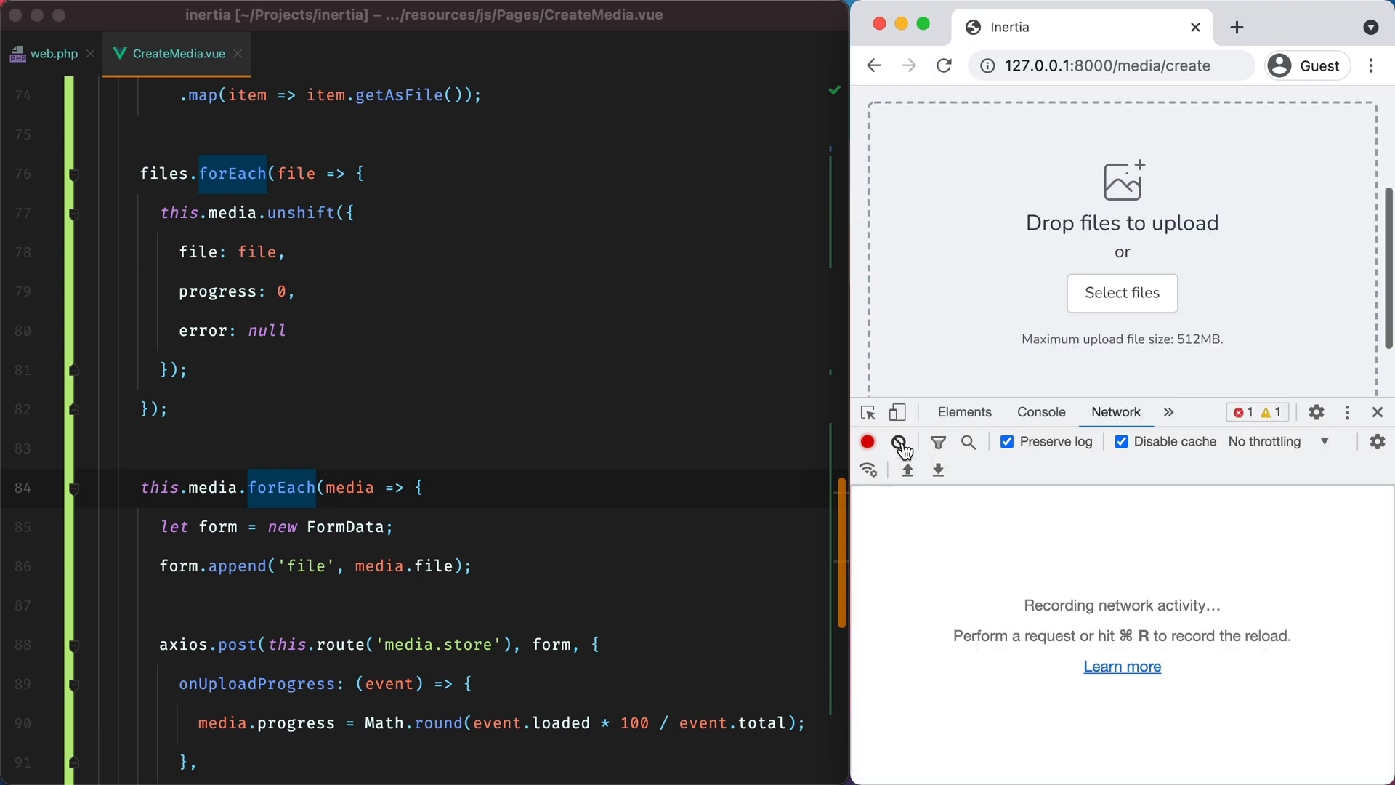
left_click(1121, 293)
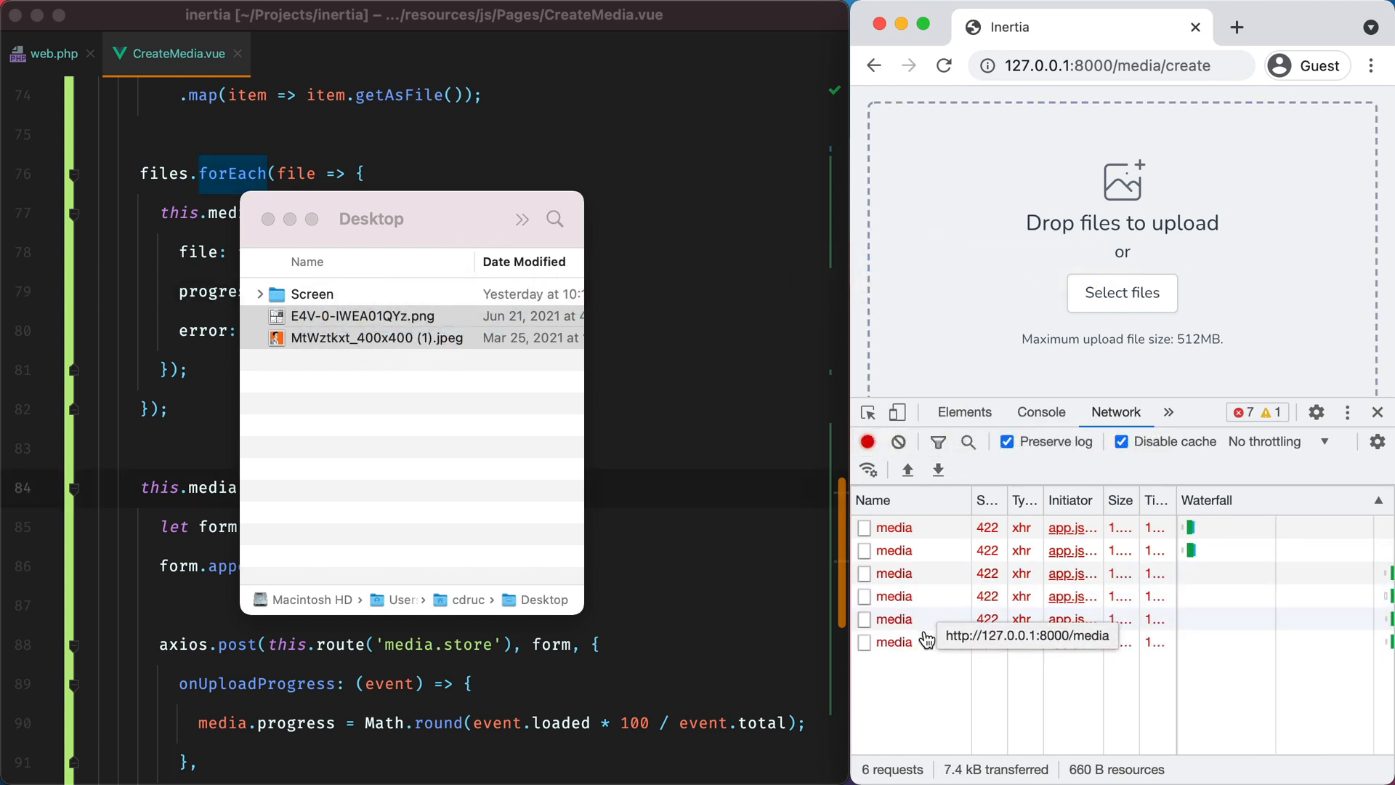
left_click_drag(365, 327, 1023, 307)
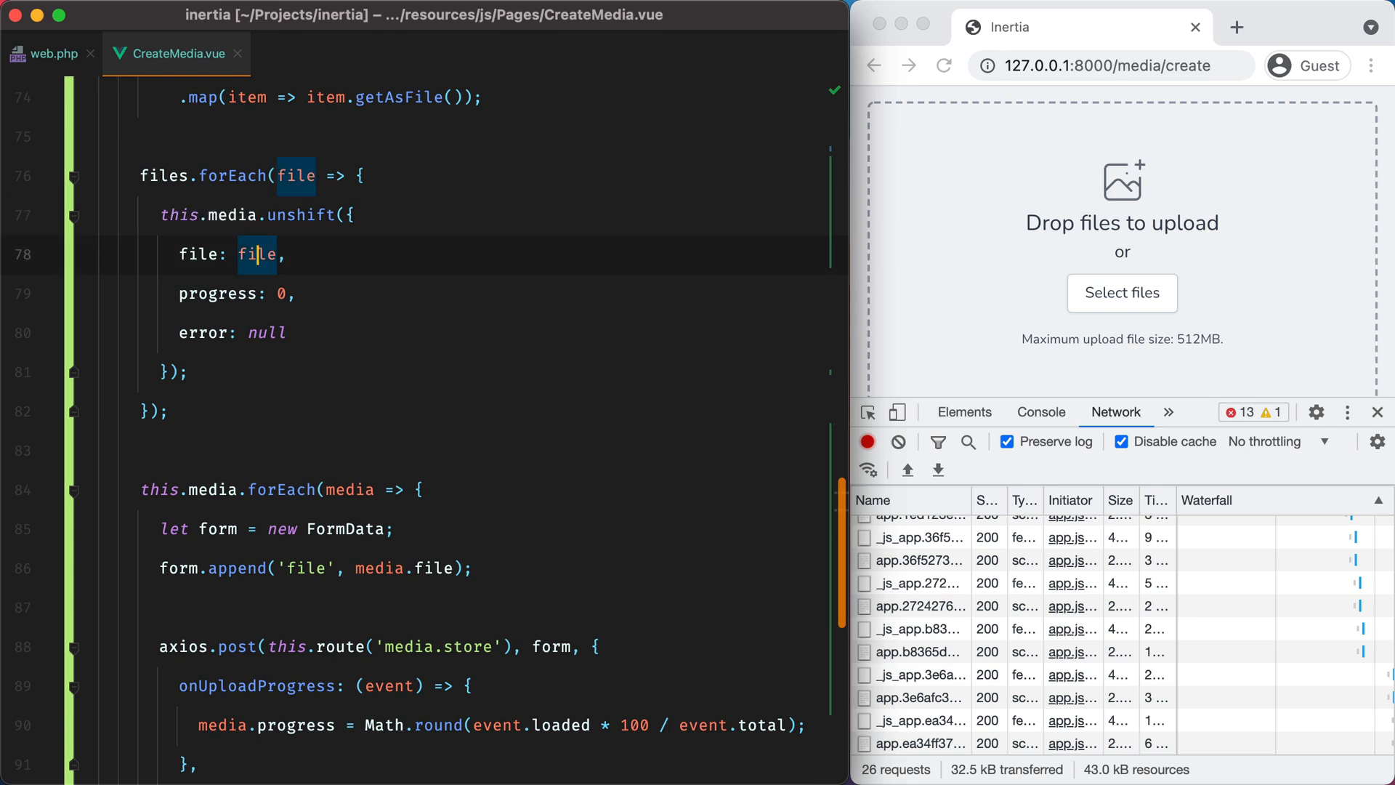
Add uploaded: false to each pushed media object.
key("enter")
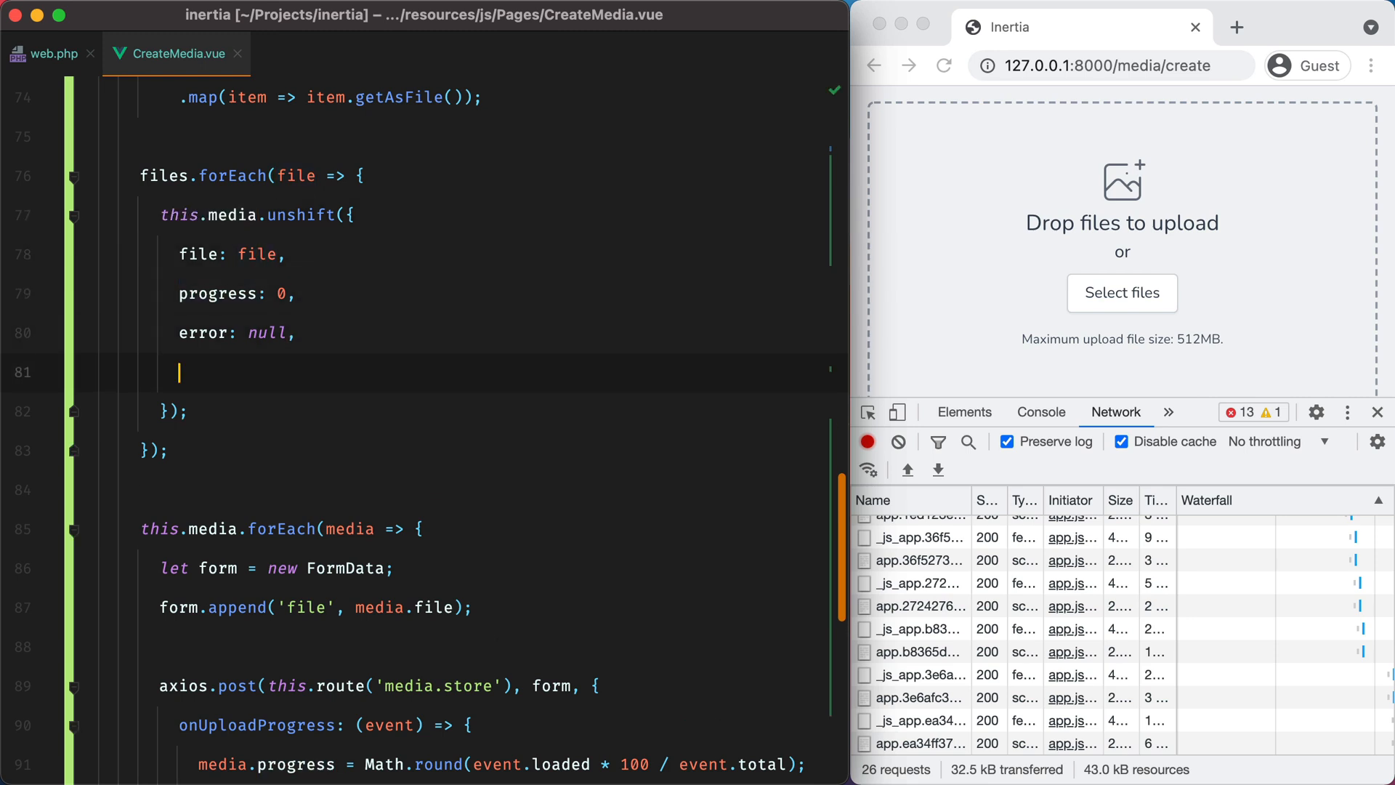
type("upload")
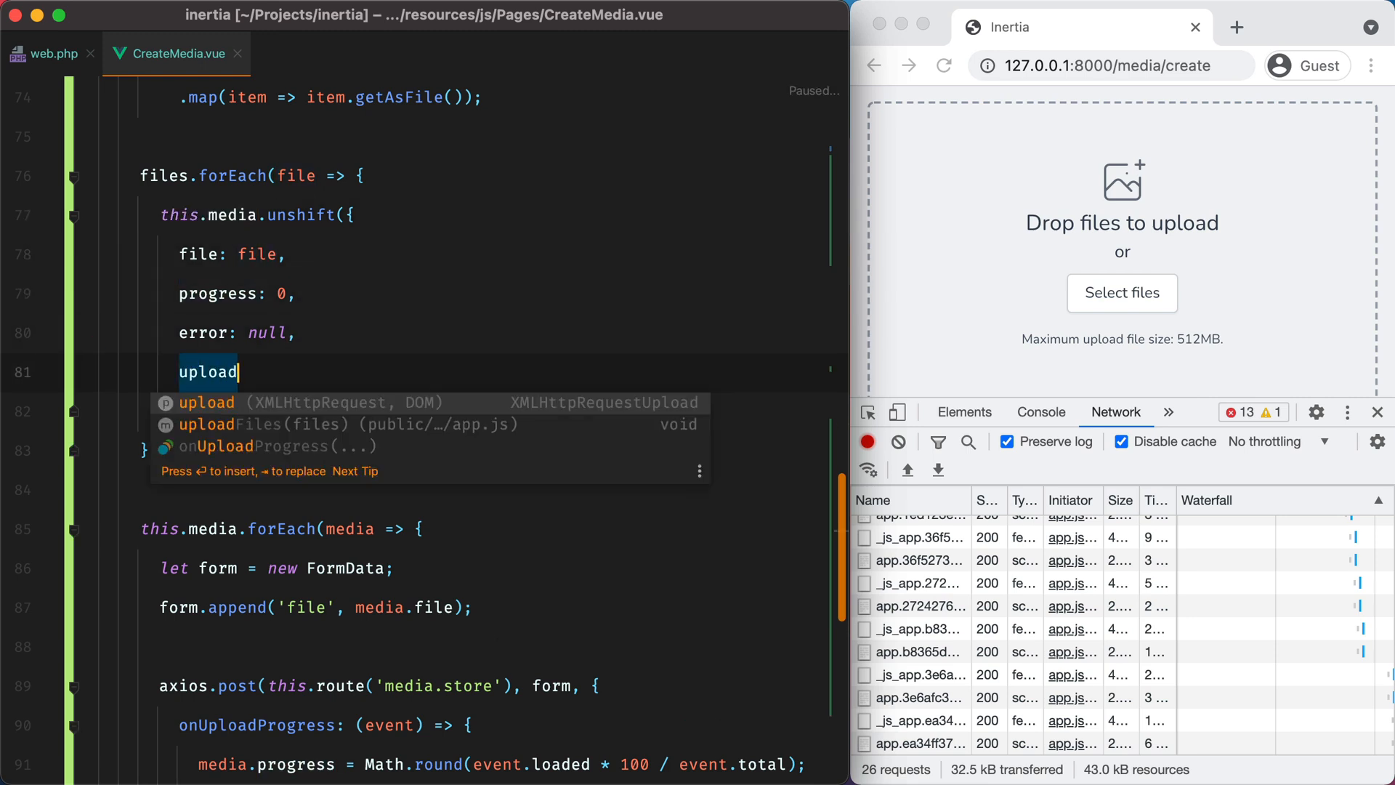
type("ed: false")
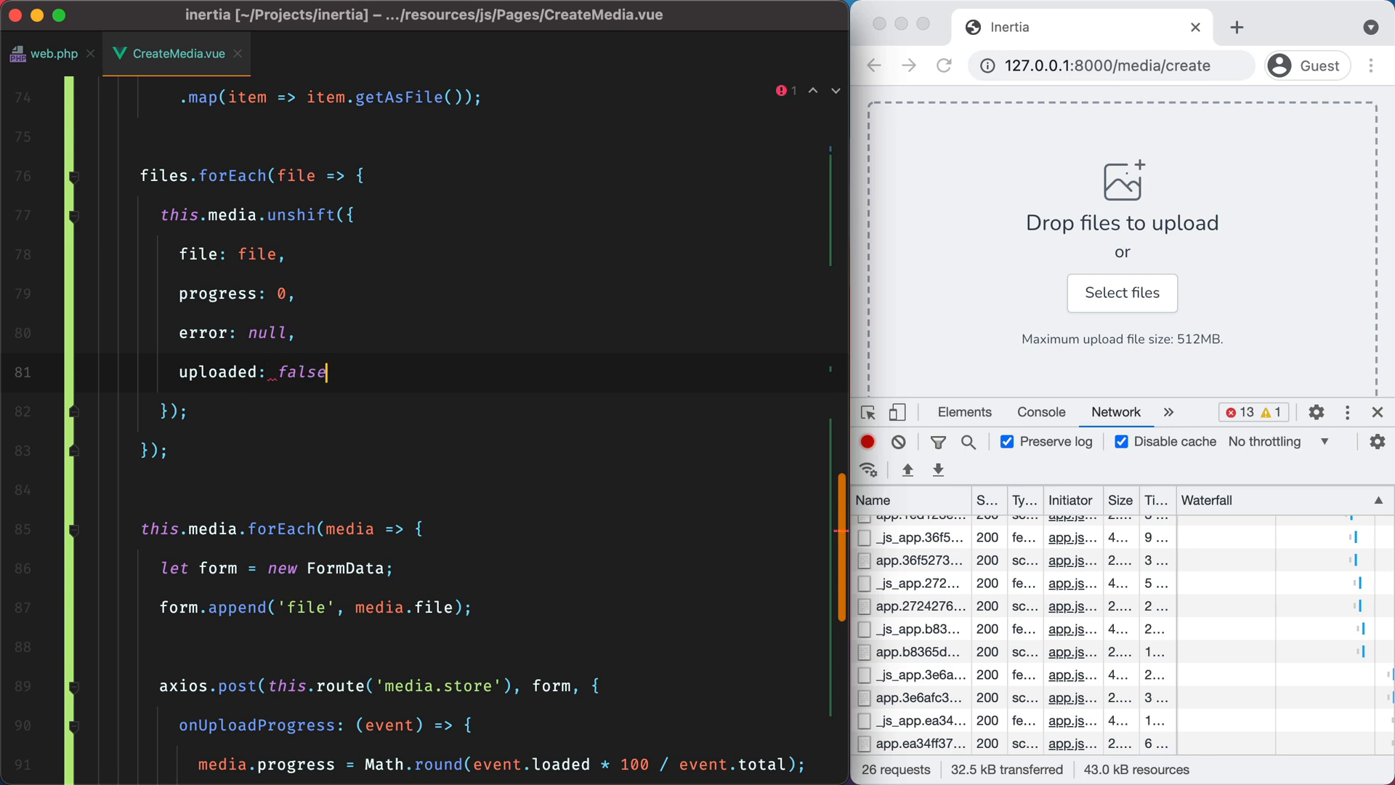
Filter the loop to media not yet uploaded and set media.uploaded = true in .then().
double_click(233, 215)
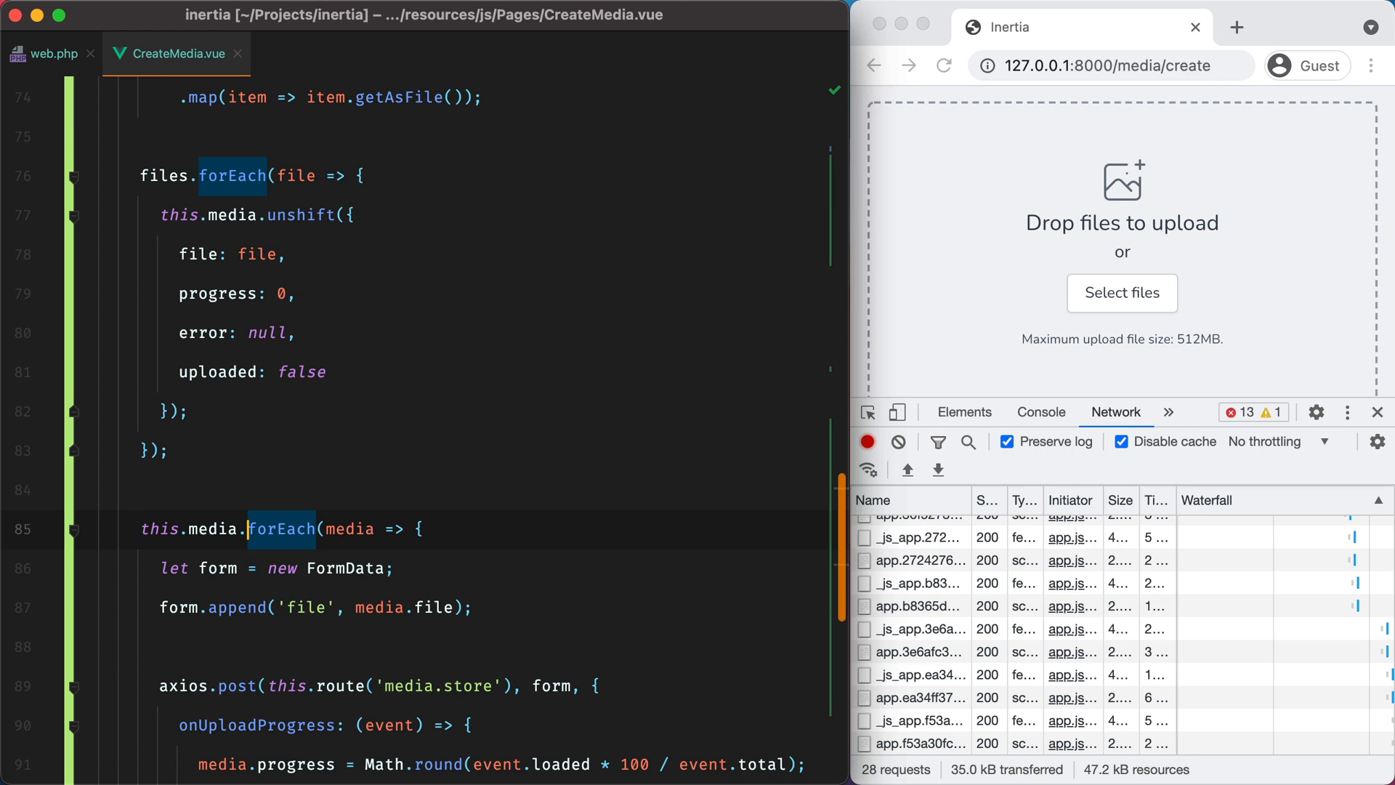
type("filter")
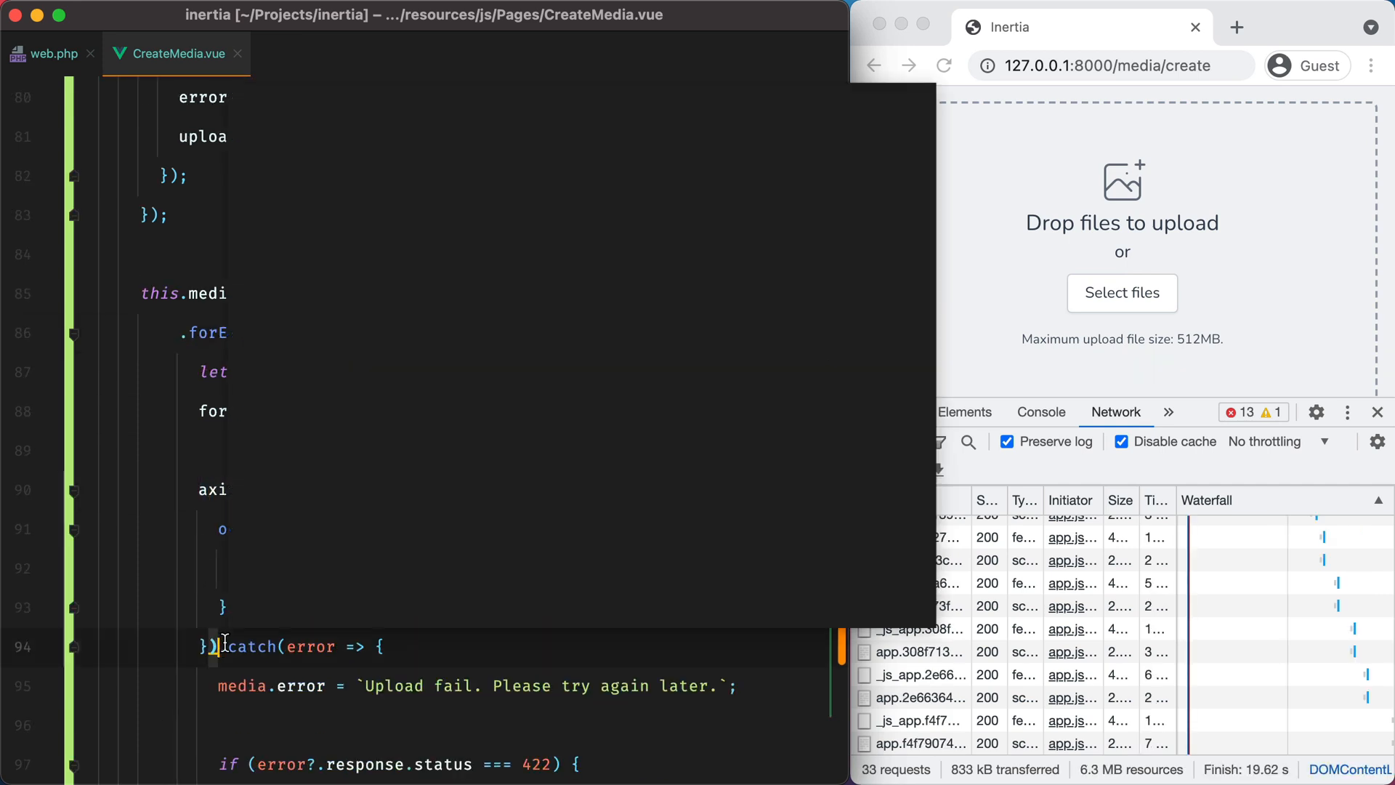
type(".then(() =")
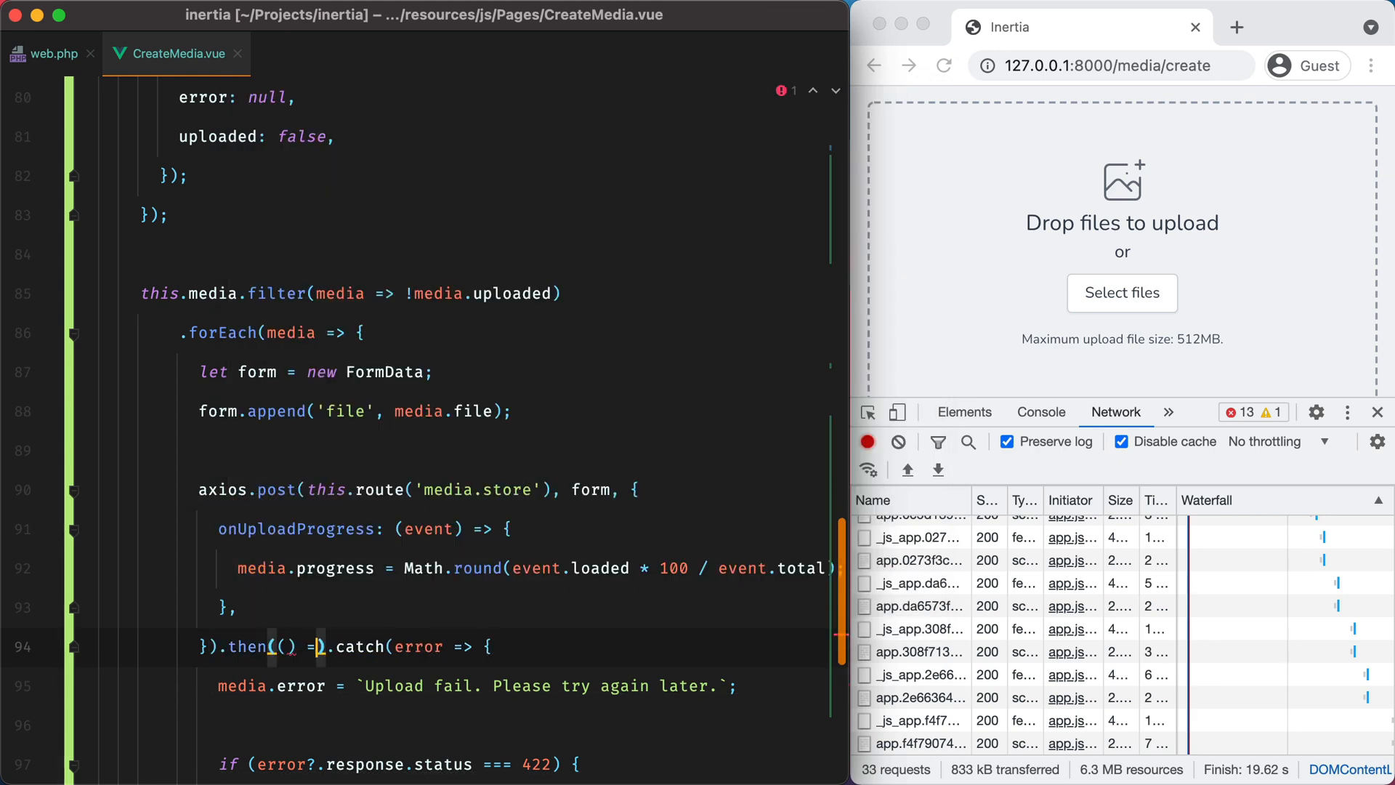
type("media.uploaded")
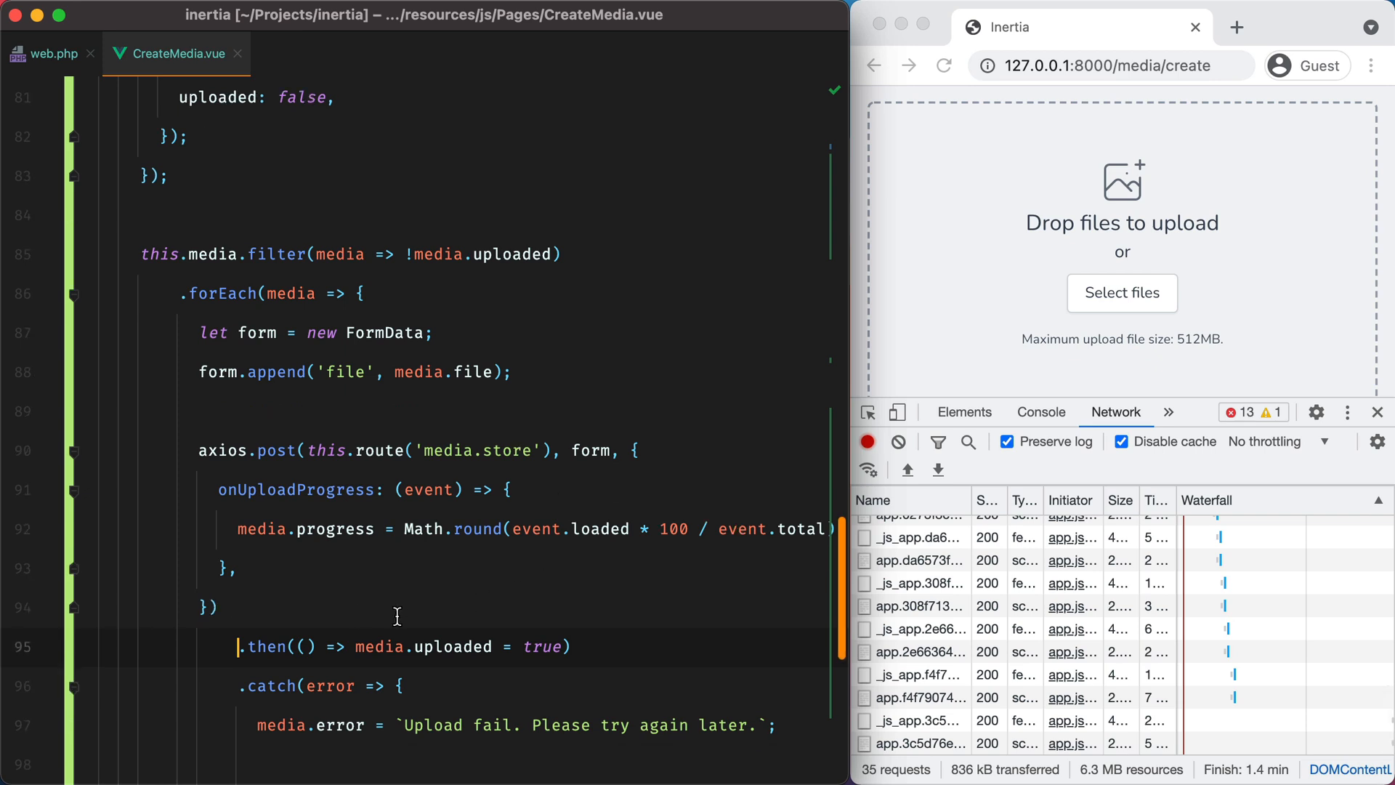
left_click(48, 53)
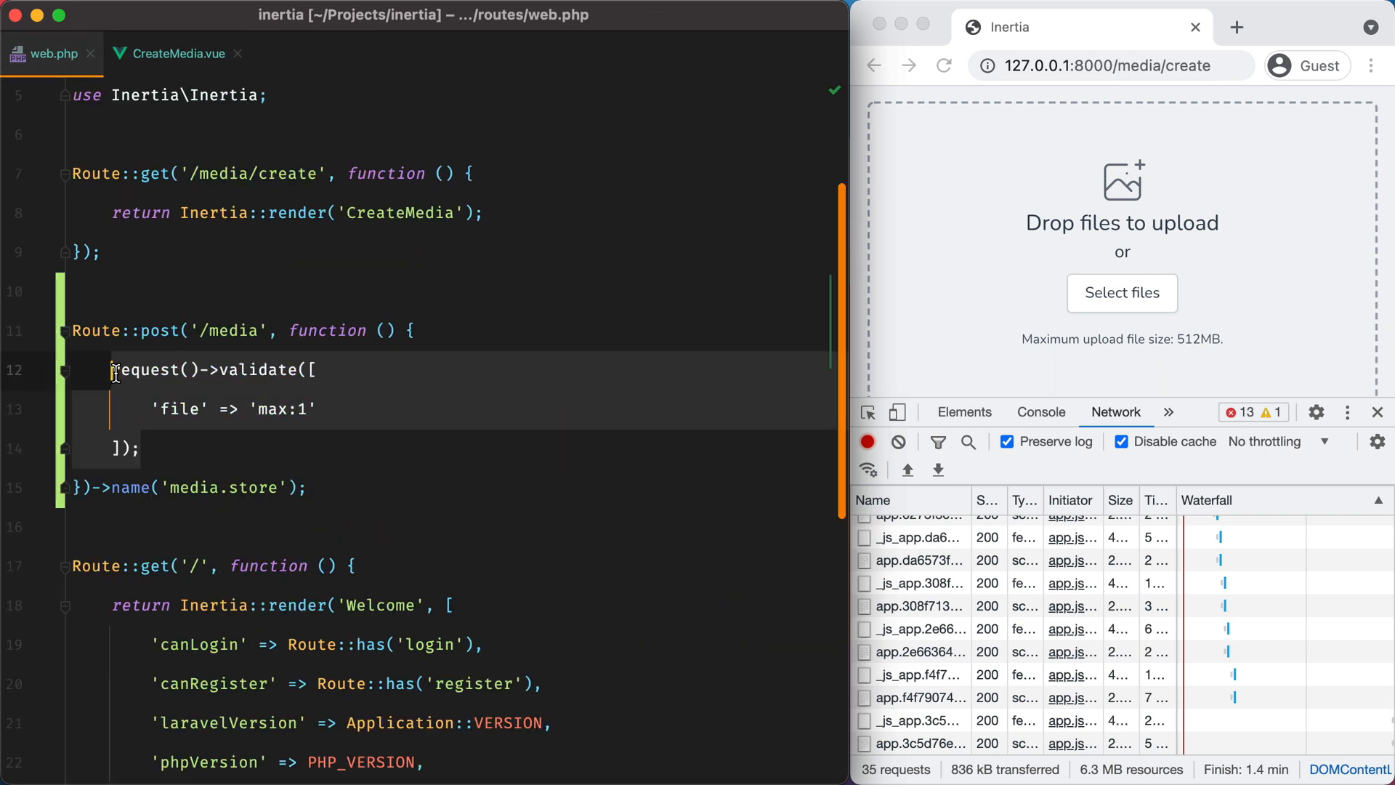
Comment out the 'max:1' file rule in web.php and re-drop both images, getting 200 responses.
key("cmd+/")
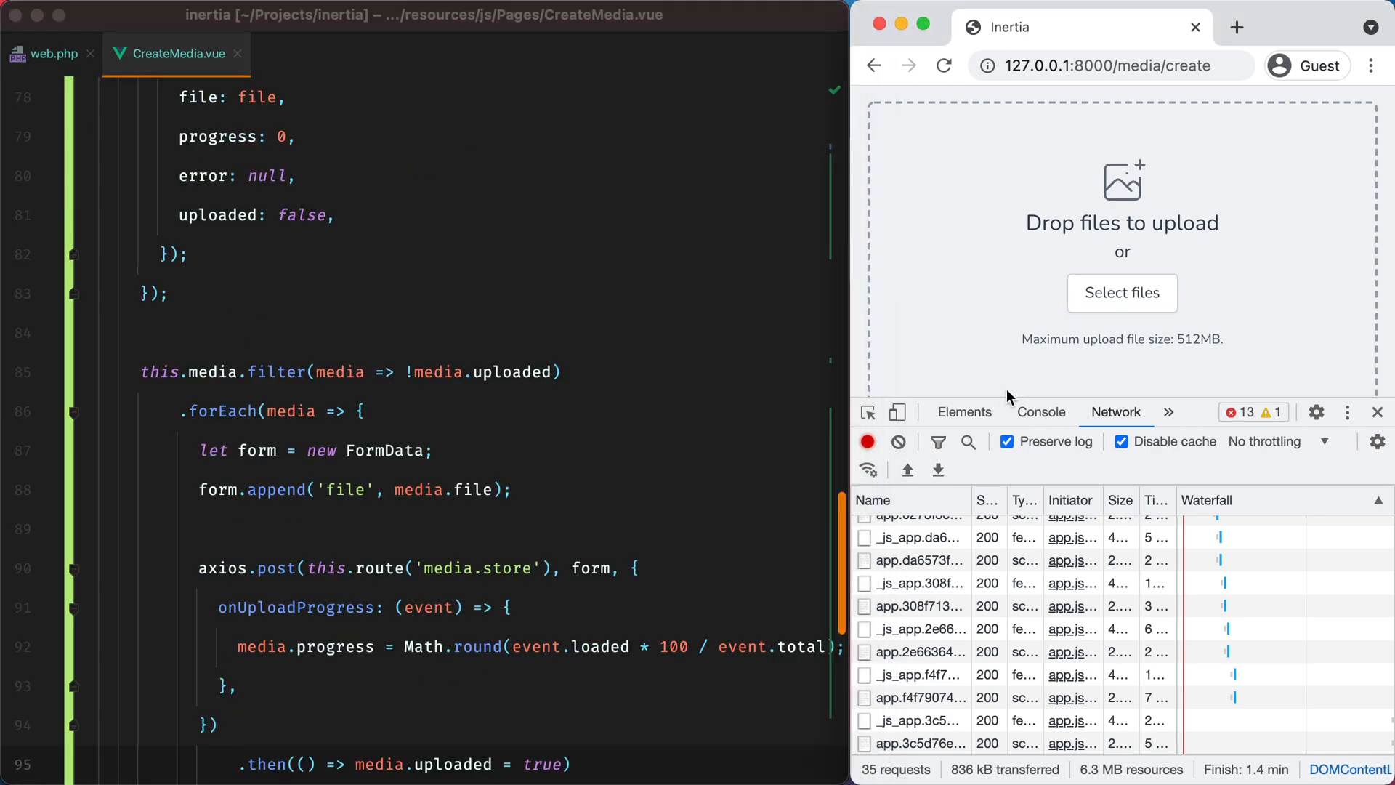
type("fi")
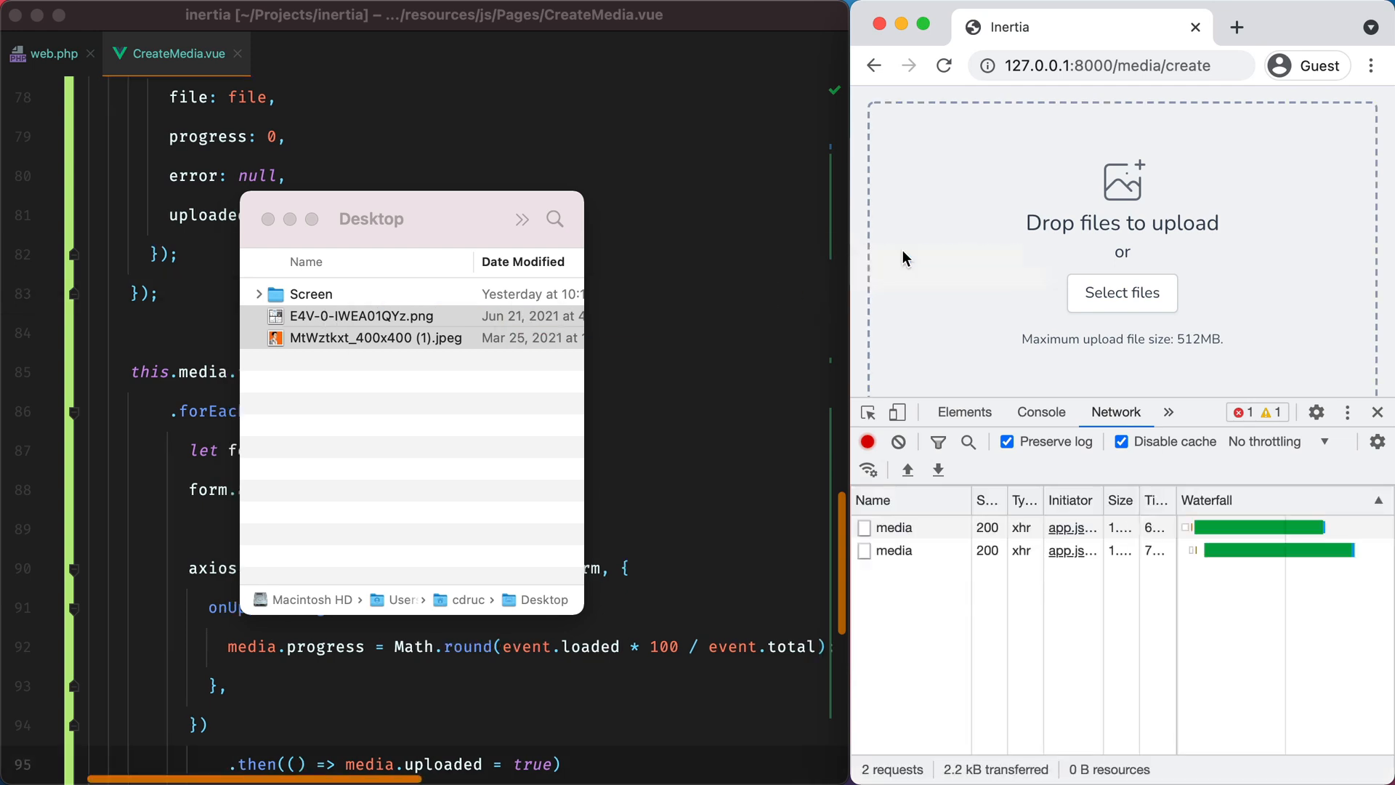
left_click_drag(361, 324, 979, 253)
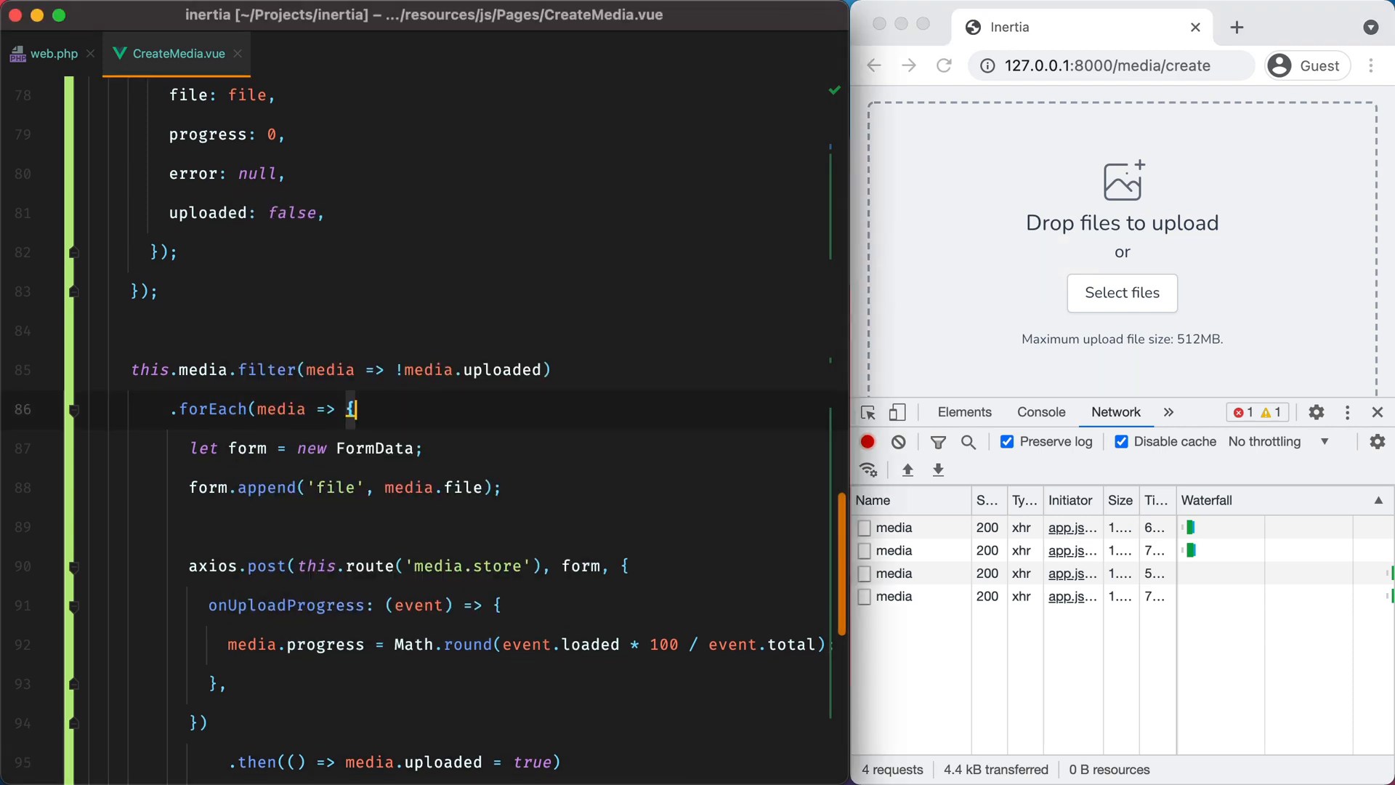
mouse_move(1122, 298)
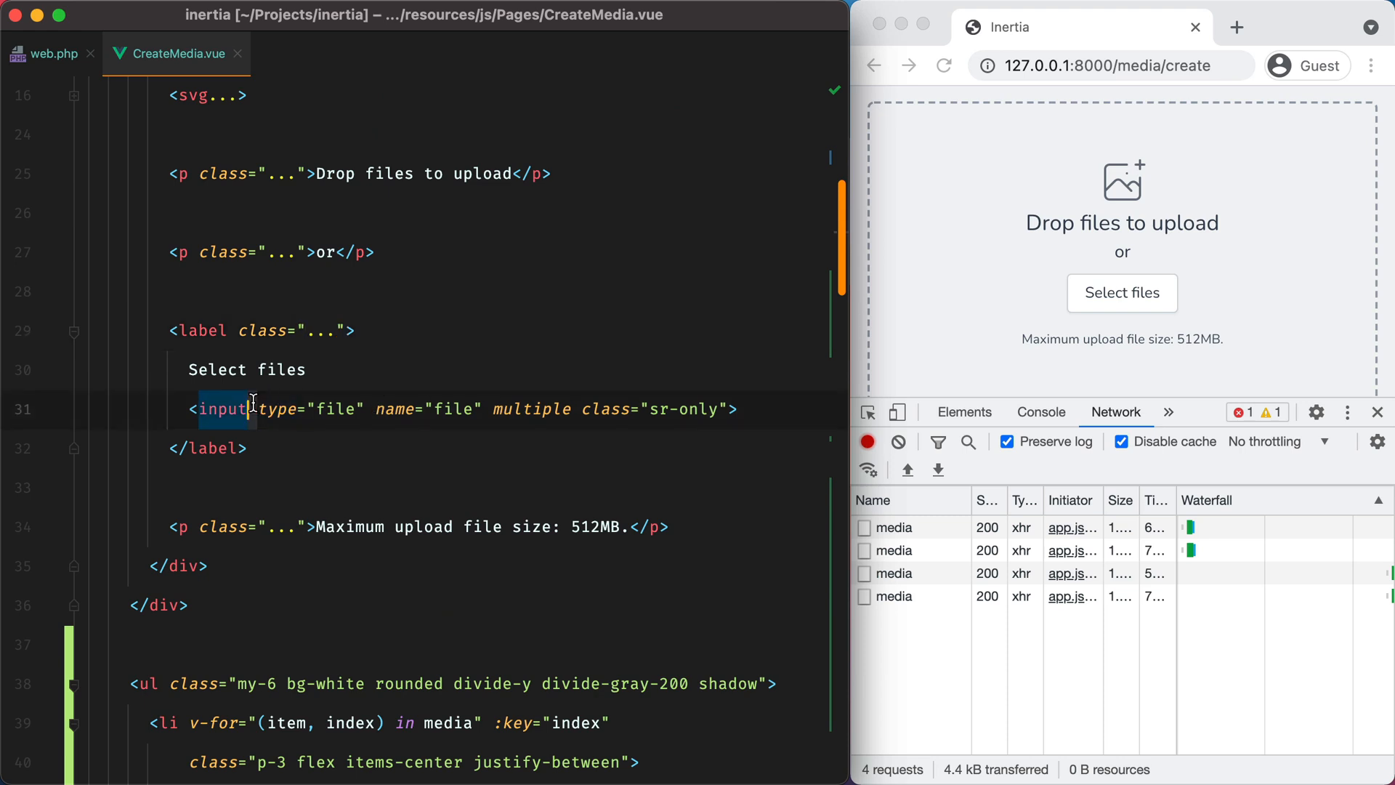
type("@in")
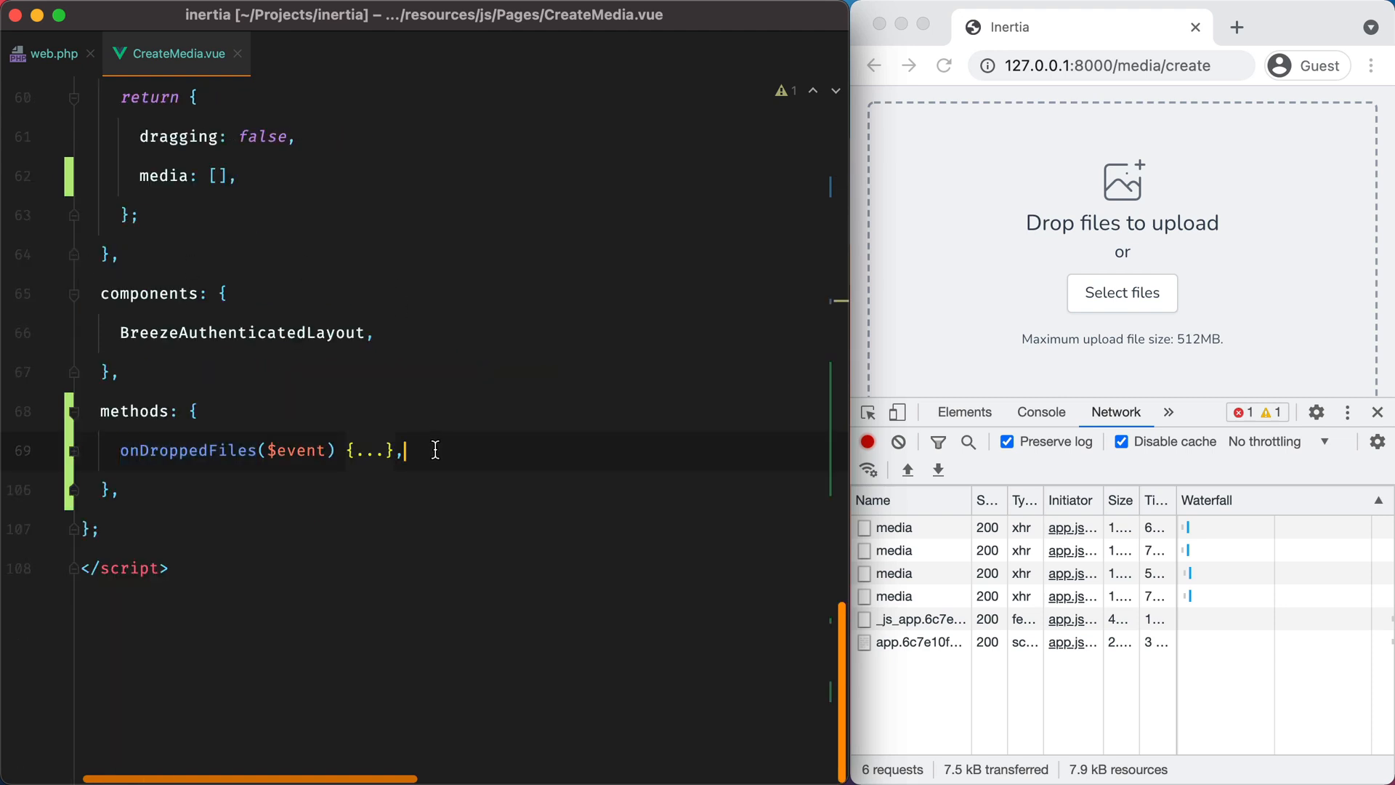
type("onSelectedFiles()")
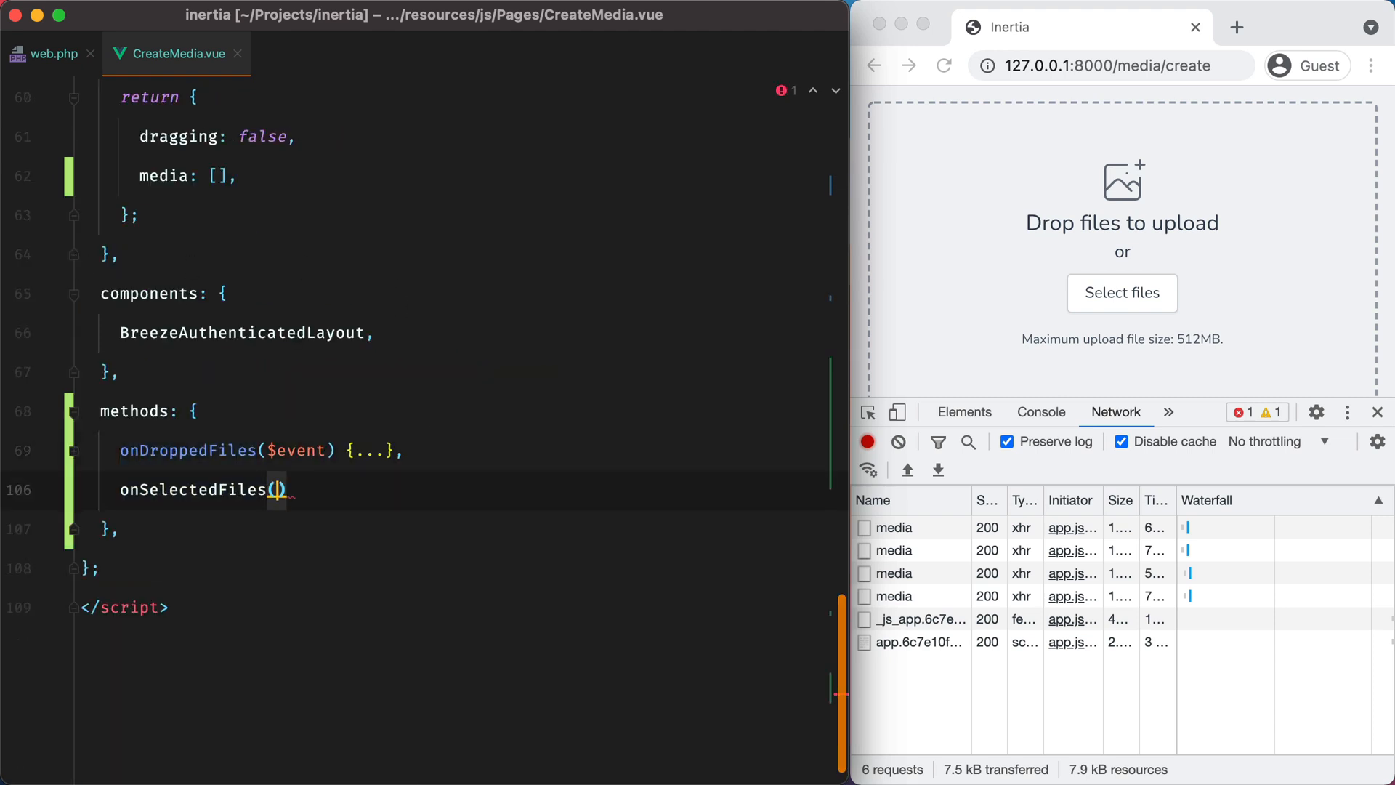
type("$event")
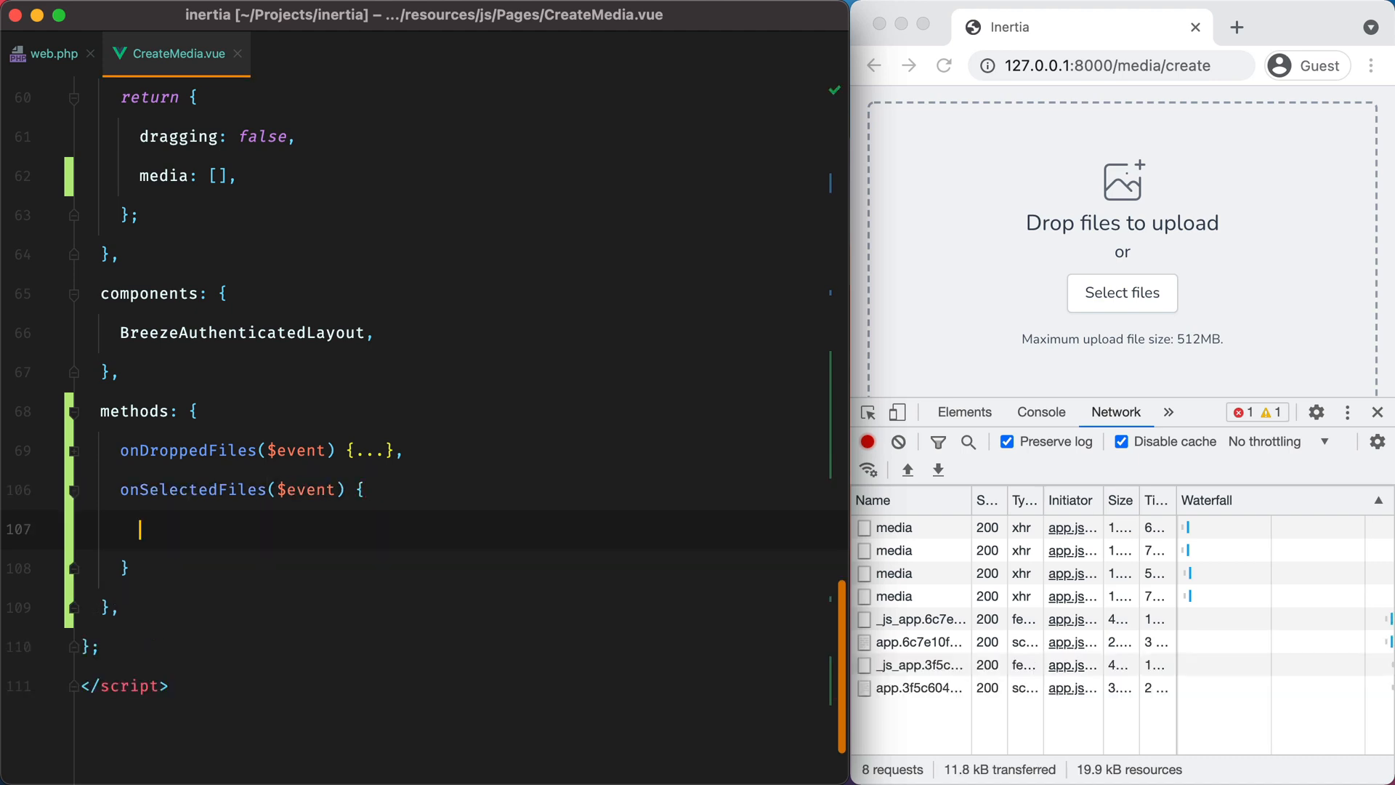
type("let files = [...$event.")
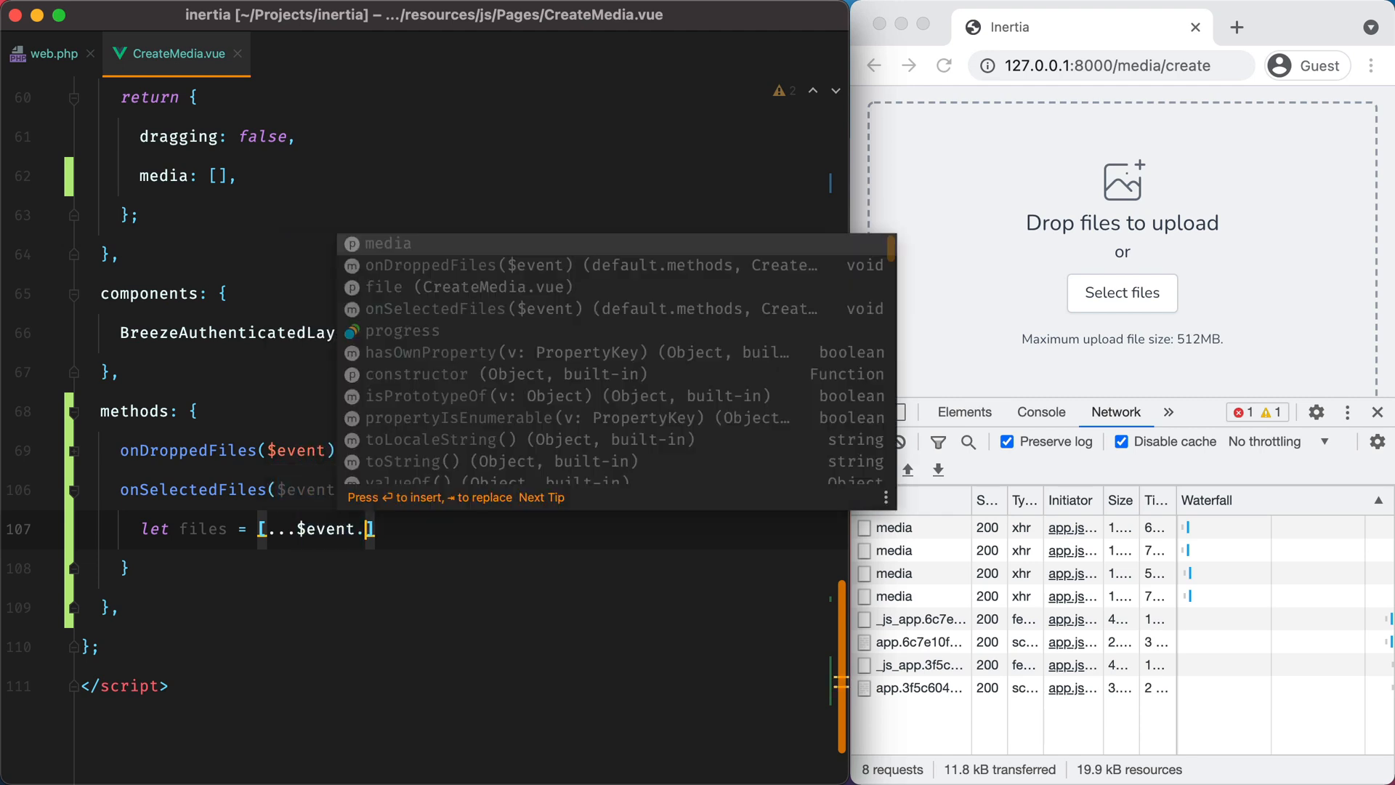
type("target.files")
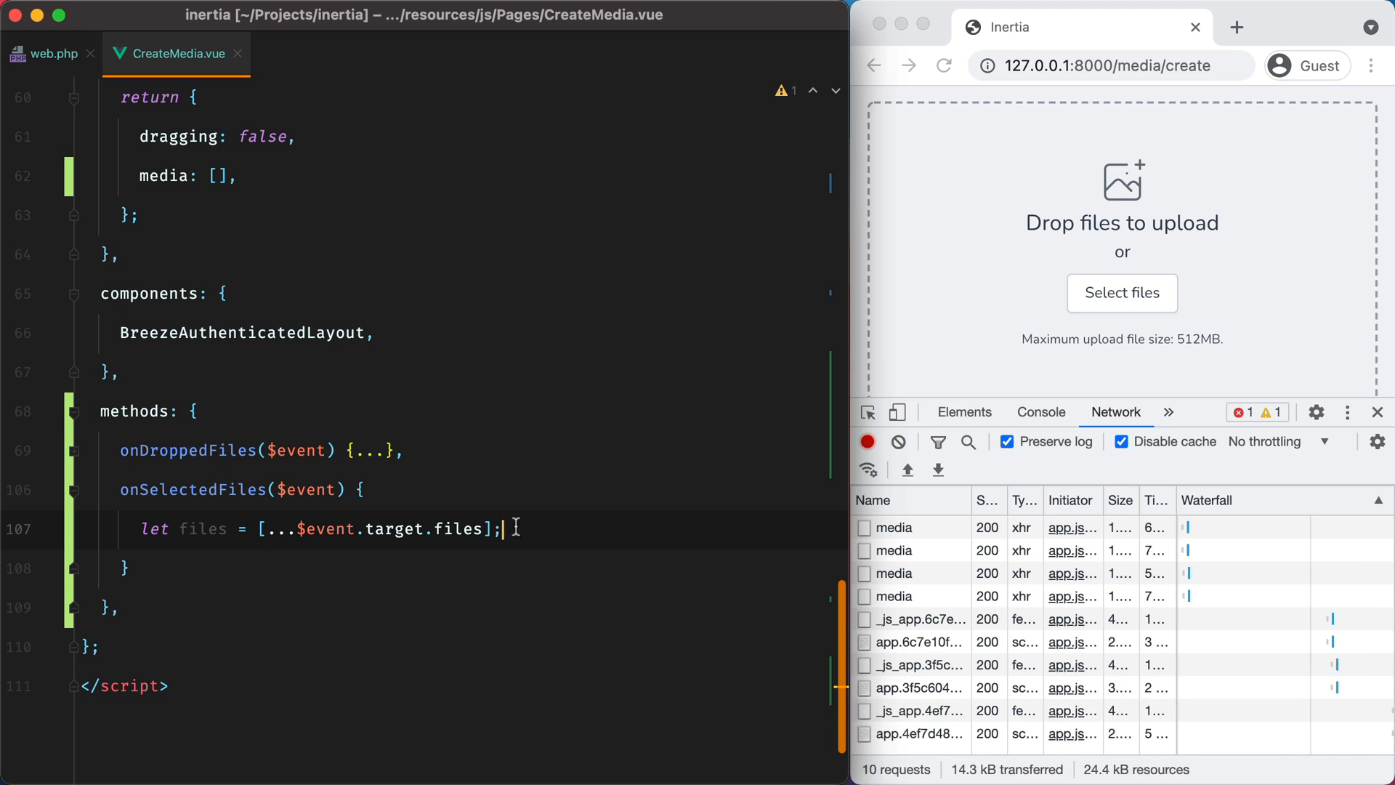
Extract the forEach/axios code into uploadFiles(files), called via this.uploadFiles(files) from both handlers.
scroll("down", 3)
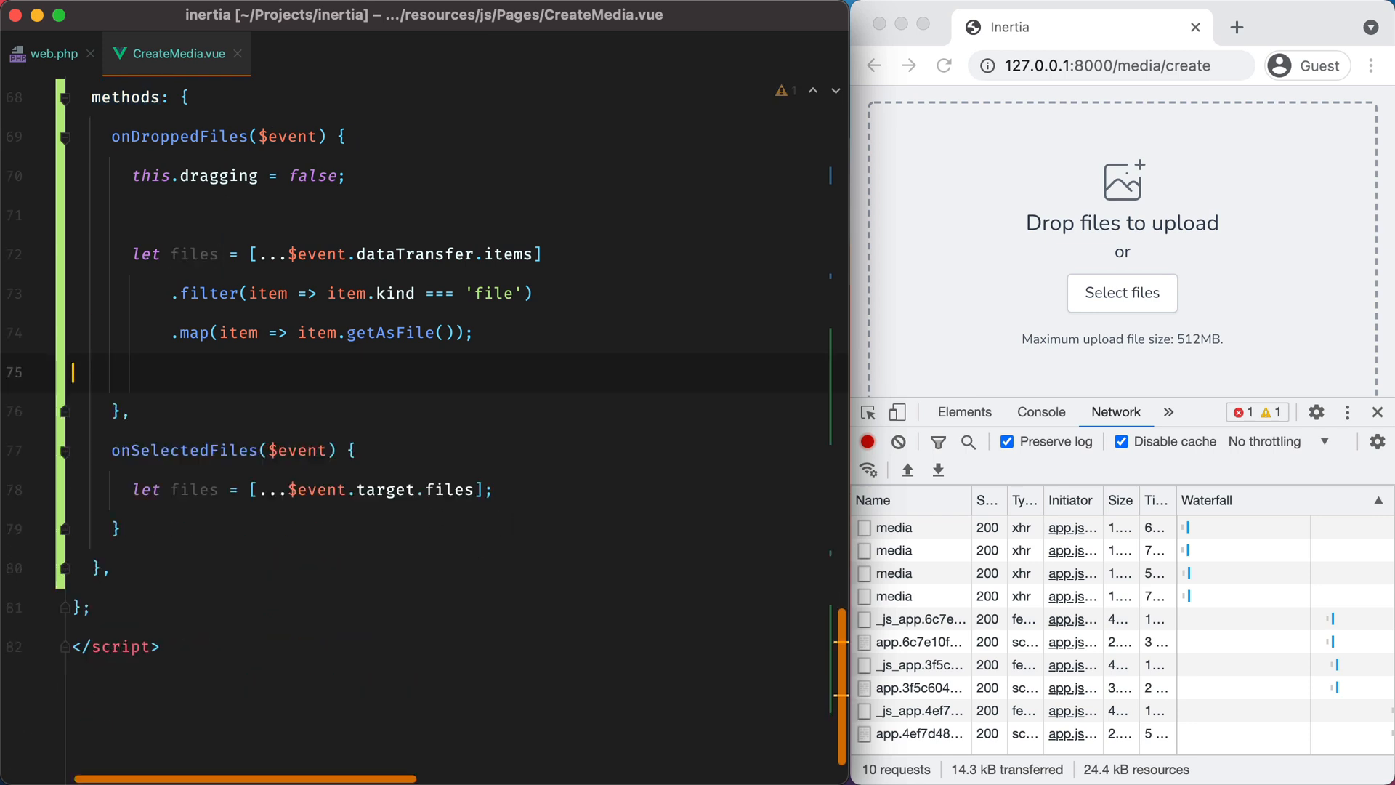
type("this.u")
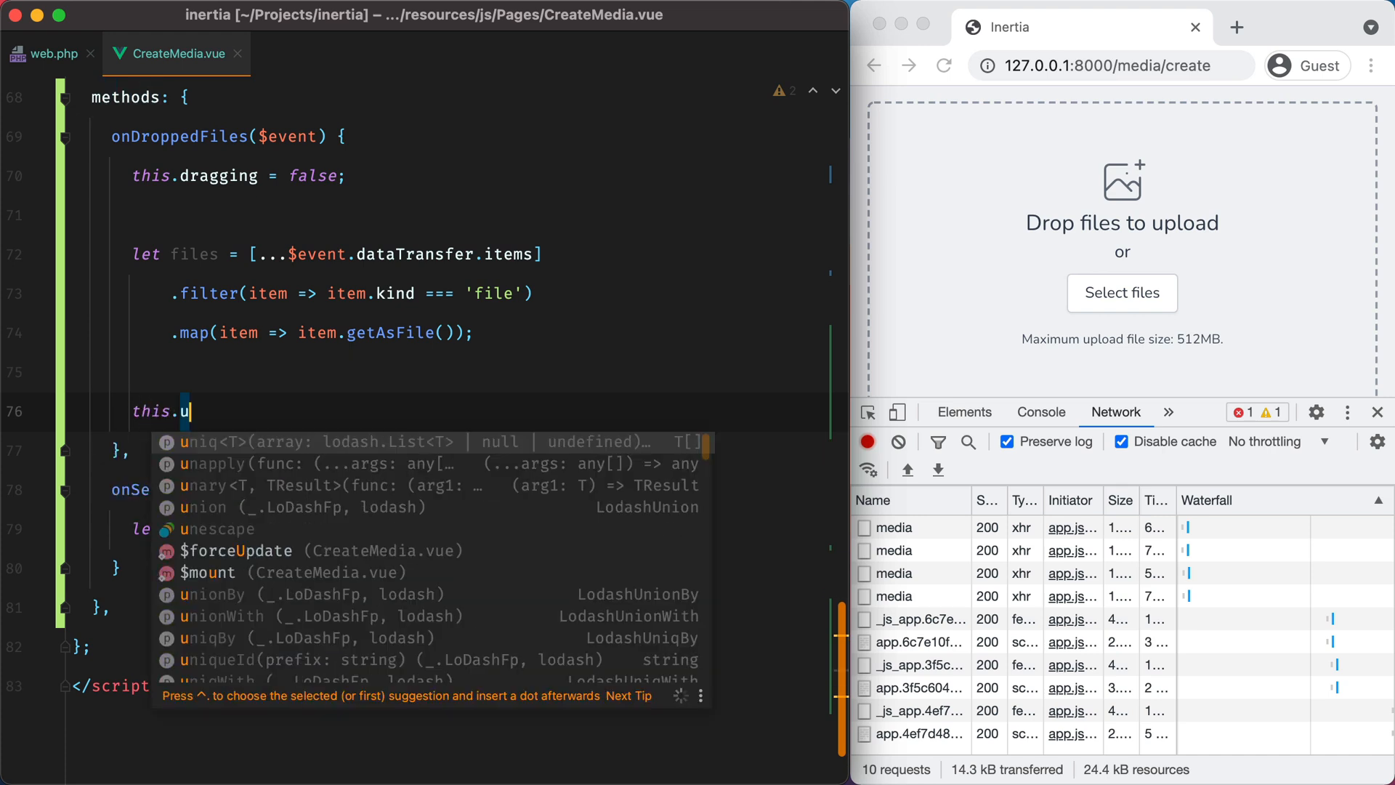
type("uploadFiles(")
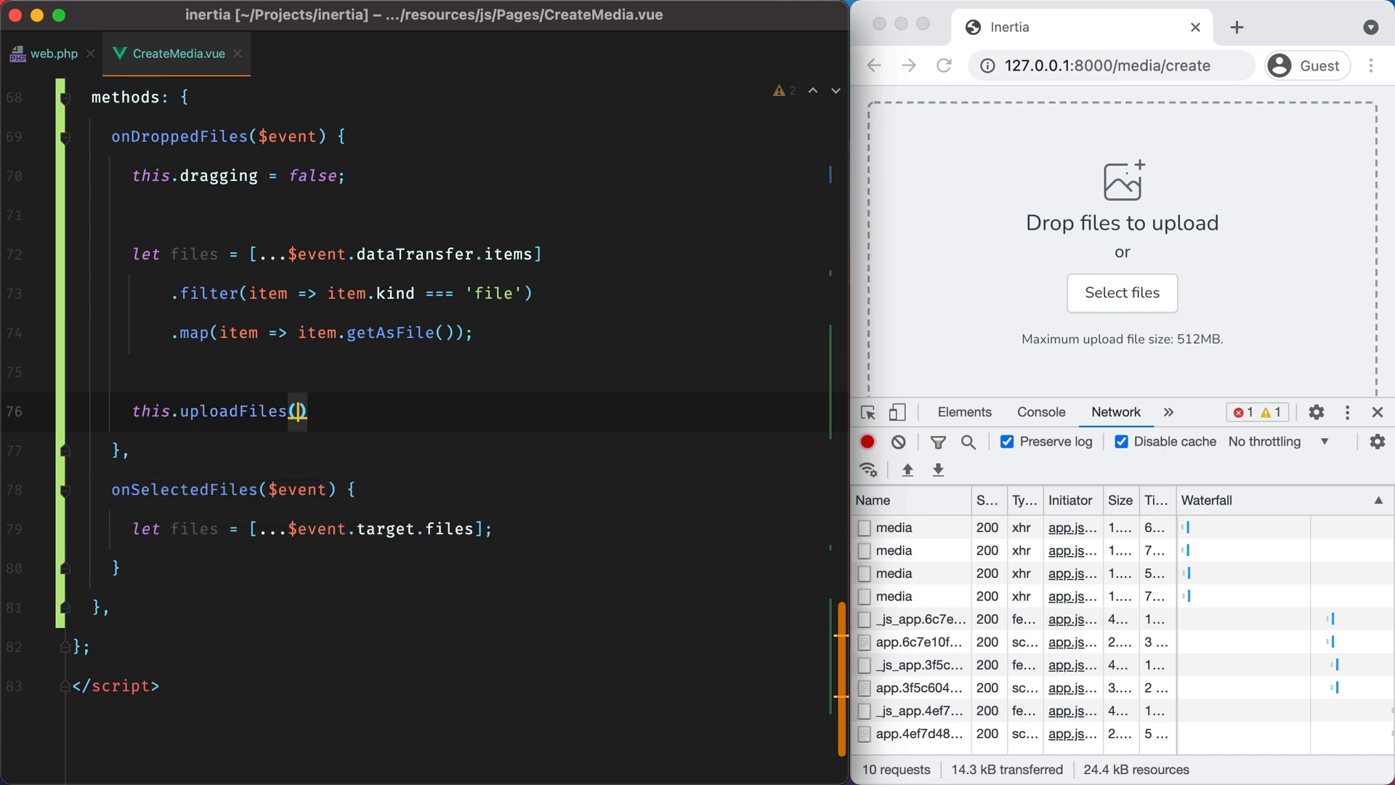
type("files")
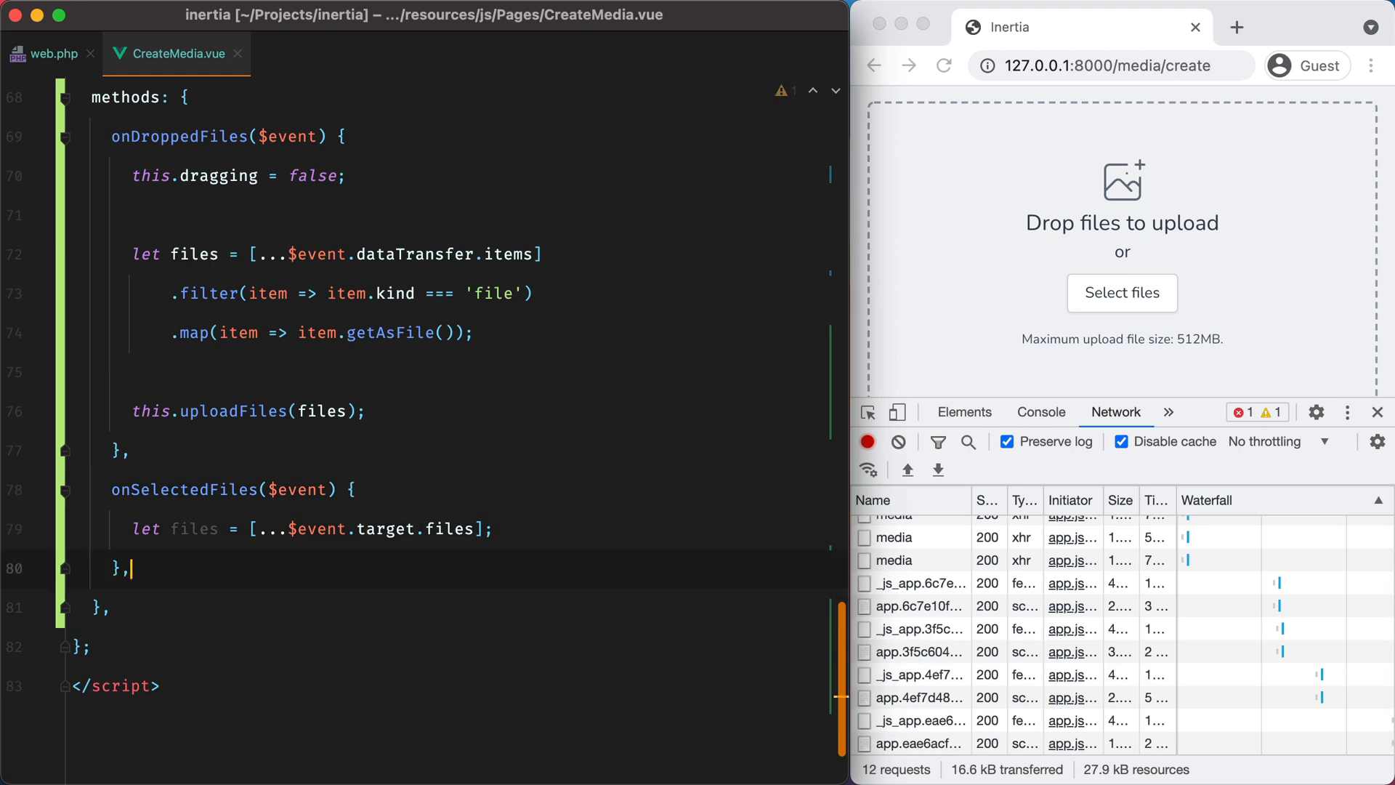
type("u")
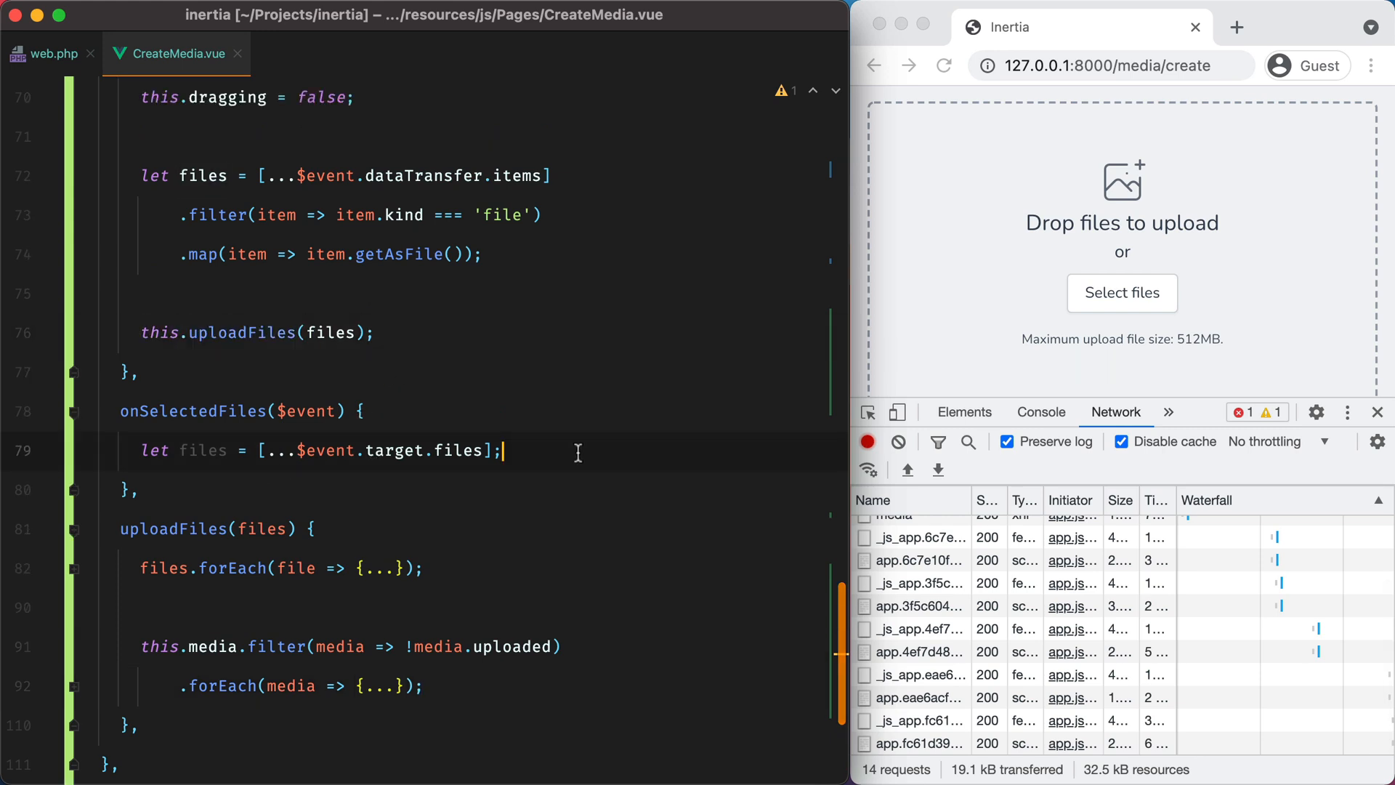
type("this.uploadFiles(files);")
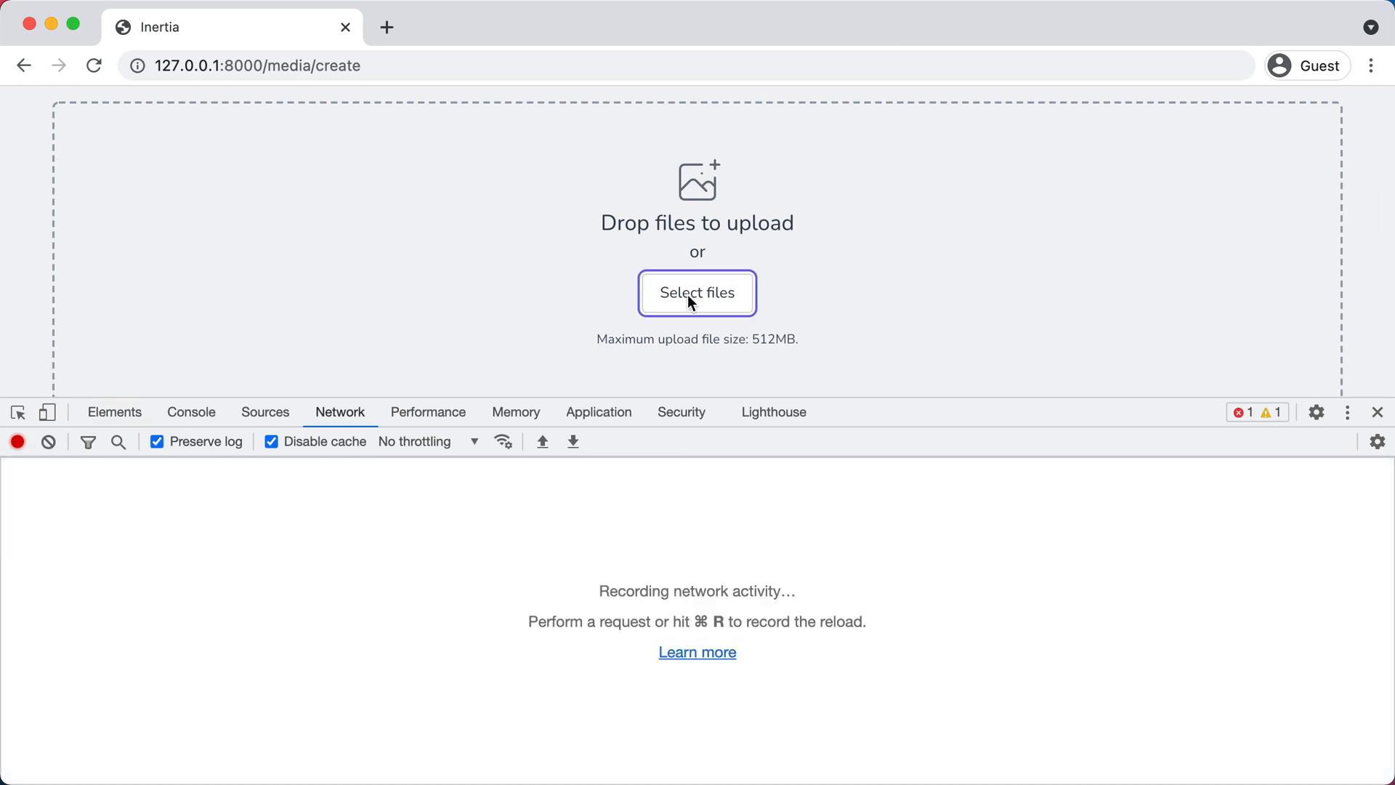
left_click(697, 293)
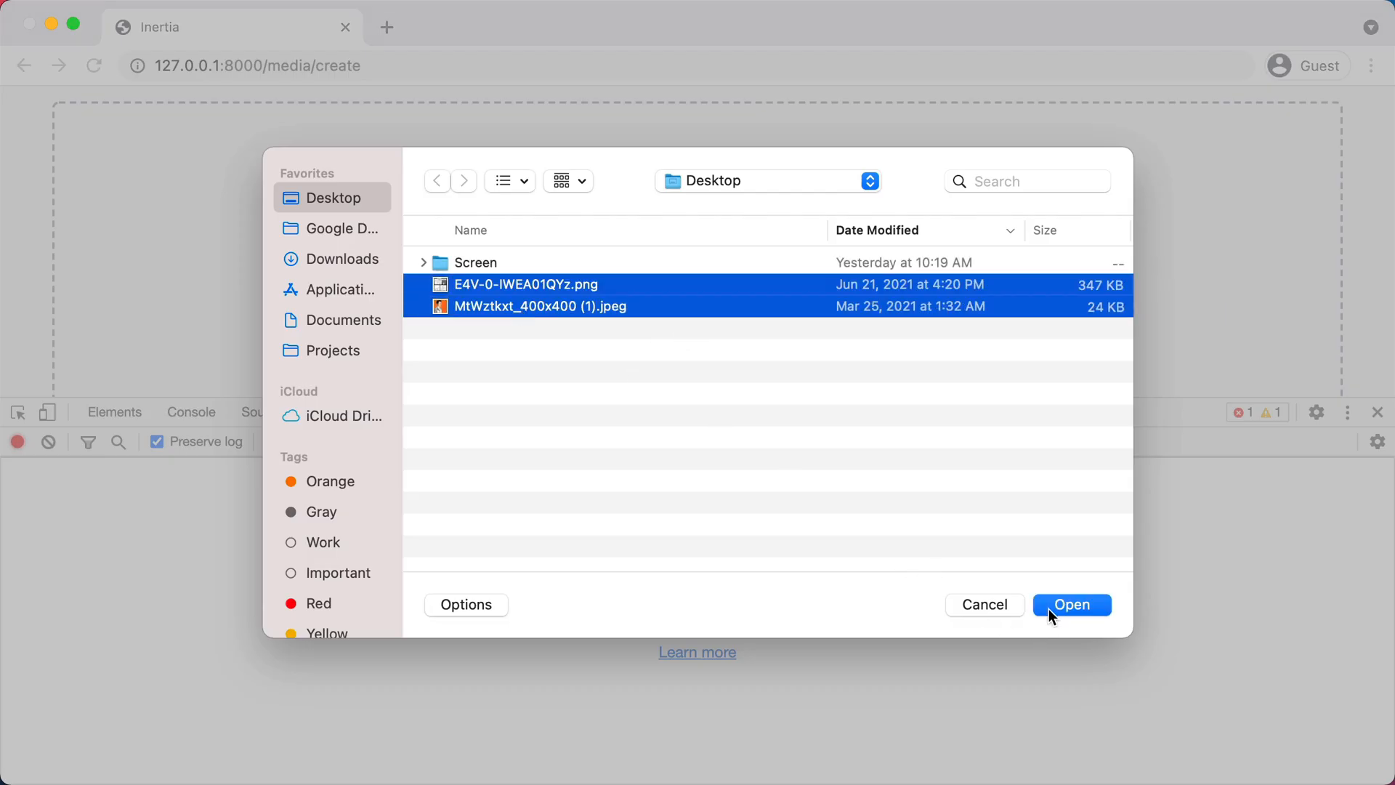
left_click(1071, 604)
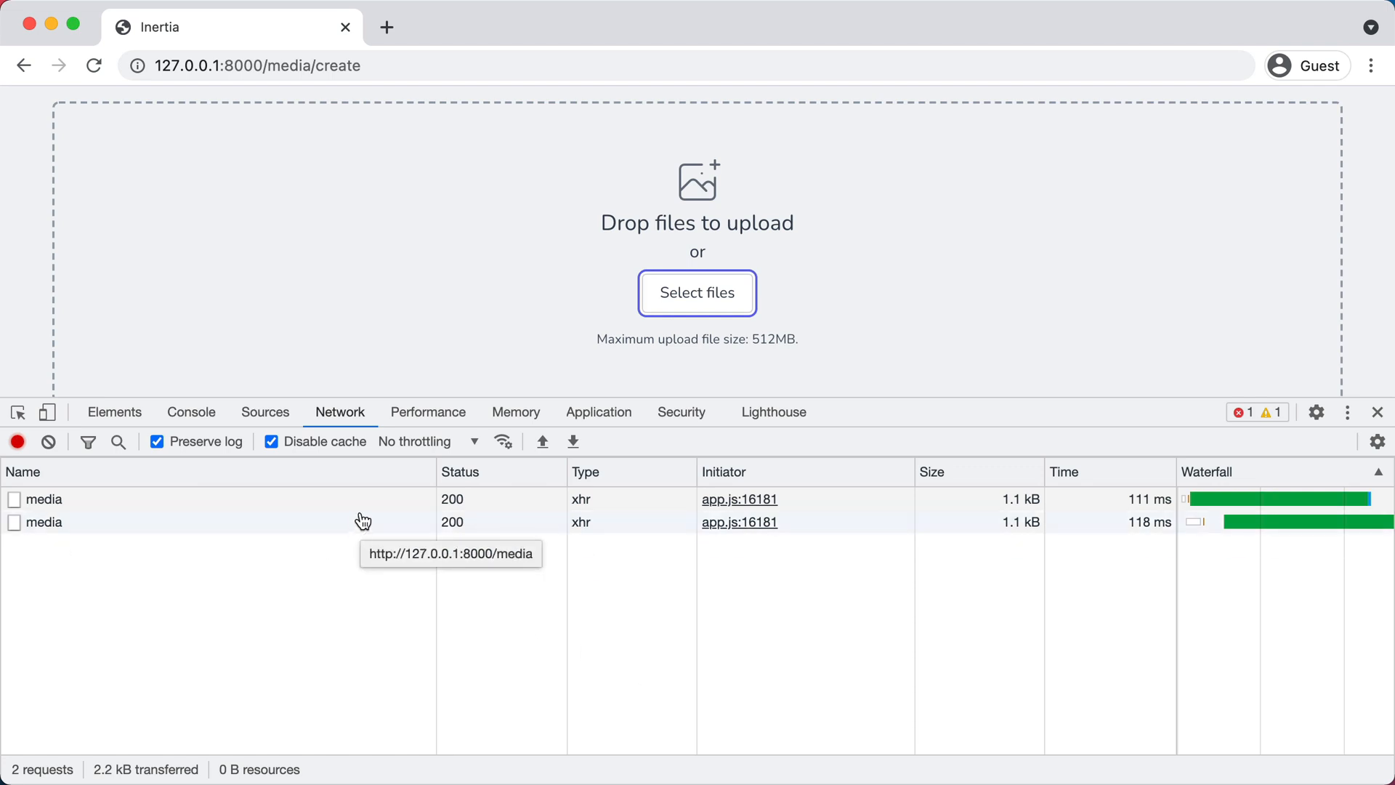
mouse_move(388, 520)
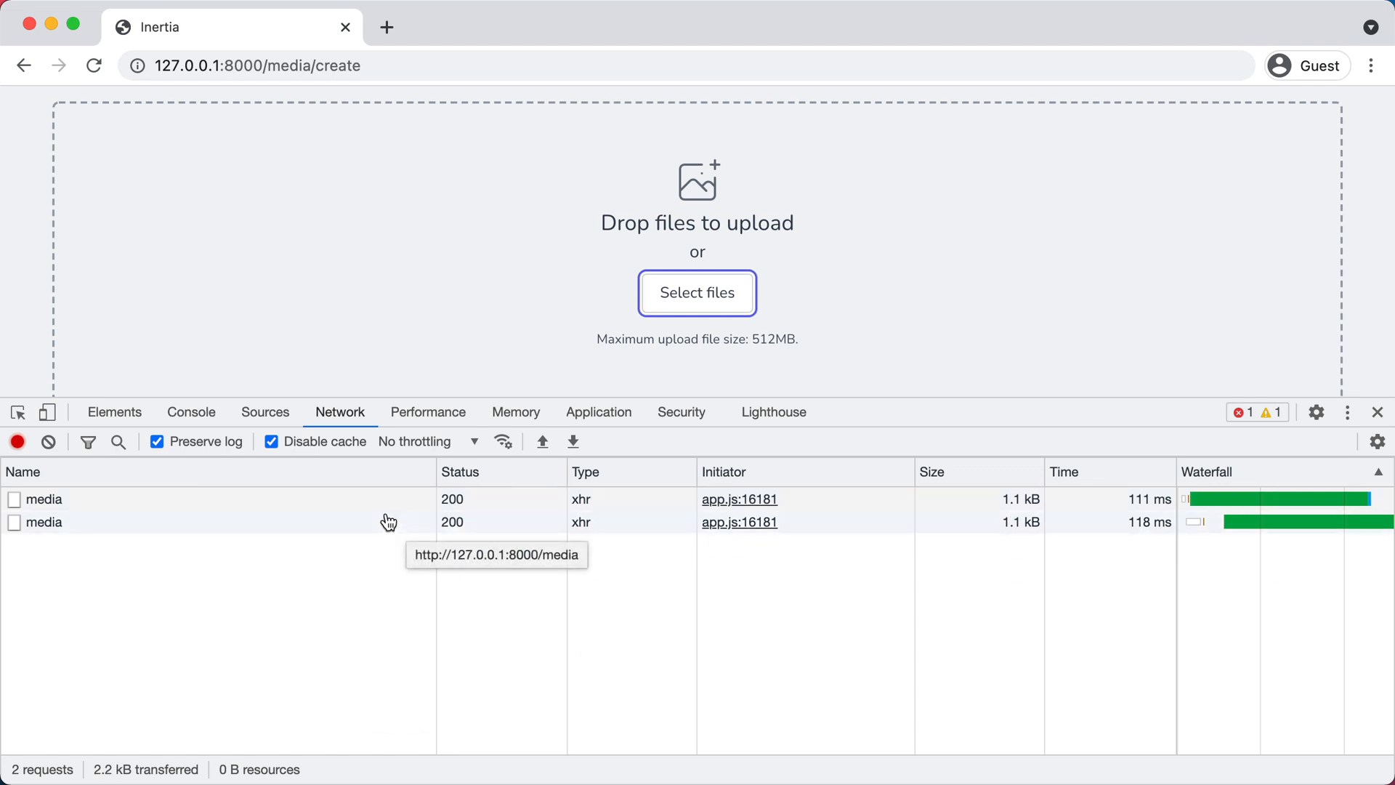
left_click(697, 293)
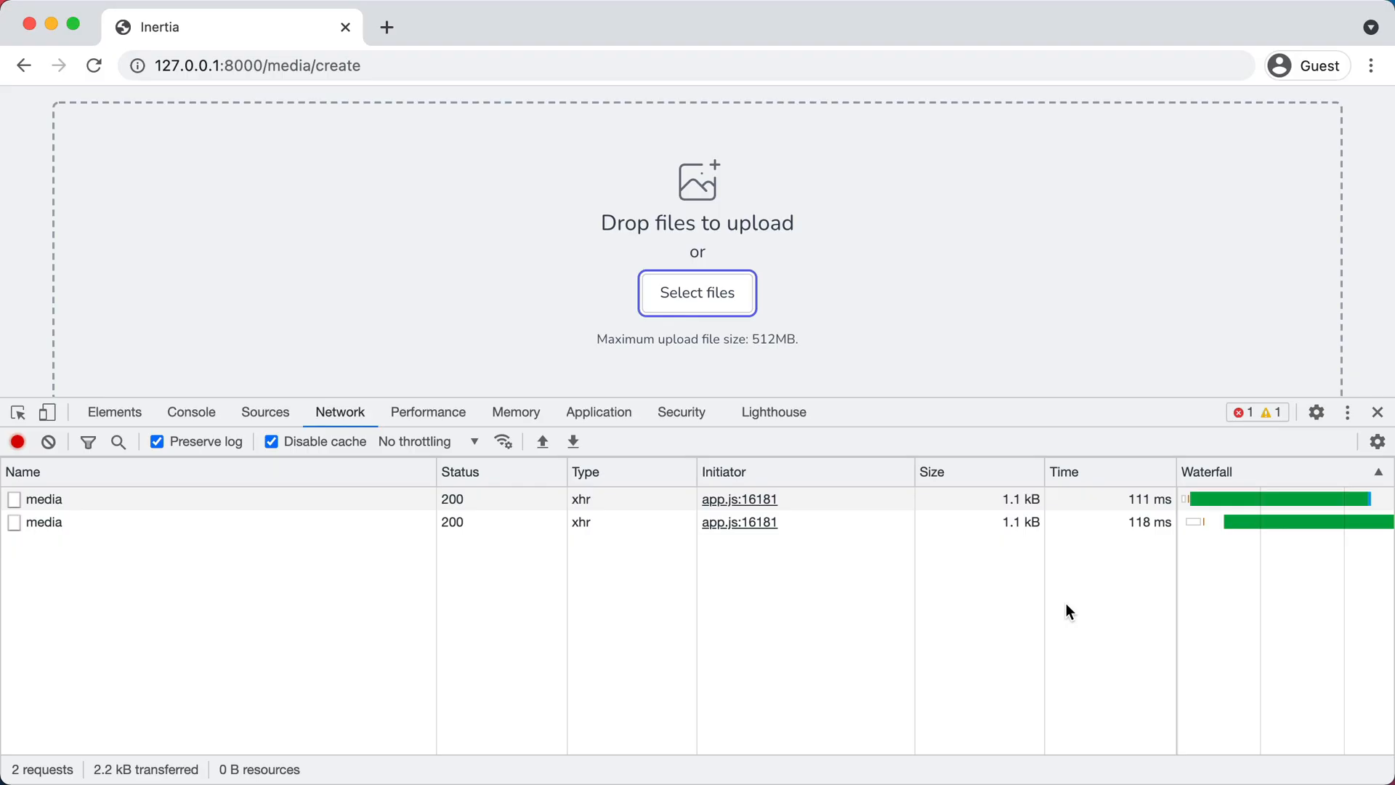
mouse_move(534, 522)
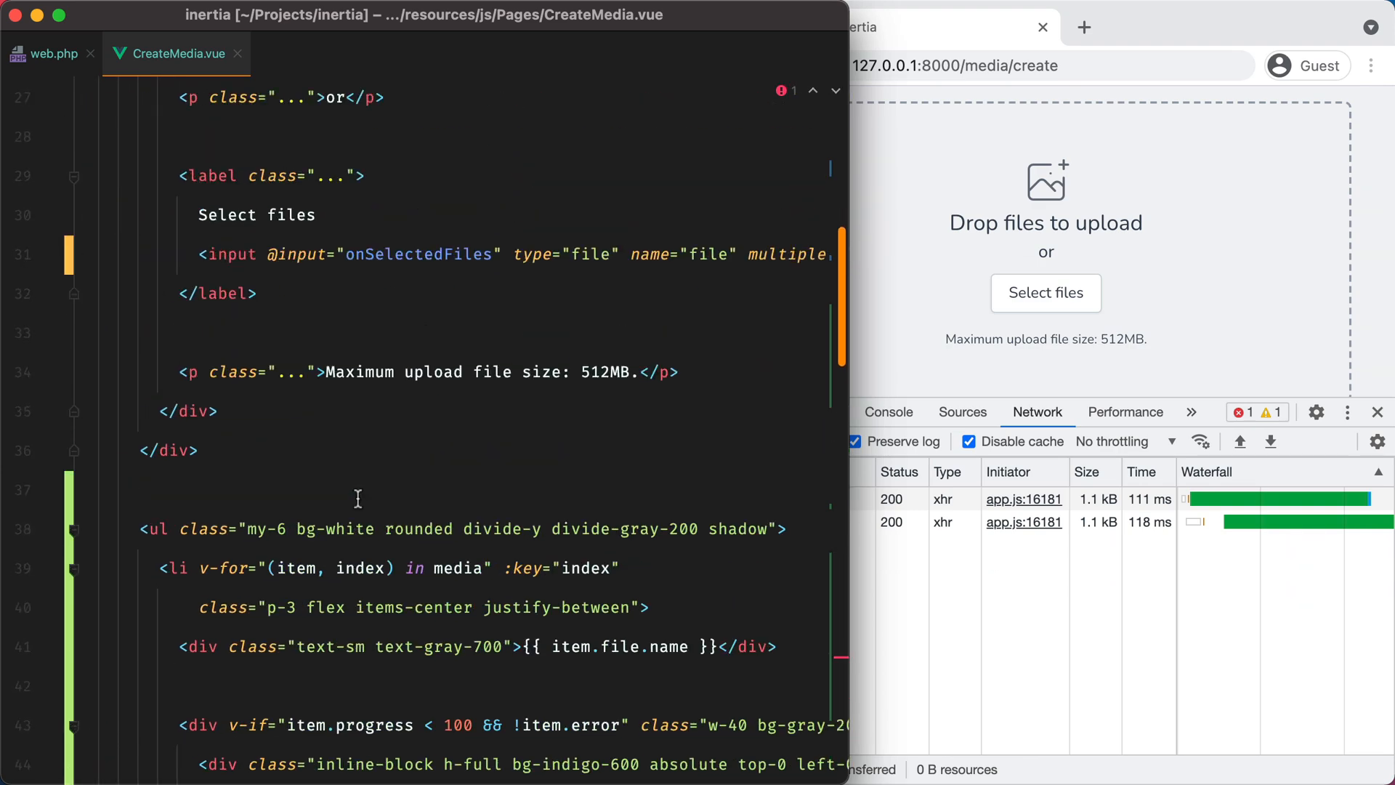
Add ref="files" to the file input tag.
double_click(233, 489)
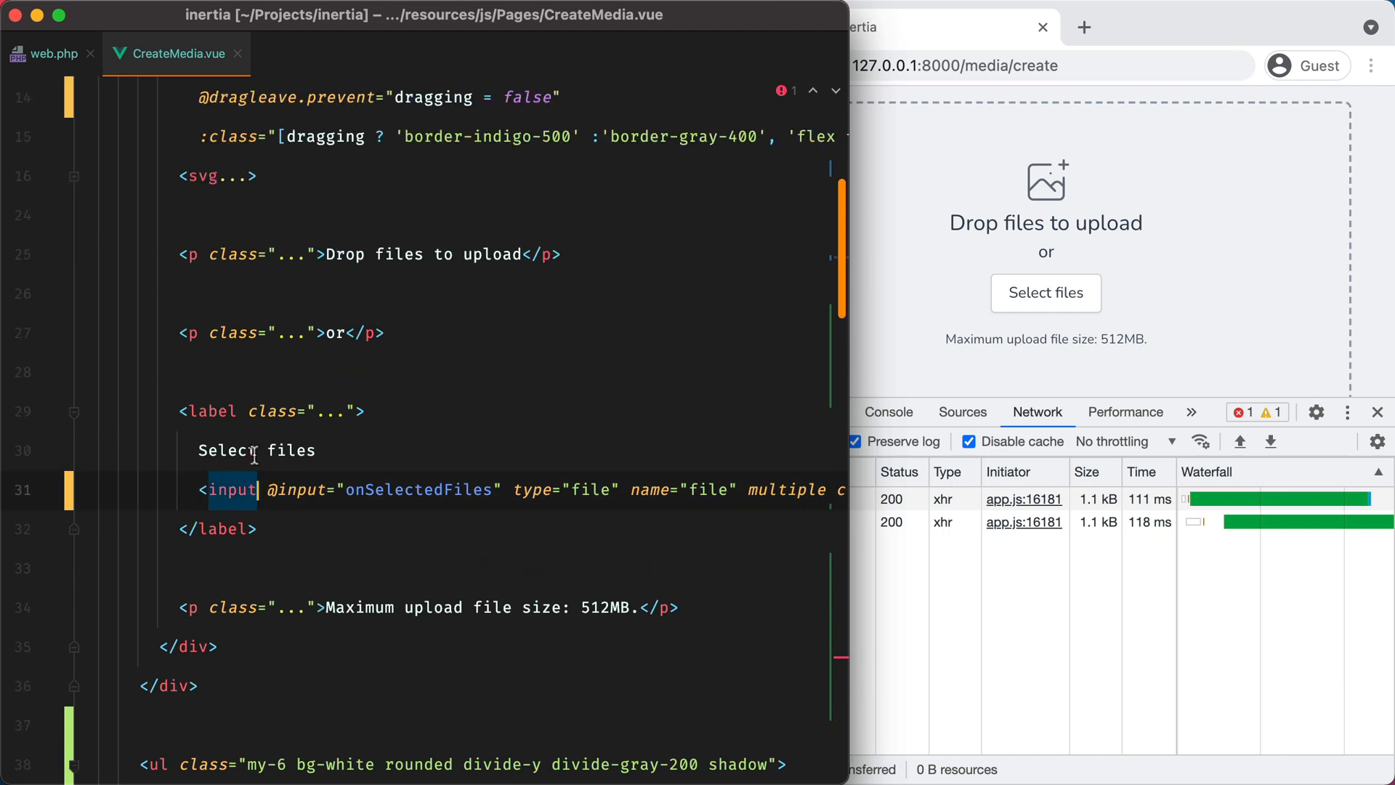
type("ref=\"\"")
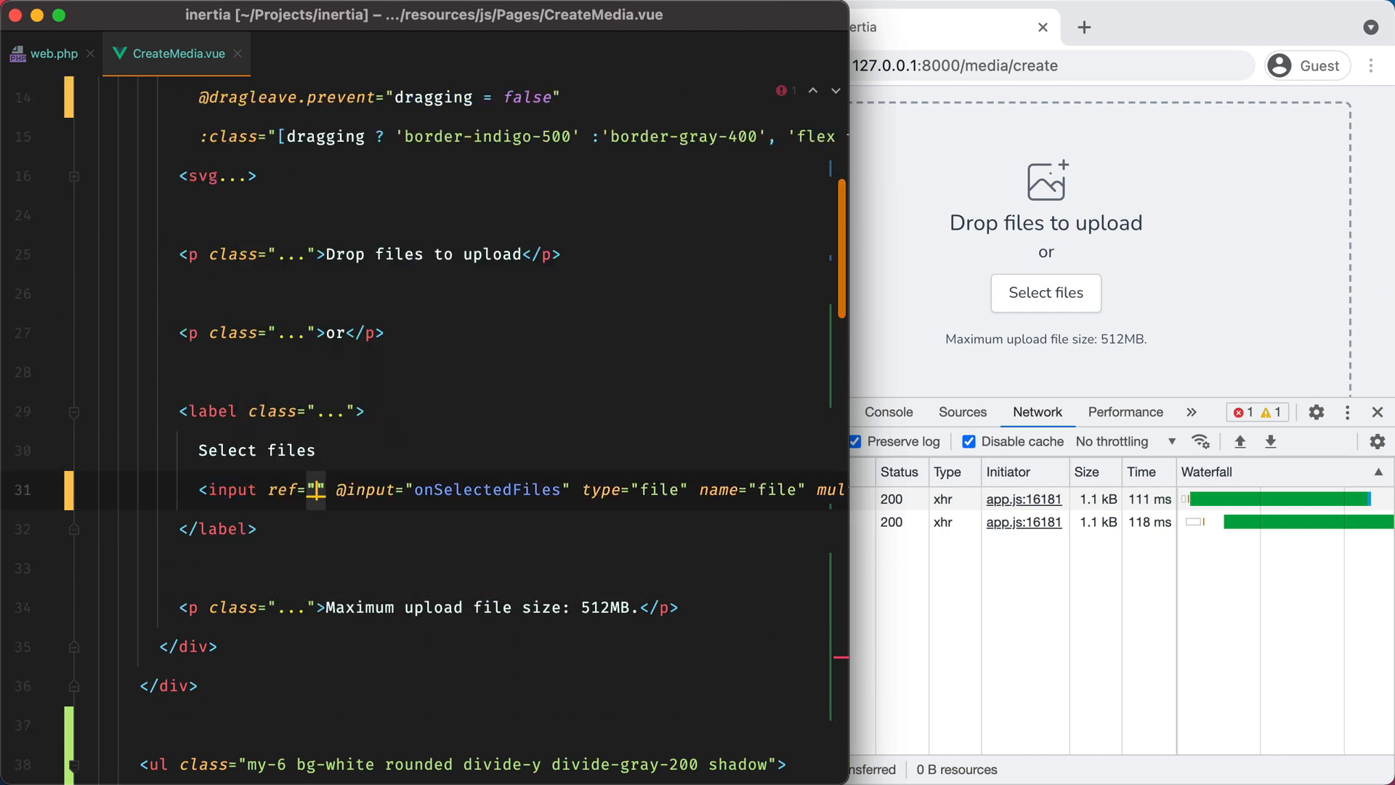
type("files")
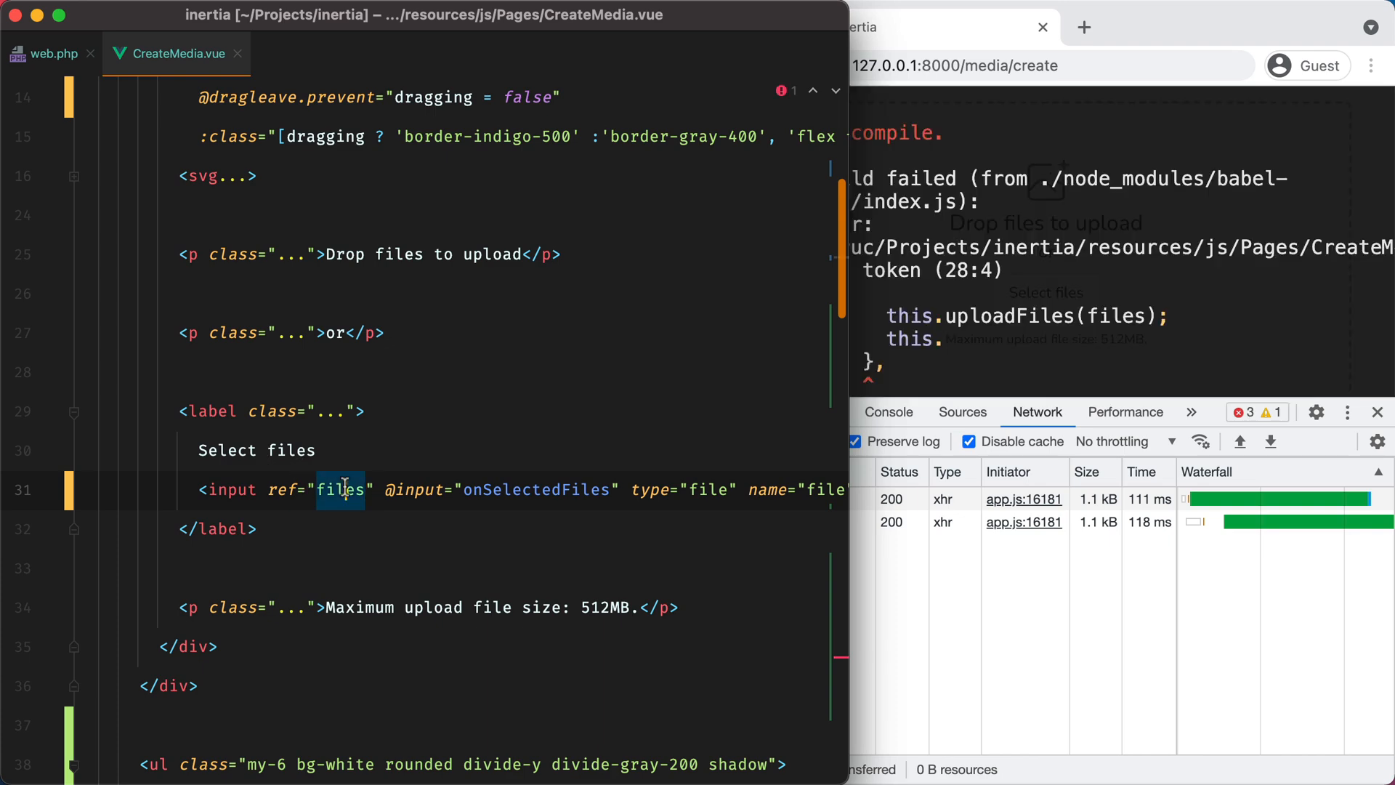
scroll("right", 3)
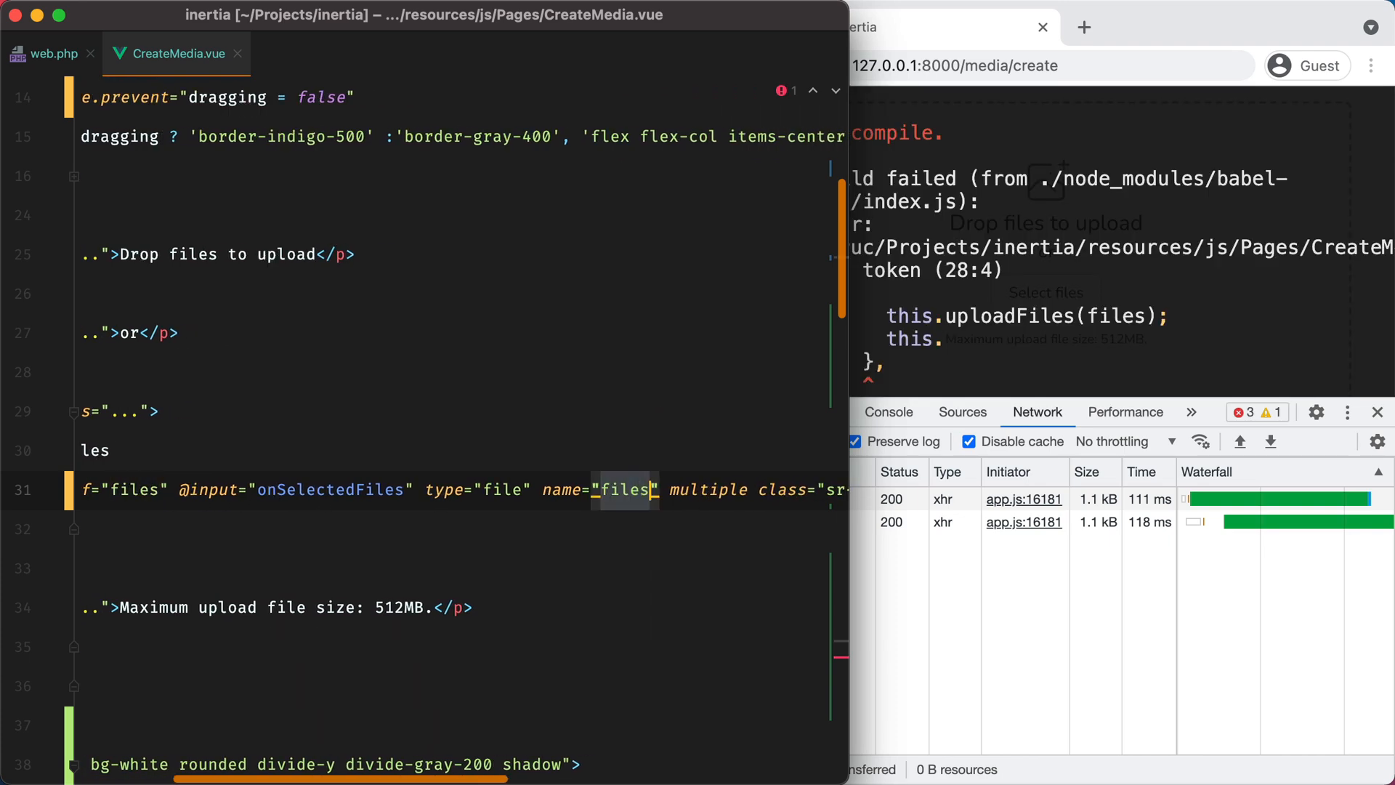
Start resetting this.$refs.files.value in onSelectedFiles after uploading.
scroll("down", 3)
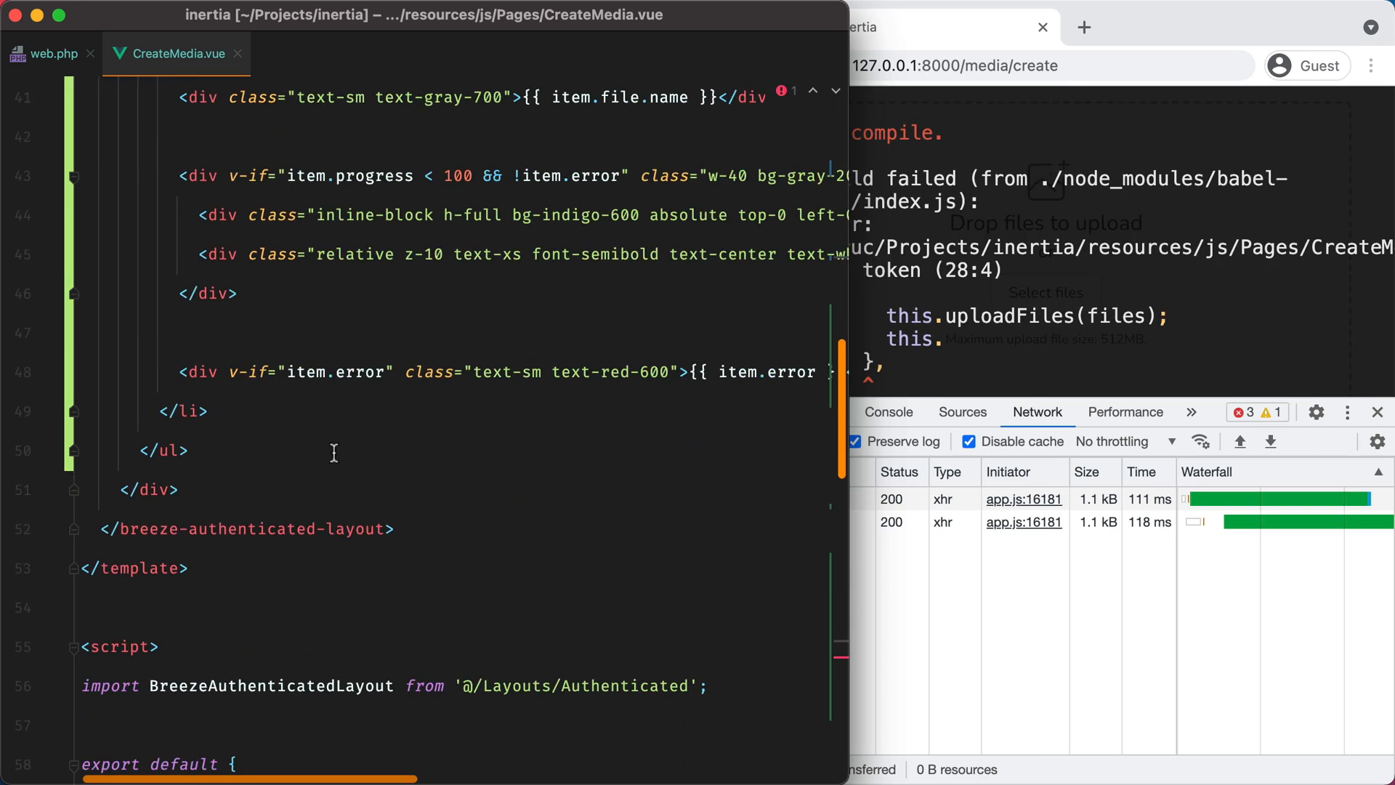
scroll("down", 3)
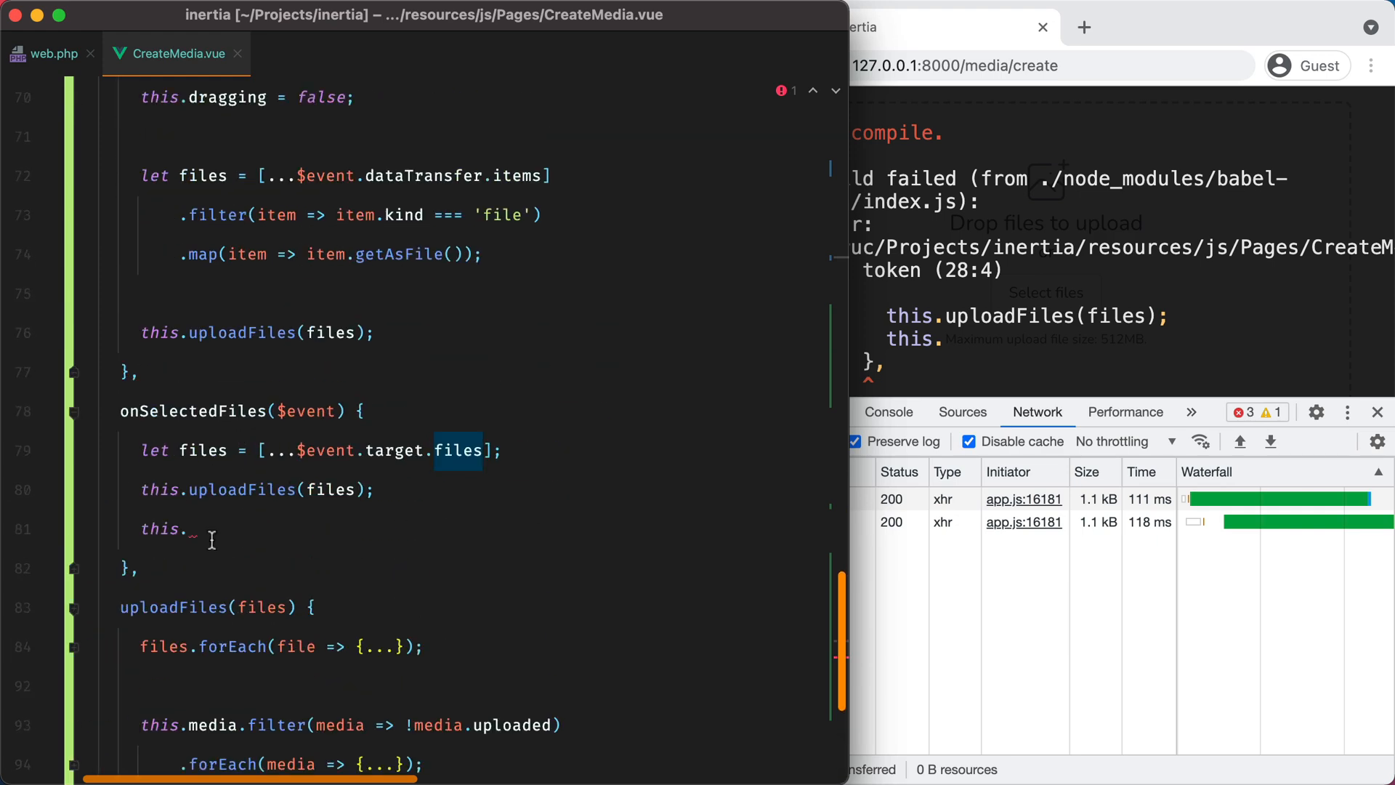
type("$ref")
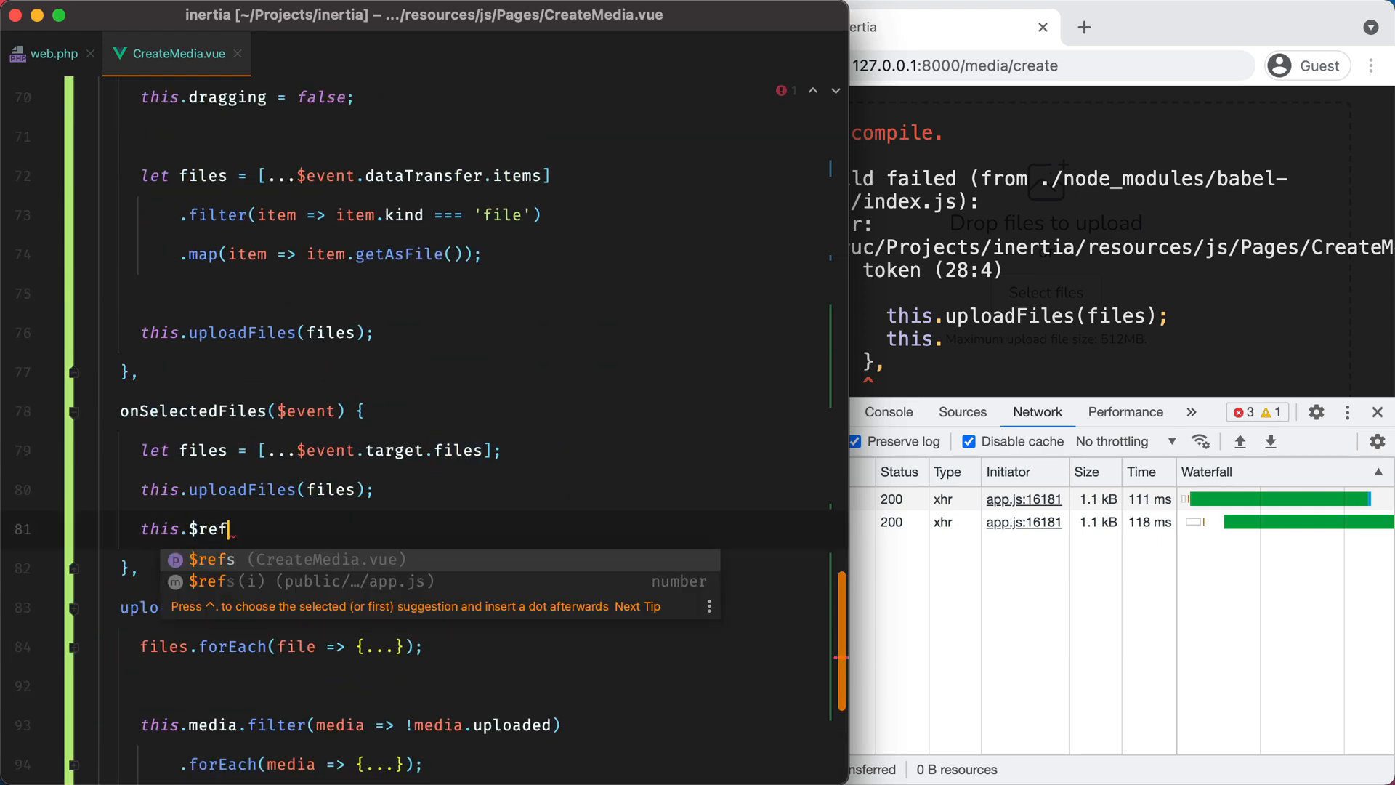
type("s.files.va")
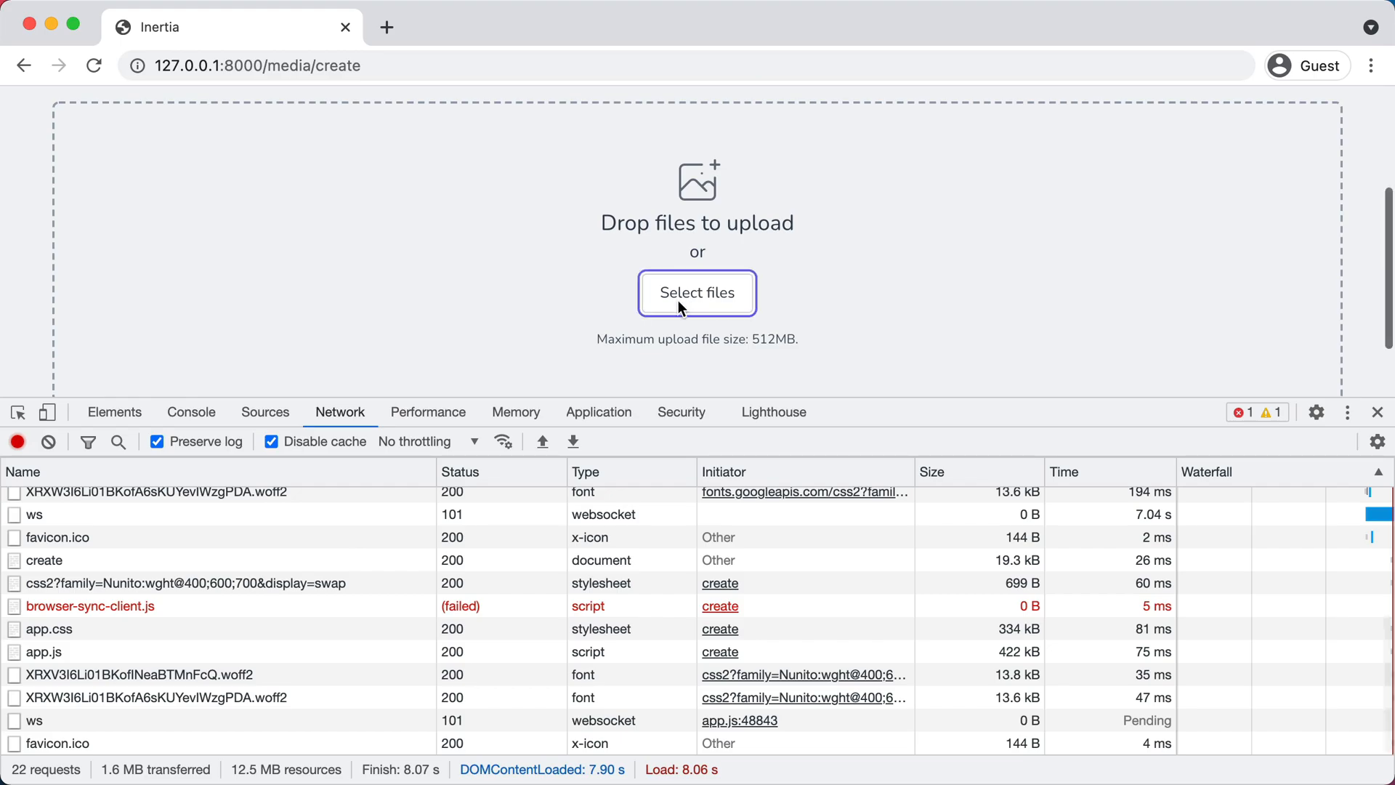
Upload the two Desktop images through Select files, then upload the same two again.
left_click(696, 293)
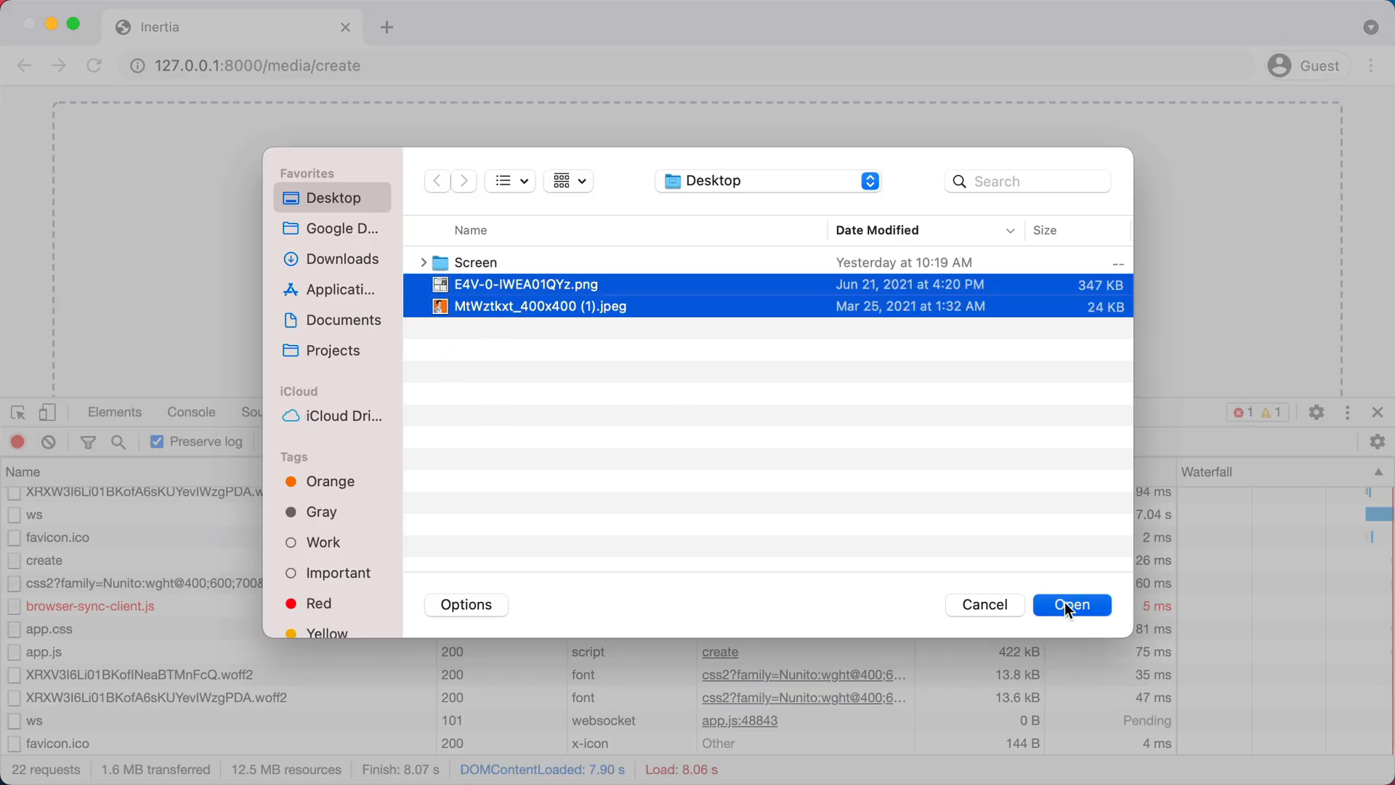
left_click(1071, 605)
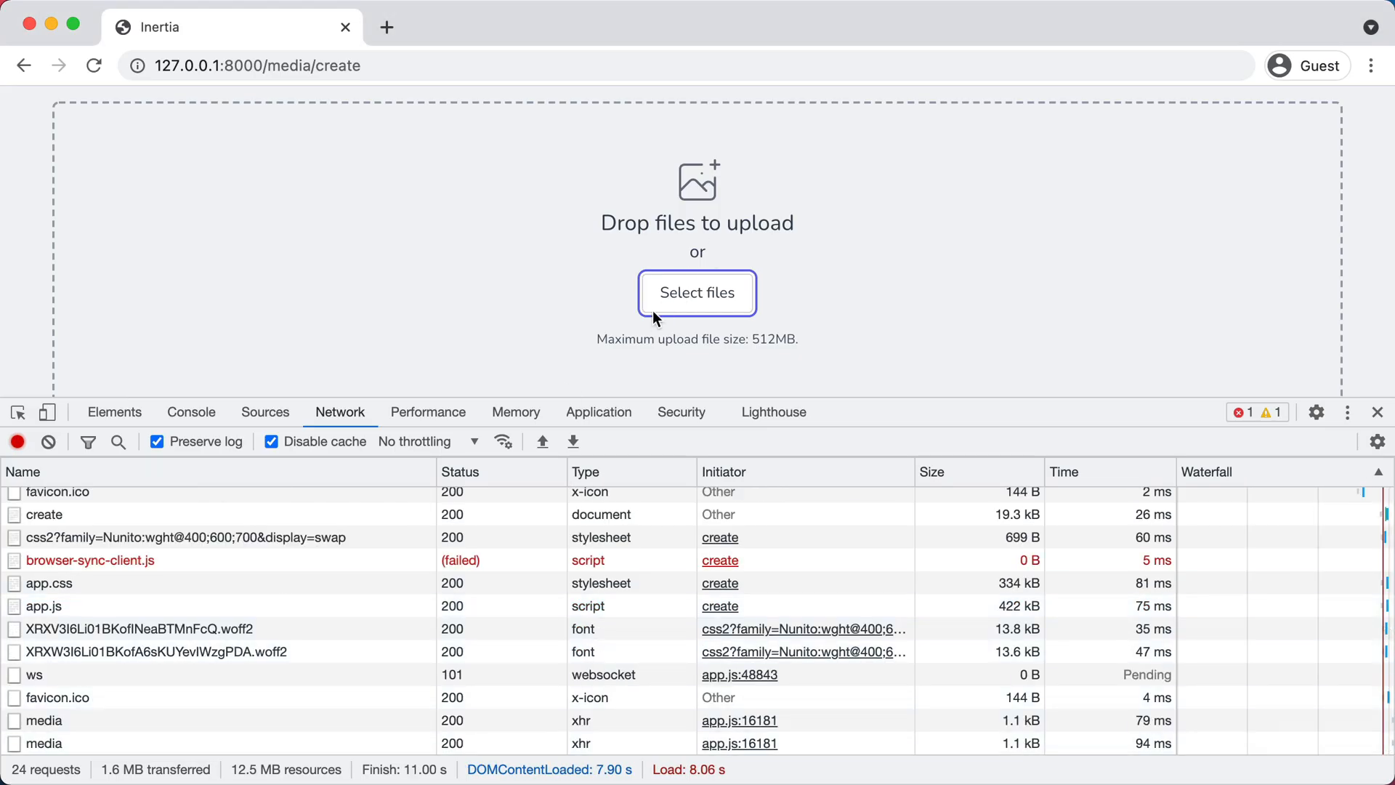
left_click(697, 292)
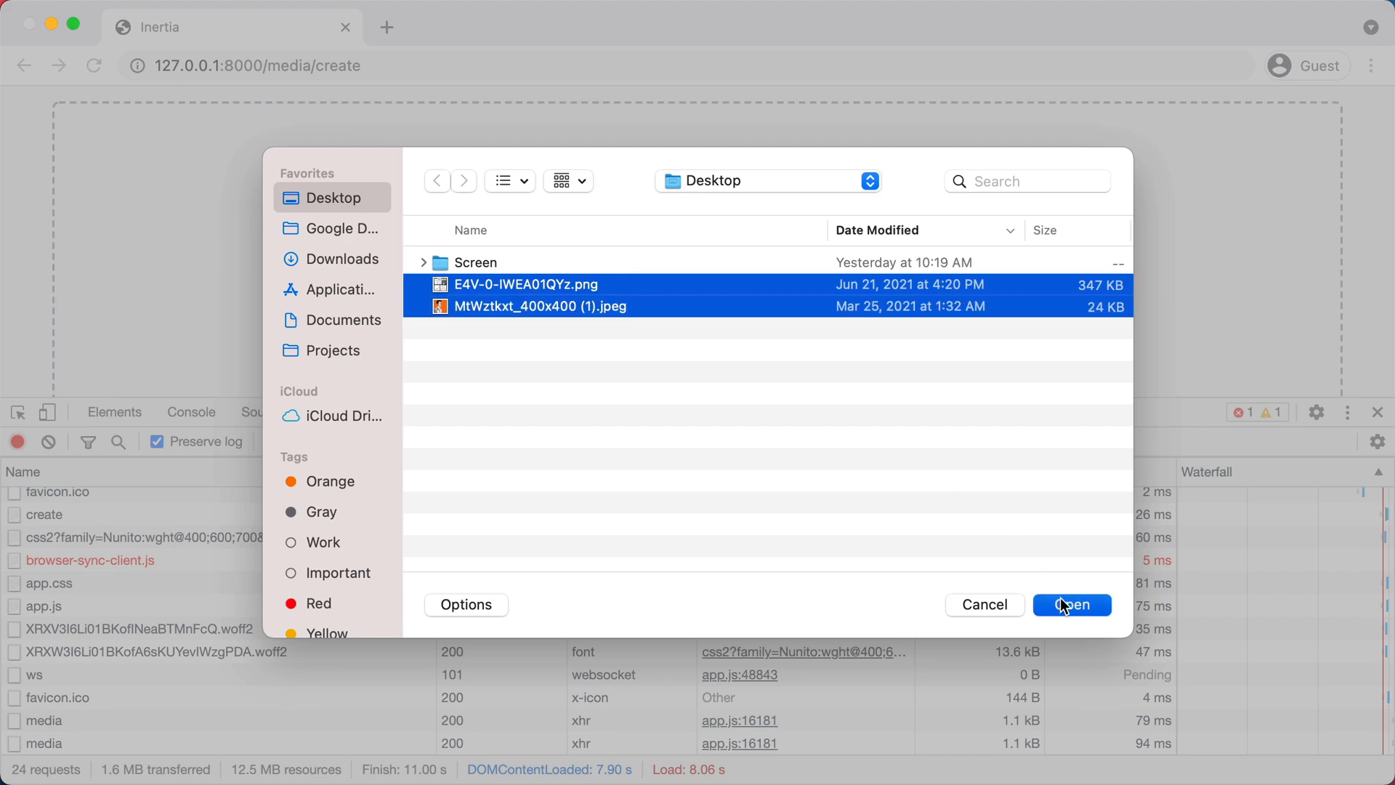
left_click(1070, 605)
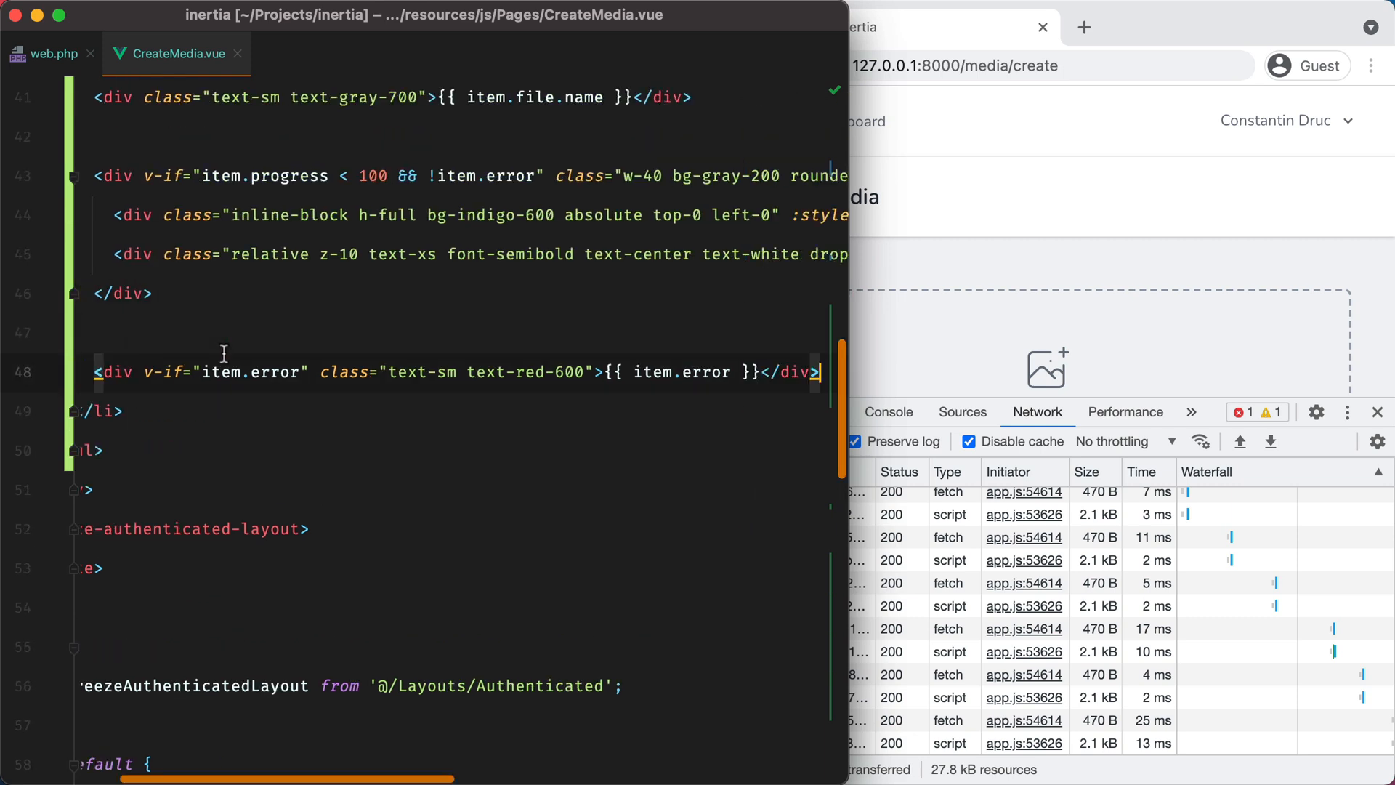
Add an <inertia-link href="#"> reading "Edit" with indigo underlined styling below the error div.
type("inertia-link href=\"\"></inertia-link>")
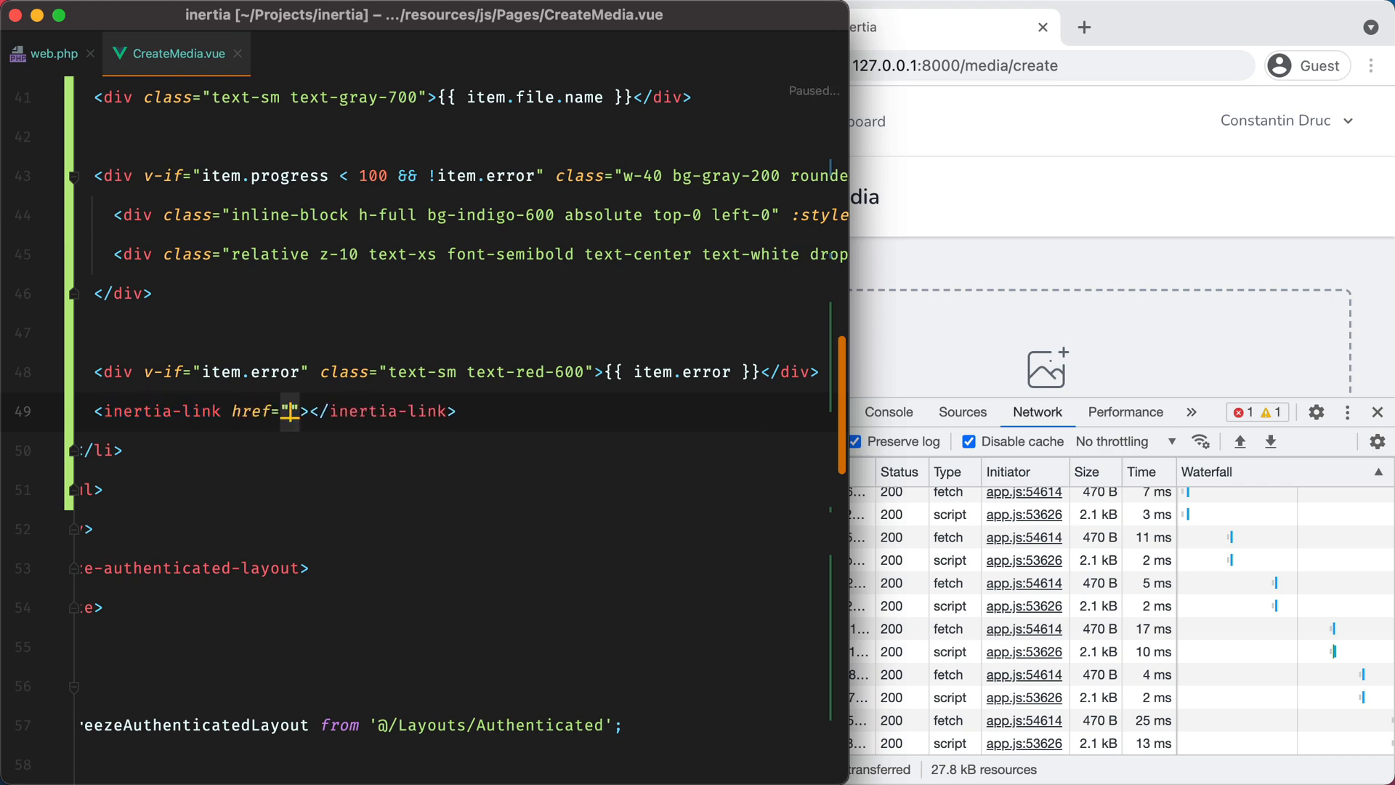
type("#\">Edit")
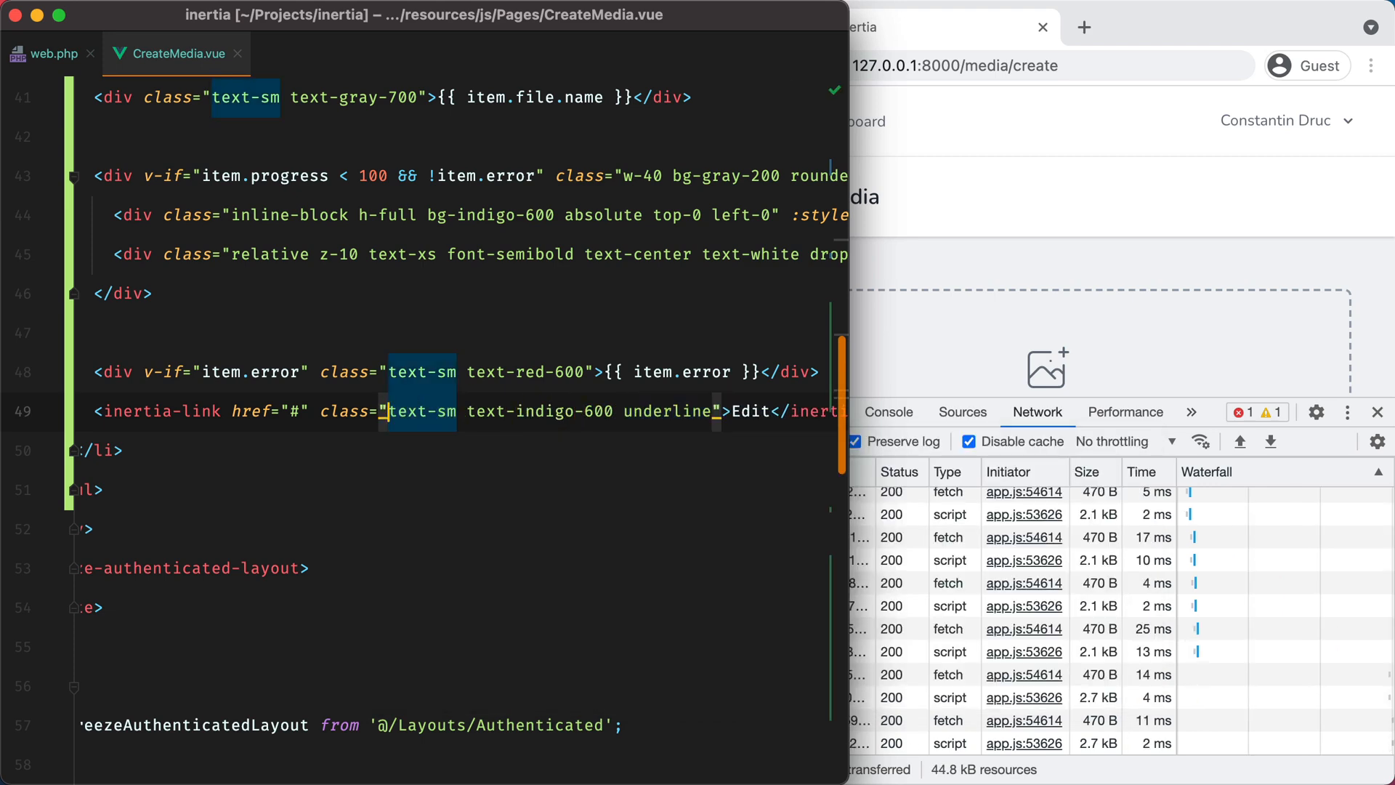
type("v")
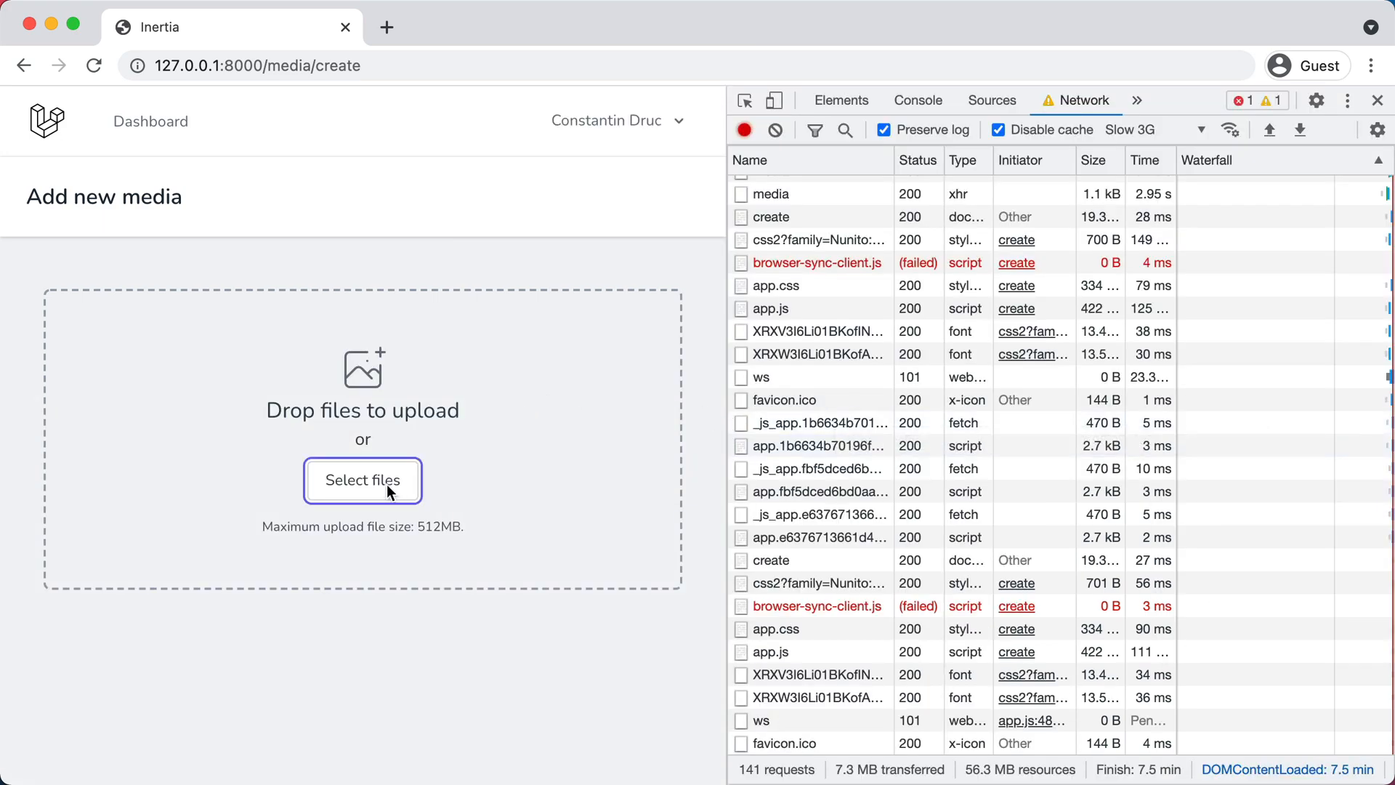
Choose both Desktop images through Select files and upload them over Slow 3G.
left_click(361, 480)
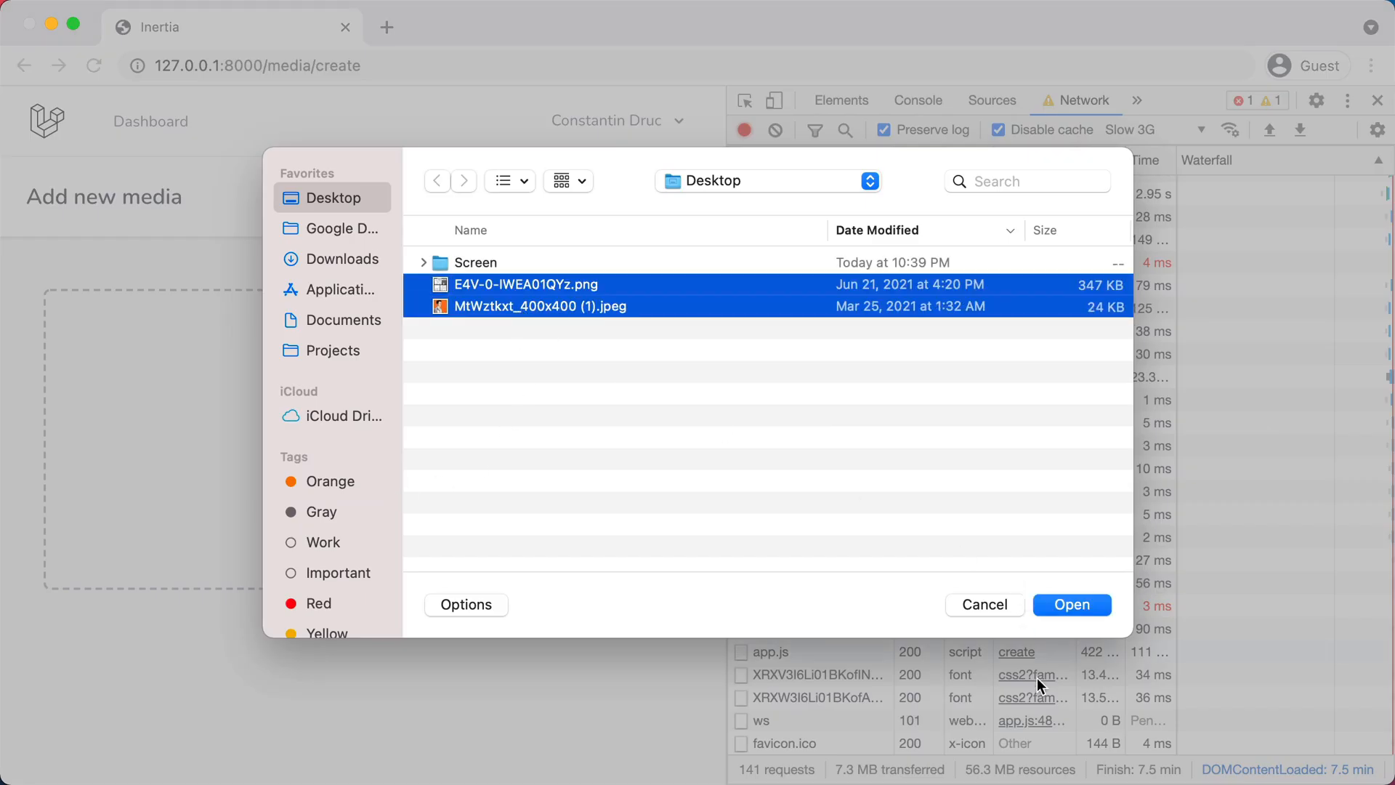
left_click(1071, 603)
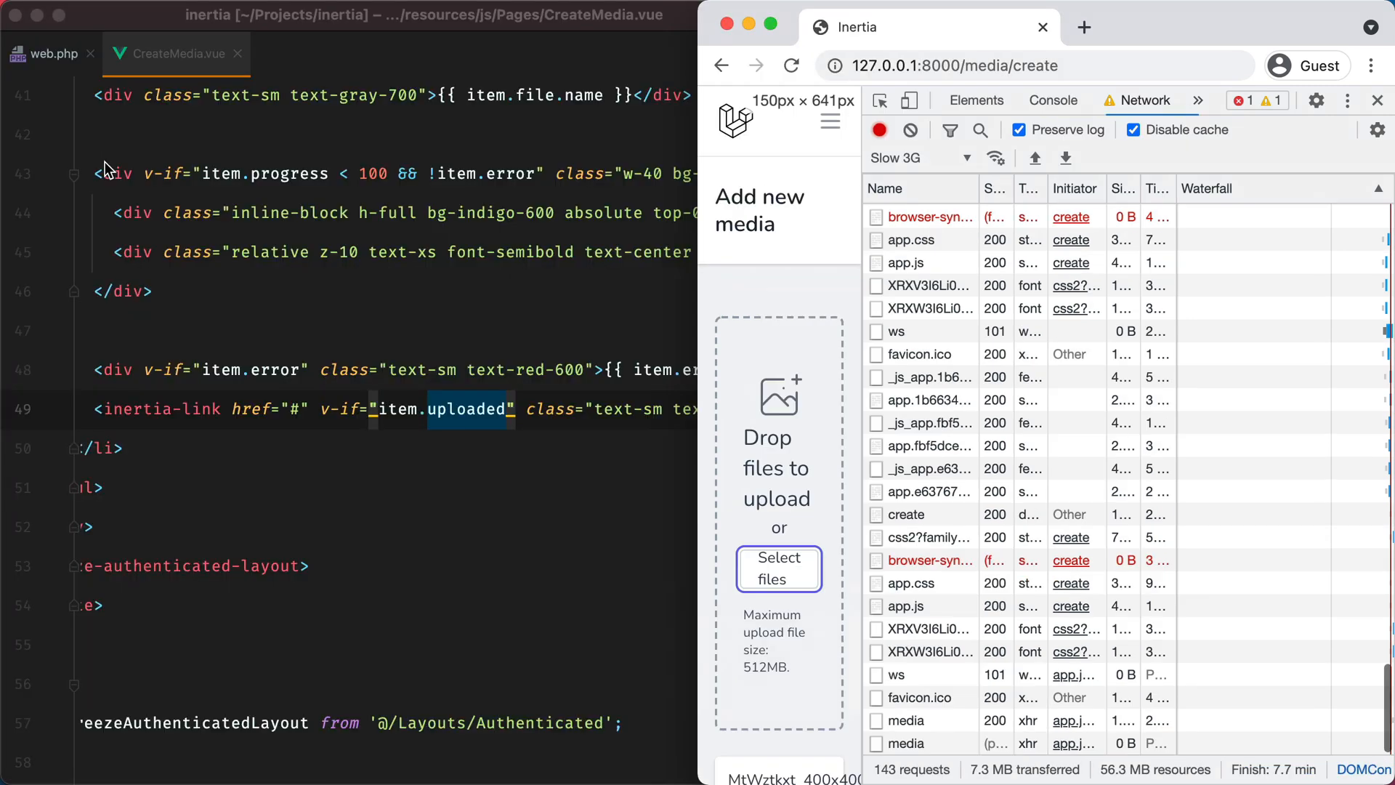
Change the progress div's v-if to "!item.uploaded && !item.error".
left_click(389, 173)
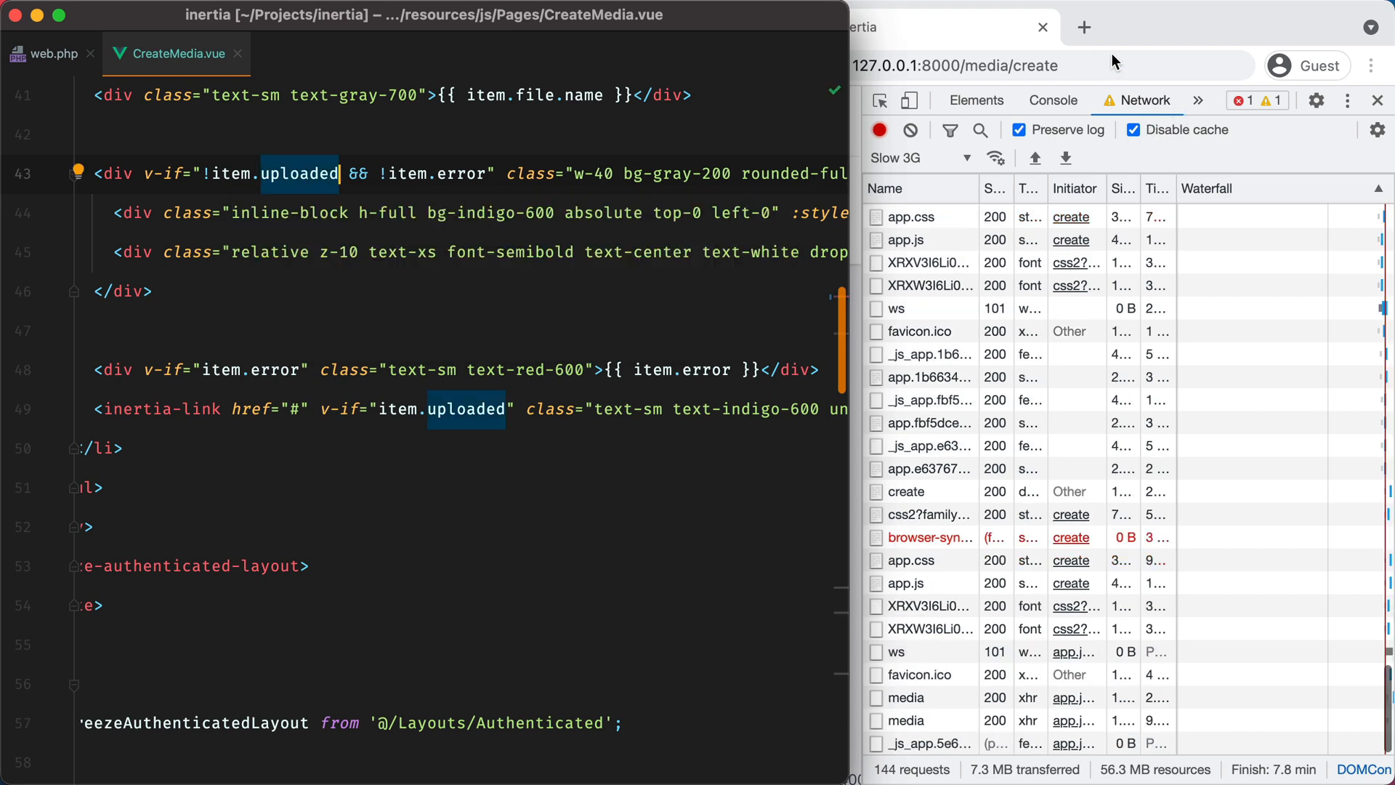
left_click(908, 131)
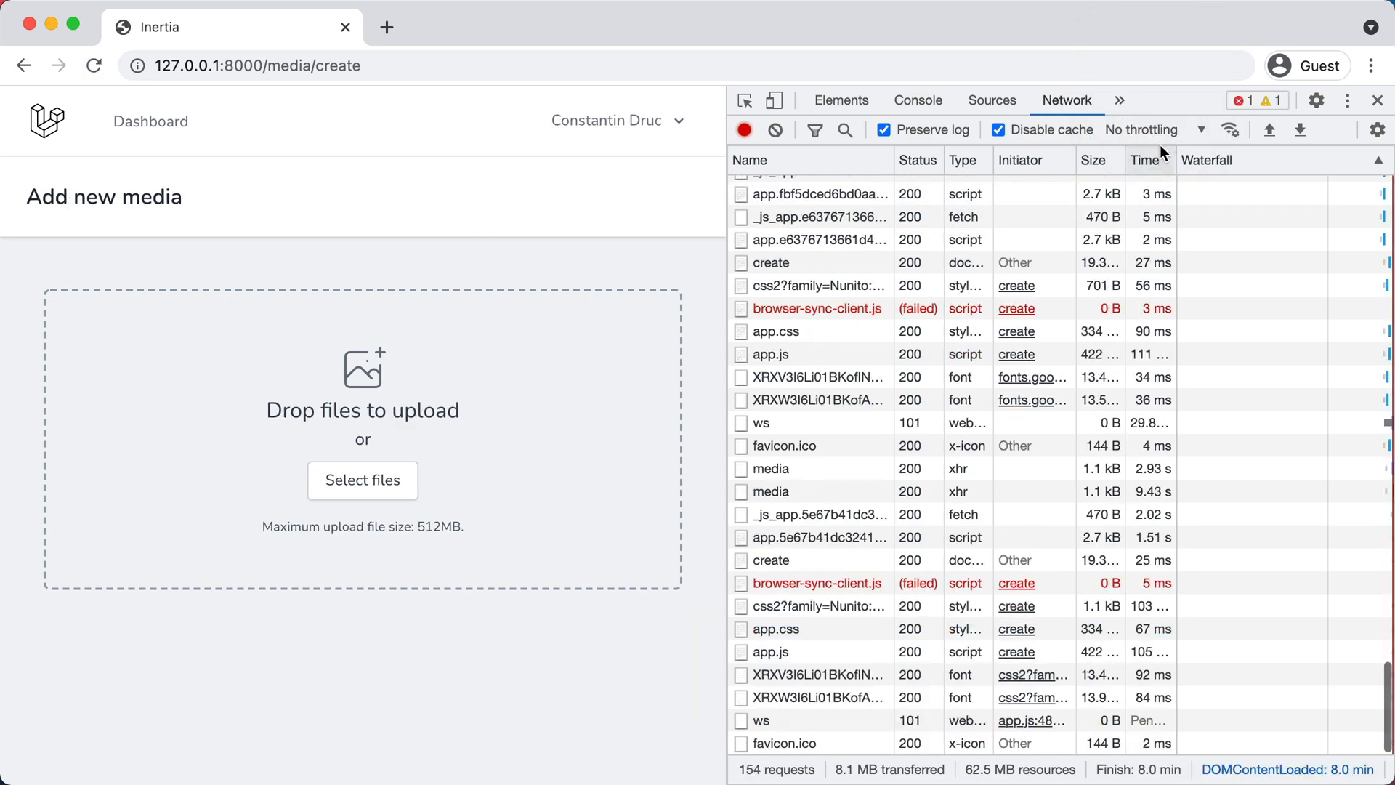
Enable Slow 3G throttling and upload both Desktop images through Select files.
left_click(1150, 129)
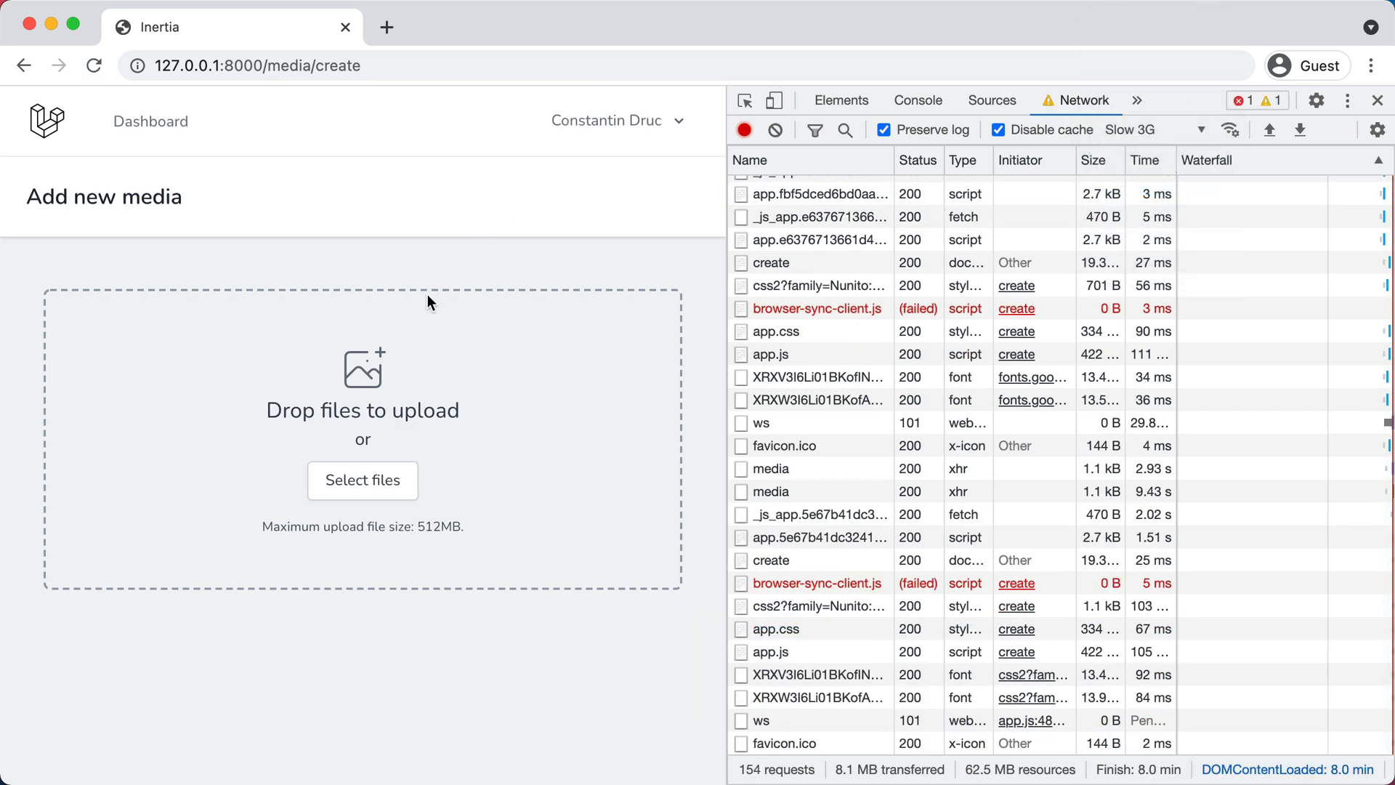
left_click(362, 480)
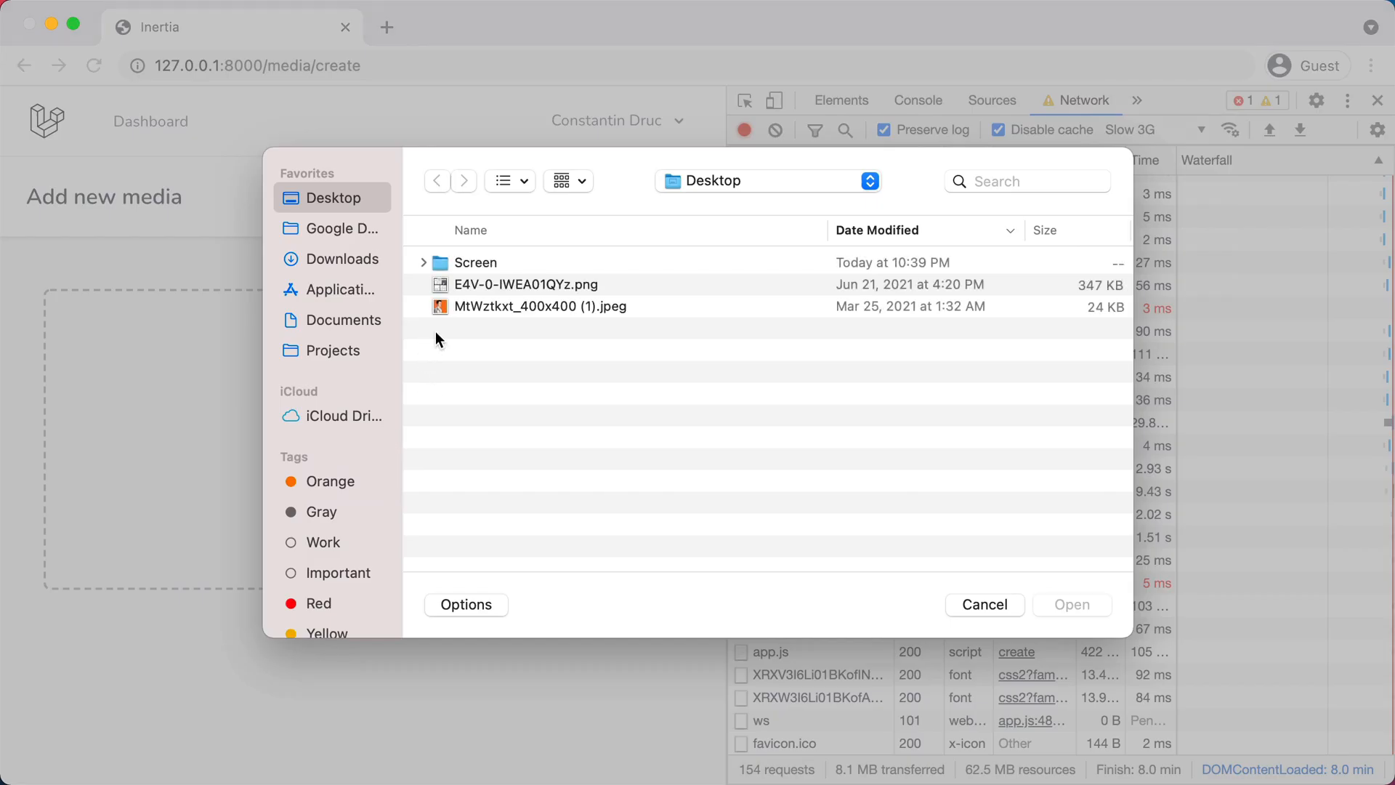
left_click(1071, 604)
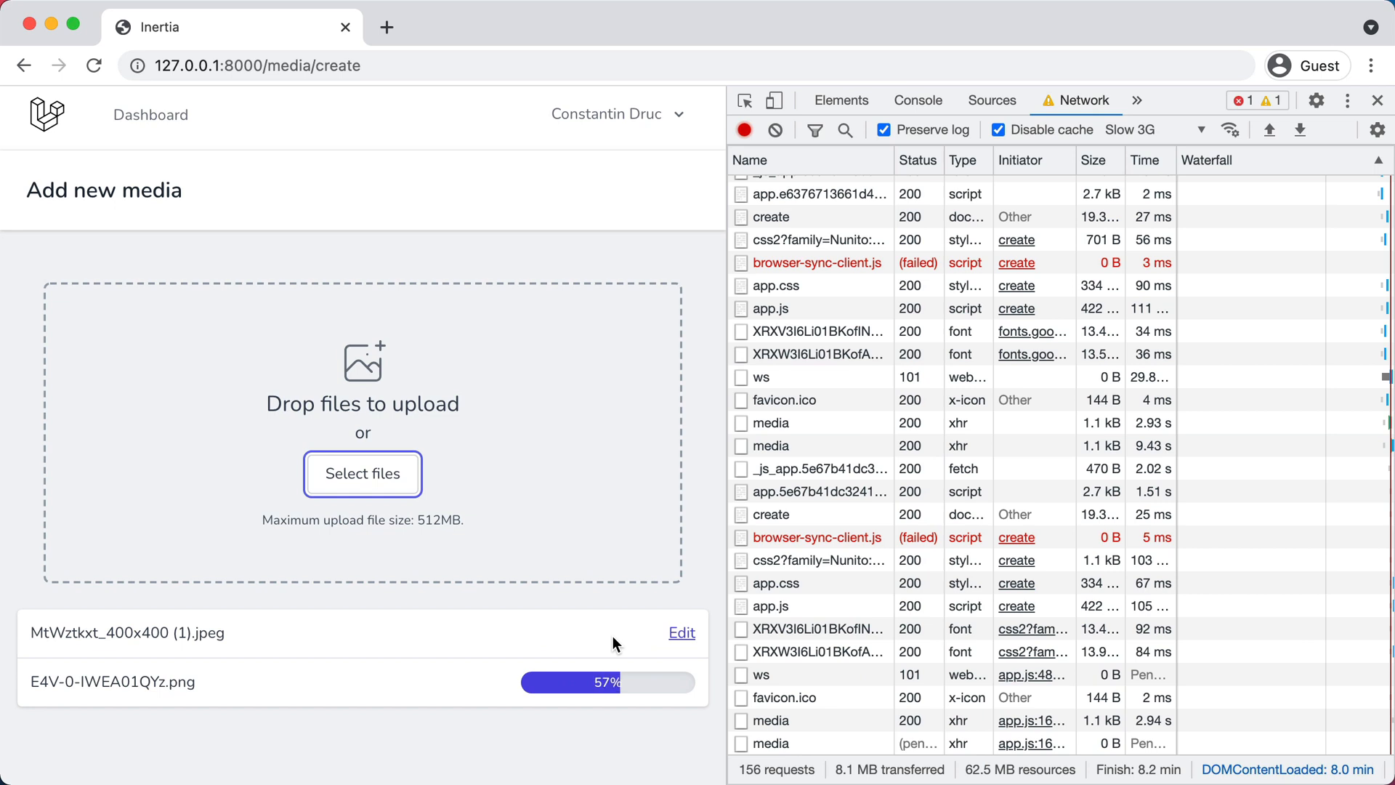
mouse_move(655, 642)
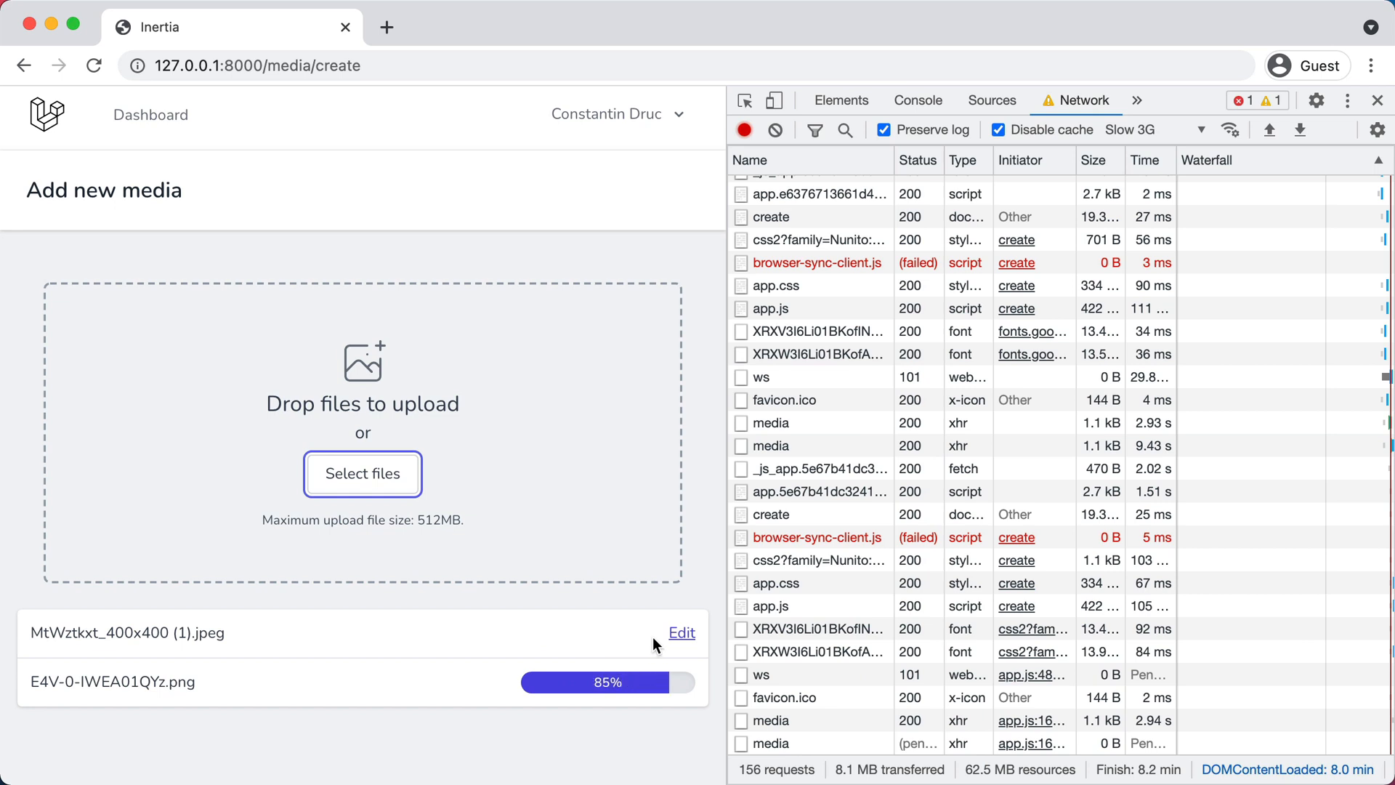